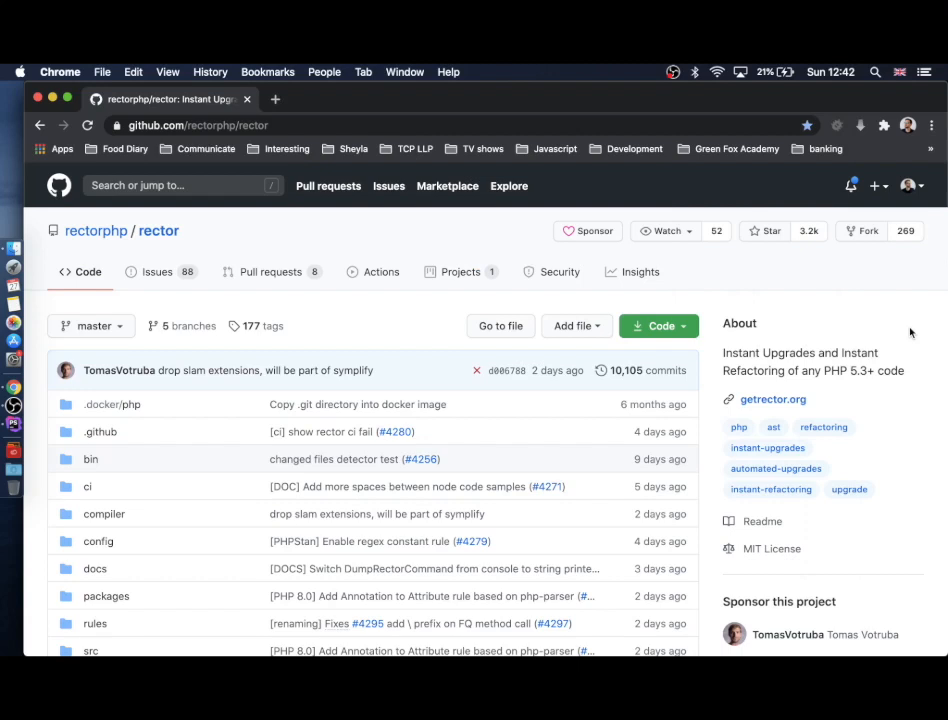
pyautogui.moveTo(465, 404)
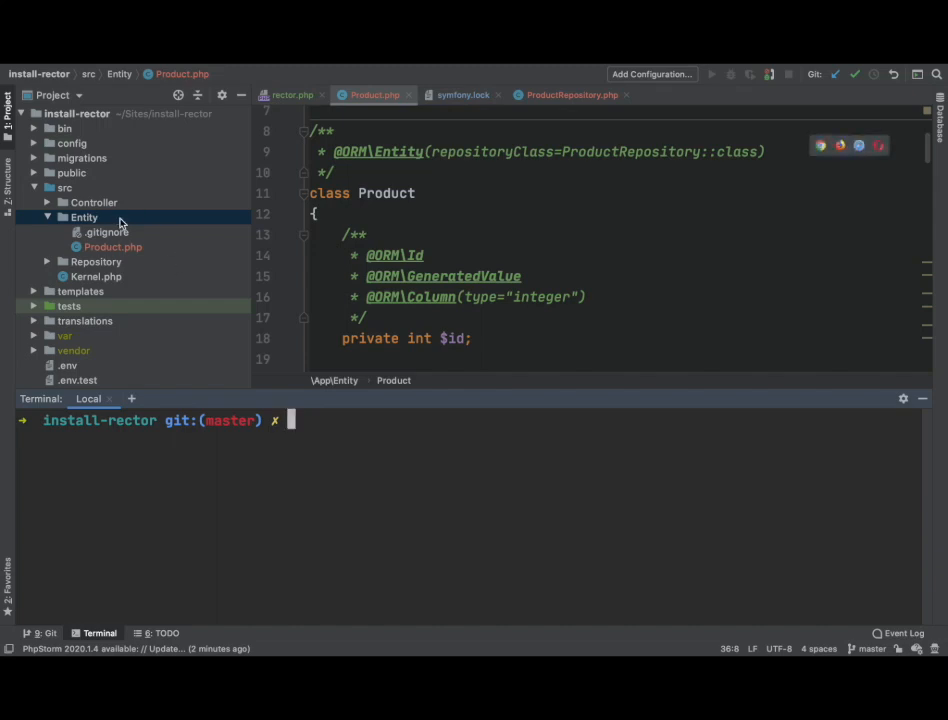
# - Browse from src into vendor's rector package to the rector-recipe.php.dist template
pyautogui.click(105, 231)
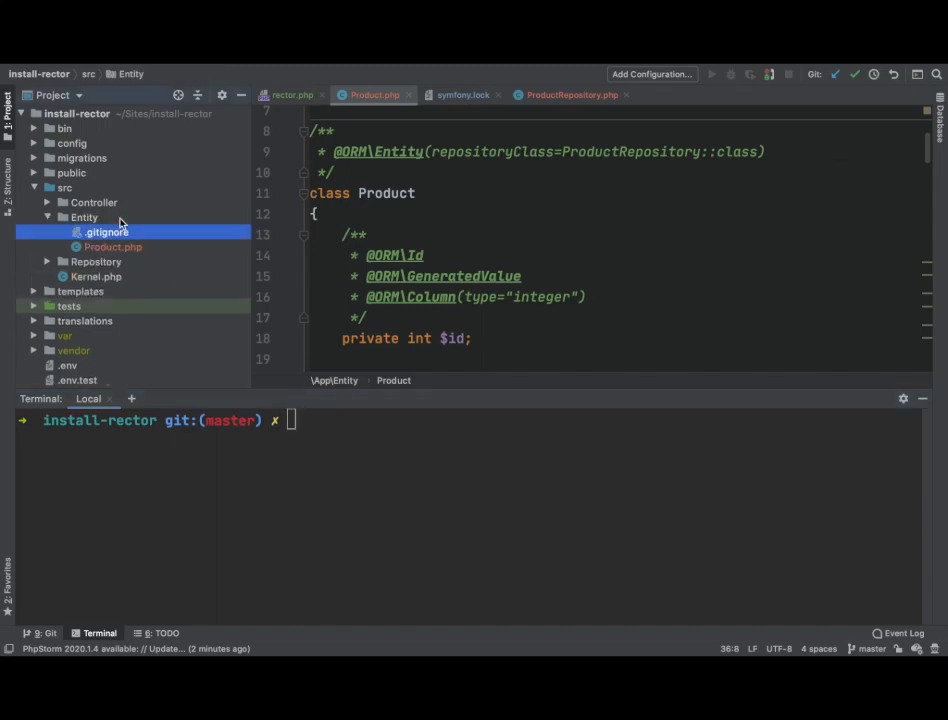
pyautogui.click(96, 261)
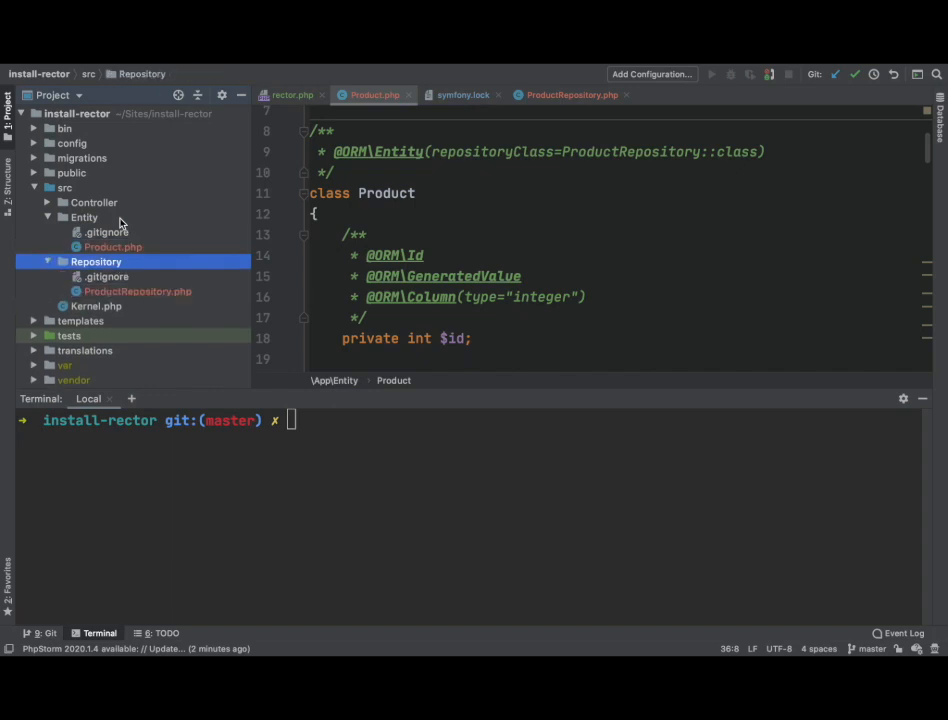
pyautogui.click(65, 188)
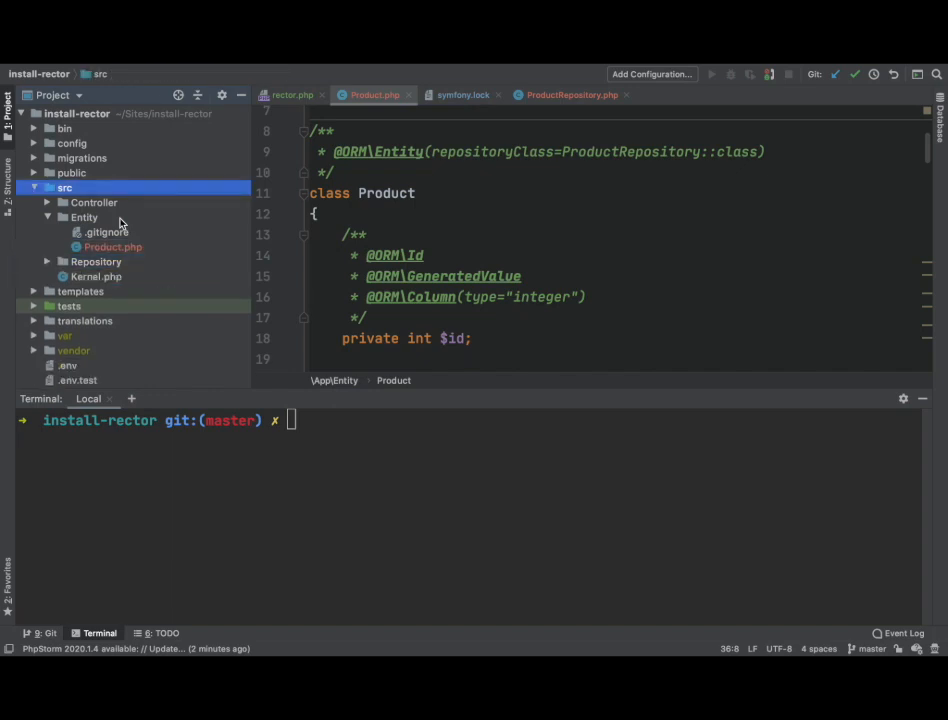
pyautogui.click(80, 202)
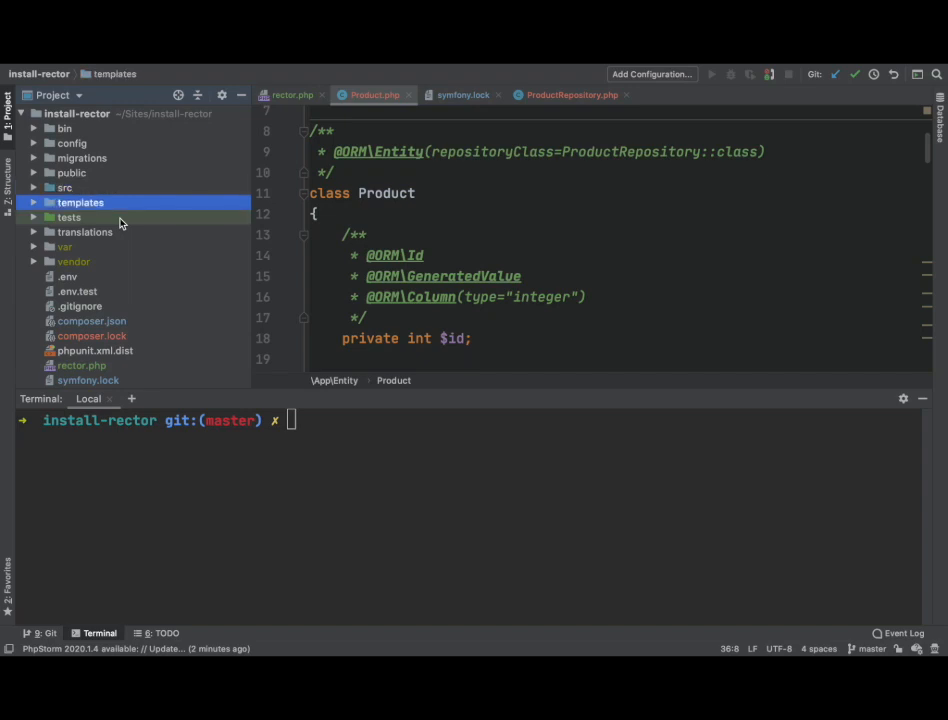
pyautogui.click(73, 262)
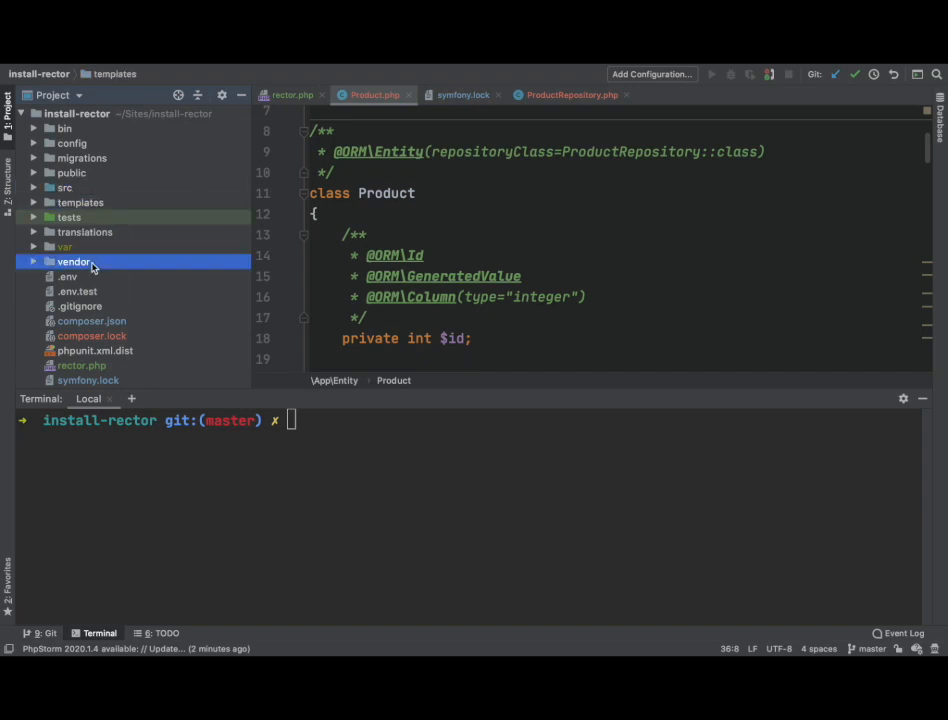
pyautogui.click(74, 261)
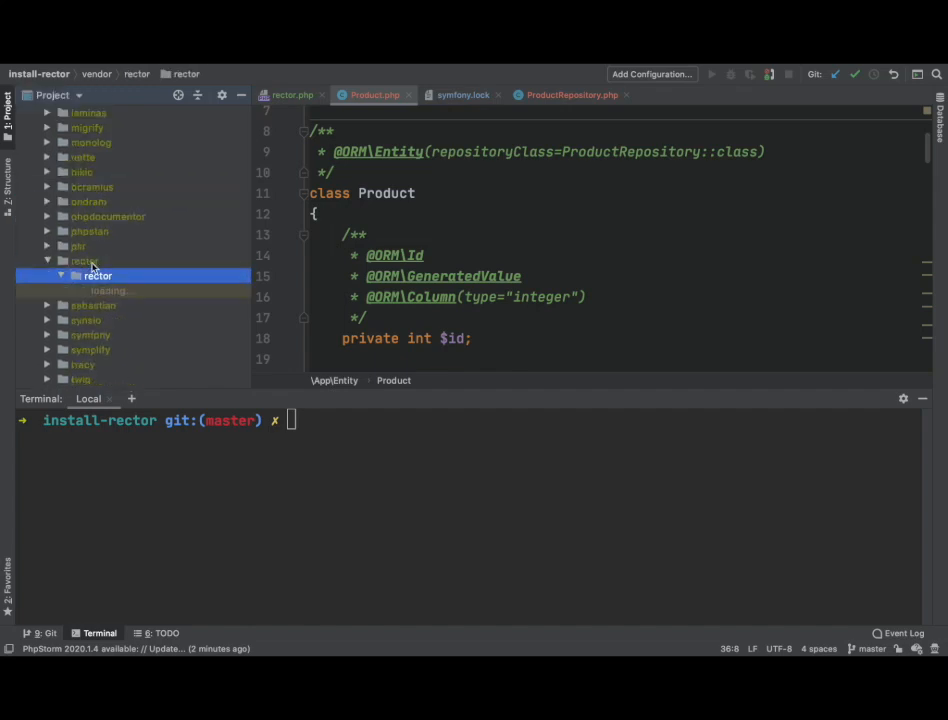
pyautogui.click(98, 275)
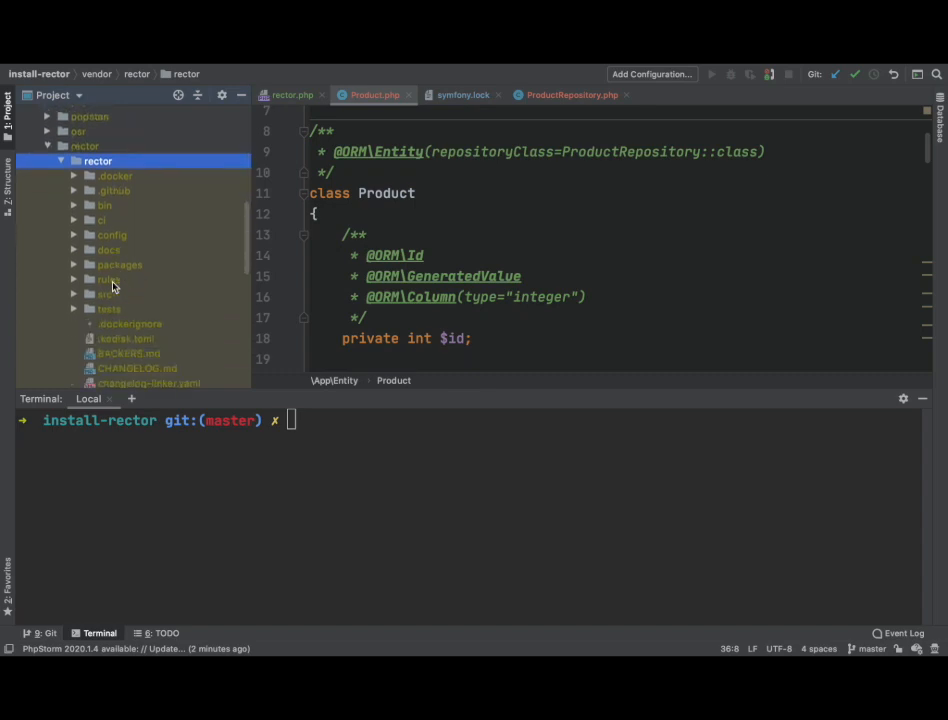
pyautogui.scroll(-3)
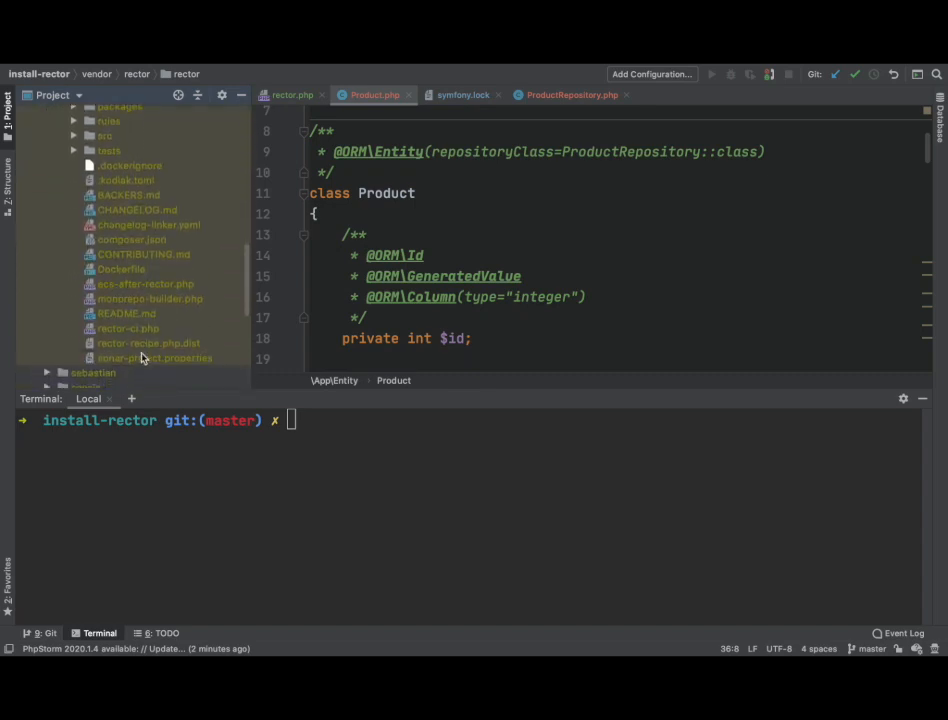
pyautogui.click(147, 343)
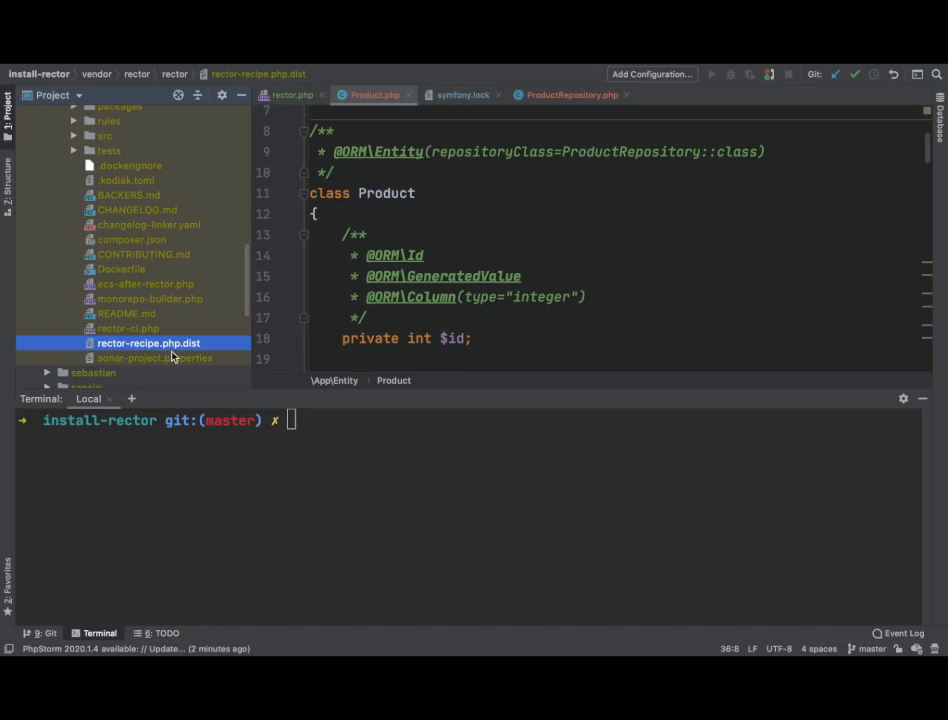
pyautogui.moveTo(165, 351)
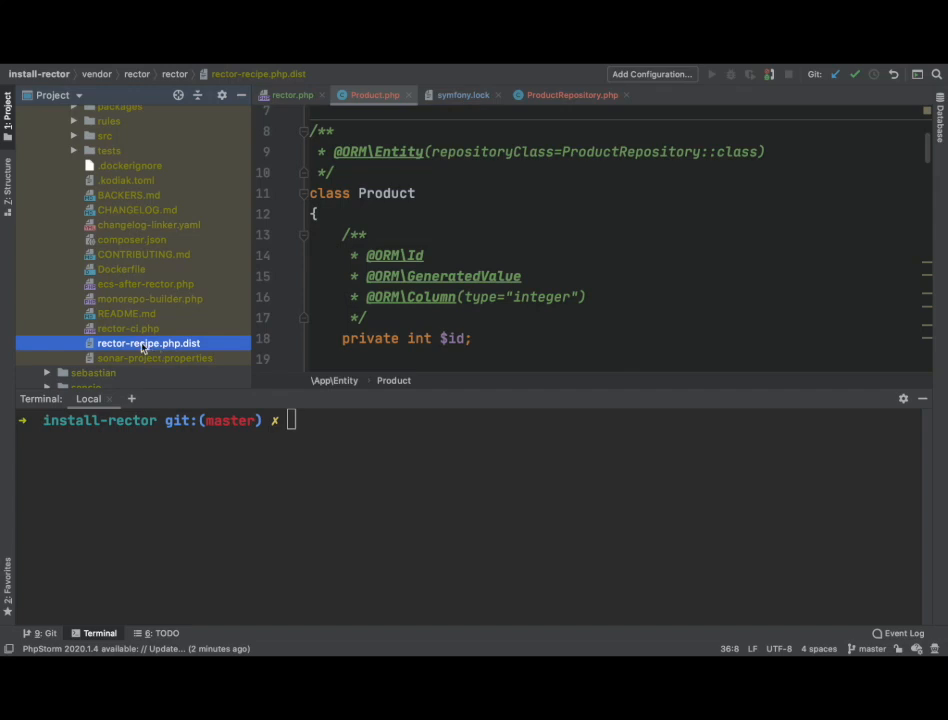
# - Copy the template to the project root as rector-recipe.php, add it to Git, and select it
pyautogui.rightClick(148, 343)
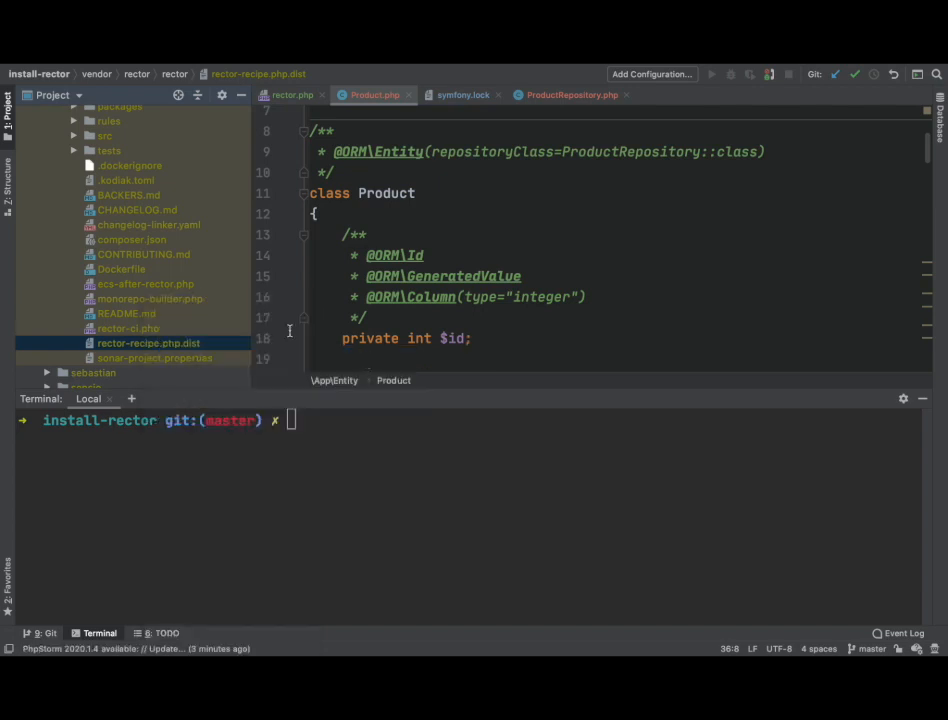
pyautogui.click(85, 142)
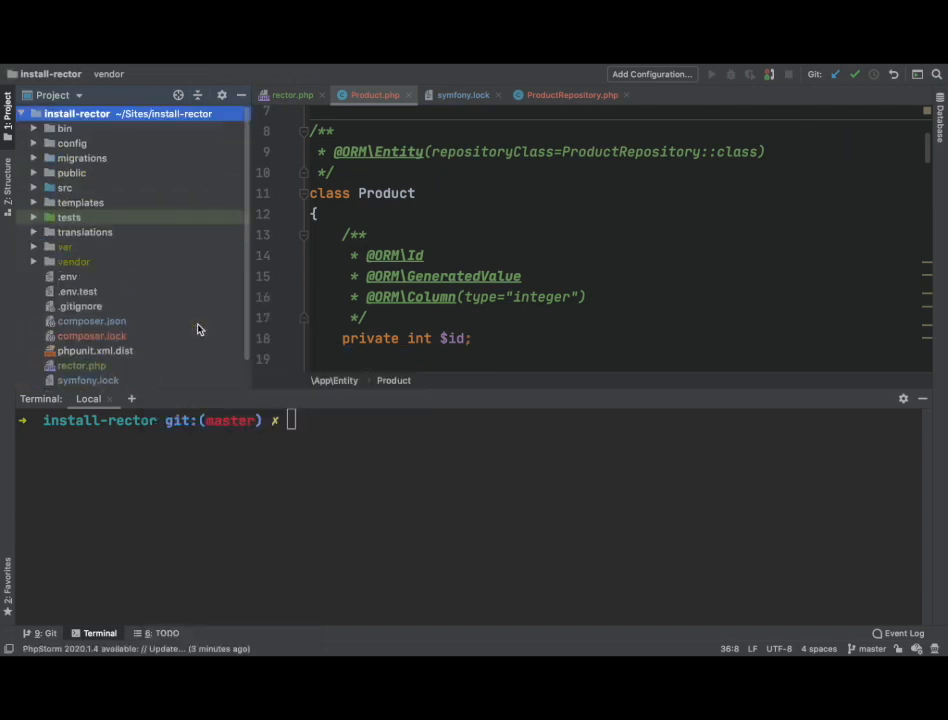
pyautogui.click(77, 113)
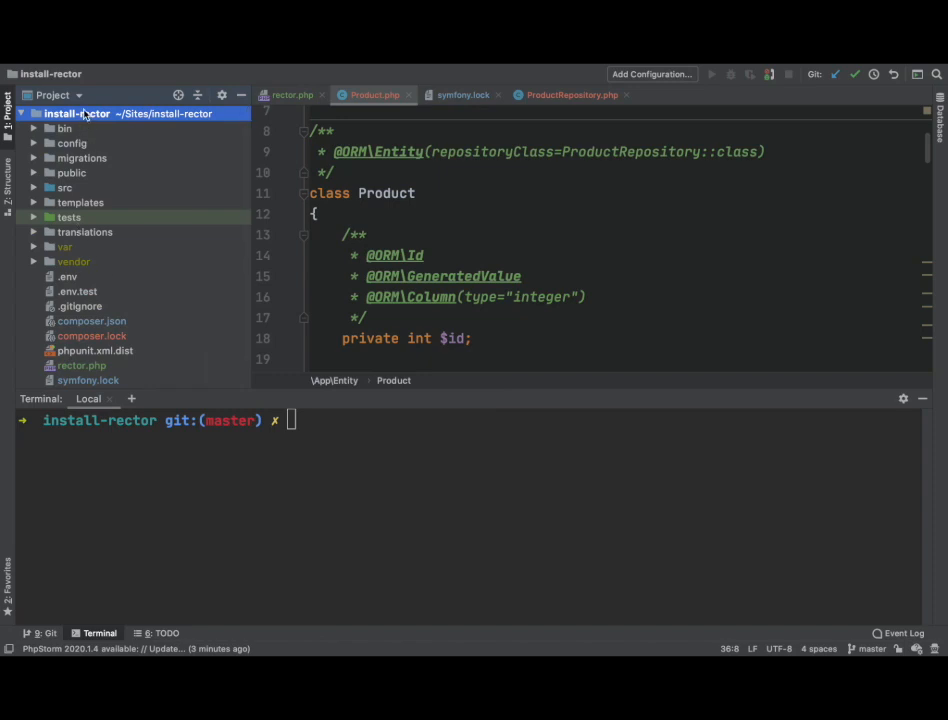
pyautogui.moveTo(100, 118)
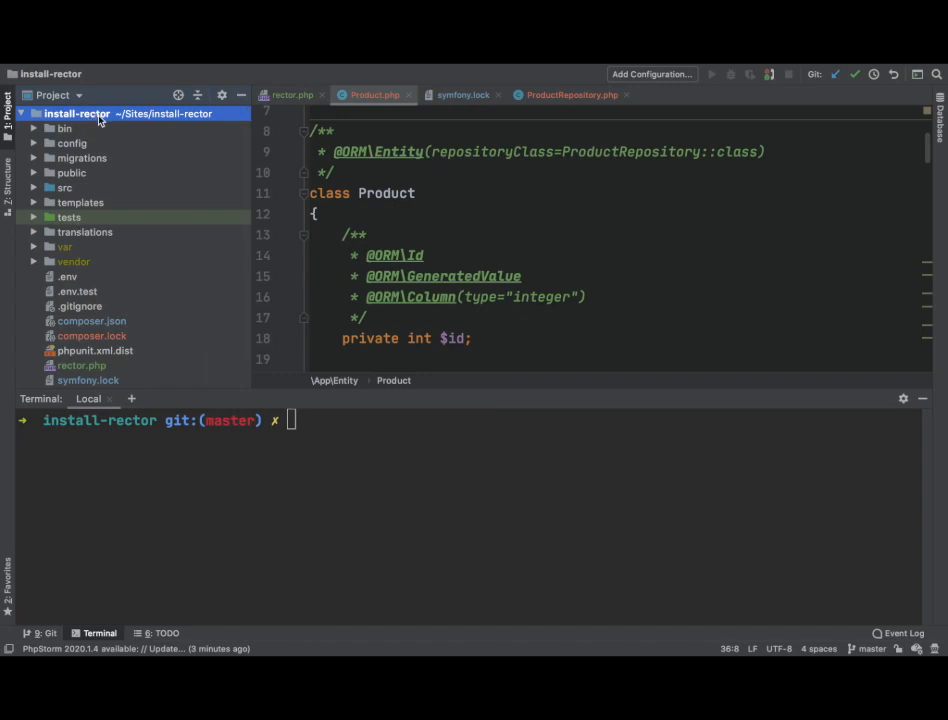
pyautogui.moveTo(428, 258)
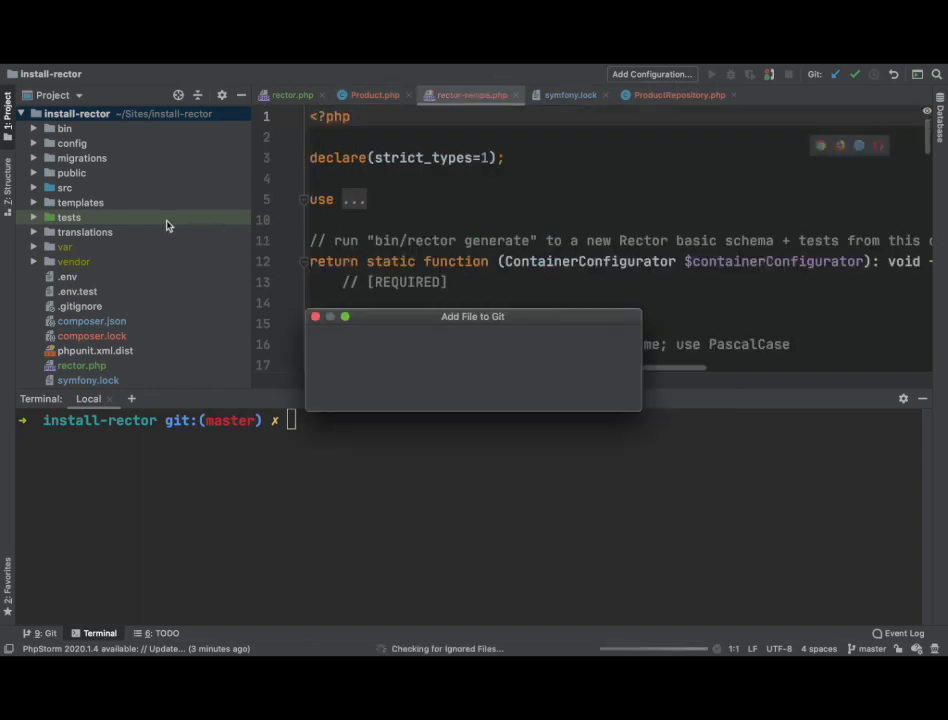
pyautogui.click(316, 316)
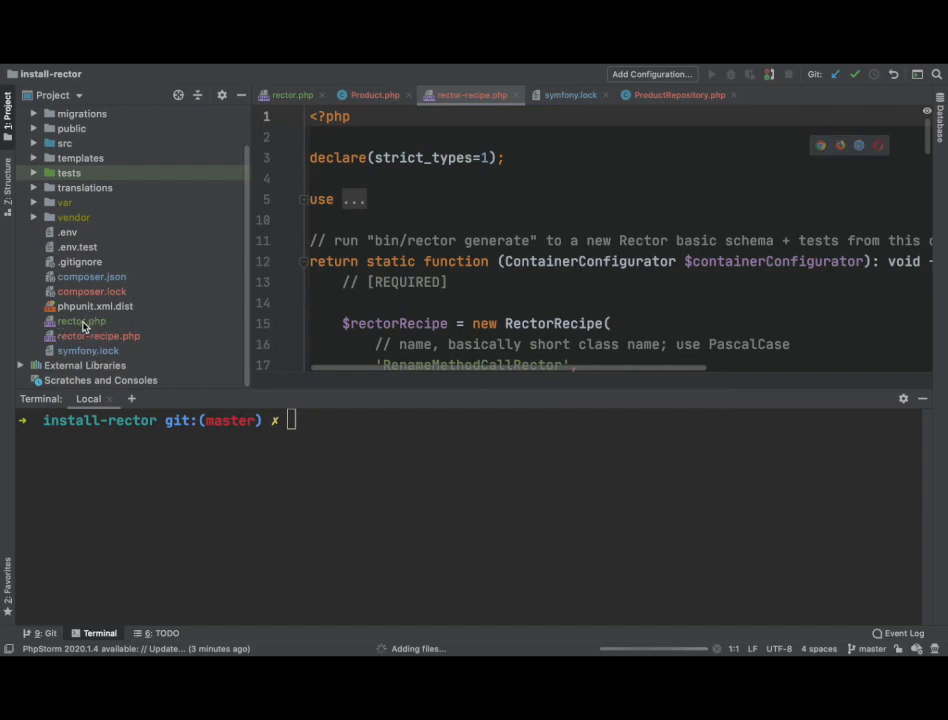
pyautogui.click(80, 321)
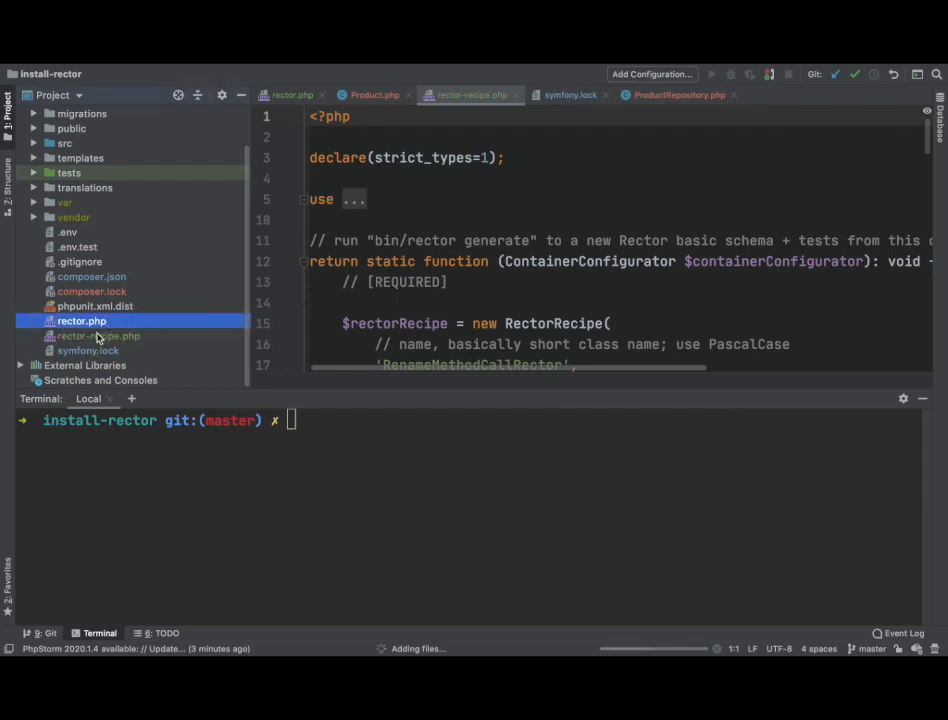
pyautogui.moveTo(122, 337)
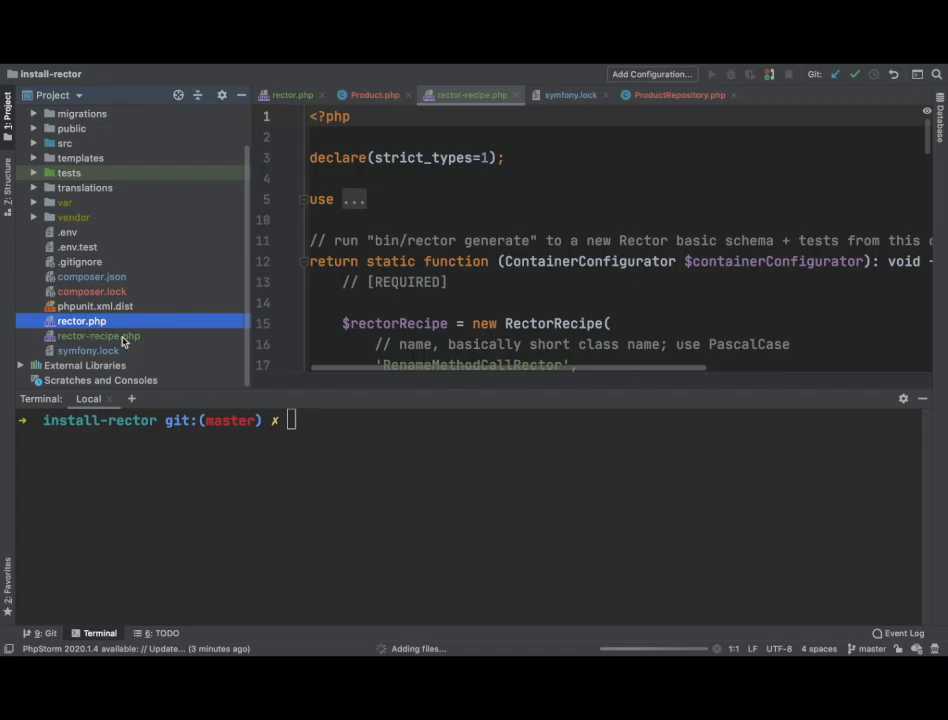
pyautogui.click(98, 335)
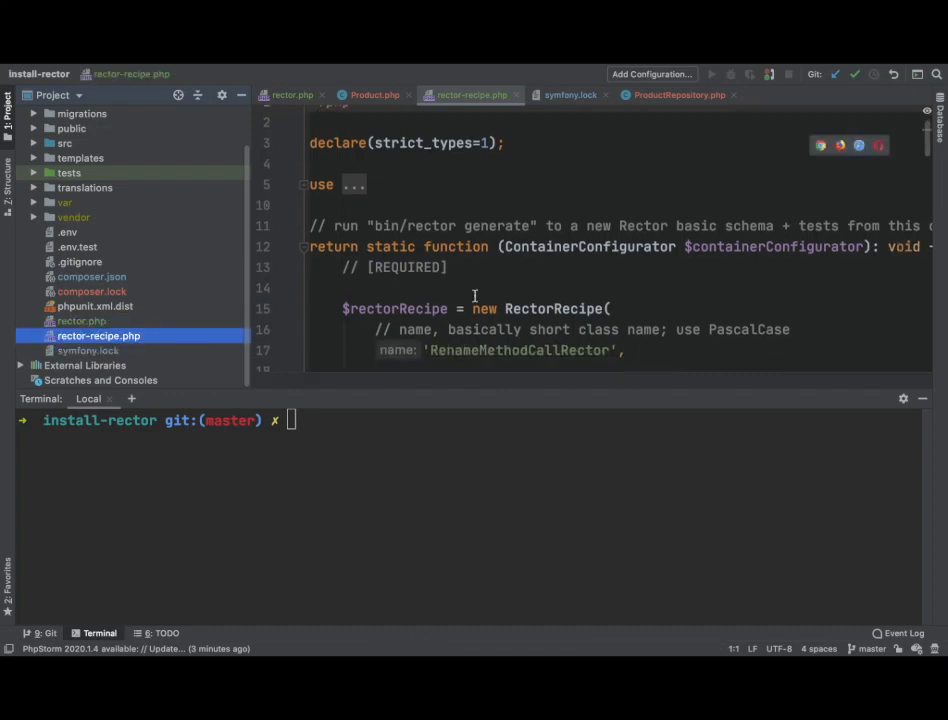
# - Scroll through the full-width rector-recipe.php template and focus the terminal
pyautogui.scroll(-3)
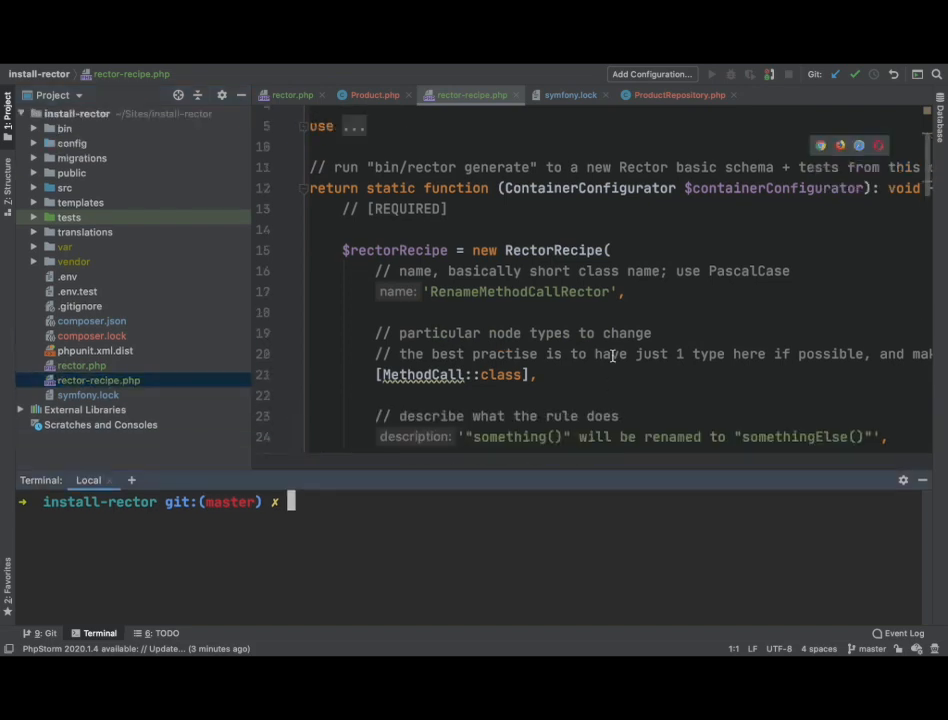
pyautogui.scroll(3)
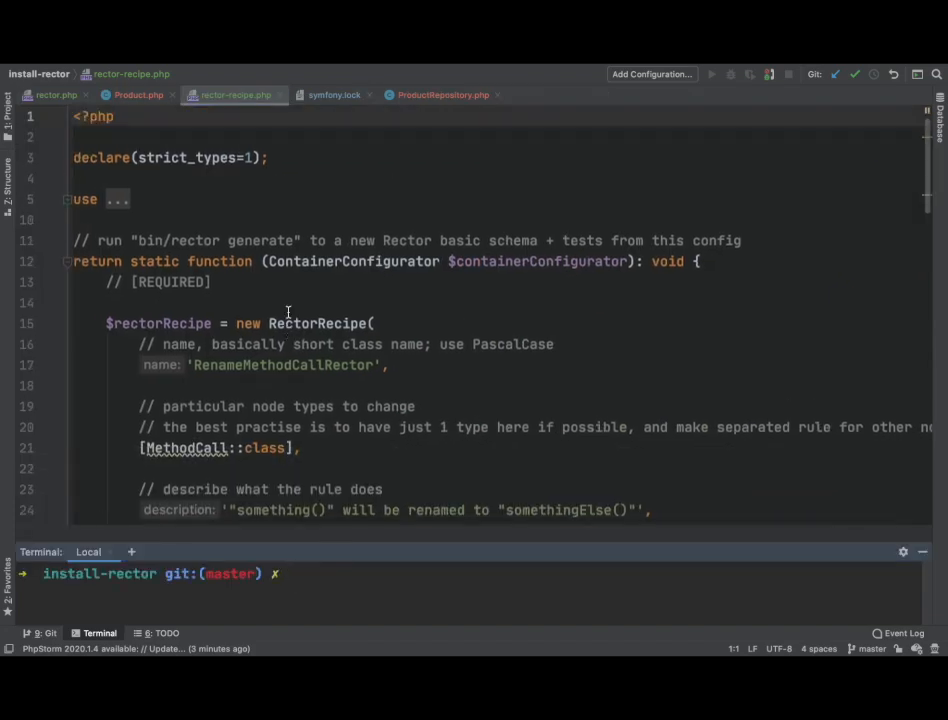
pyautogui.scroll(-3)
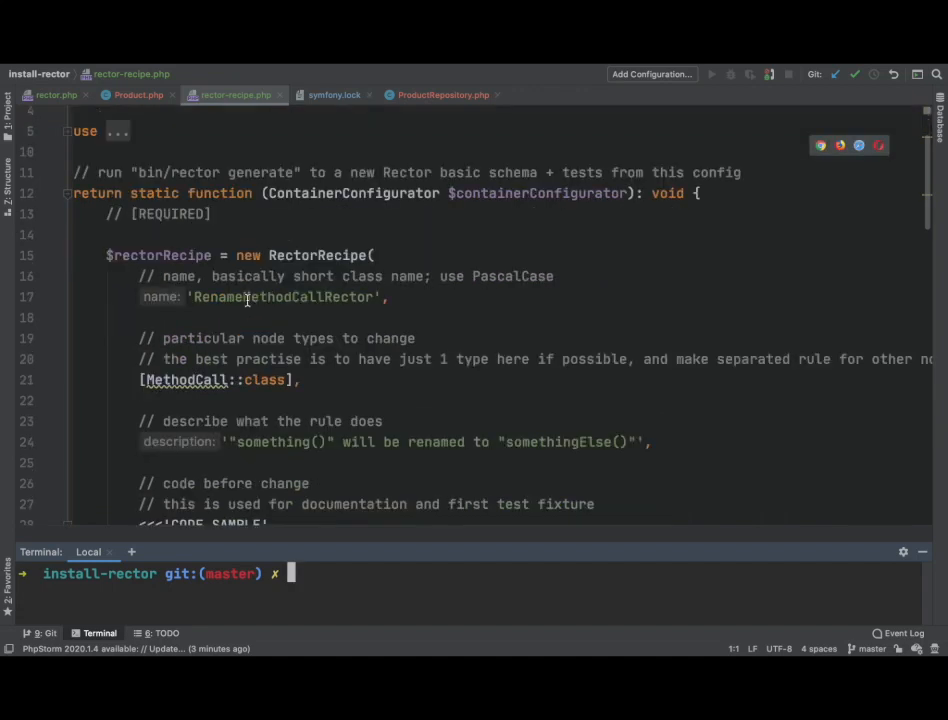
pyautogui.scroll(-3)
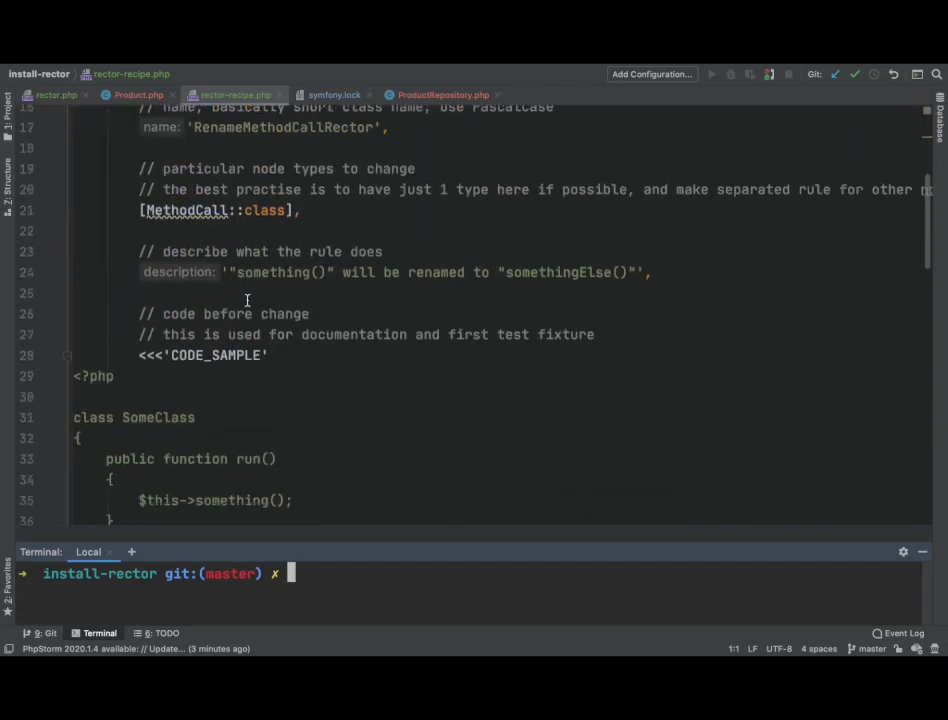
pyautogui.scroll(-3)
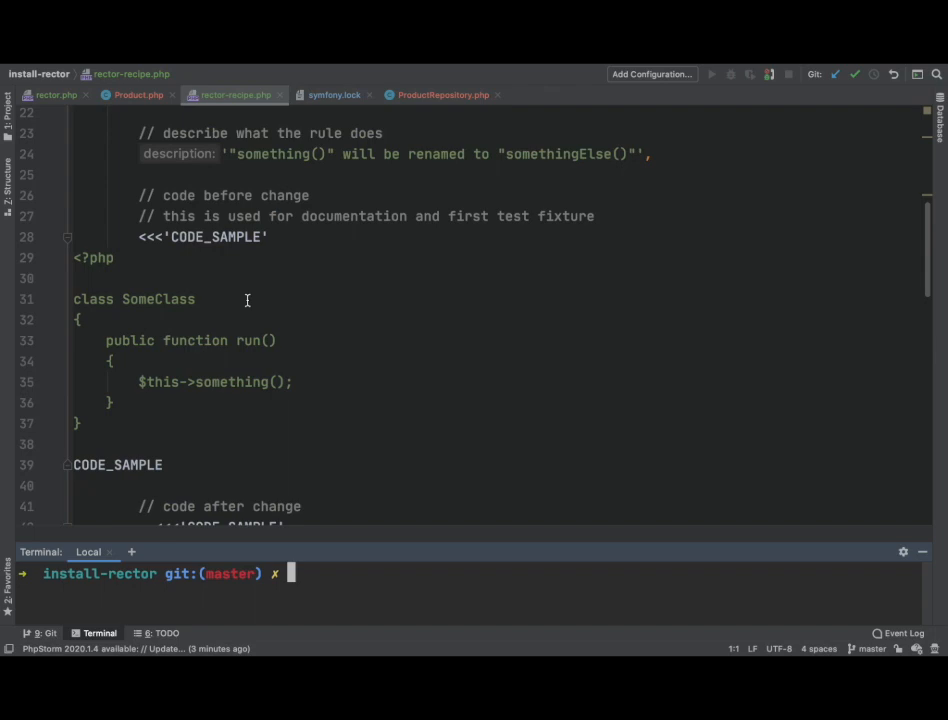
pyautogui.scroll(3)
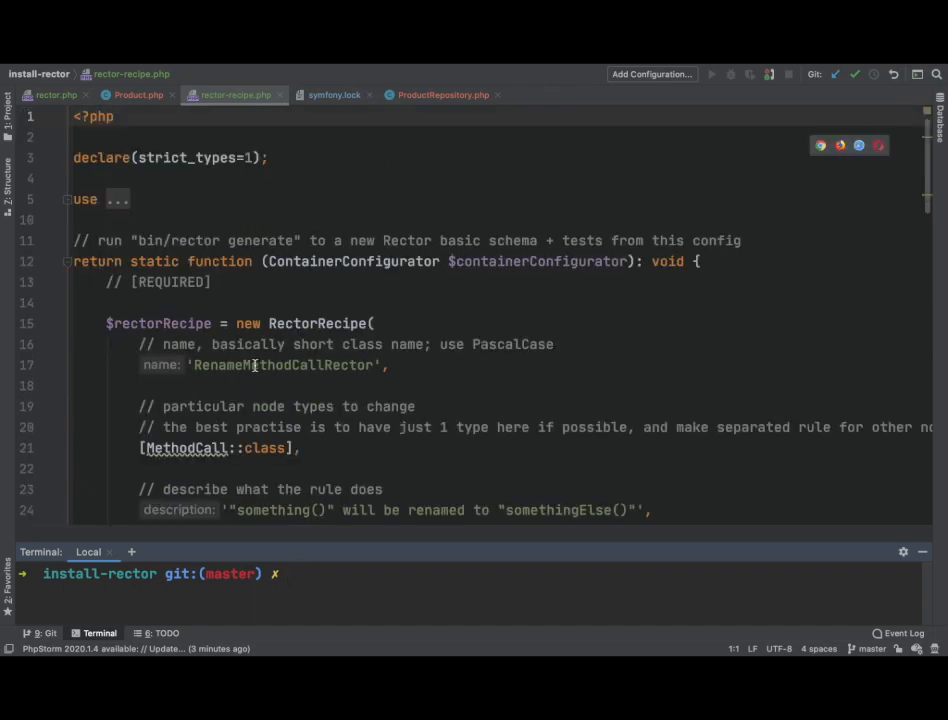
pyautogui.moveTo(414, 278)
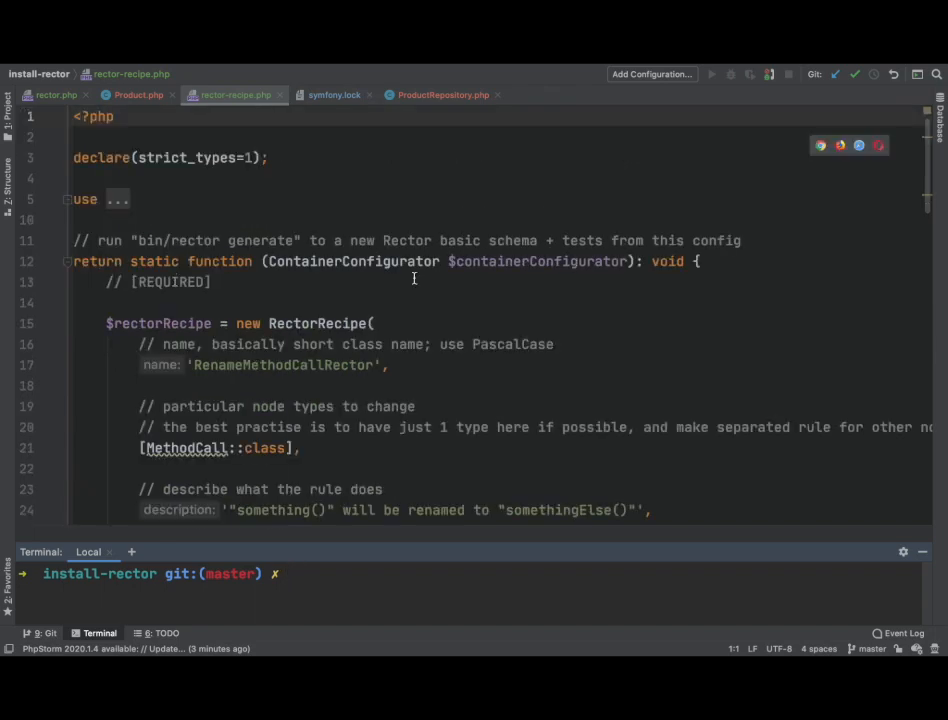
pyautogui.click(287, 573)
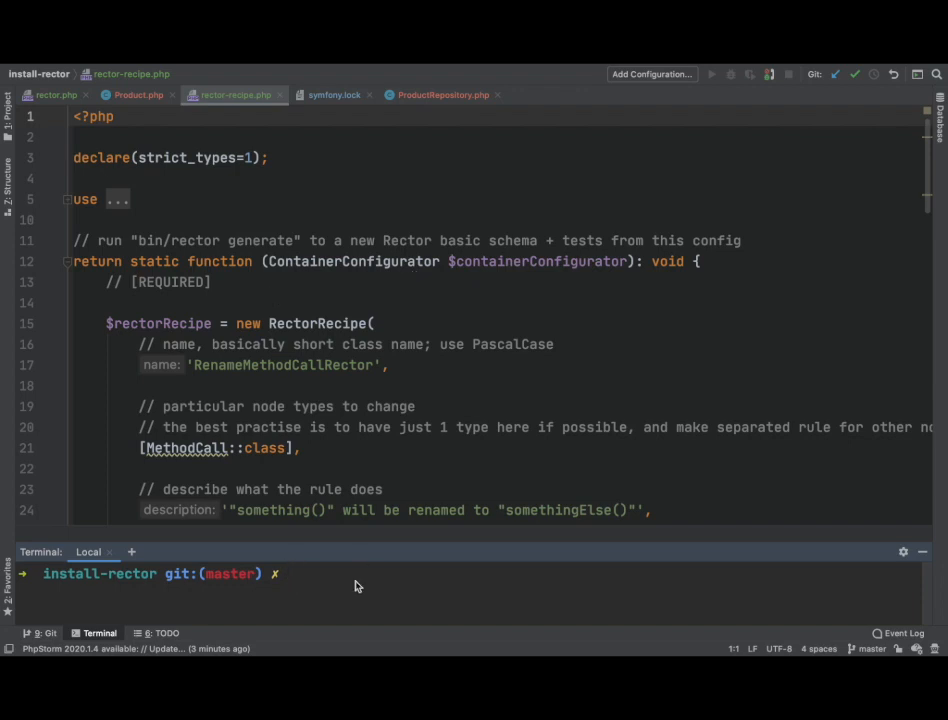
# - Type vendor/bin/rector generate into the terminal without running it
pyautogui.write('ved')
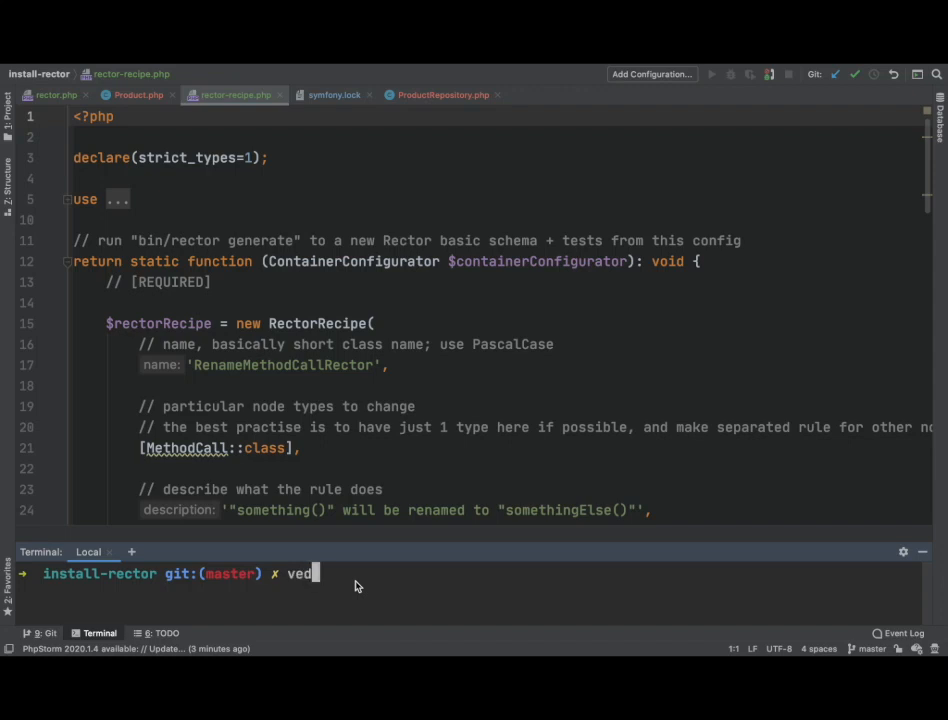
pyautogui.write('or/bin')
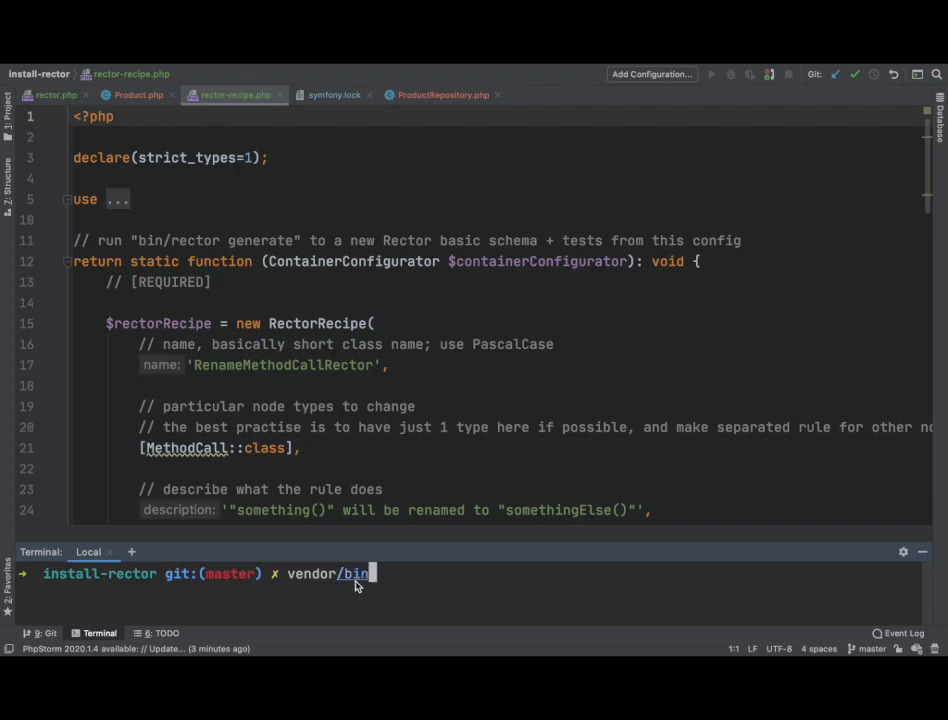
pyautogui.write('/rector')
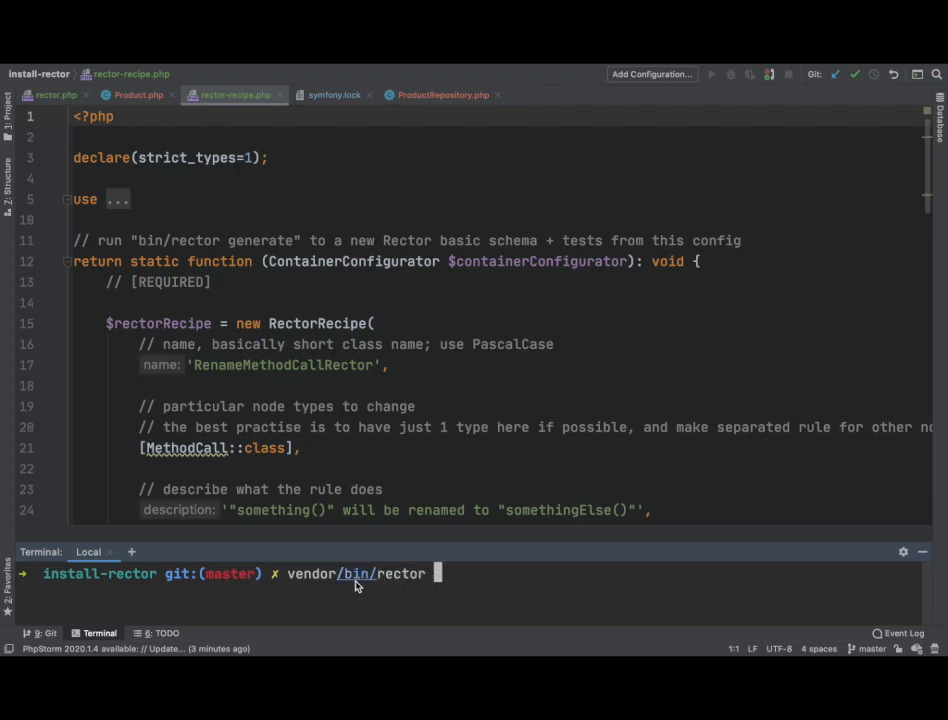
pyautogui.write('g')
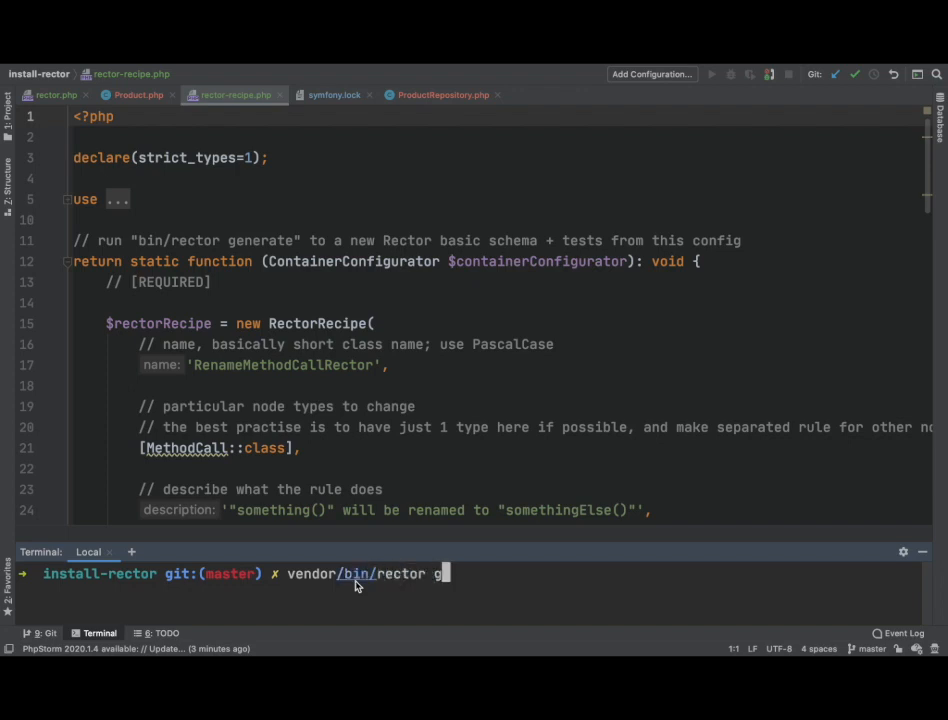
pyautogui.write('enerate')
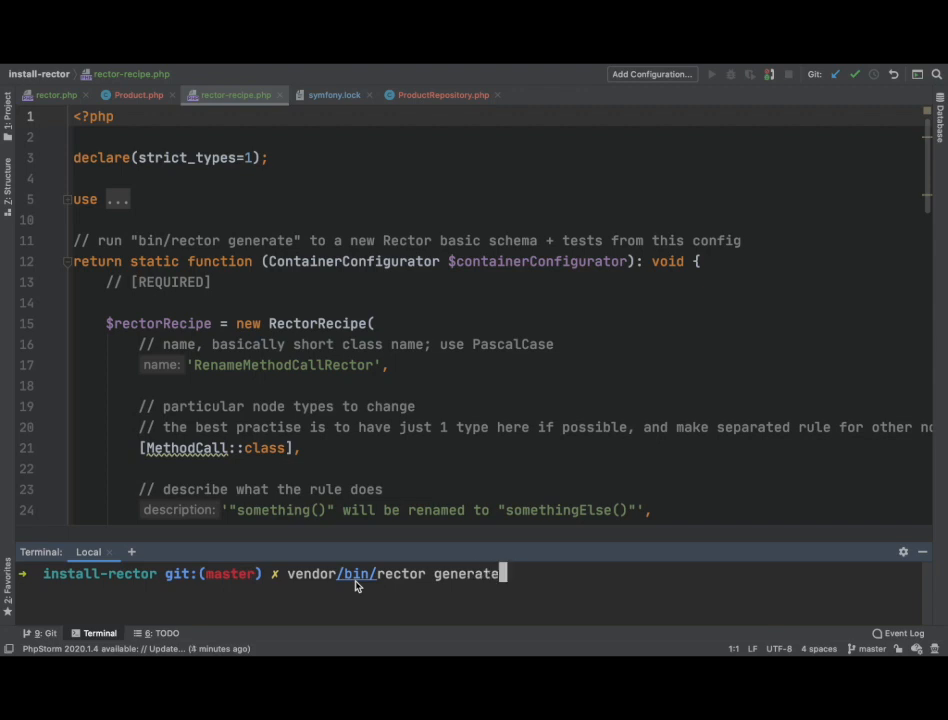
# - Scroll the recipe, select the RenameMethodCallRector placeholder name, and show the Project tree
pyautogui.scroll(-3)
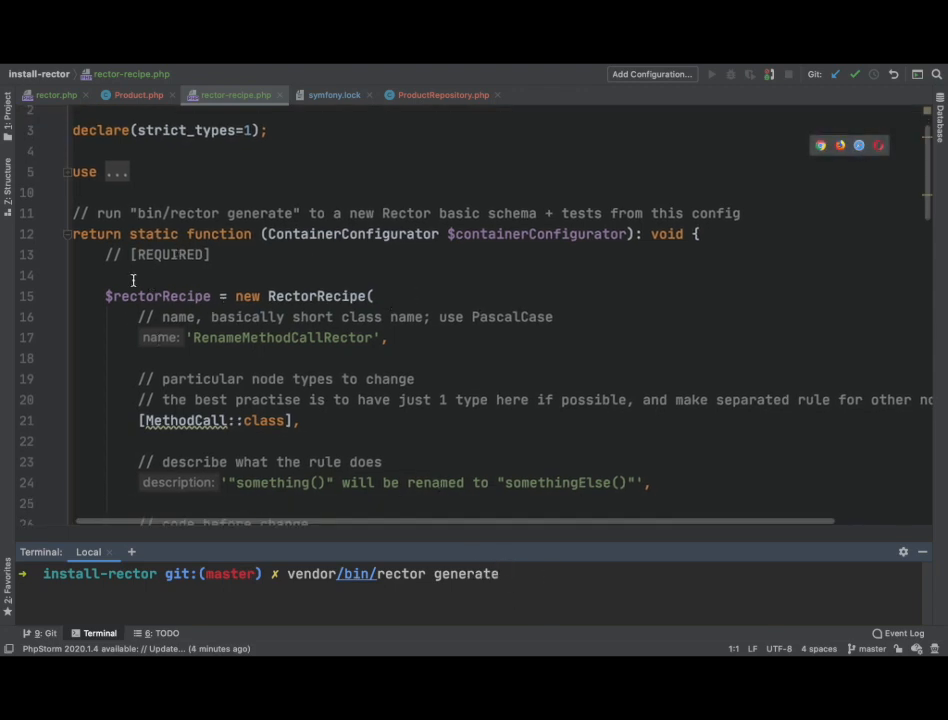
pyautogui.click(414, 379)
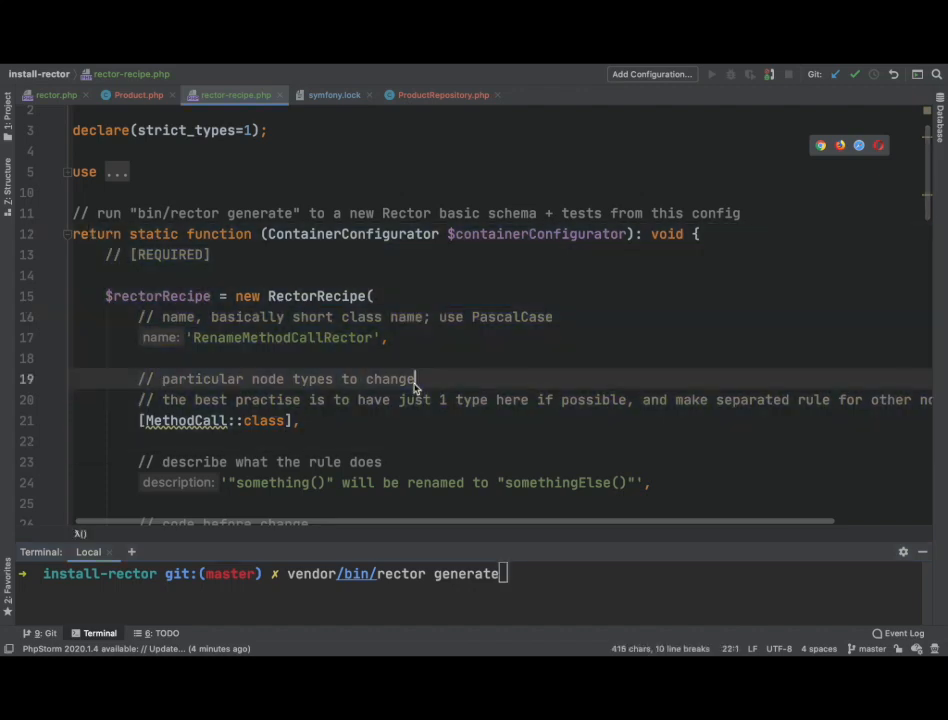
pyautogui.scroll(-3)
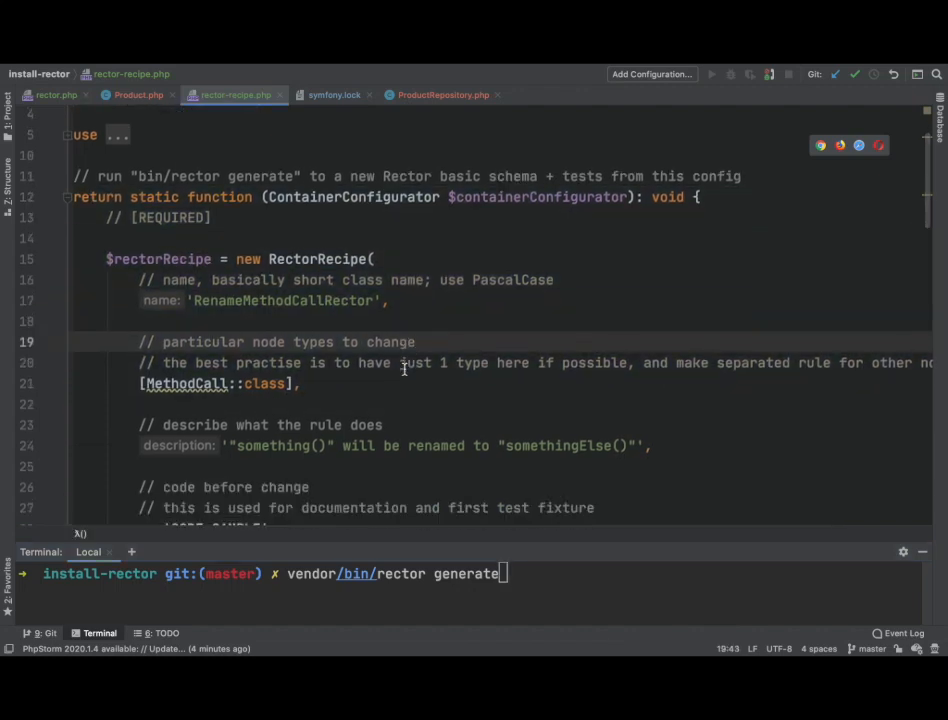
pyautogui.moveTo(282, 350)
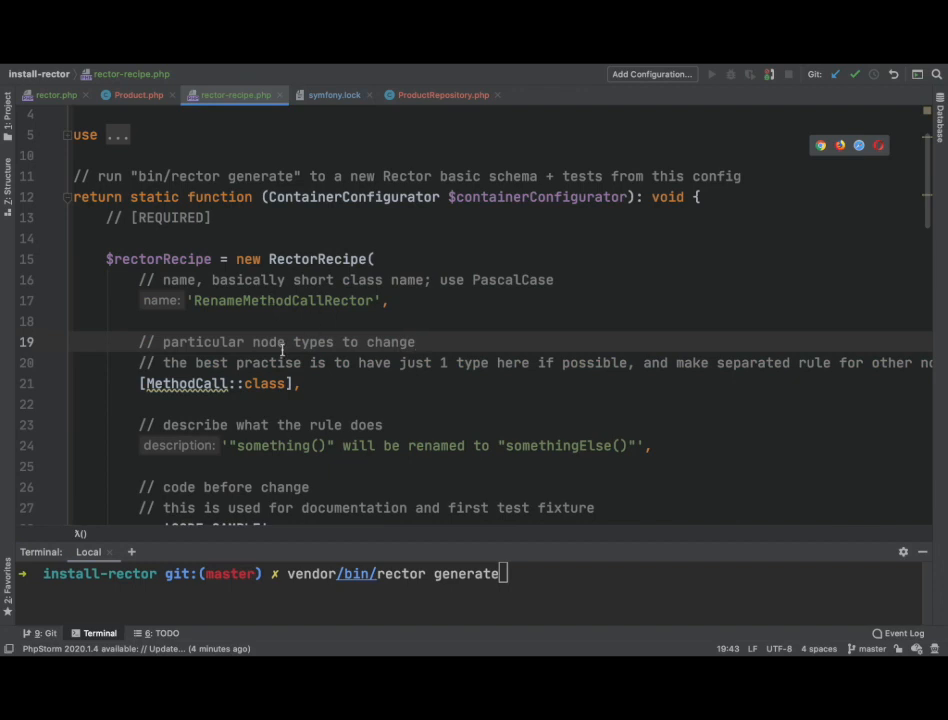
pyautogui.scroll(-3)
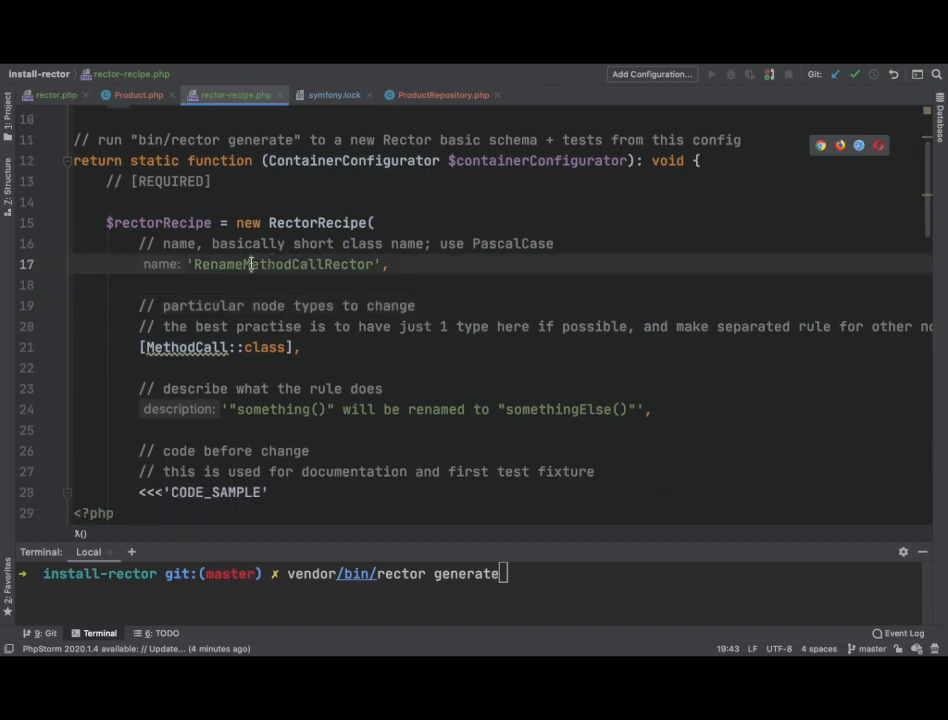
pyautogui.doubleClick(283, 264)
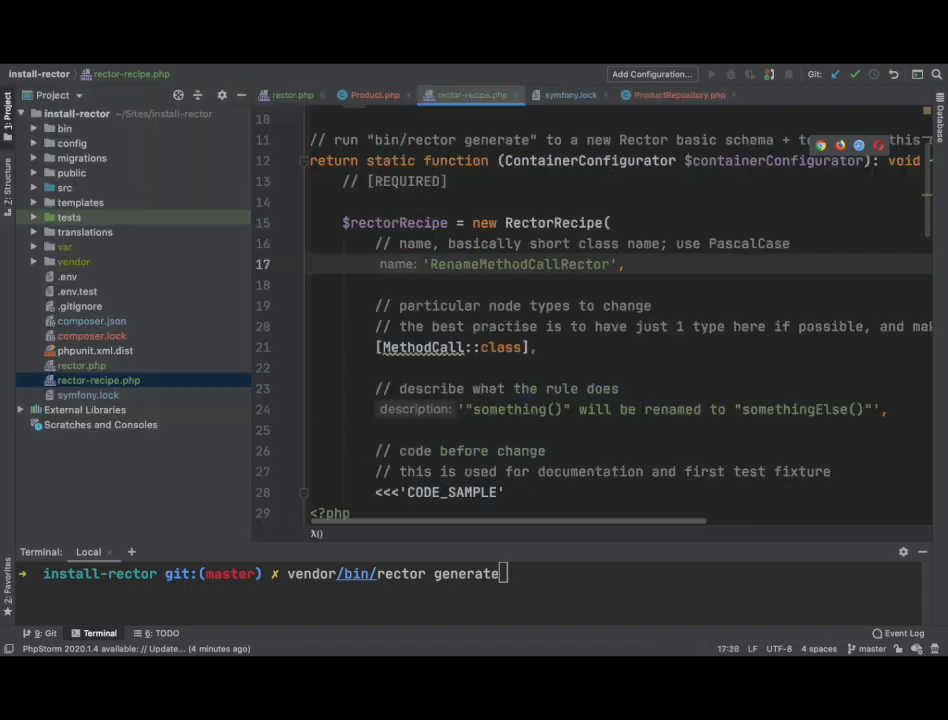
pyautogui.click(64, 187)
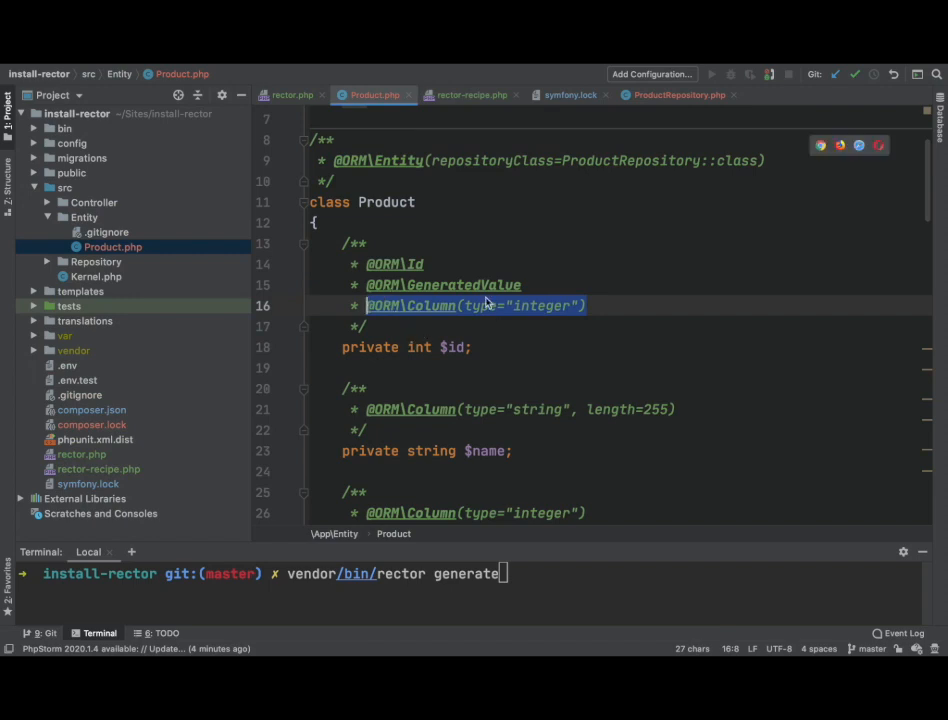
# - Review Product.php's Doctrine annotations, then bring up the Recent Files list
pyautogui.click(589, 306)
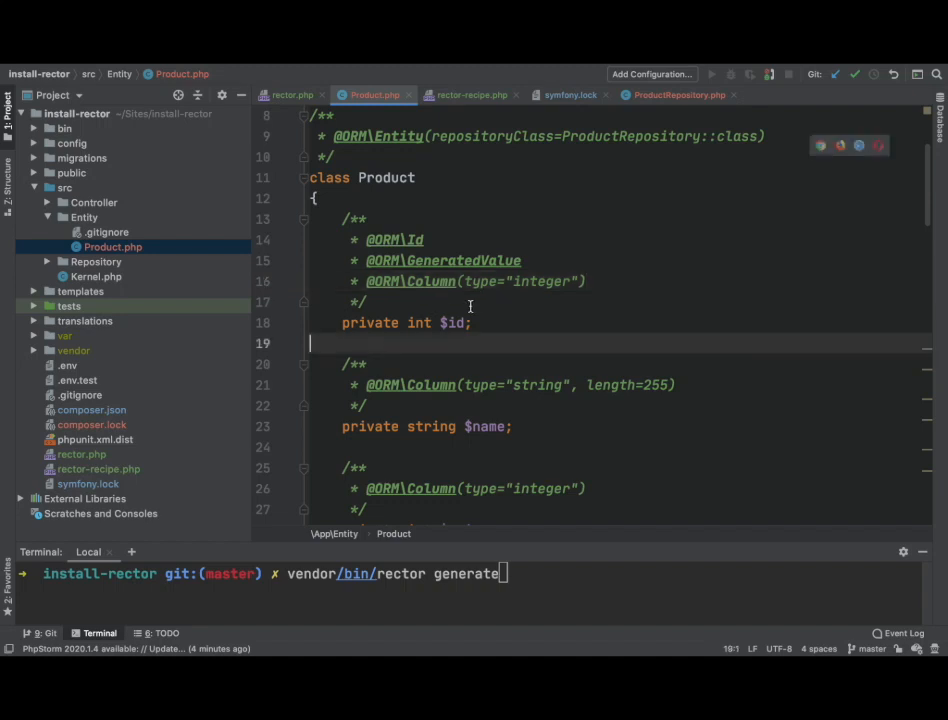
pyautogui.moveTo(165, 341)
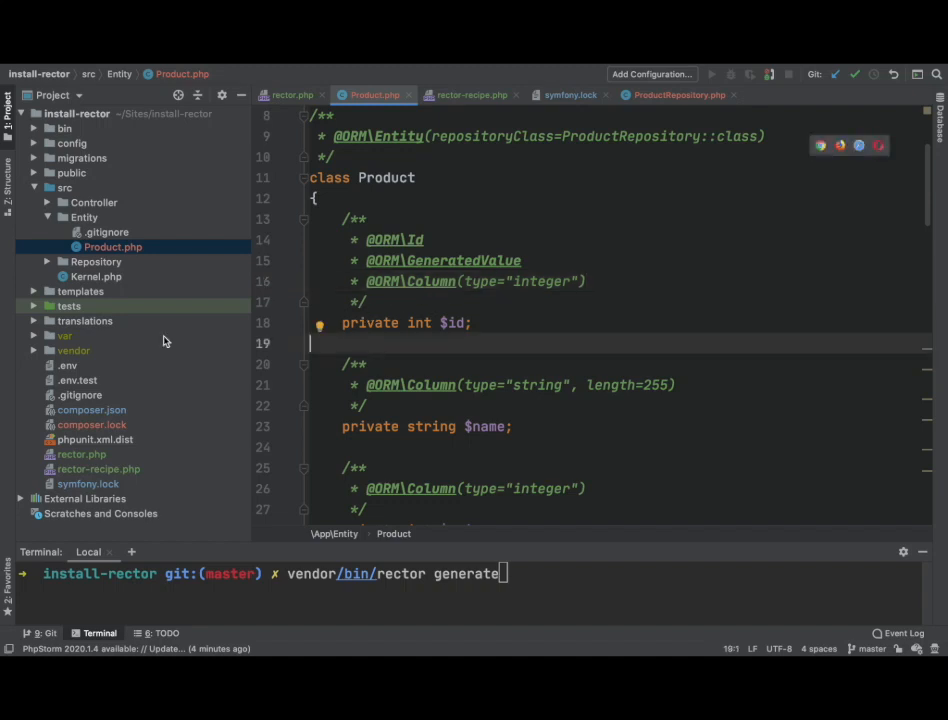
pyautogui.moveTo(155, 353)
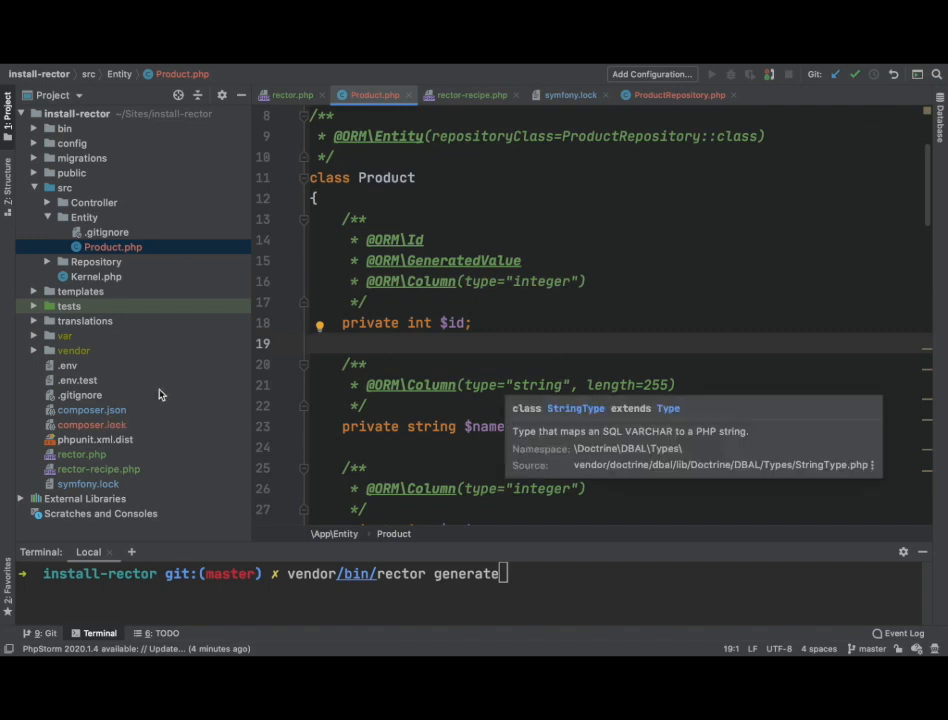
pyautogui.press('ctrl+e')
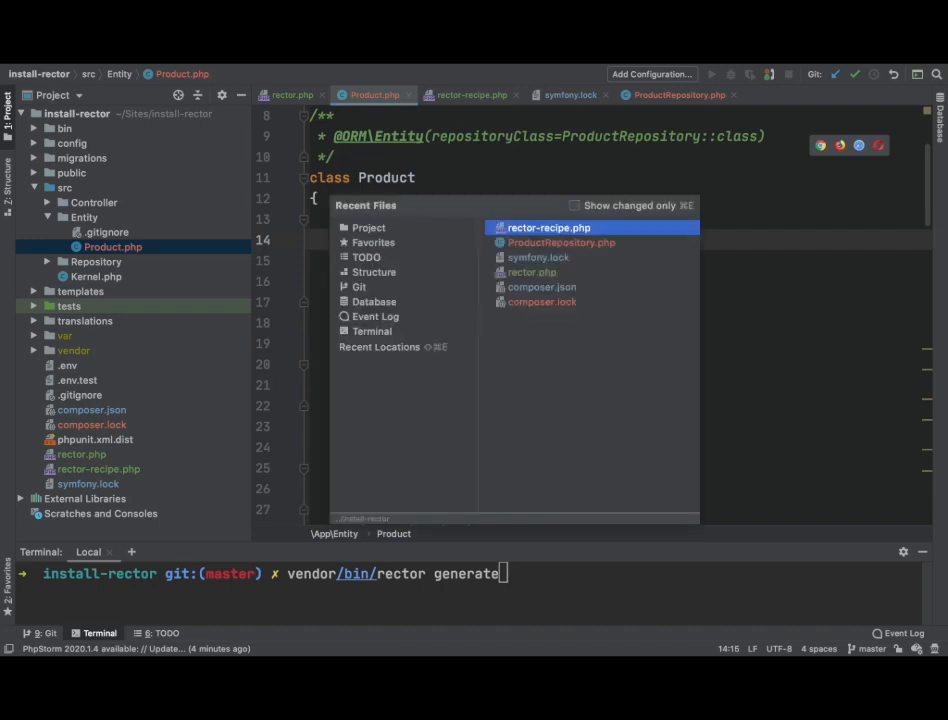
# - Return to rector-recipe.php and rename the rule to AddApiResourceAnnotationRector
pyautogui.click(548, 227)
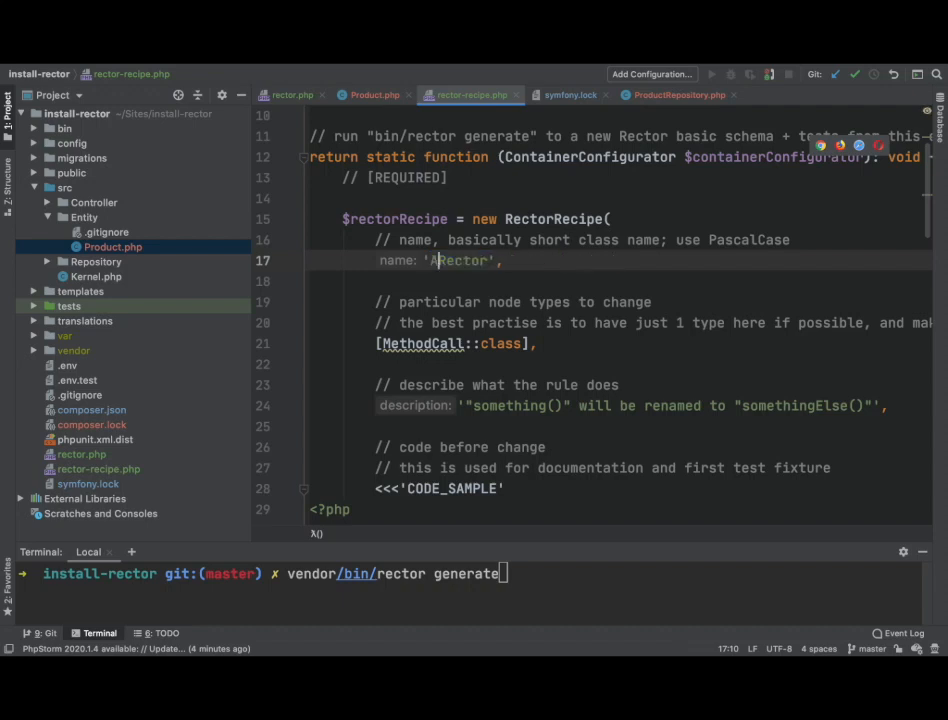
pyautogui.write('ddApi')
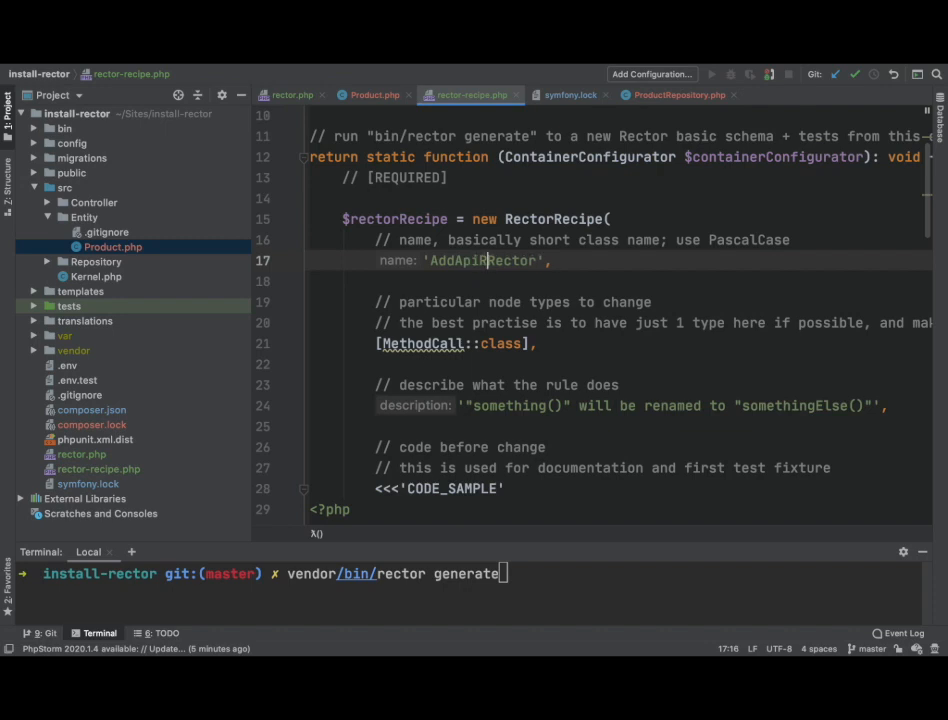
pyautogui.write('ResourceRe')
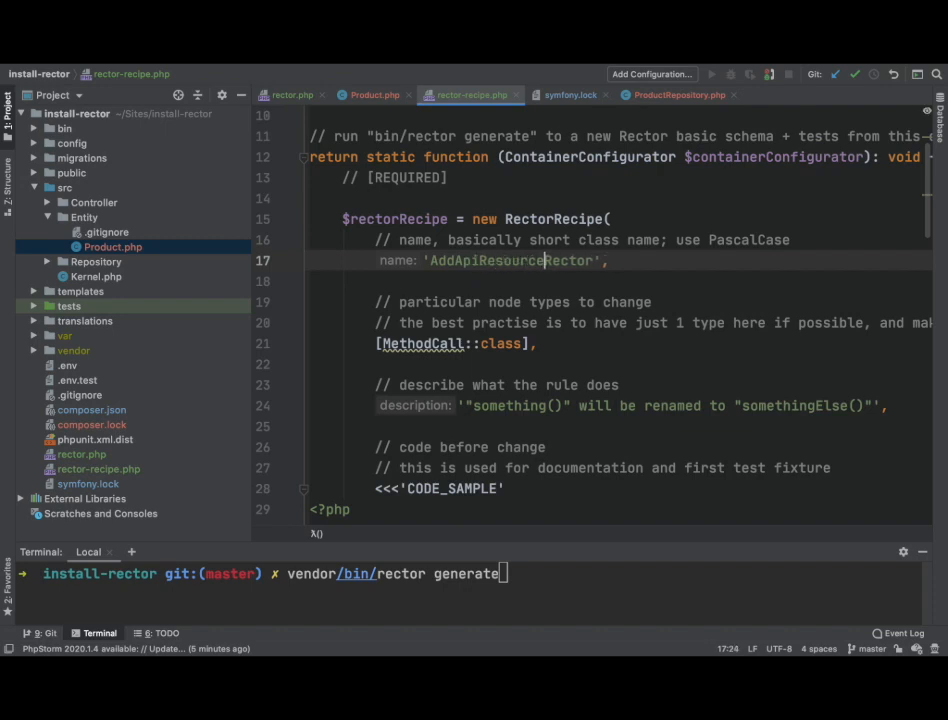
pyautogui.write('Annotation')
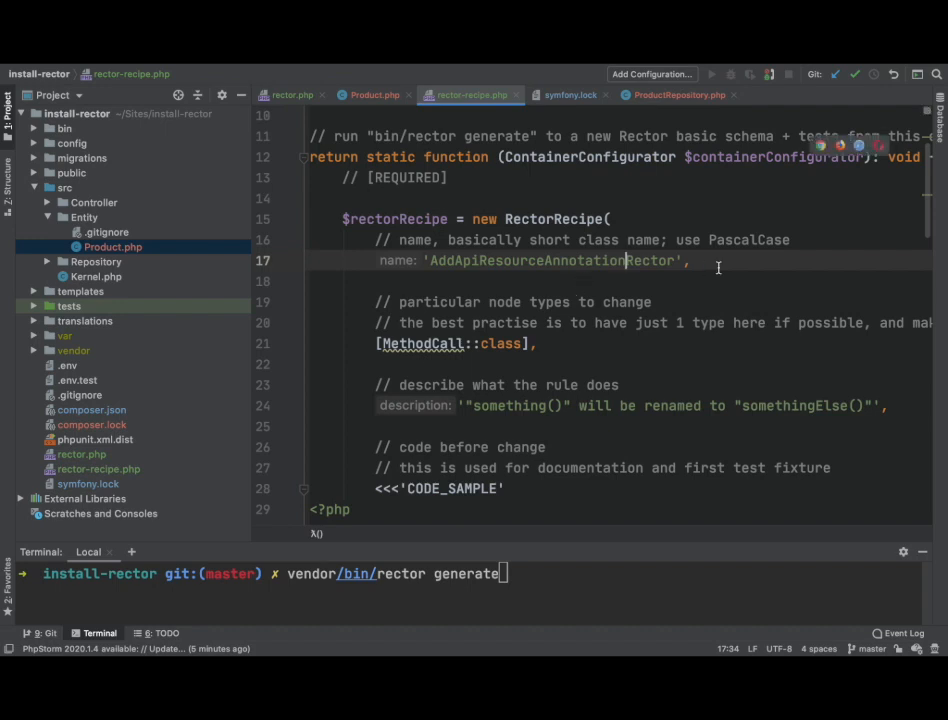
pyautogui.scroll(-3)
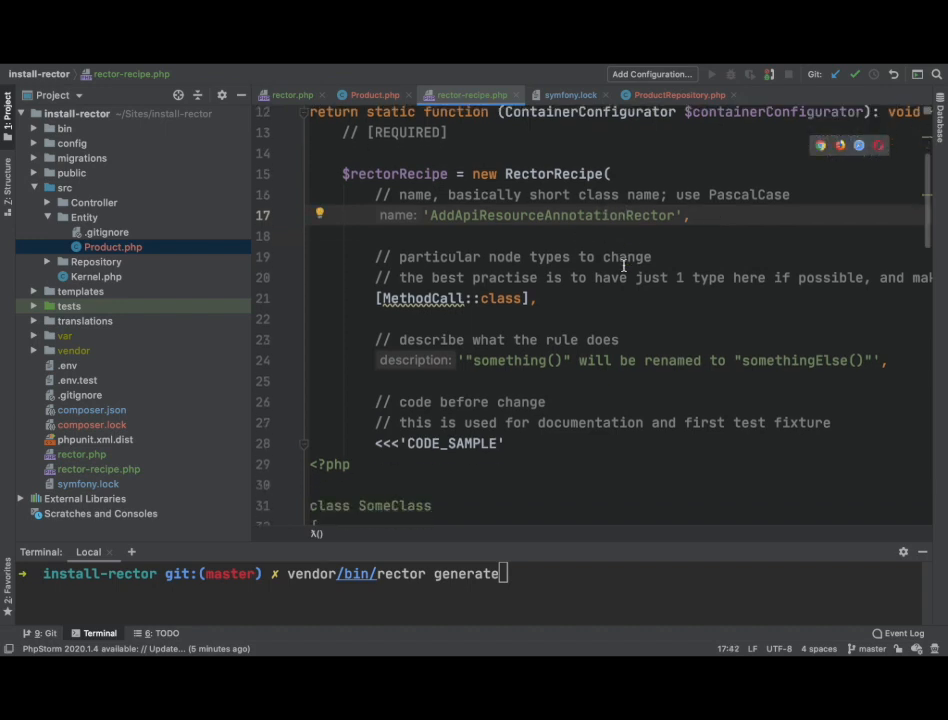
pyautogui.scroll(-3)
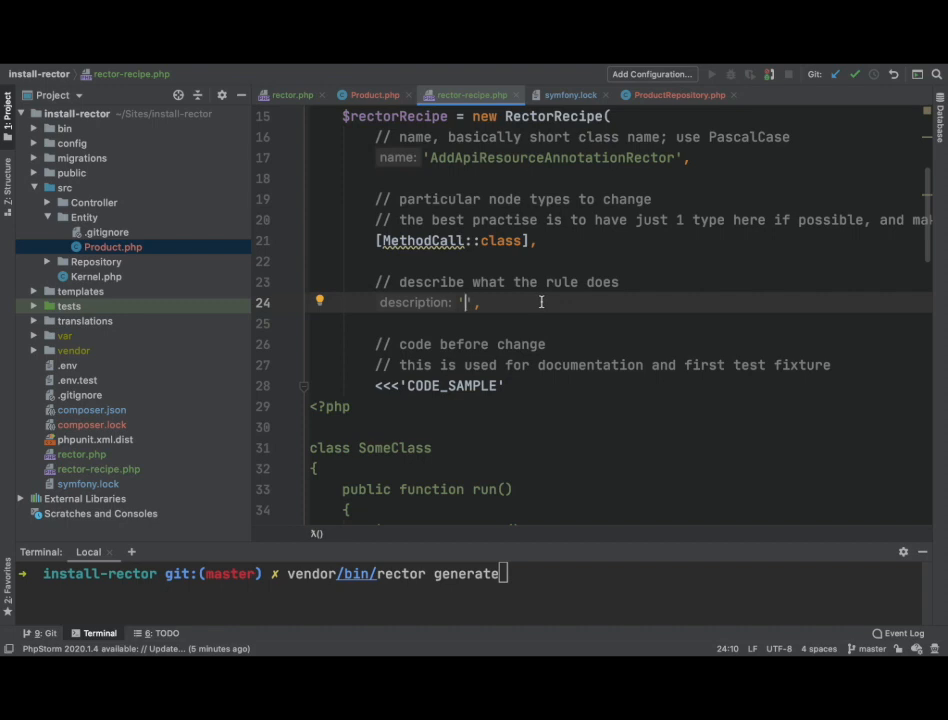
pyautogui.write('A')
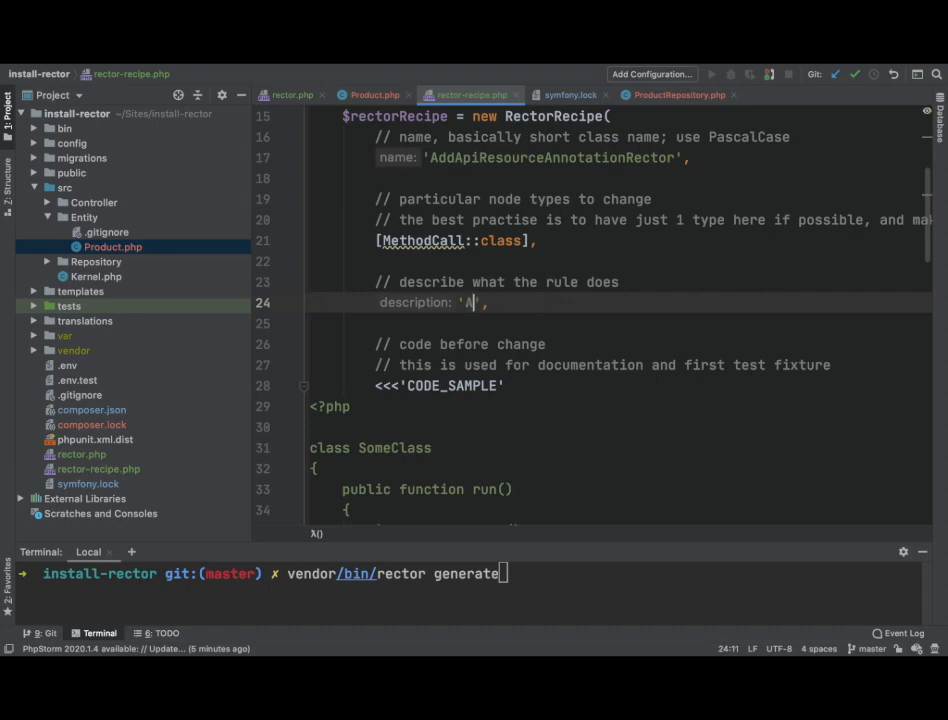
pyautogui.write('dd Ap')
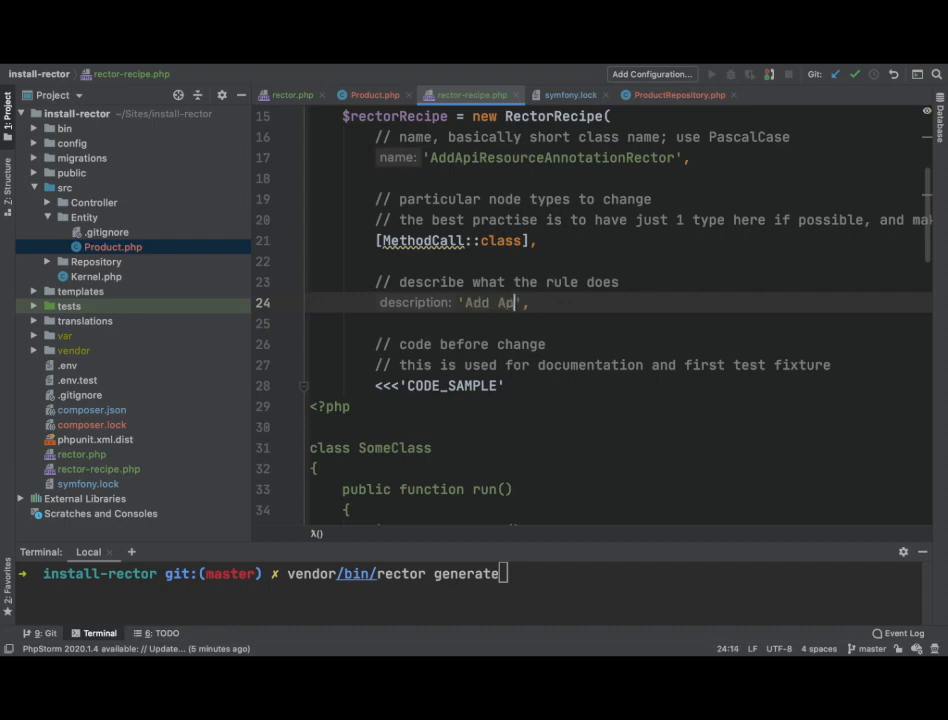
pyautogui.press('Backspace')
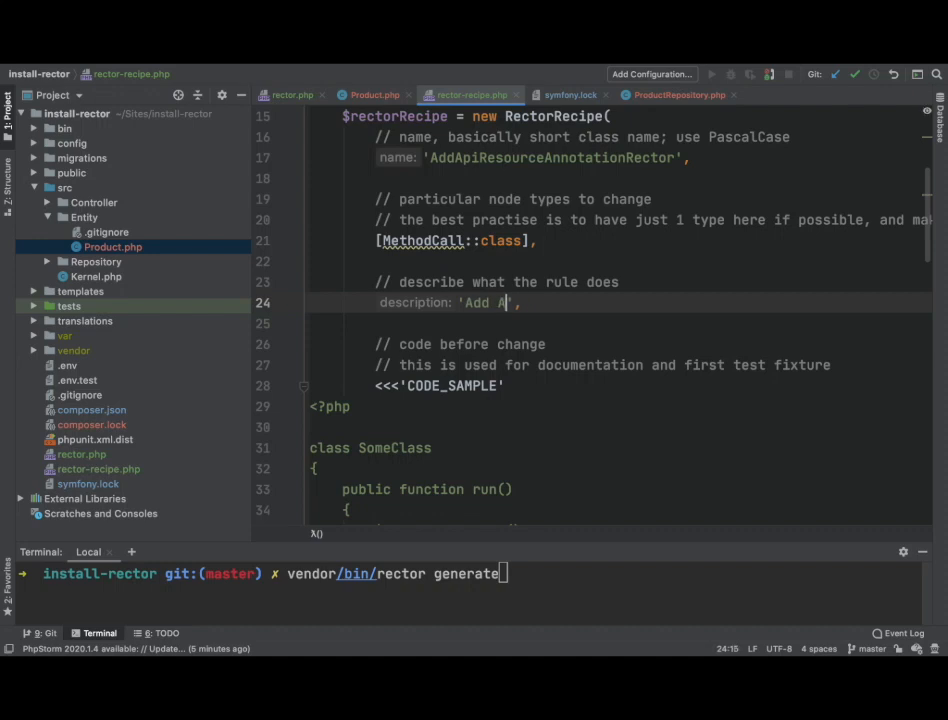
pyautogui.write('piResource(')
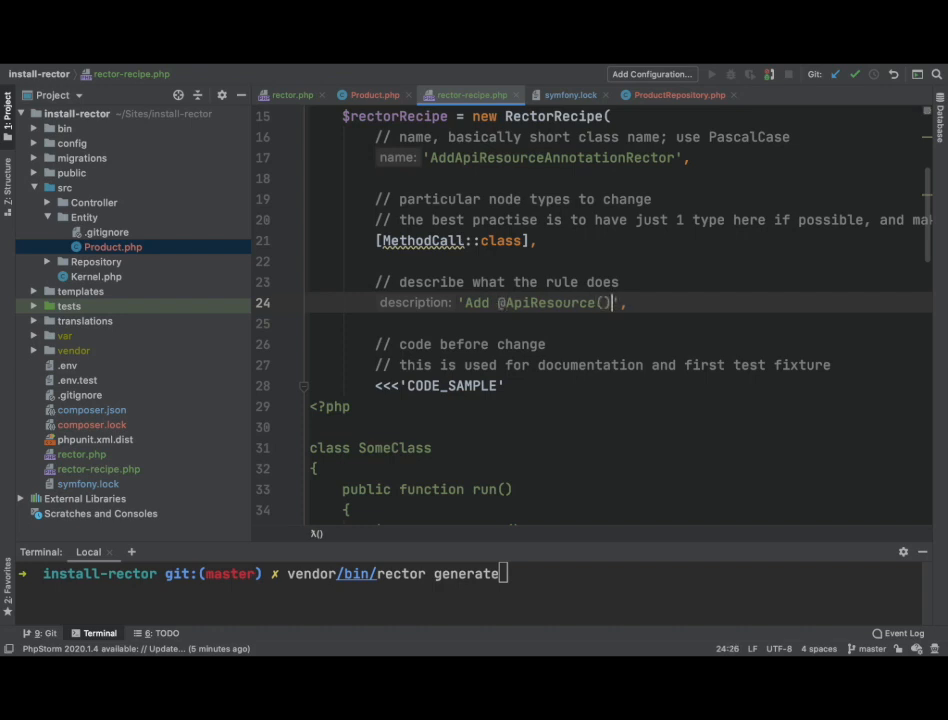
pyautogui.write('annotation to the')
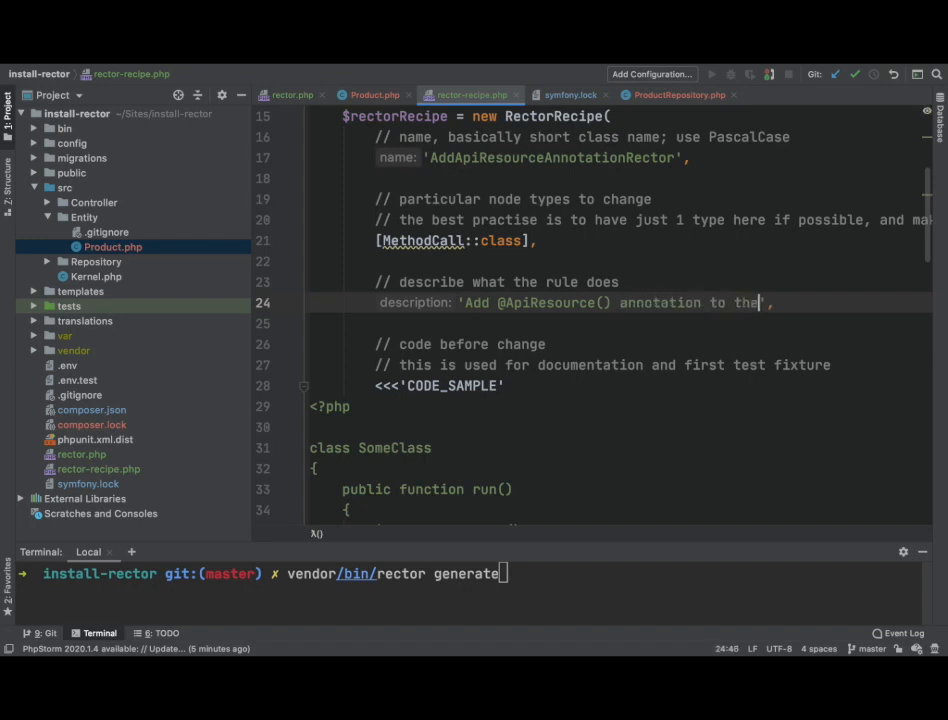
pyautogui.write('an Entity Class')
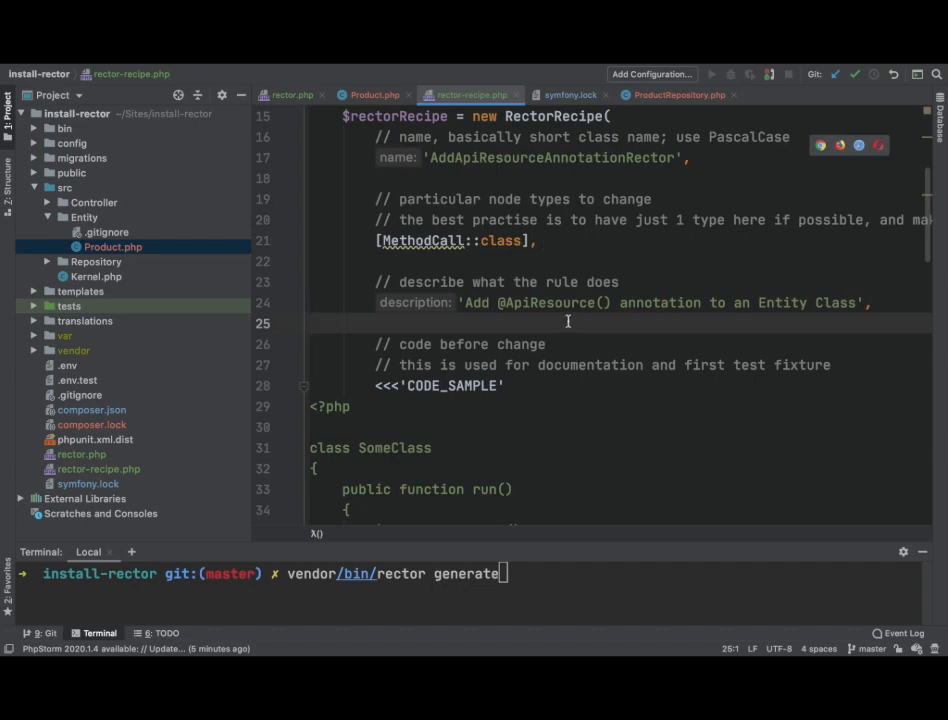
# - Change the recipe's node type on line 22 from Property to Class_::class
pyautogui.click(456, 302)
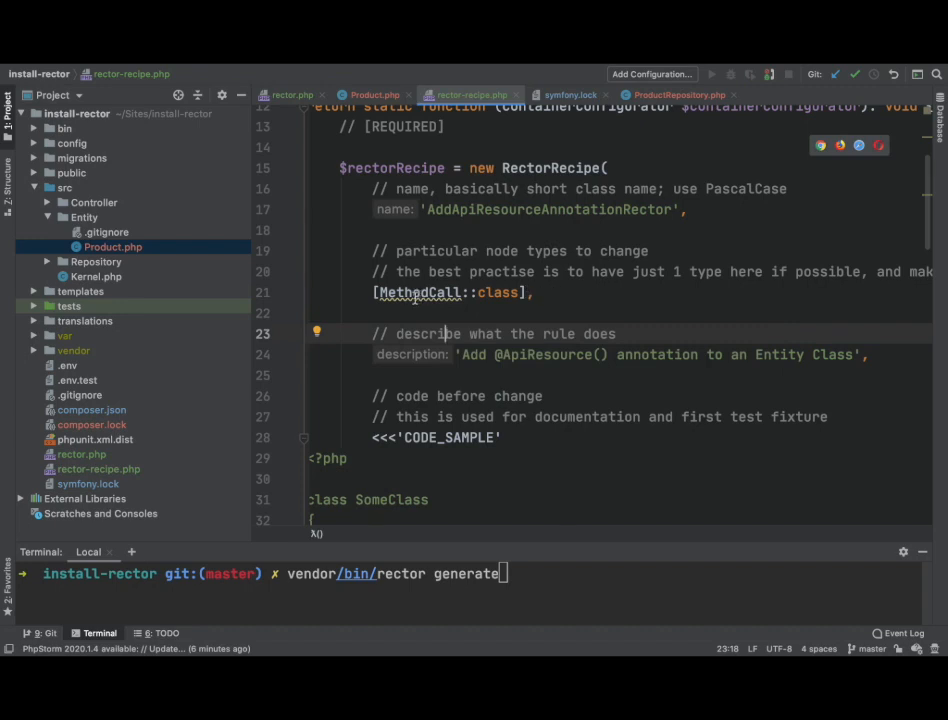
pyautogui.click(540, 292)
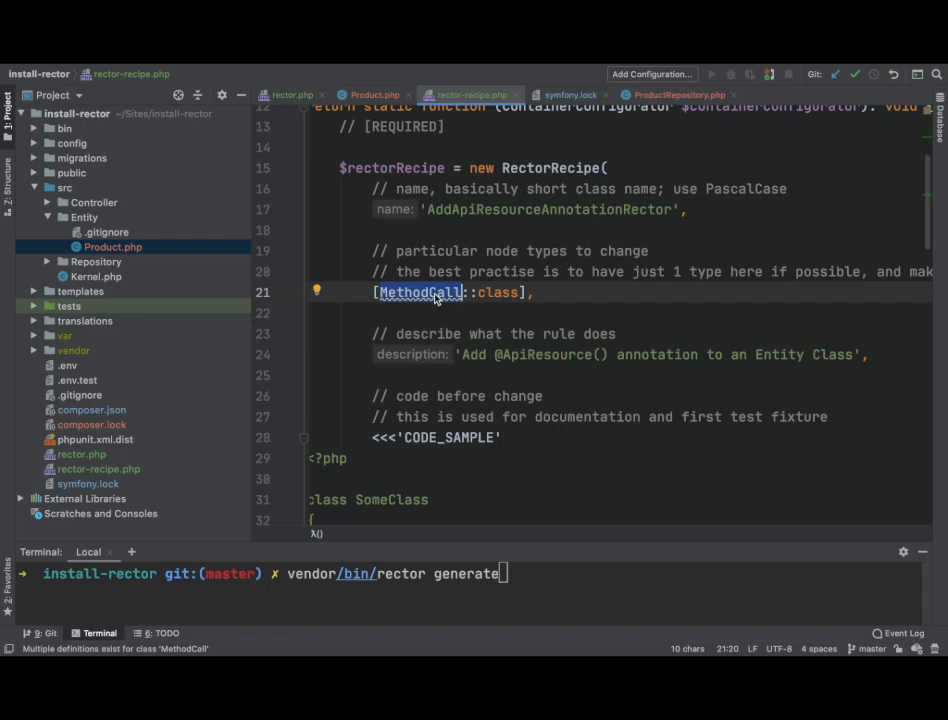
pyautogui.write('P')
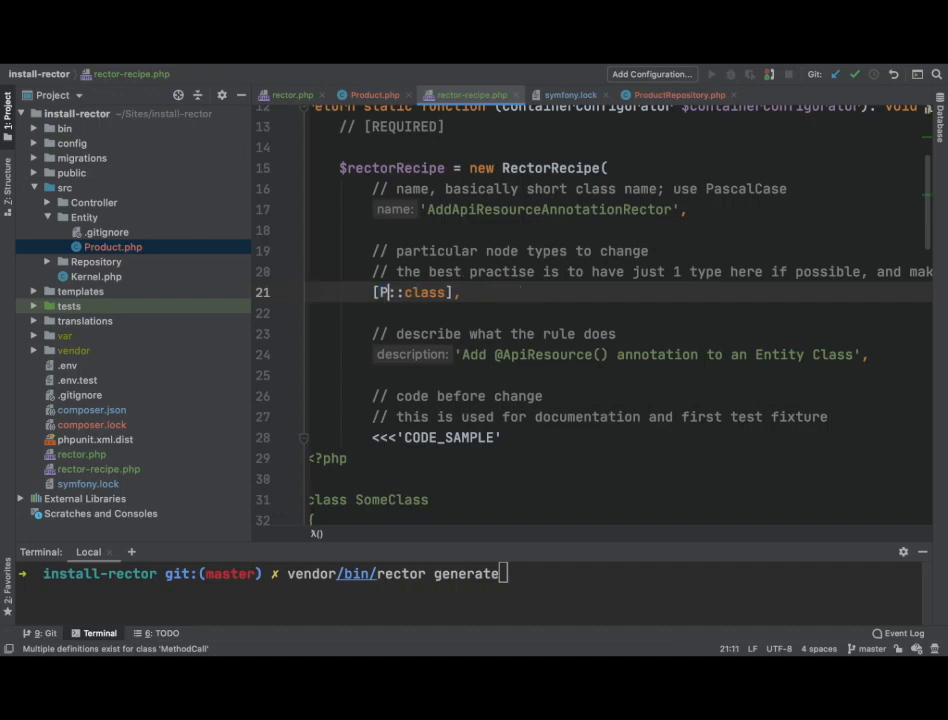
pyautogui.write('roperty')
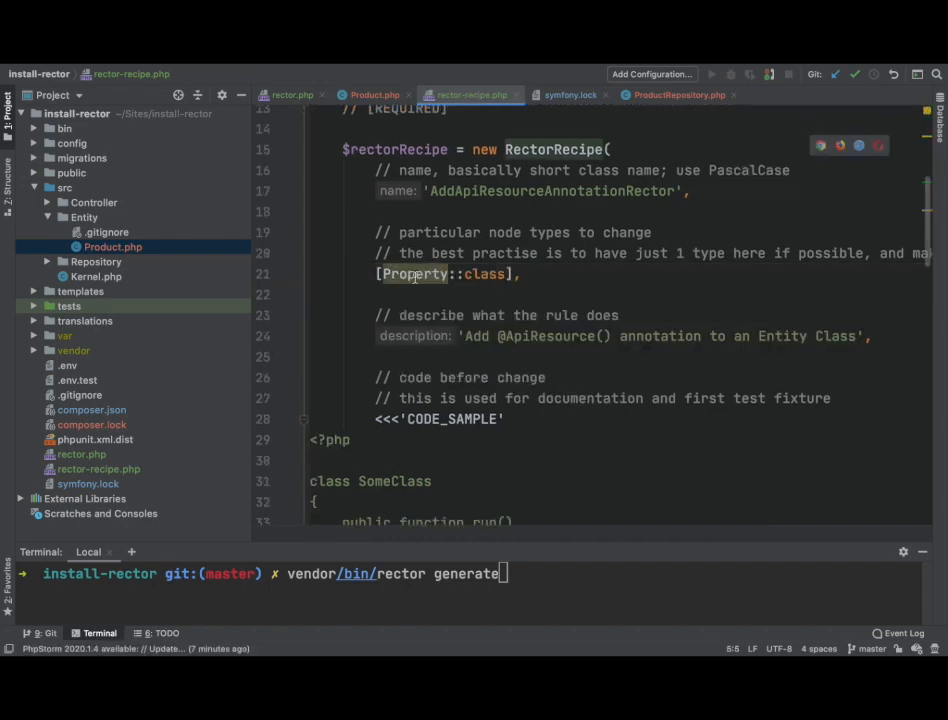
pyautogui.press('alt+enter')
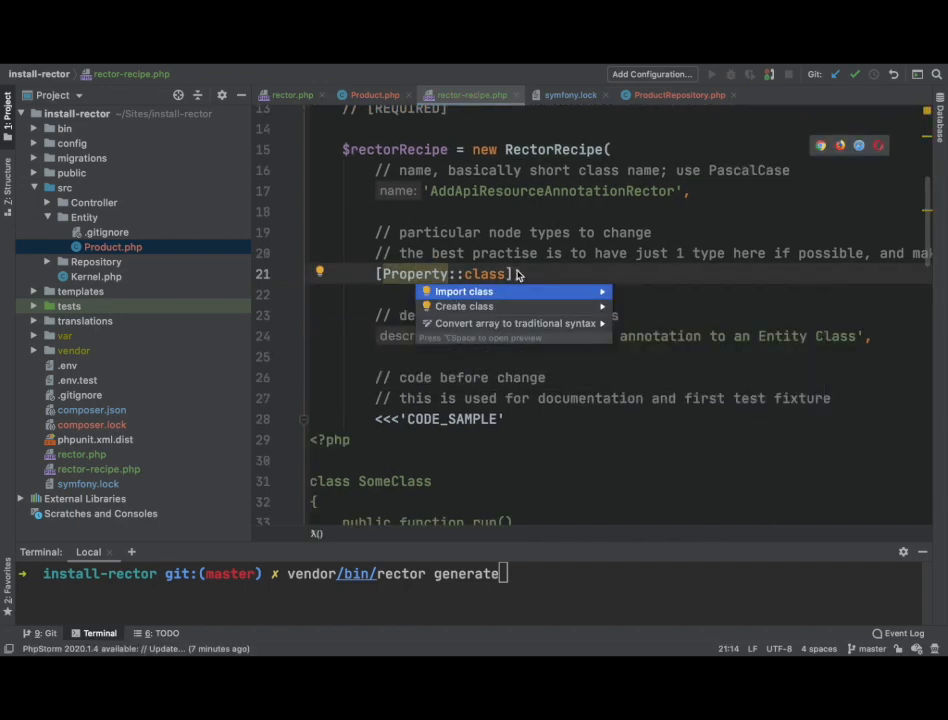
pyautogui.click(462, 291)
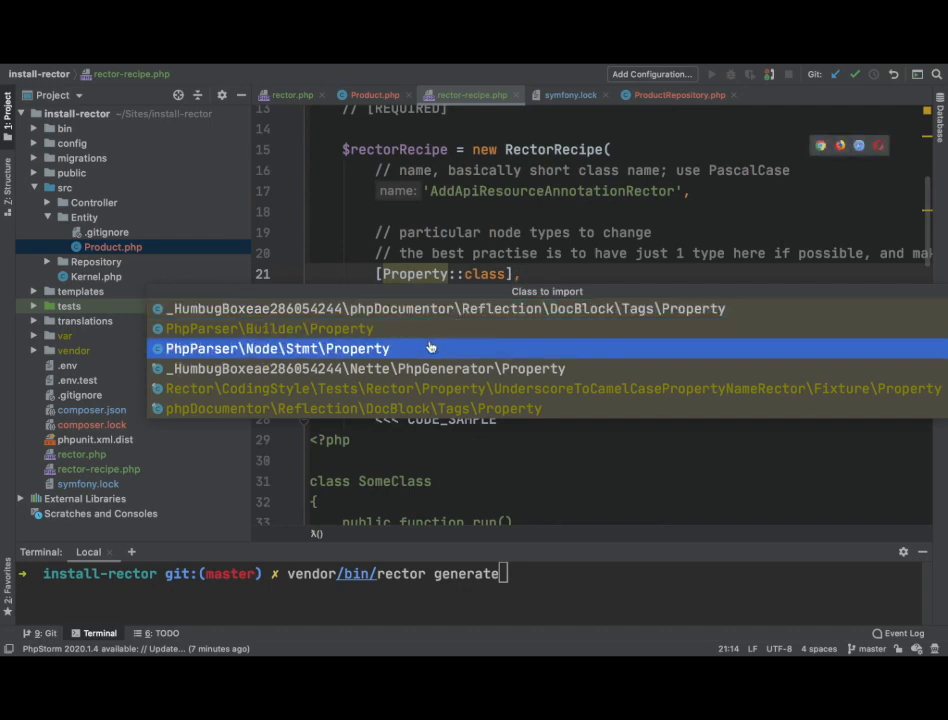
pyautogui.moveTo(200, 350)
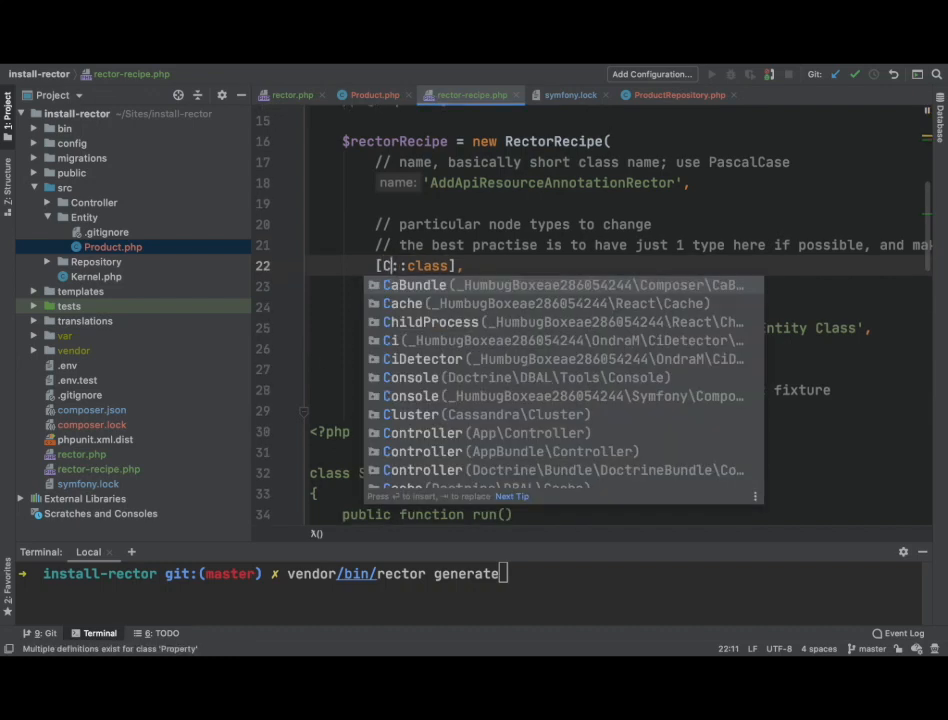
pyautogui.write('lass_')
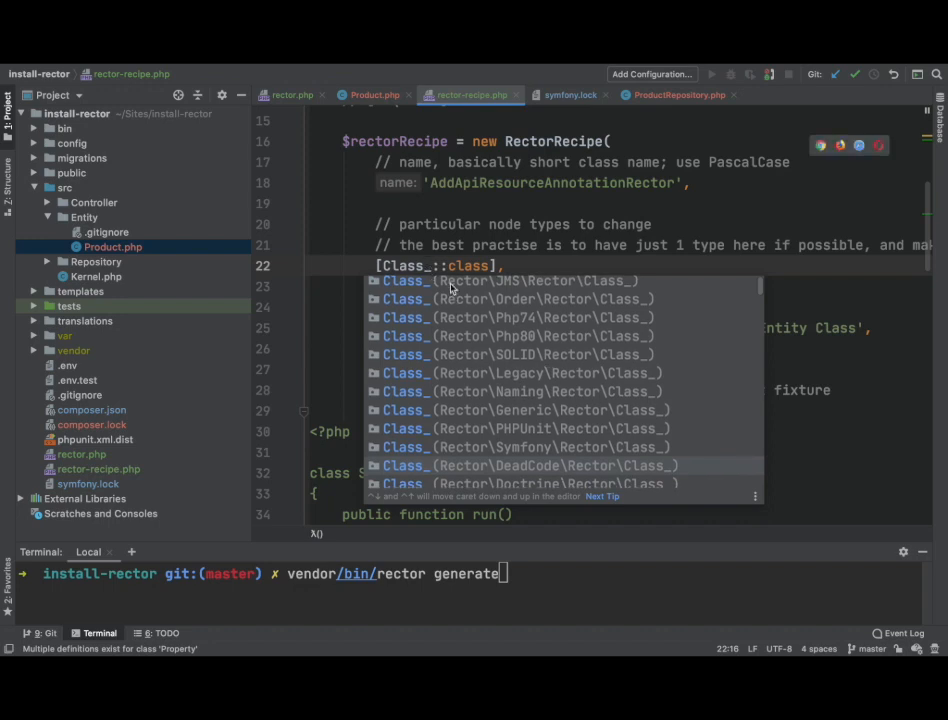
pyautogui.scroll(-3)
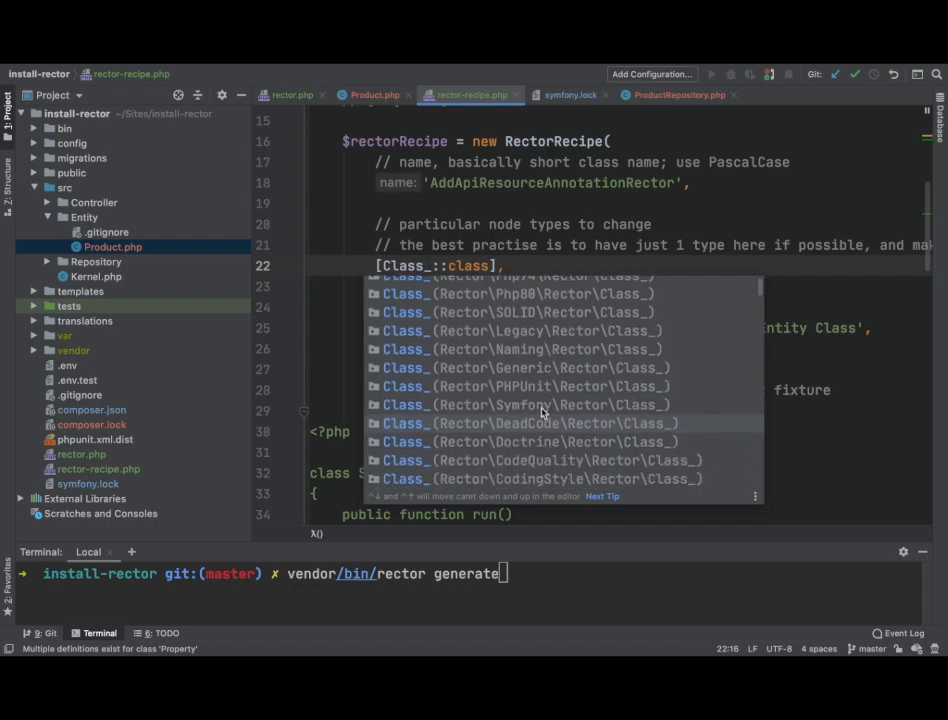
pyautogui.scroll(-3)
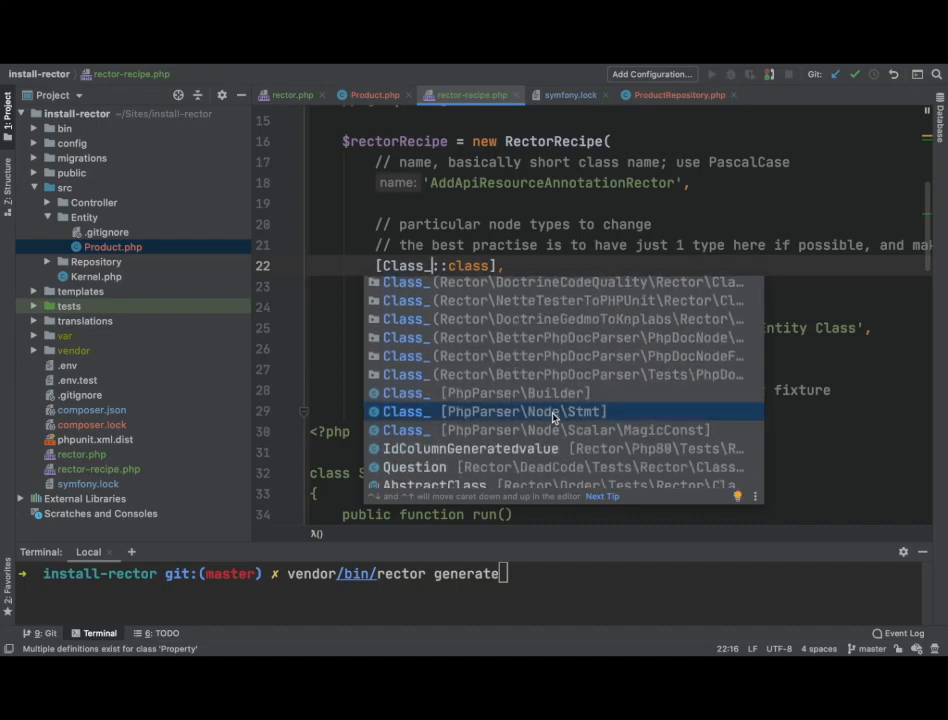
pyautogui.moveTo(548, 425)
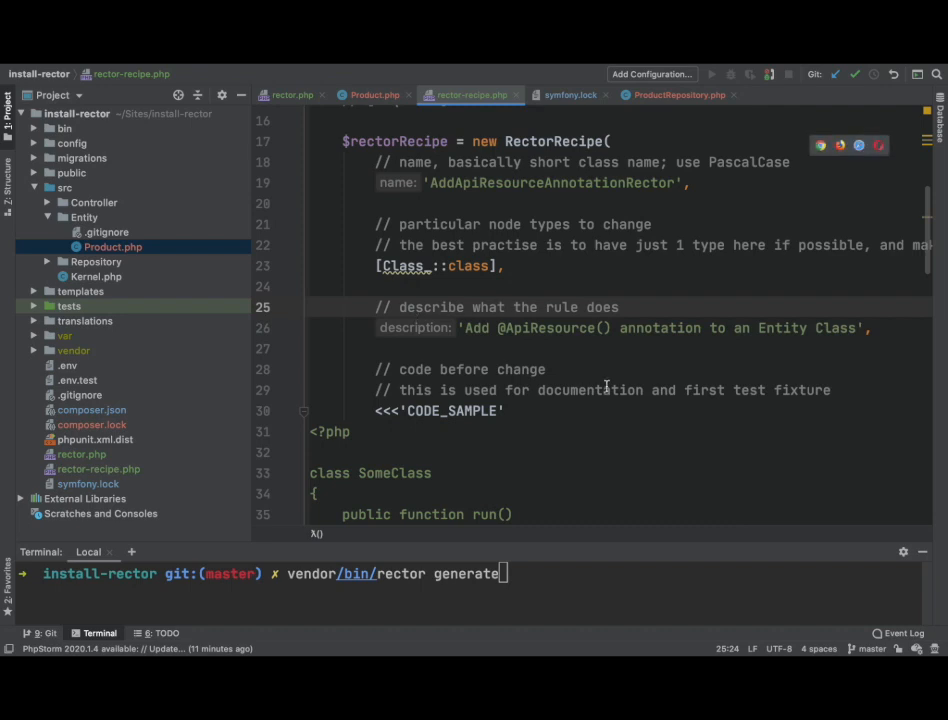
# - Scroll through the heredoc code samples and place the cursor in the after-change sample
pyautogui.scroll(-3)
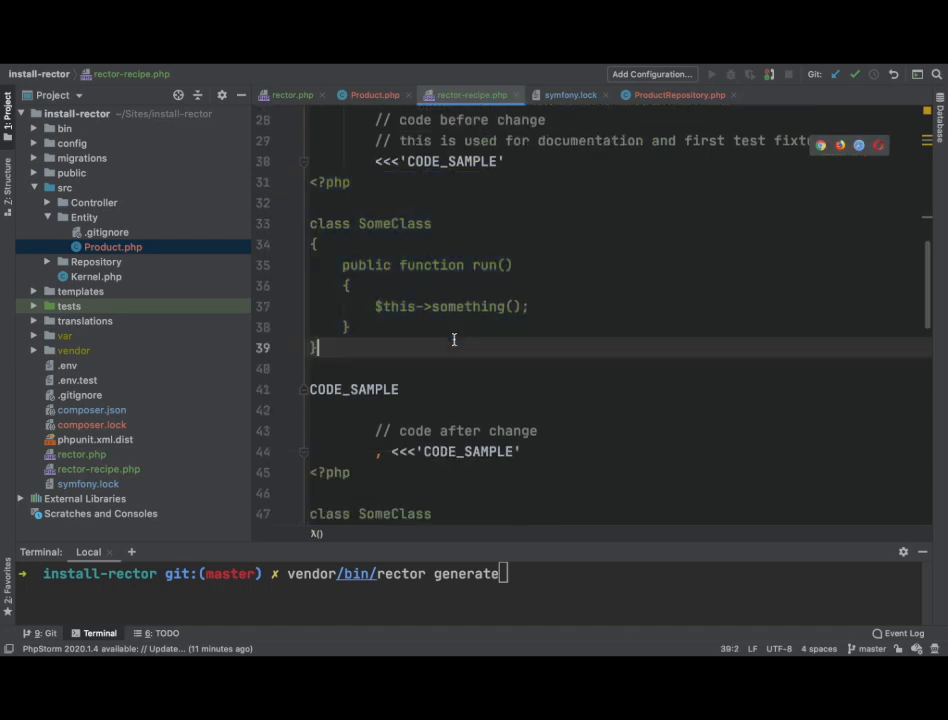
pyautogui.moveTo(403, 240)
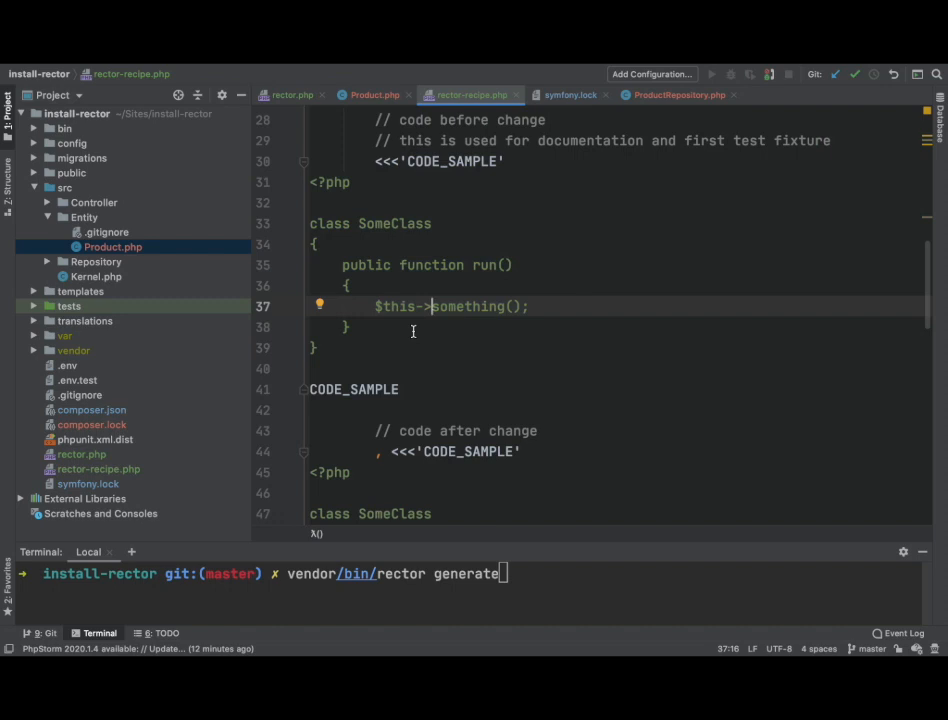
pyautogui.scroll(3)
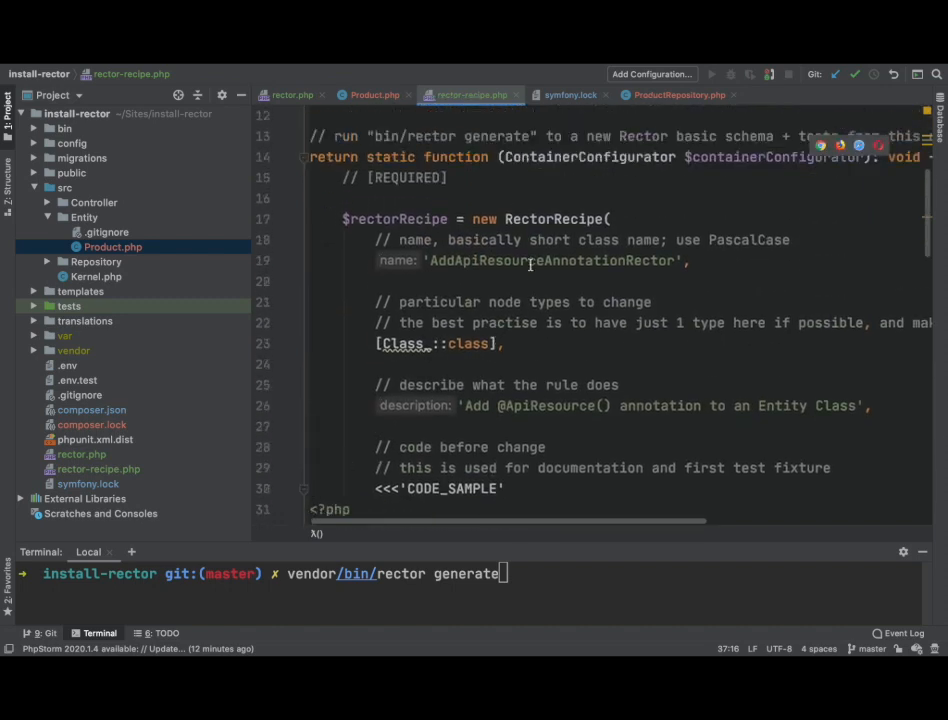
pyautogui.scroll(-3)
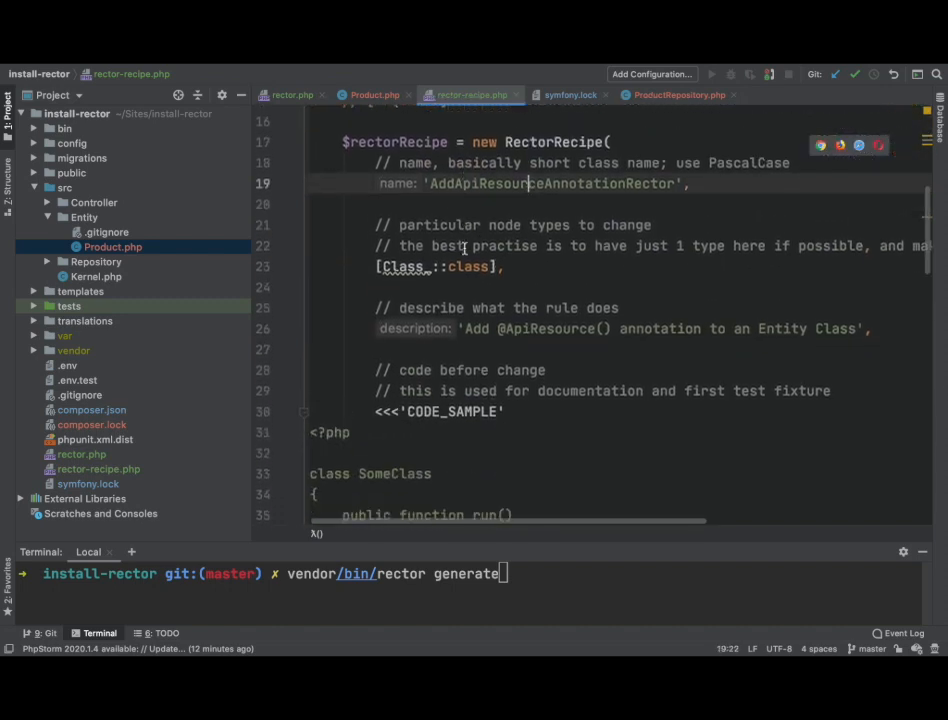
pyautogui.scroll(-3)
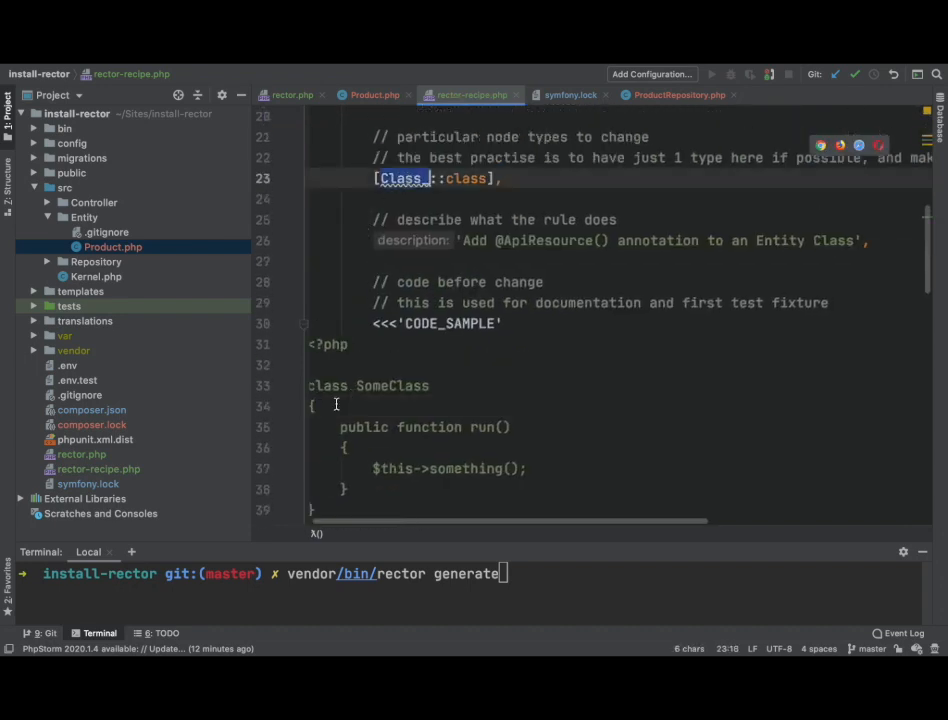
pyautogui.scroll(-3)
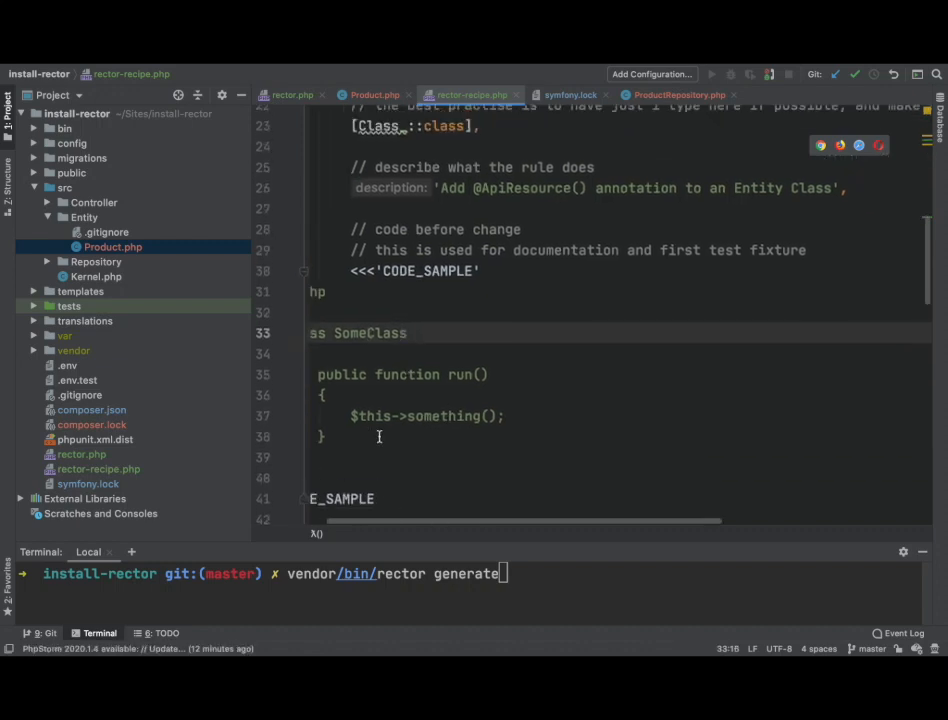
pyautogui.scroll(-3)
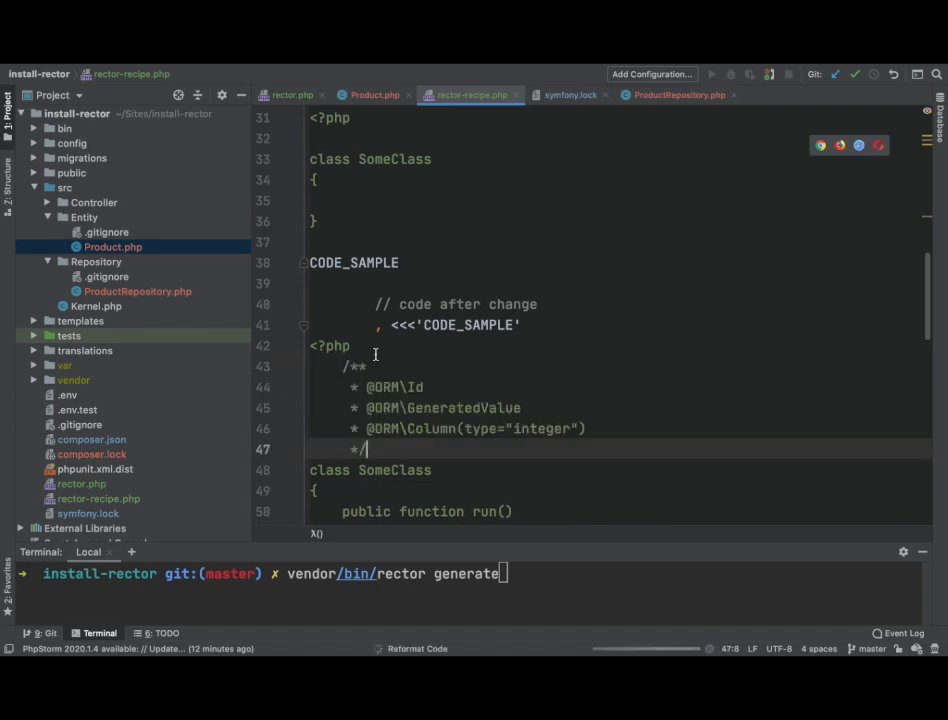
pyautogui.scroll(-3)
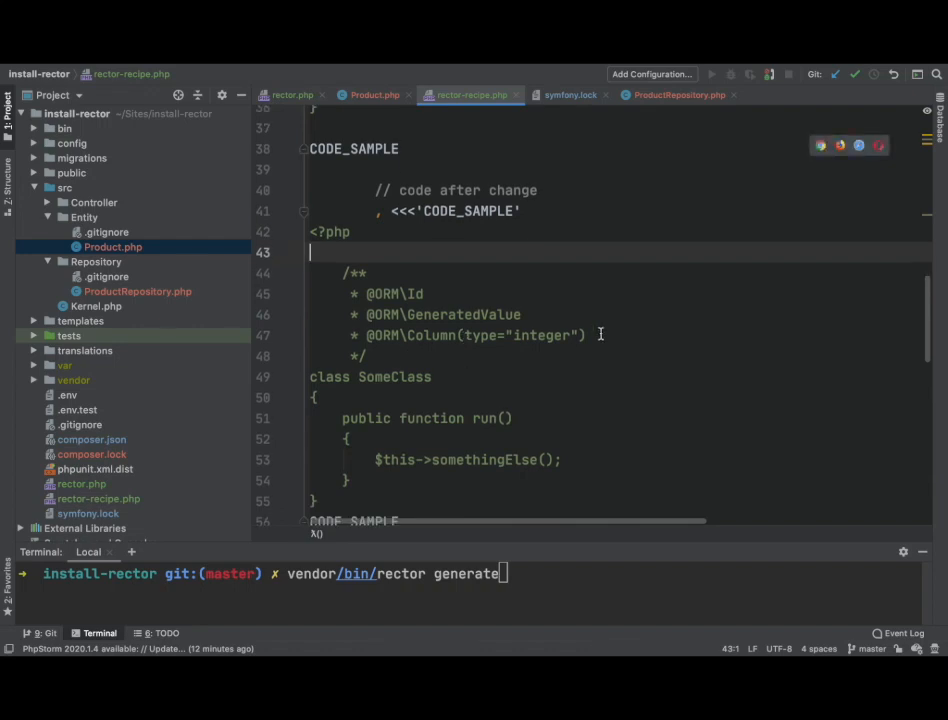
pyautogui.click(588, 335)
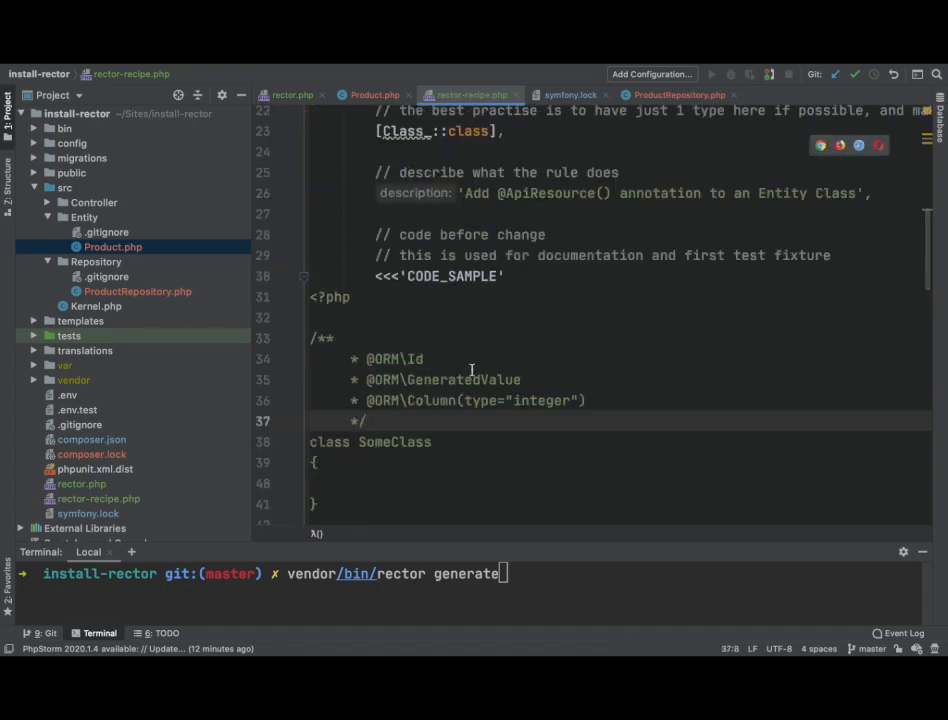
pyautogui.scroll(-3)
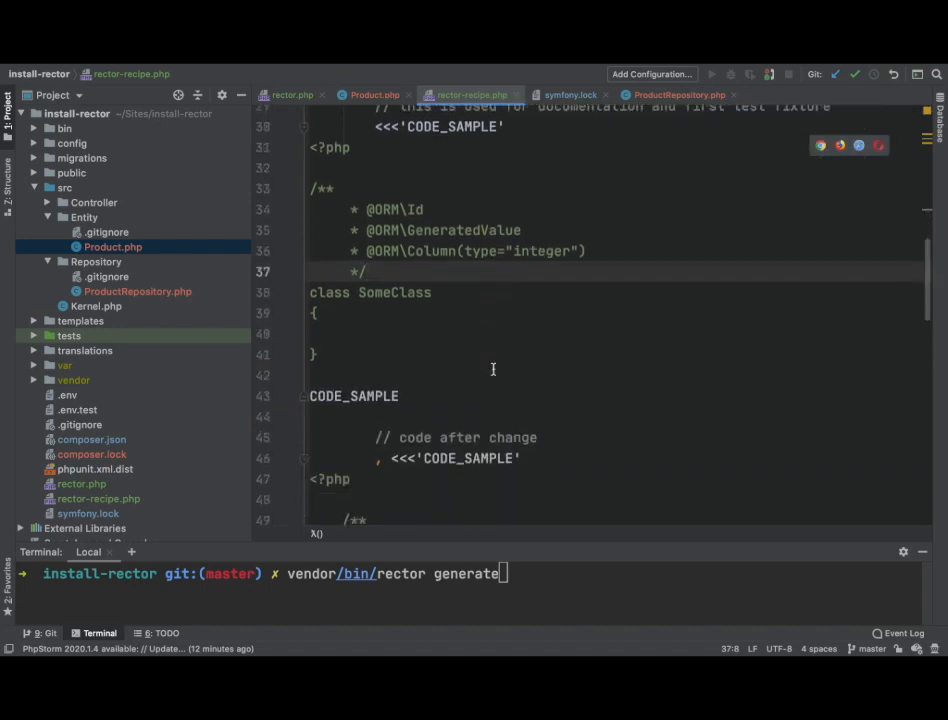
pyautogui.scroll(-3)
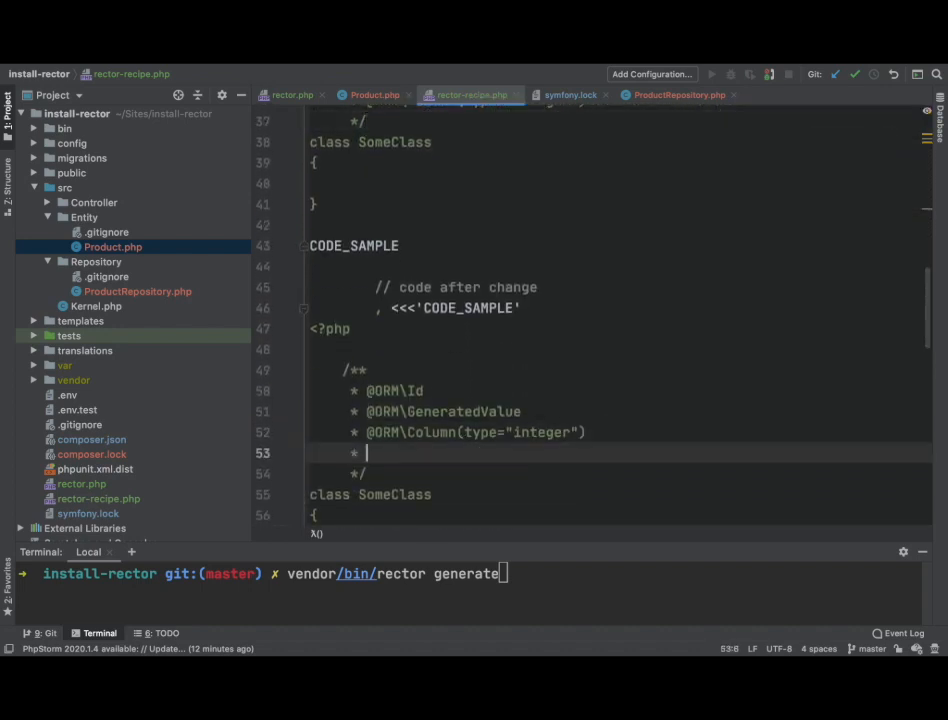
pyautogui.write('@Api')
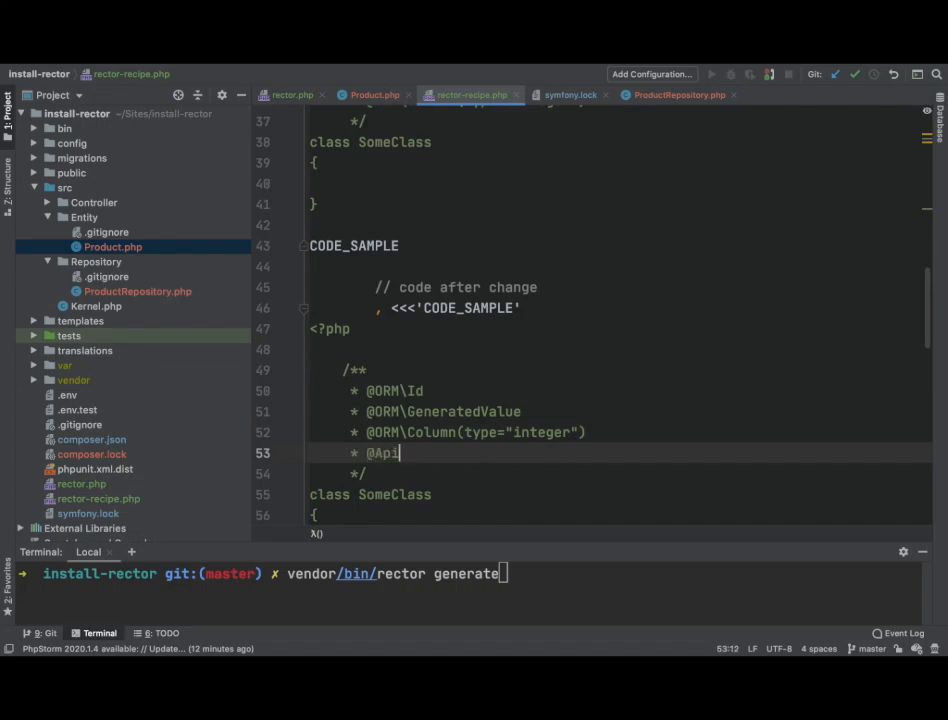
pyautogui.write('Reso')
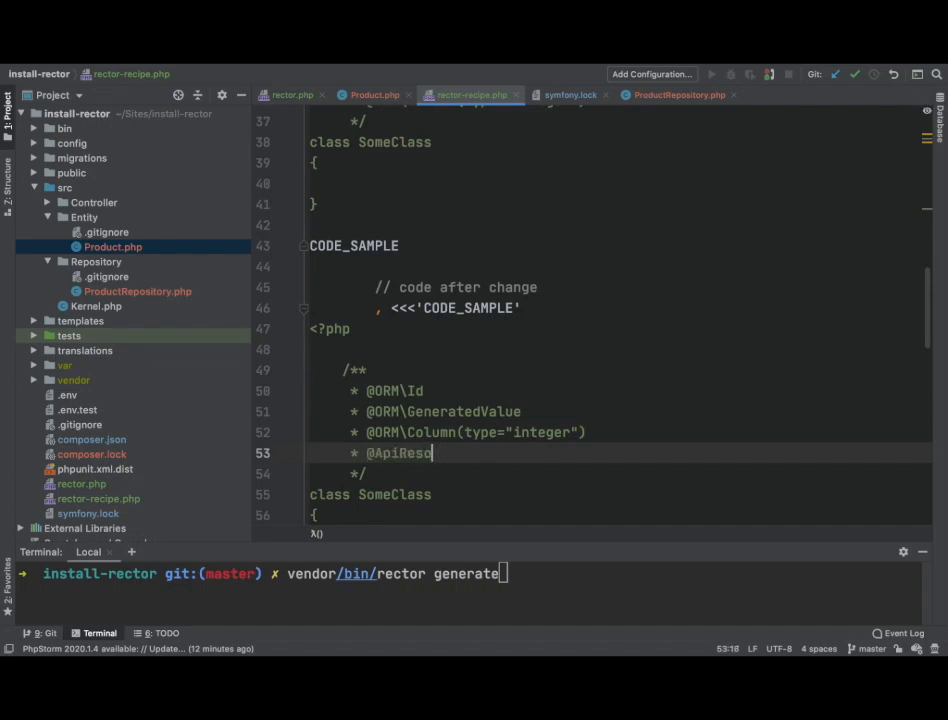
pyautogui.write('urce')
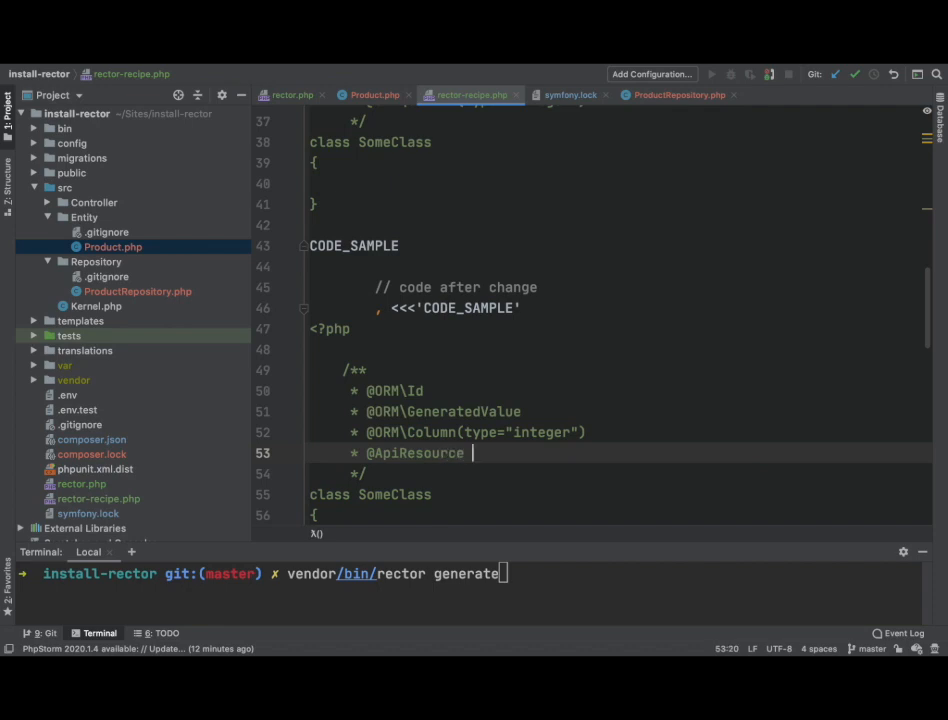
pyautogui.write('()')
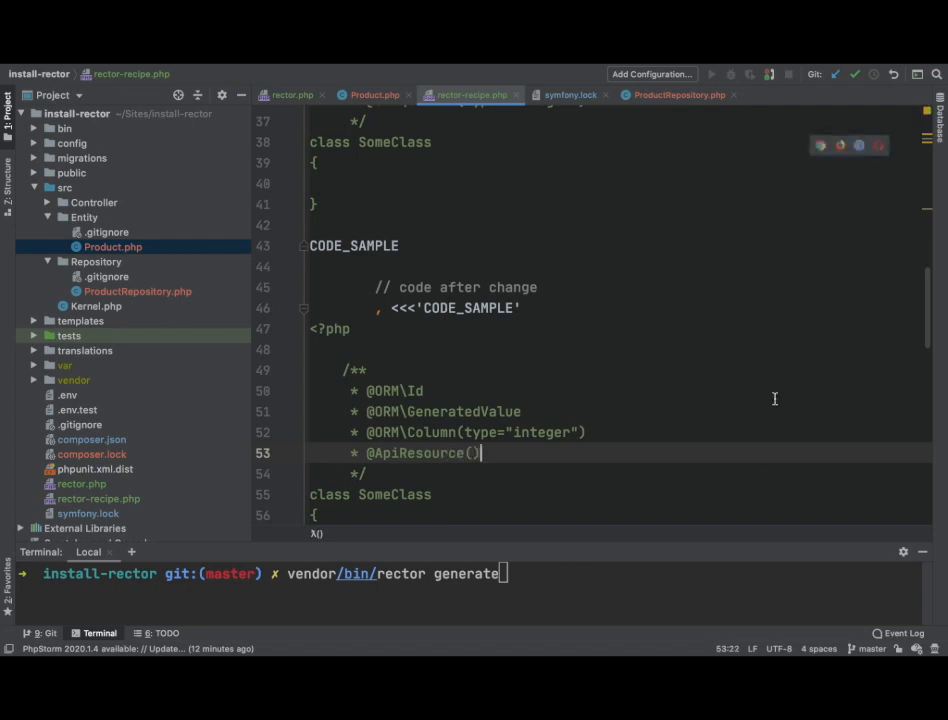
# - Scroll through the before and after code samples to review the changes
pyautogui.scroll(-3)
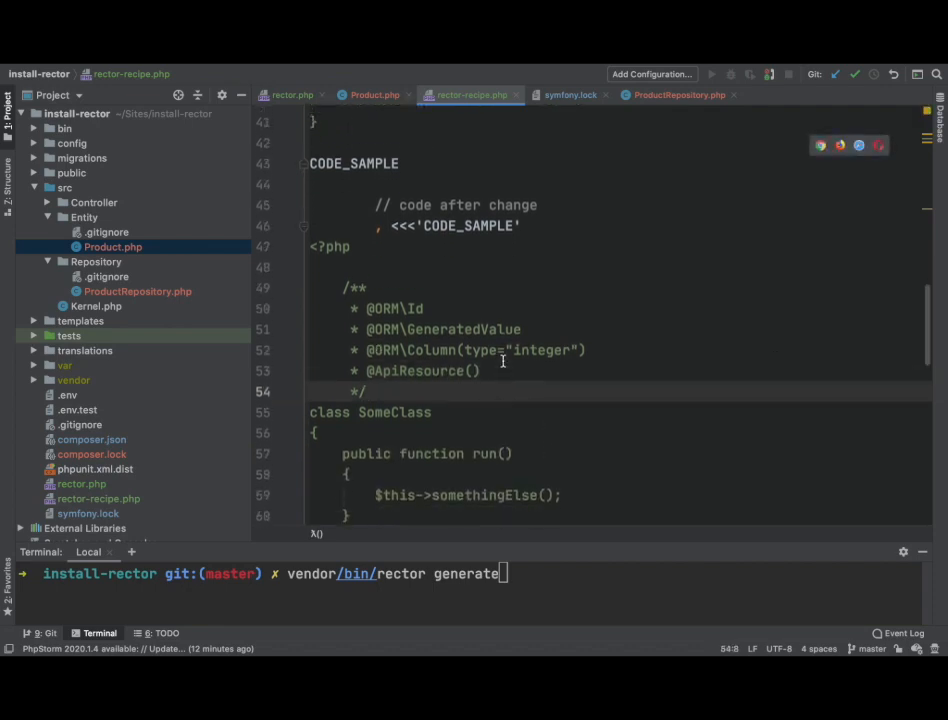
pyautogui.scroll(-3)
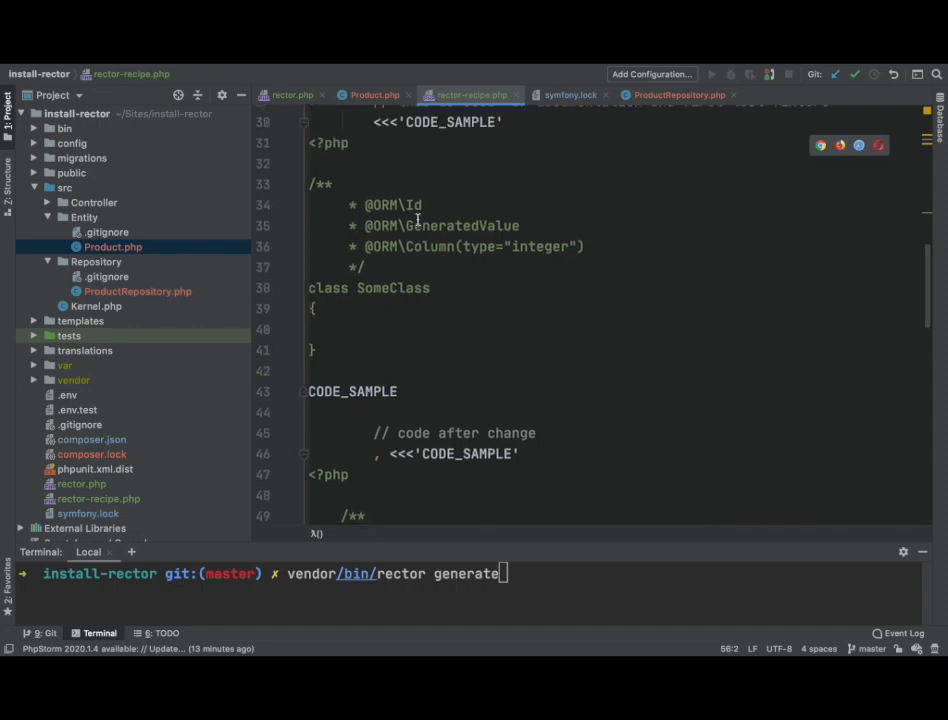
pyautogui.moveTo(475, 270)
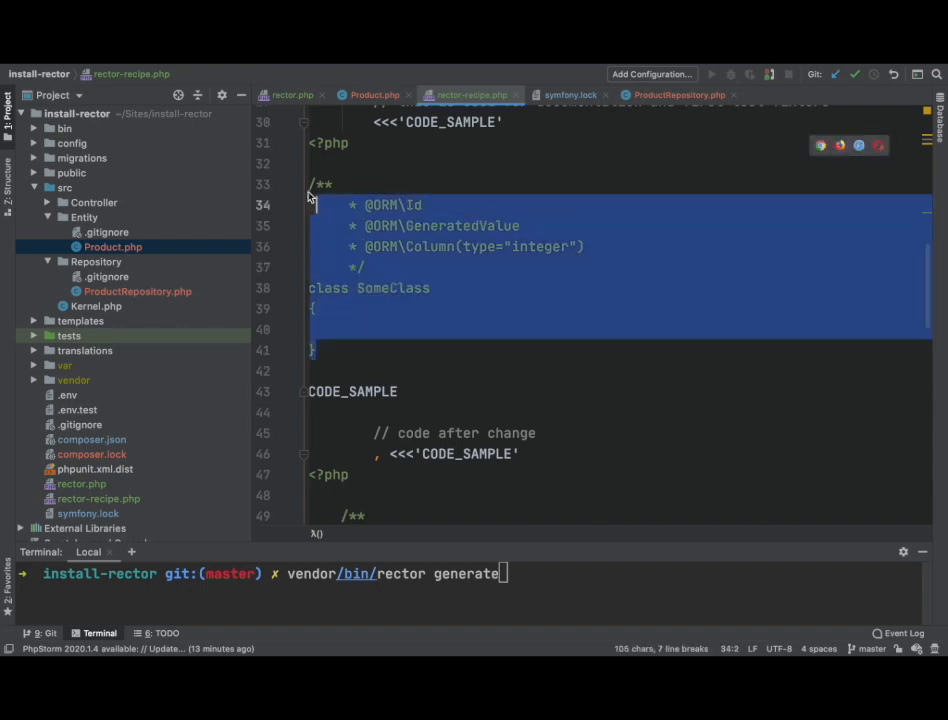
pyautogui.scroll(-3)
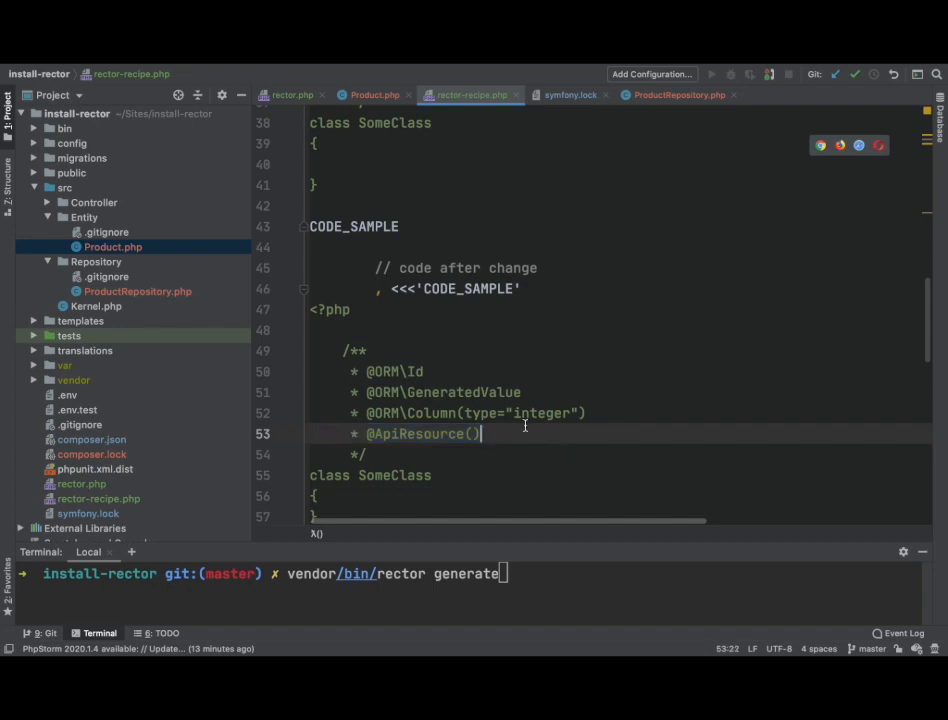
pyautogui.scroll(-3)
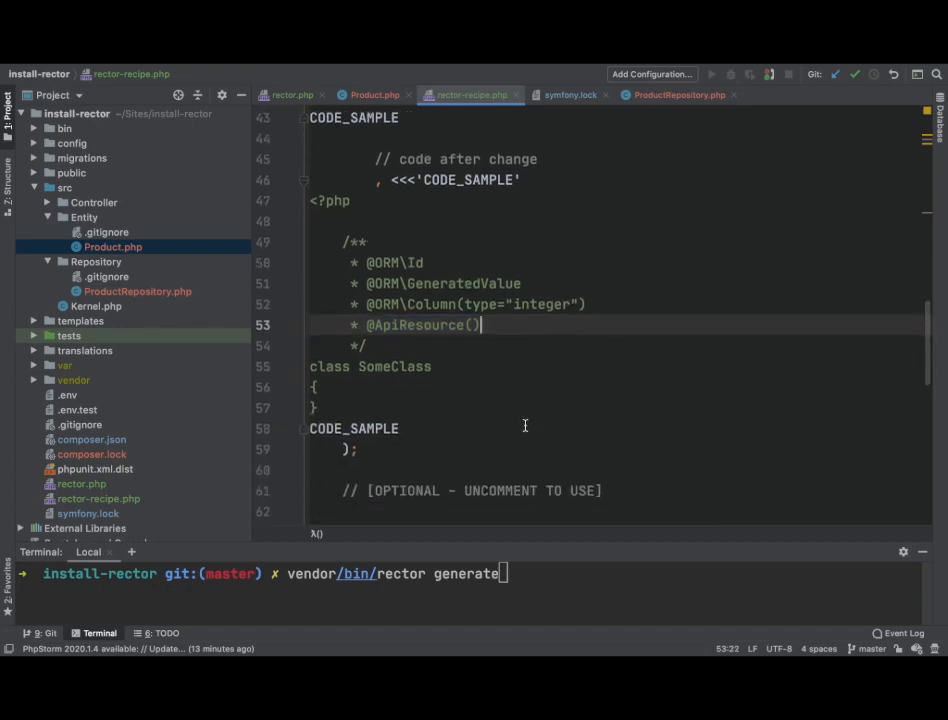
pyautogui.scroll(-3)
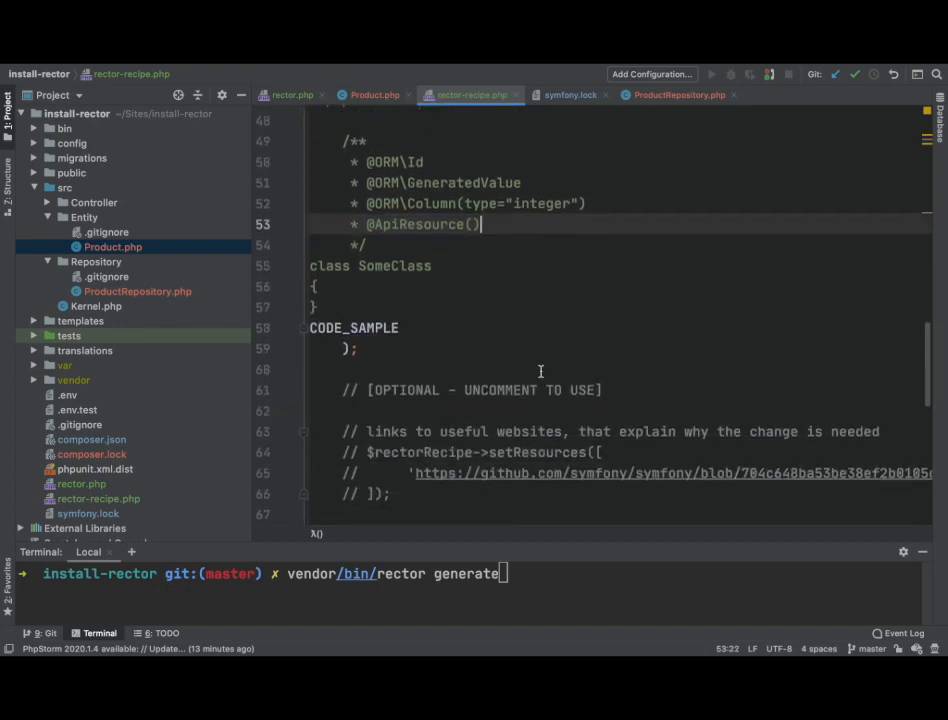
pyautogui.scroll(-3)
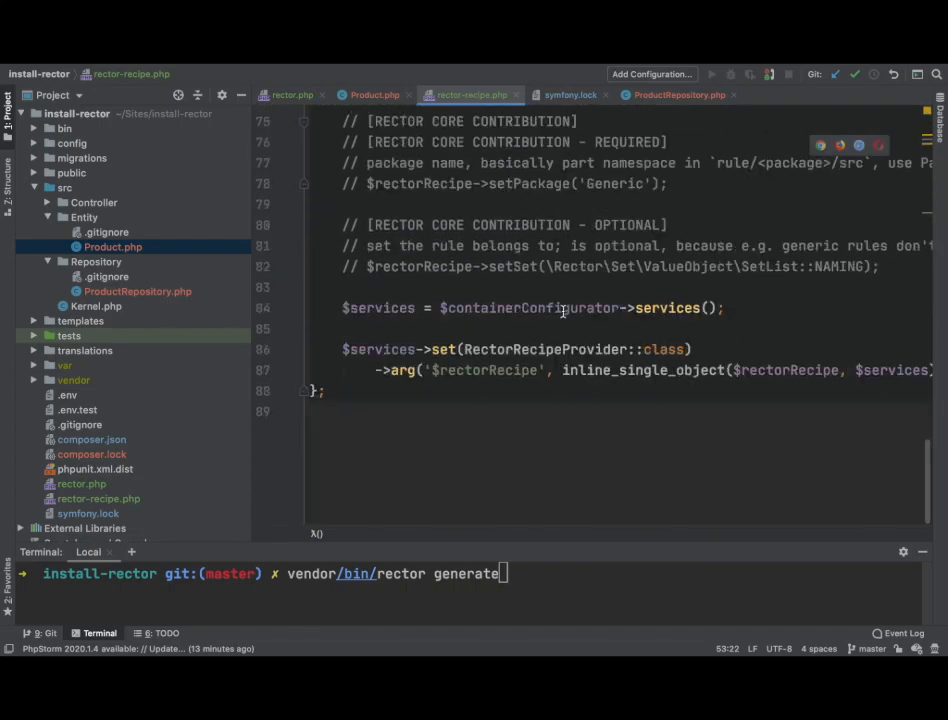
pyautogui.scroll(3)
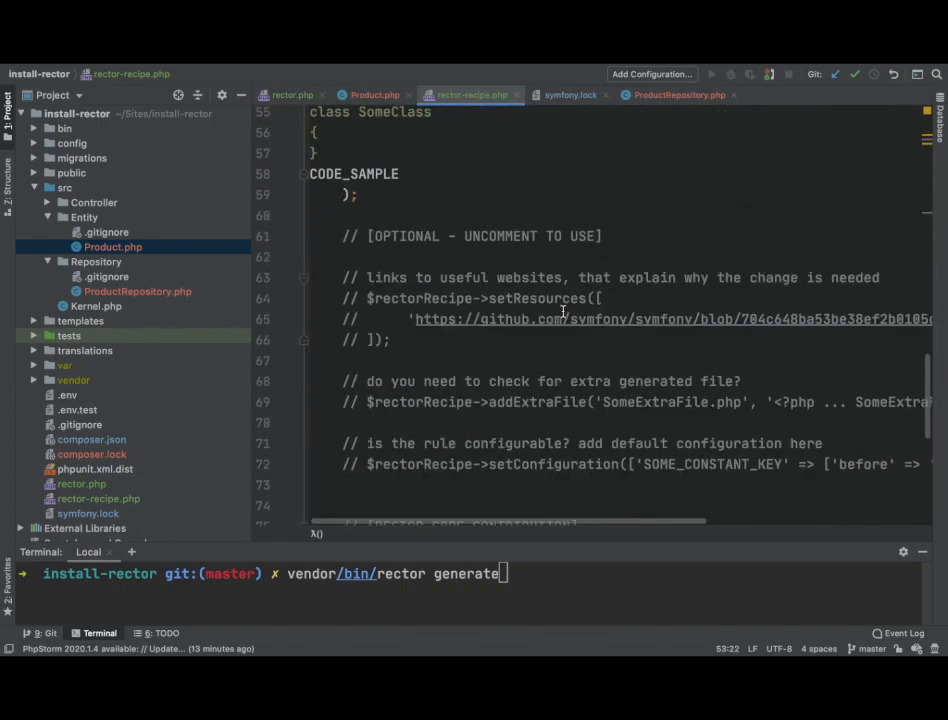
pyautogui.scroll(-3)
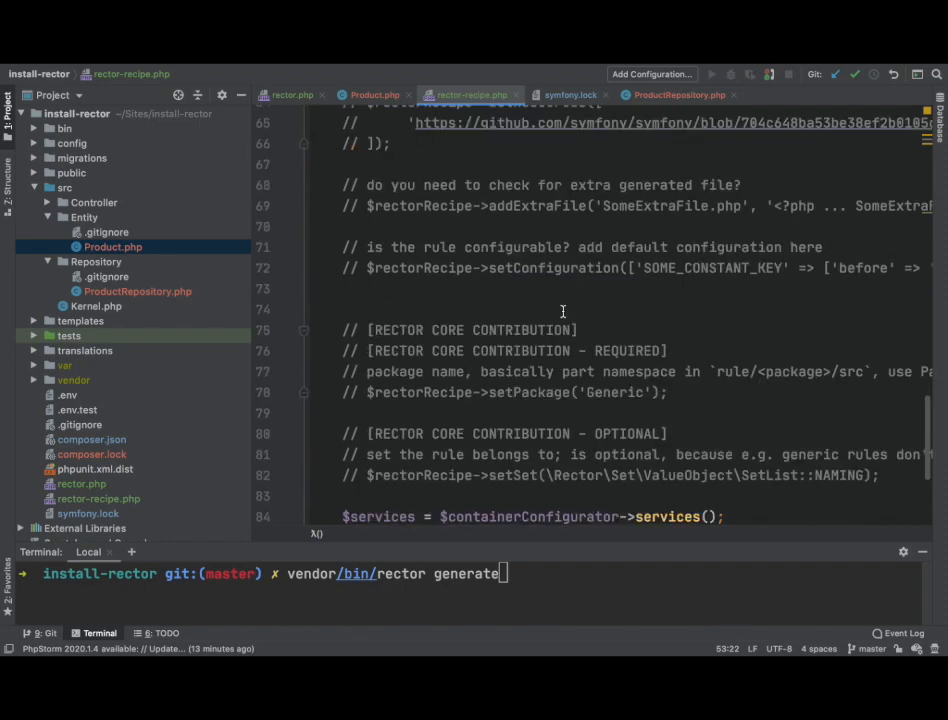
pyautogui.scroll(3)
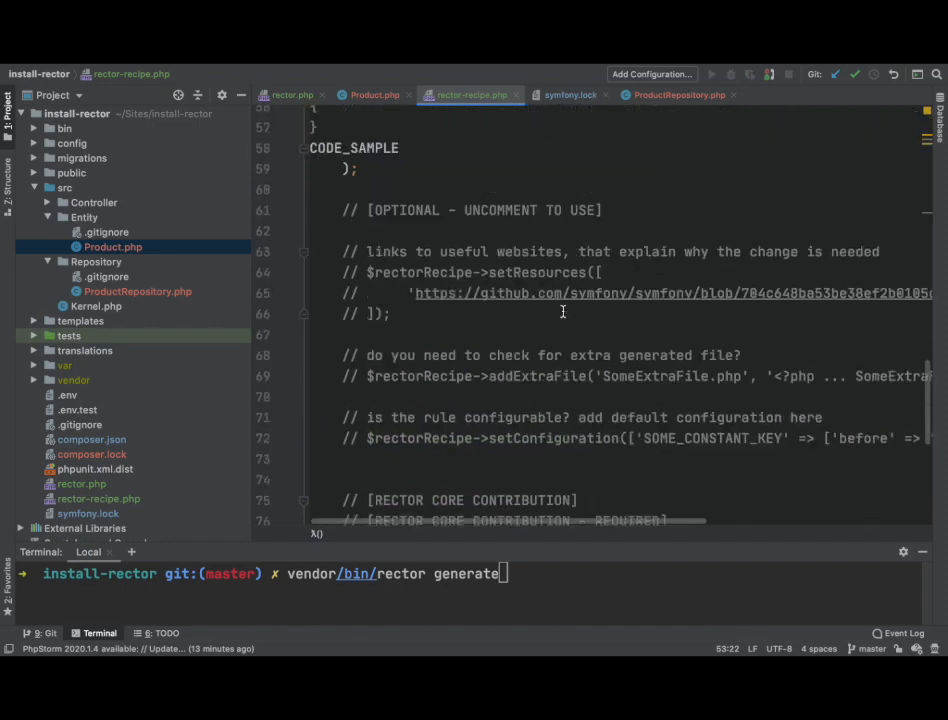
pyautogui.scroll(3)
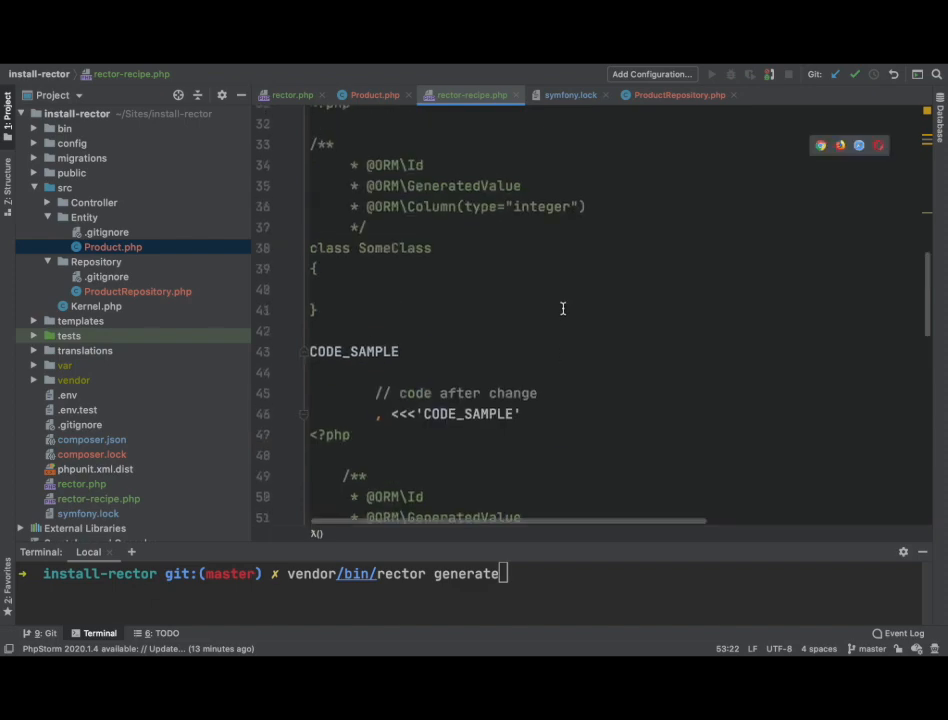
pyautogui.scroll(3)
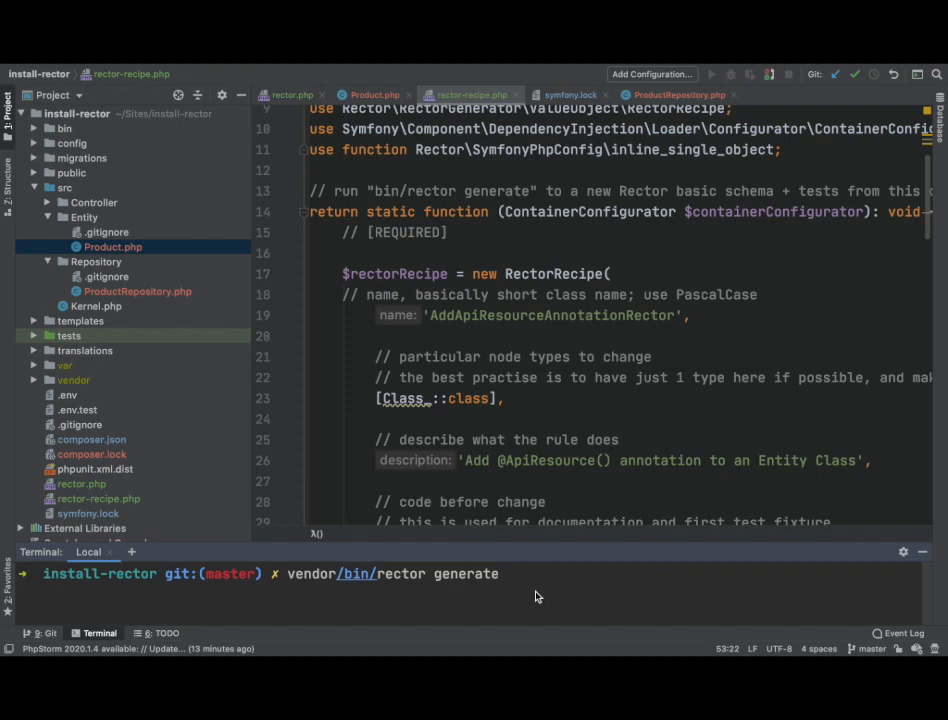
# - Run vendor/bin/rector generate in the terminal
pyautogui.press('Return')
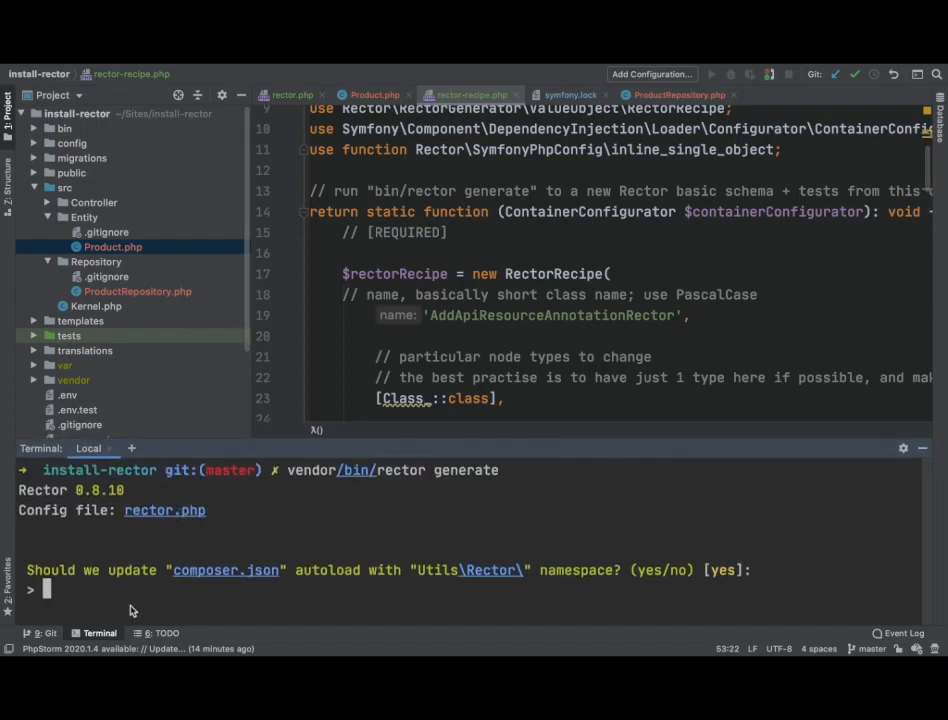
pyautogui.moveTo(244, 574)
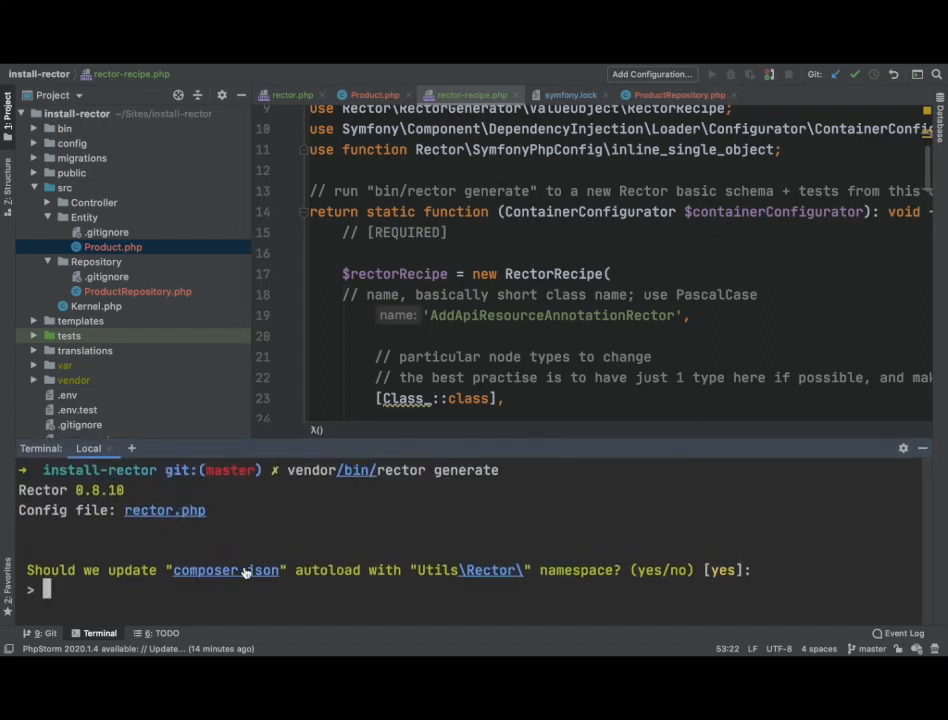
pyautogui.moveTo(378, 575)
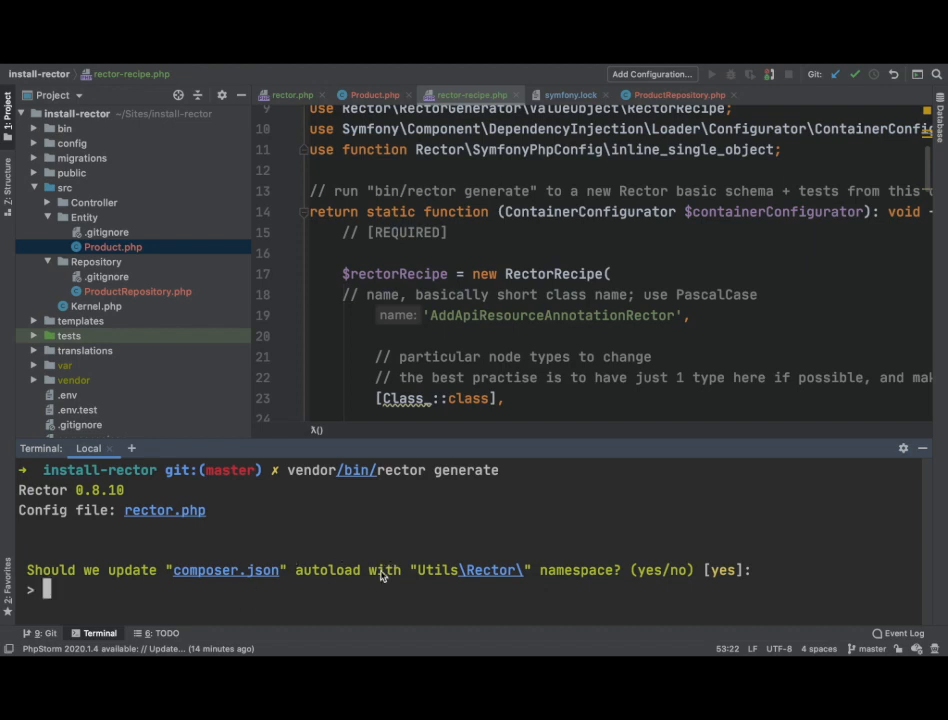
pyautogui.moveTo(443, 580)
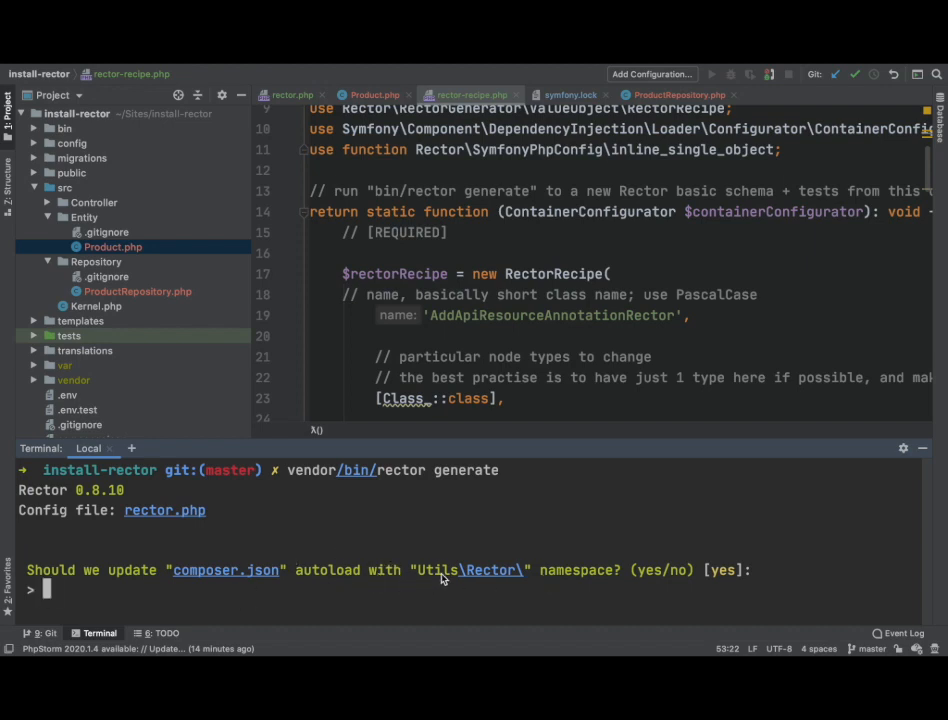
pyautogui.moveTo(600, 575)
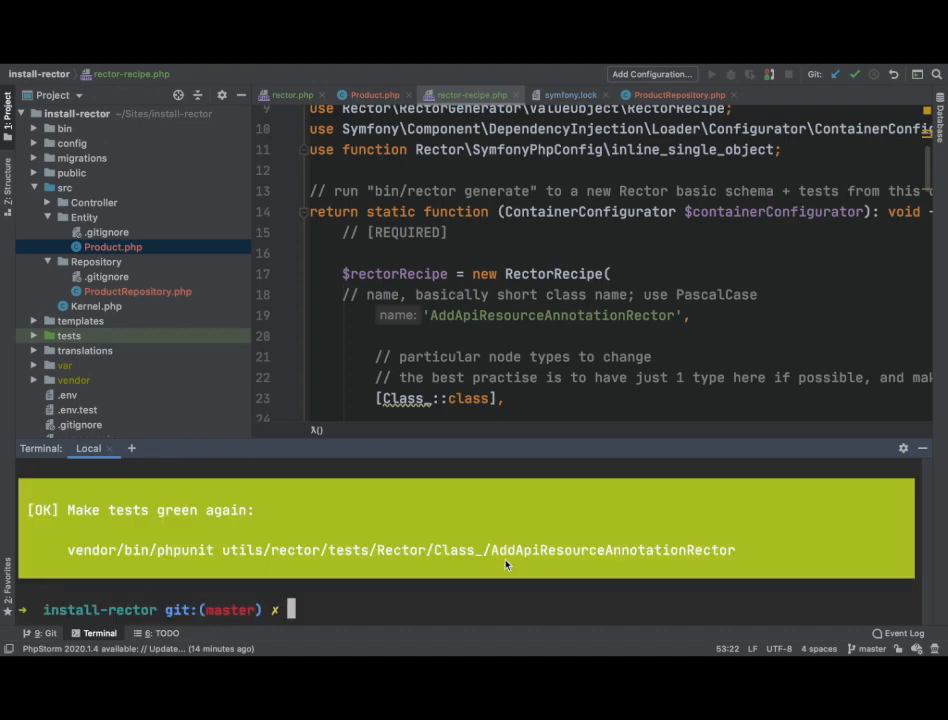
pyautogui.moveTo(220, 571)
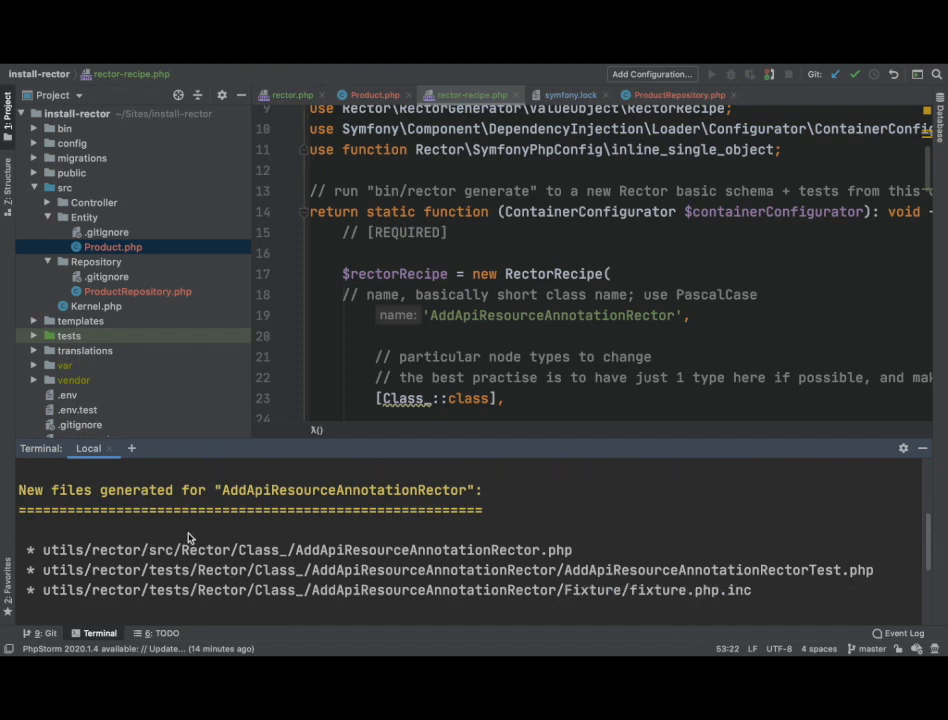
pyautogui.moveTo(288, 498)
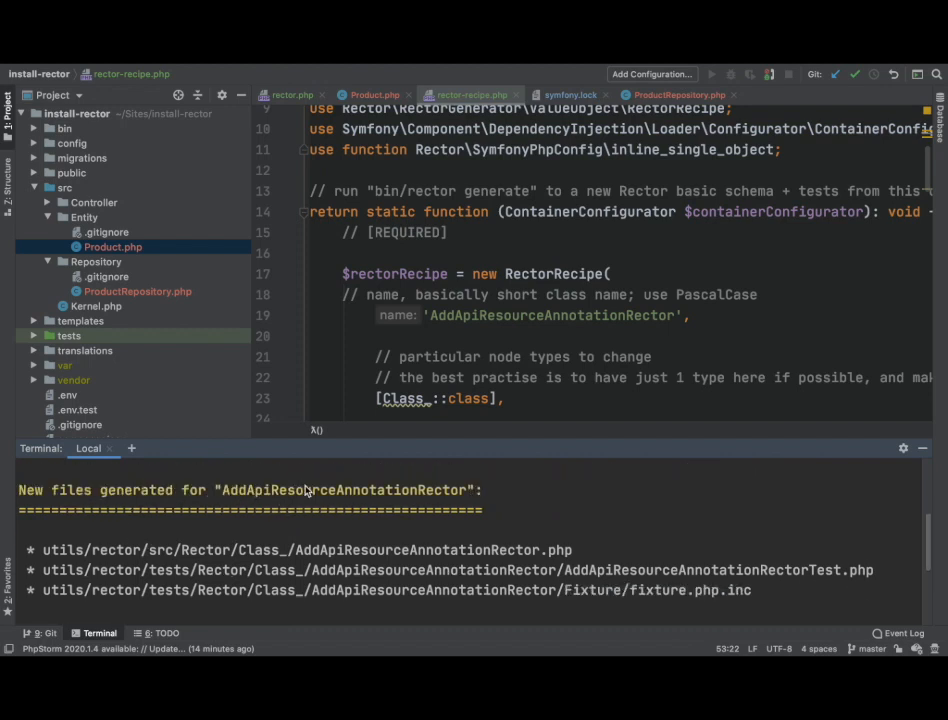
# - Expand utils/rector/src/Rector/Class_ and select AddApiResourceAnnotationRector.php
pyautogui.click(64, 187)
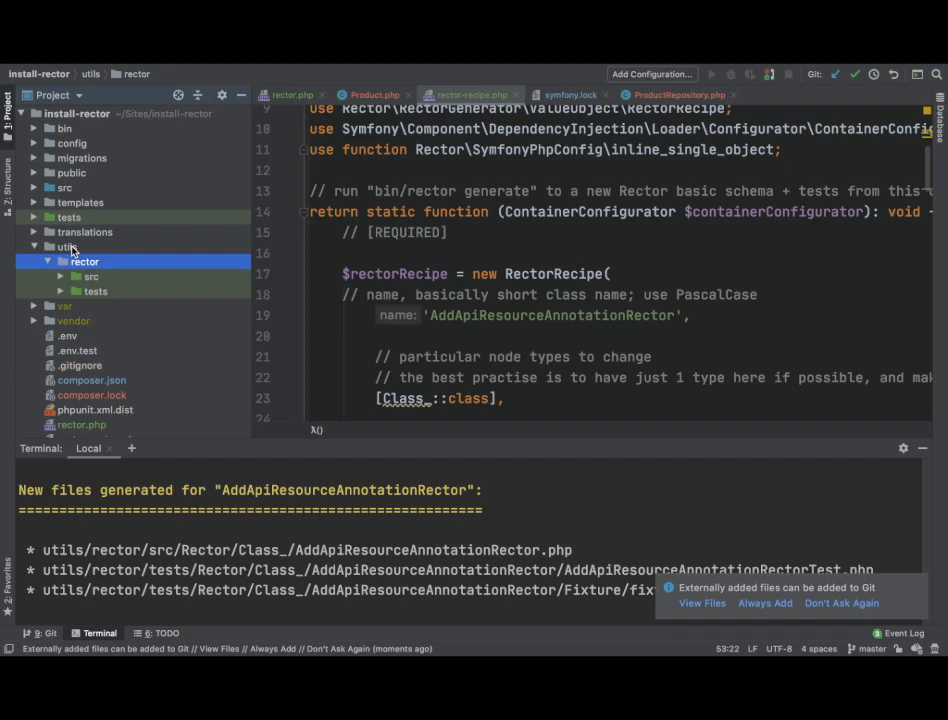
pyautogui.click(91, 276)
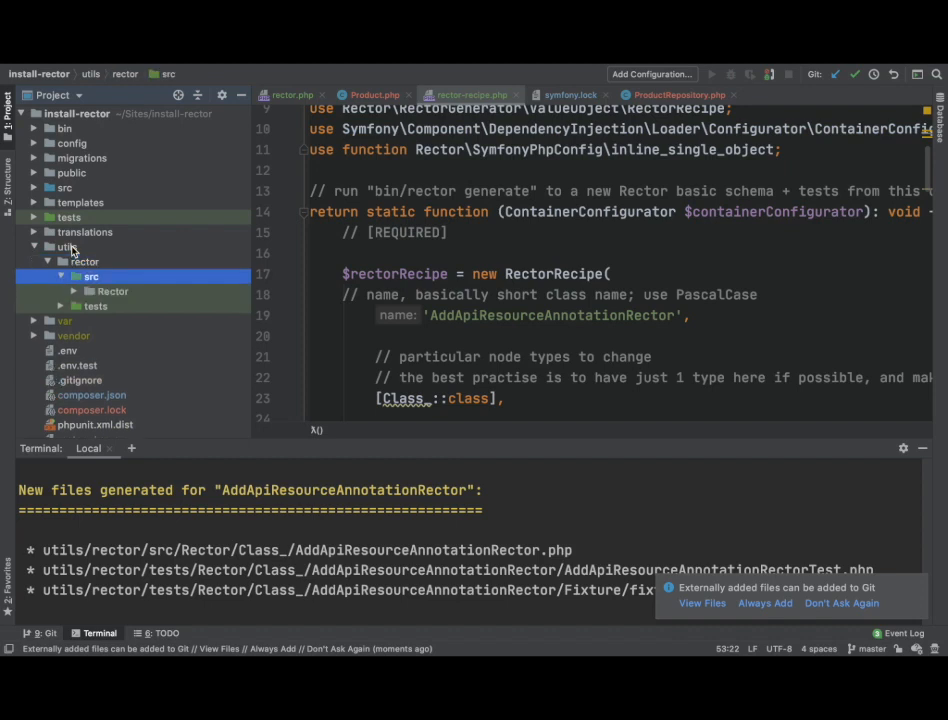
pyautogui.click(95, 306)
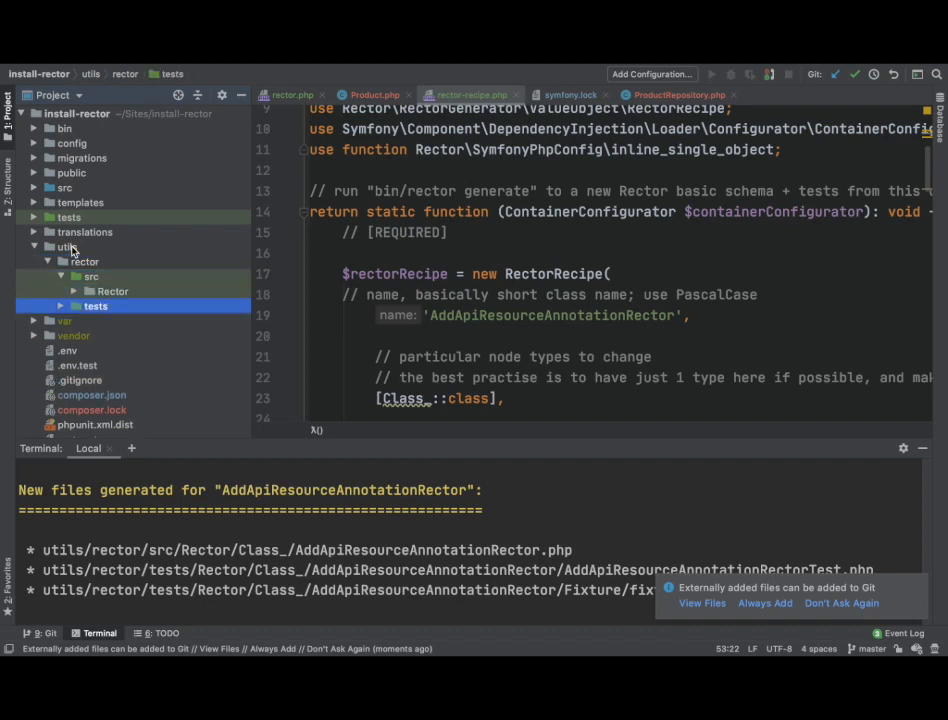
pyautogui.click(115, 305)
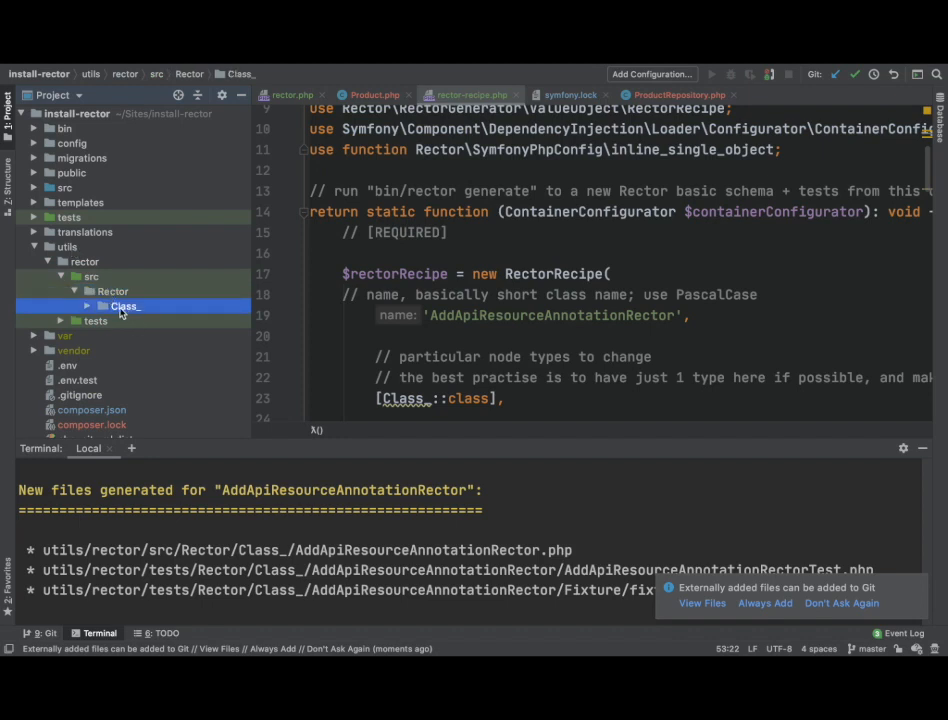
pyautogui.scroll(-3)
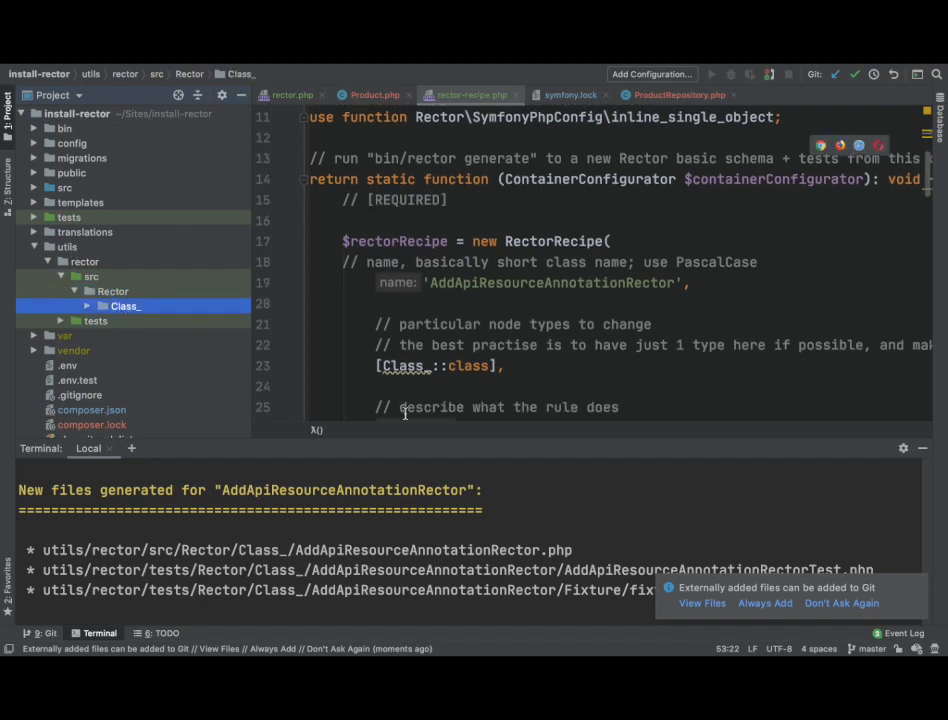
pyautogui.click(408, 365)
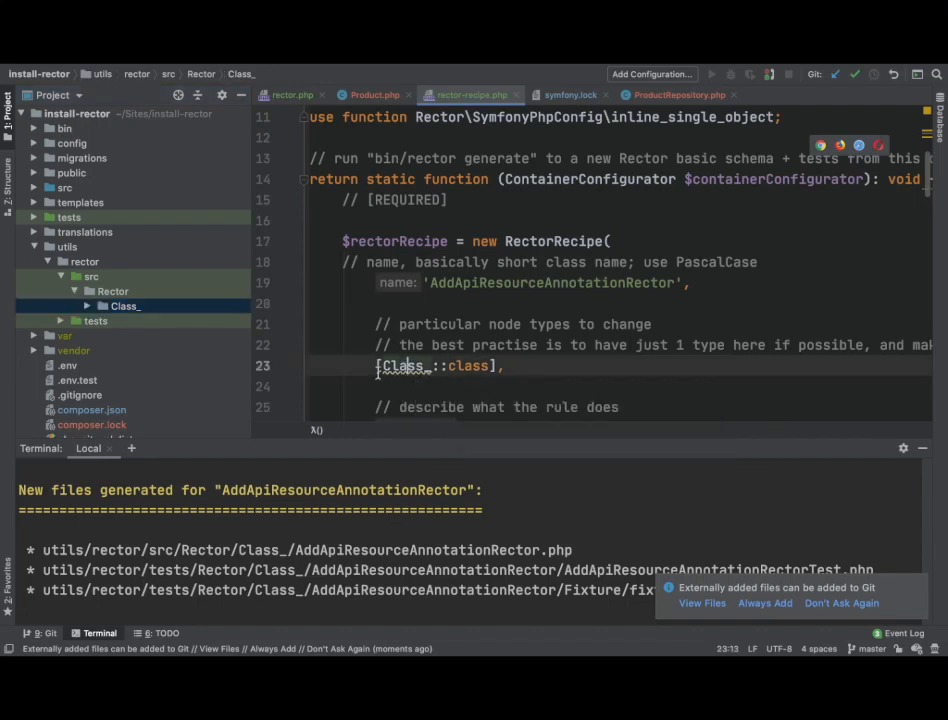
pyautogui.click(125, 306)
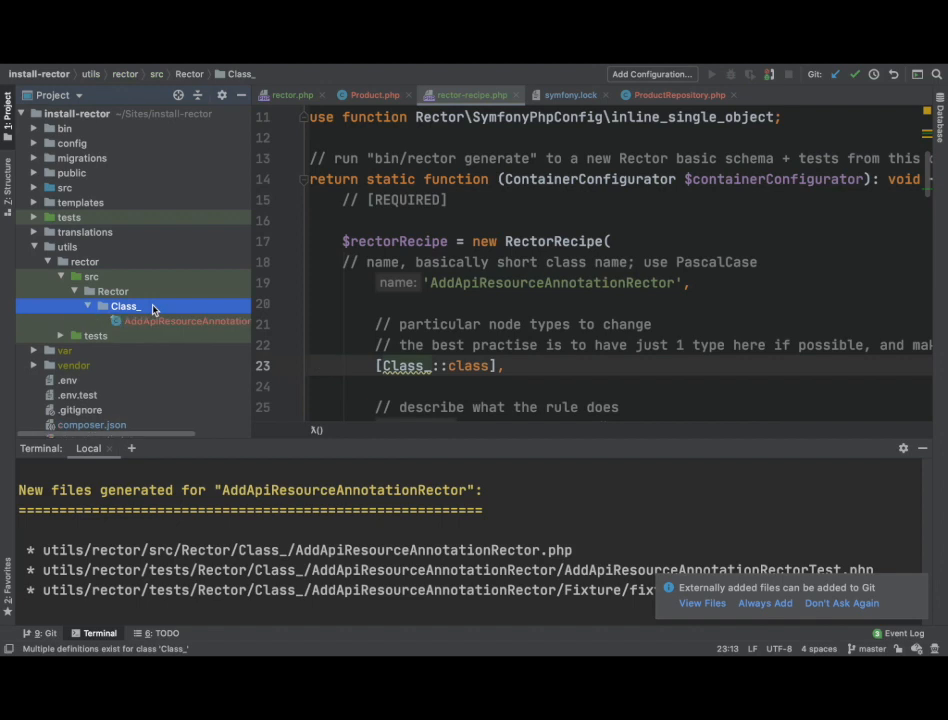
pyautogui.click(185, 320)
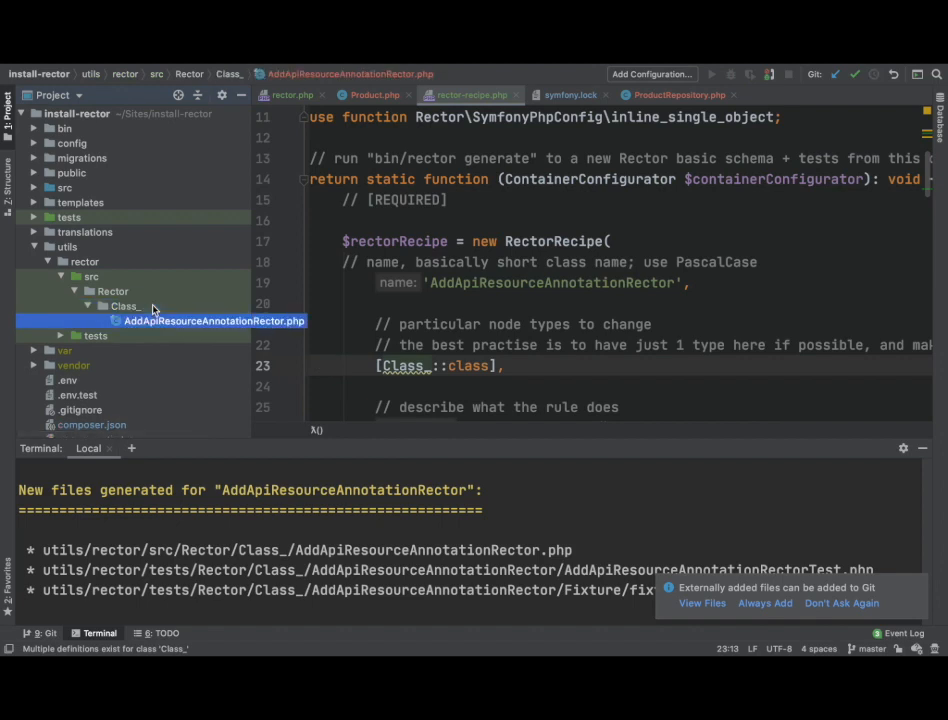
pyautogui.doubleClick(212, 320)
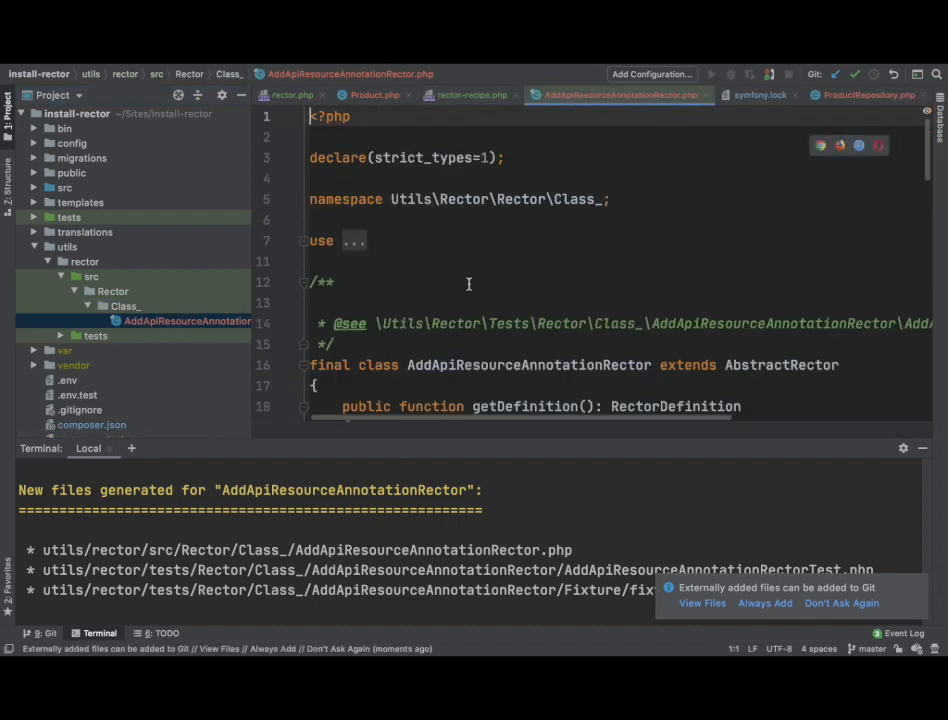
pyautogui.scroll(-3)
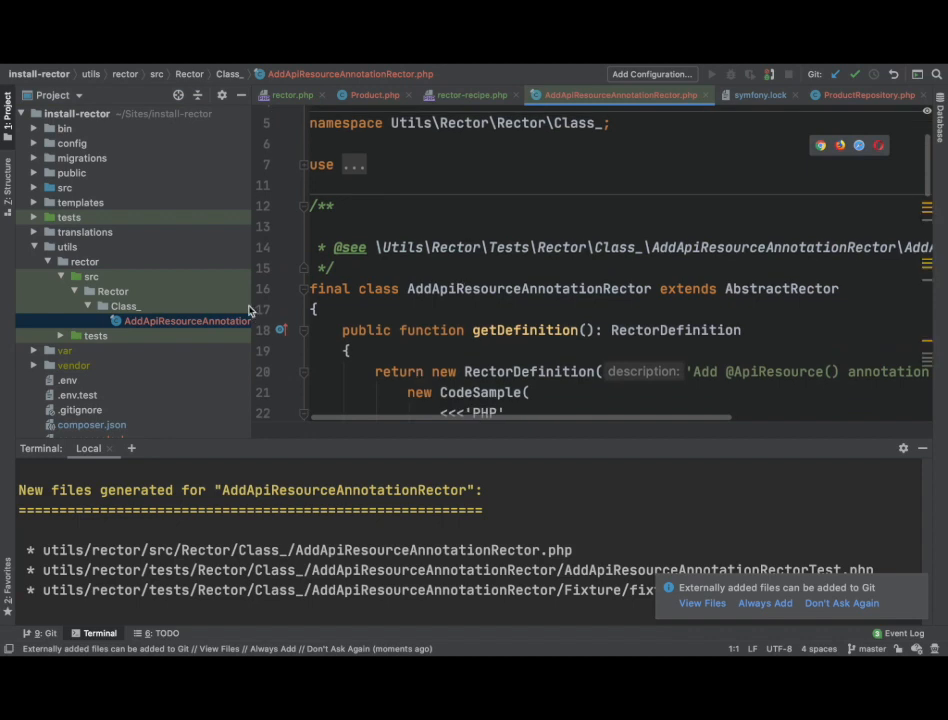
pyautogui.scroll(-3)
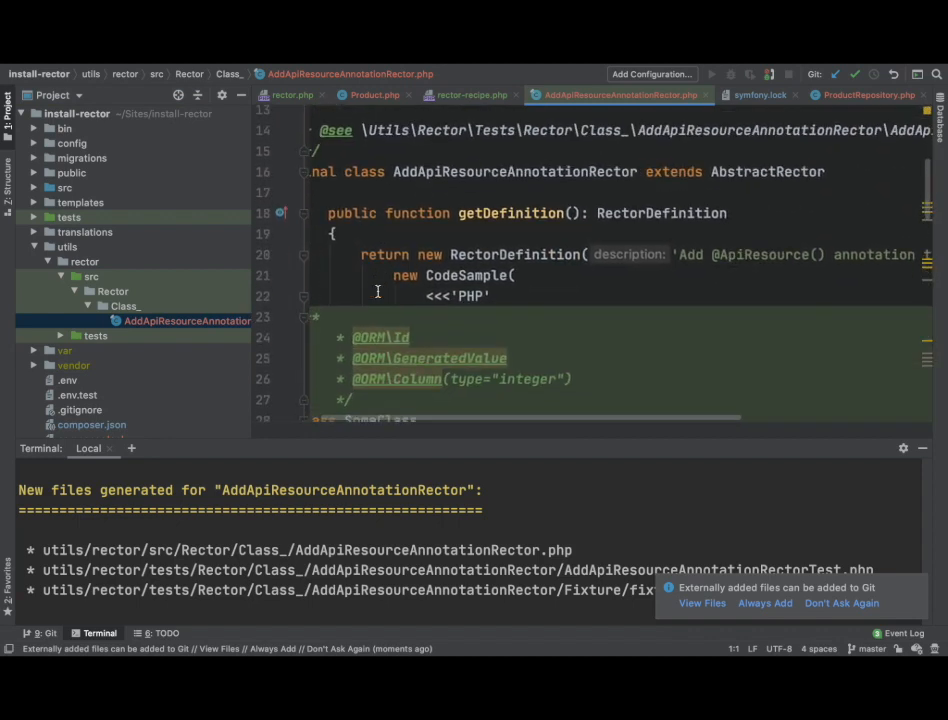
pyautogui.scroll(3)
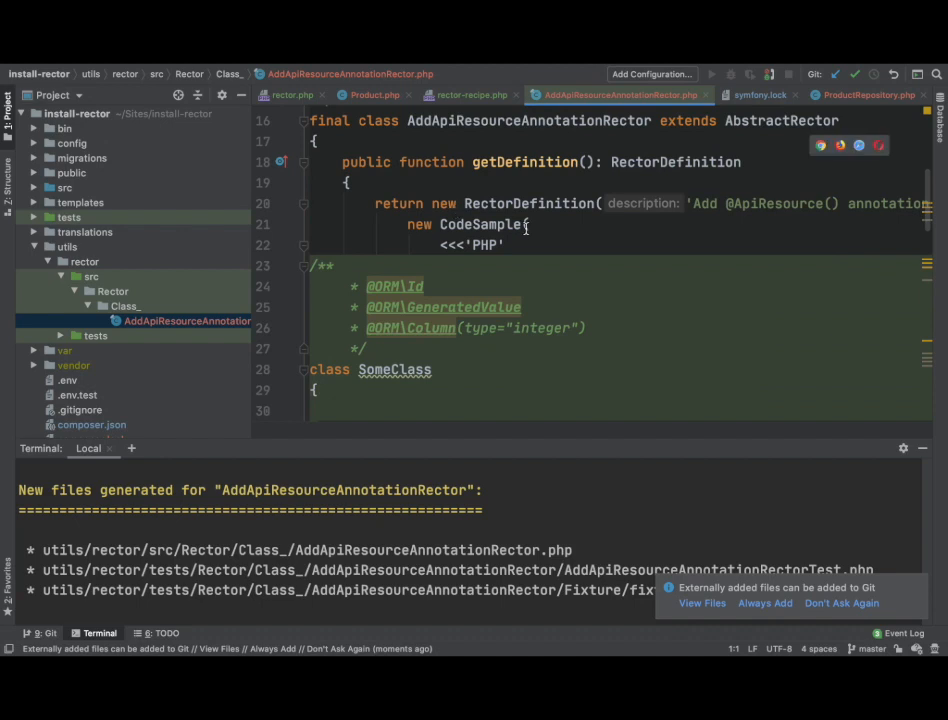
pyautogui.hscroll(3)
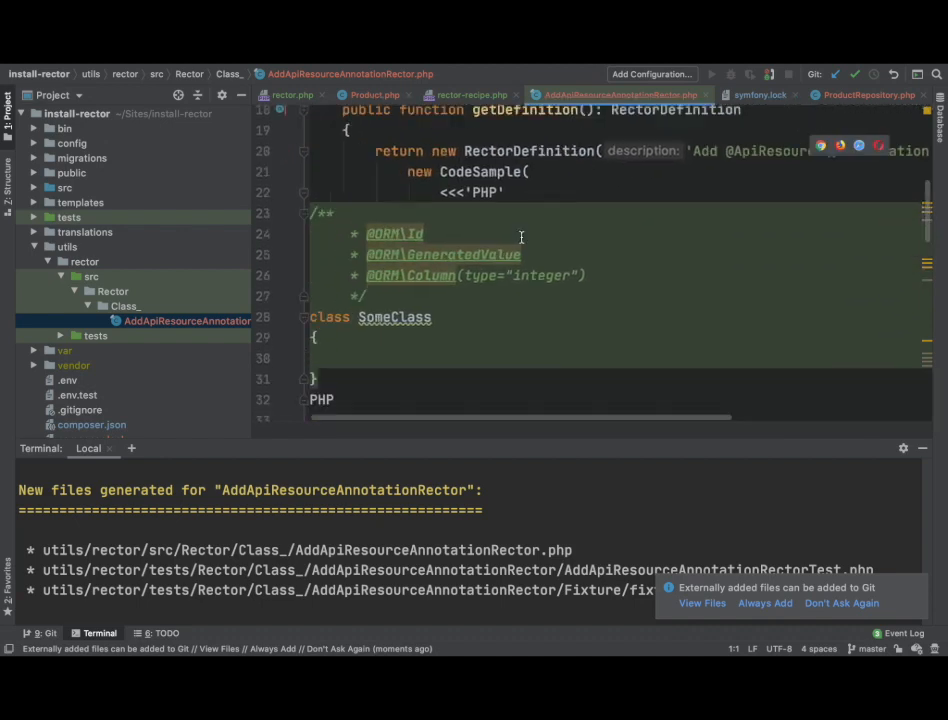
pyautogui.scroll(-3)
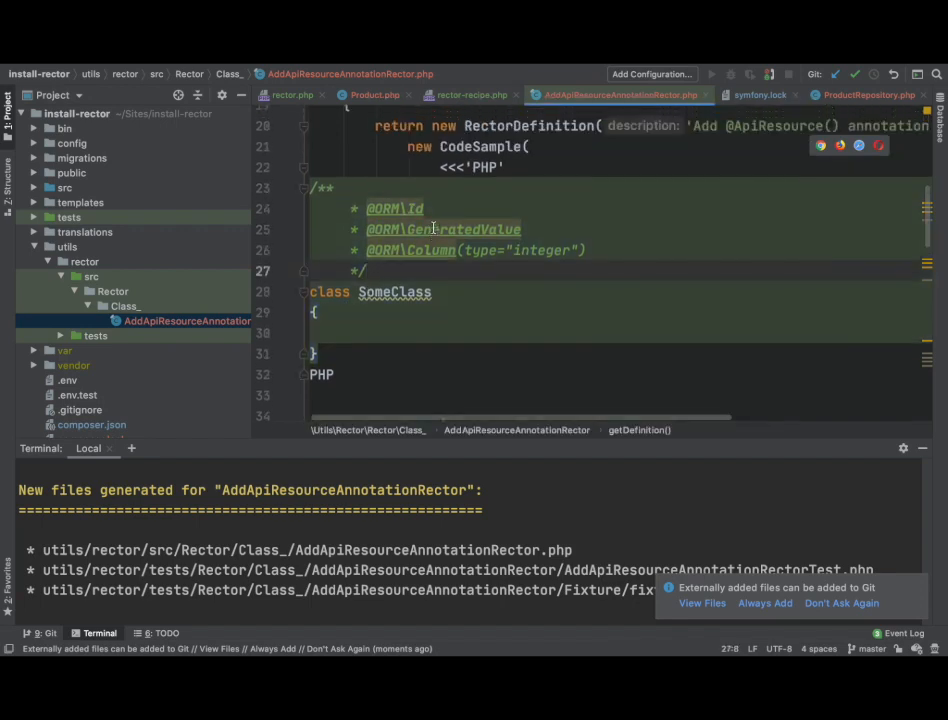
pyautogui.scroll(-3)
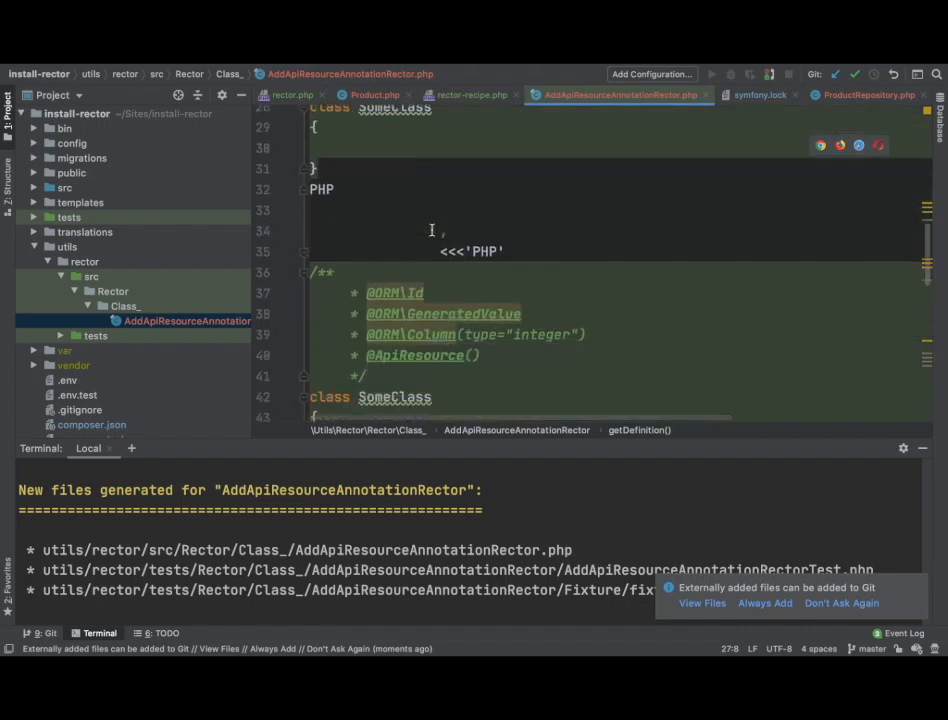
pyautogui.scroll(3)
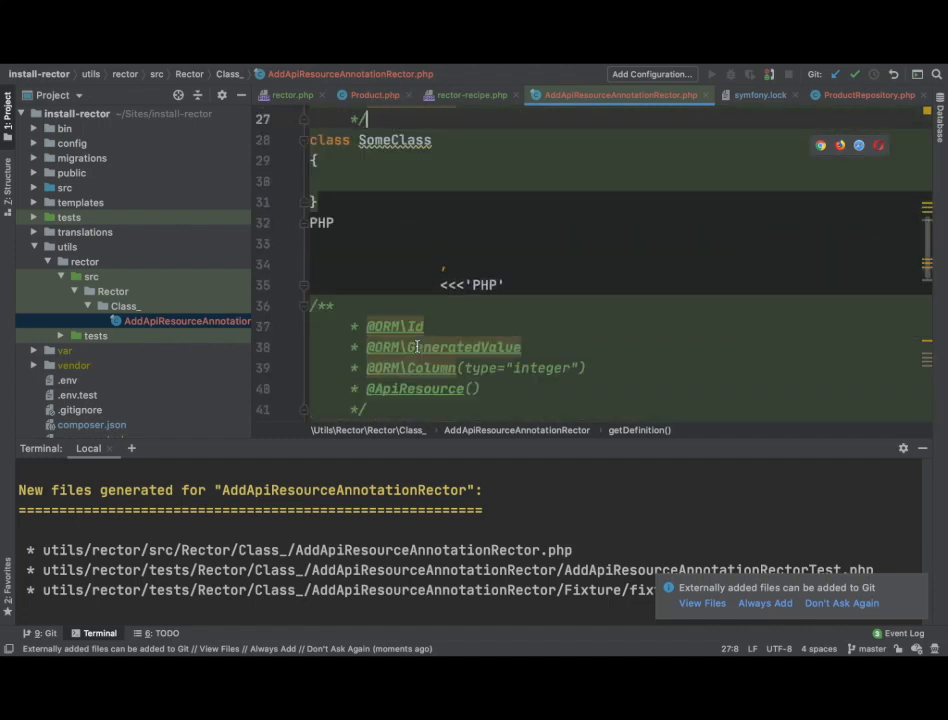
pyautogui.scroll(-3)
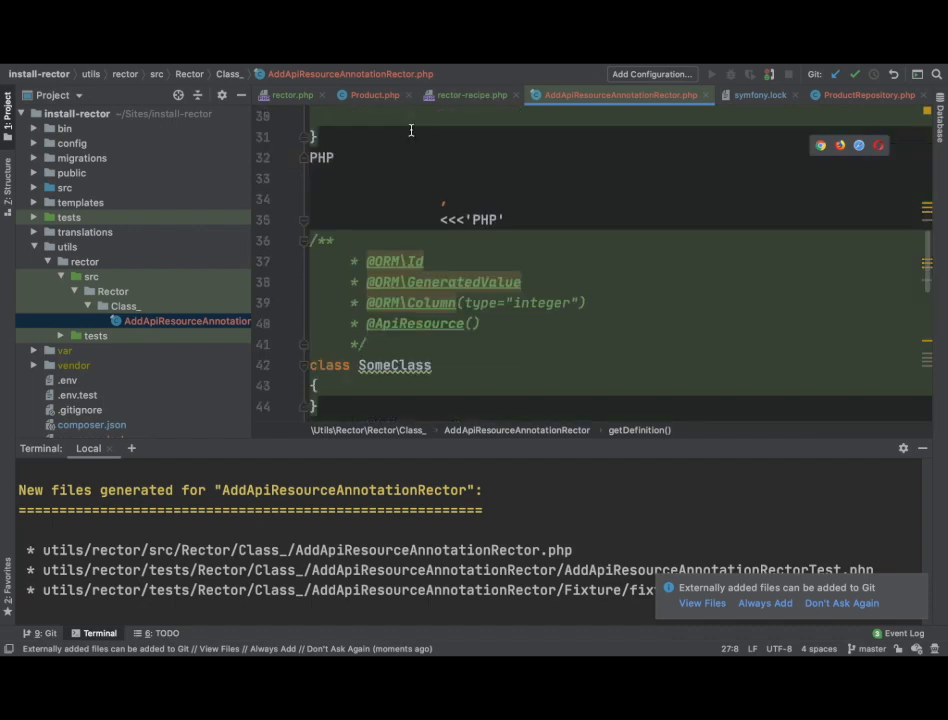
pyautogui.scroll(3)
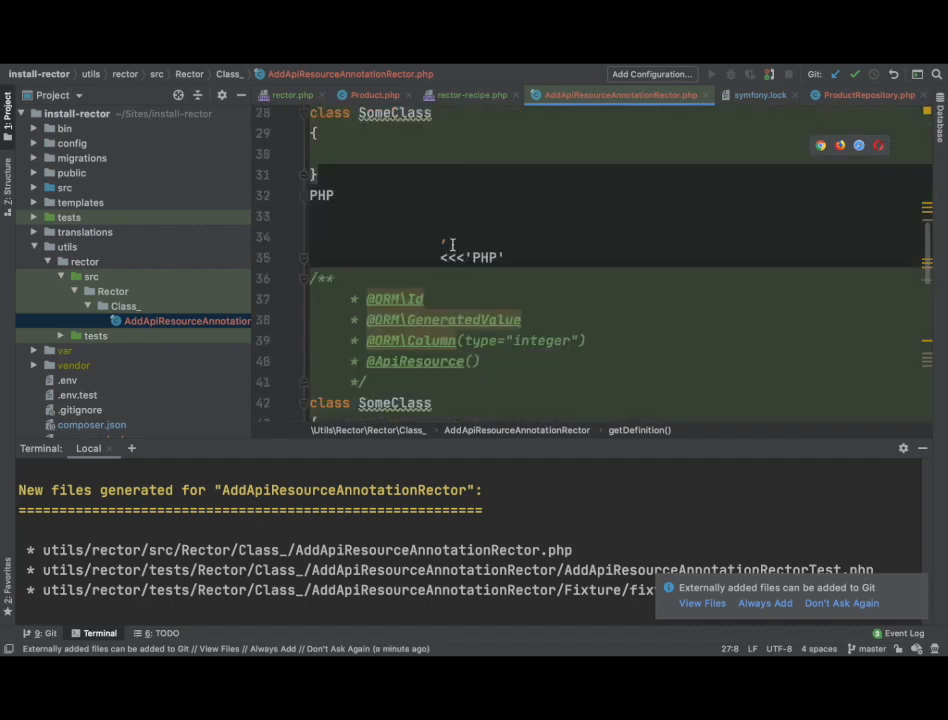
pyautogui.scroll(-3)
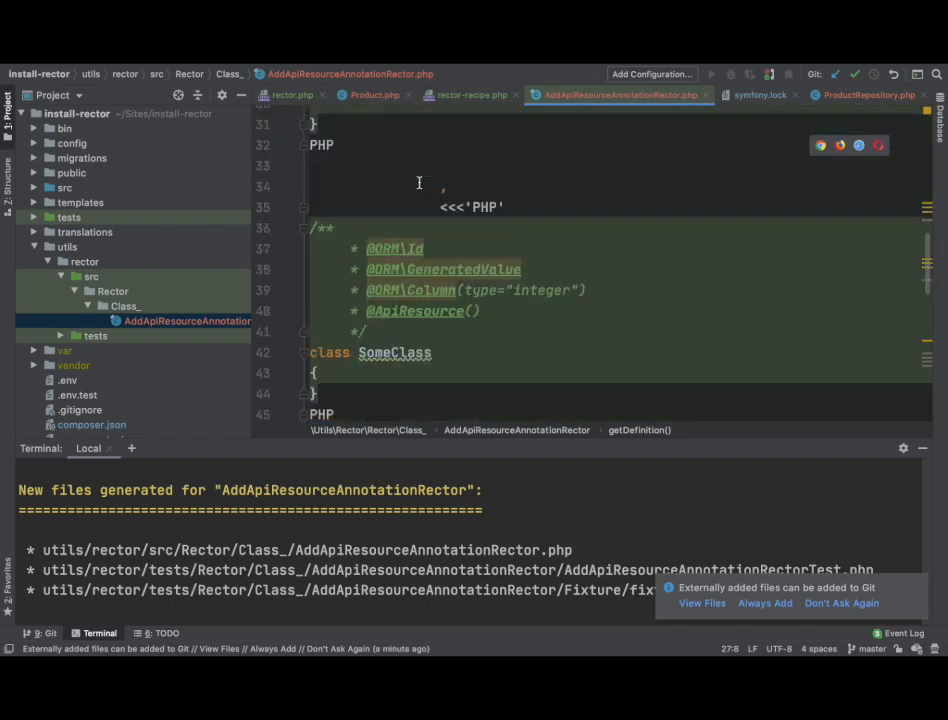
pyautogui.scroll(-3)
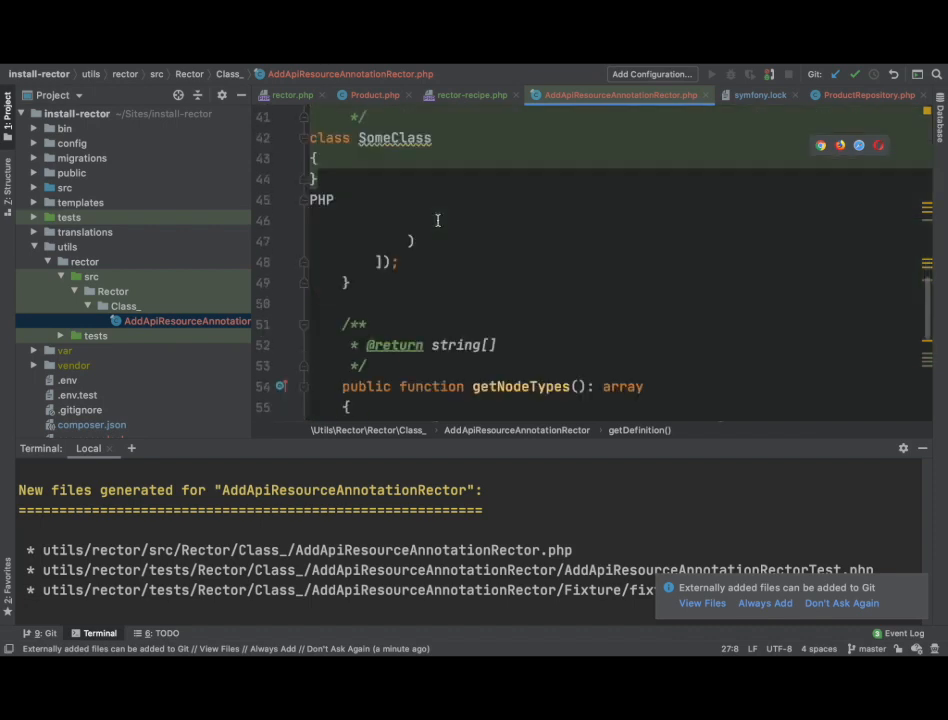
pyautogui.scroll(-3)
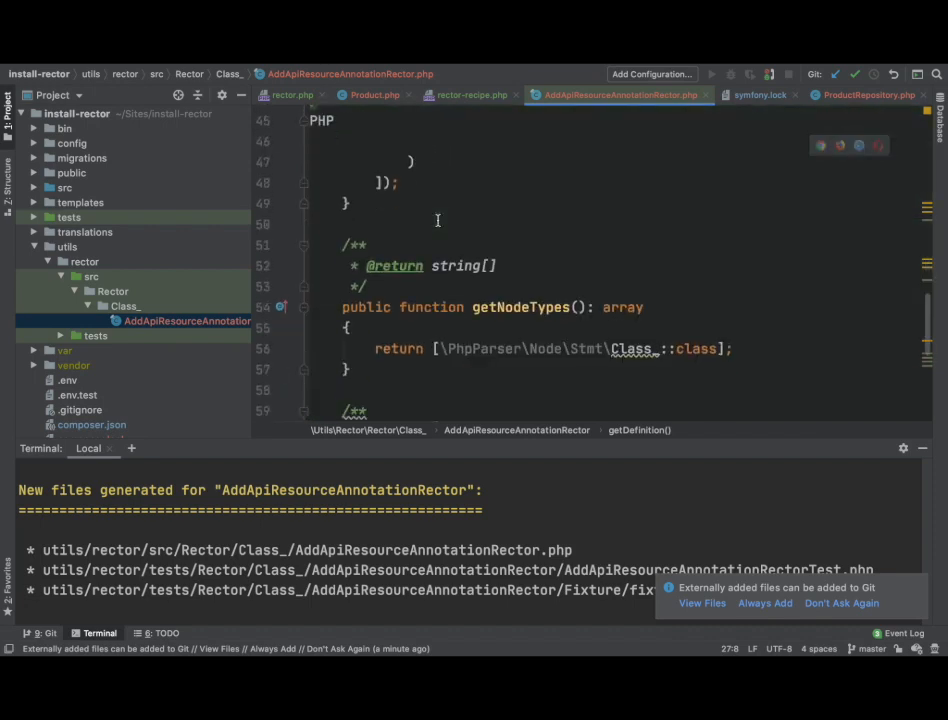
pyautogui.doubleClick(520, 252)
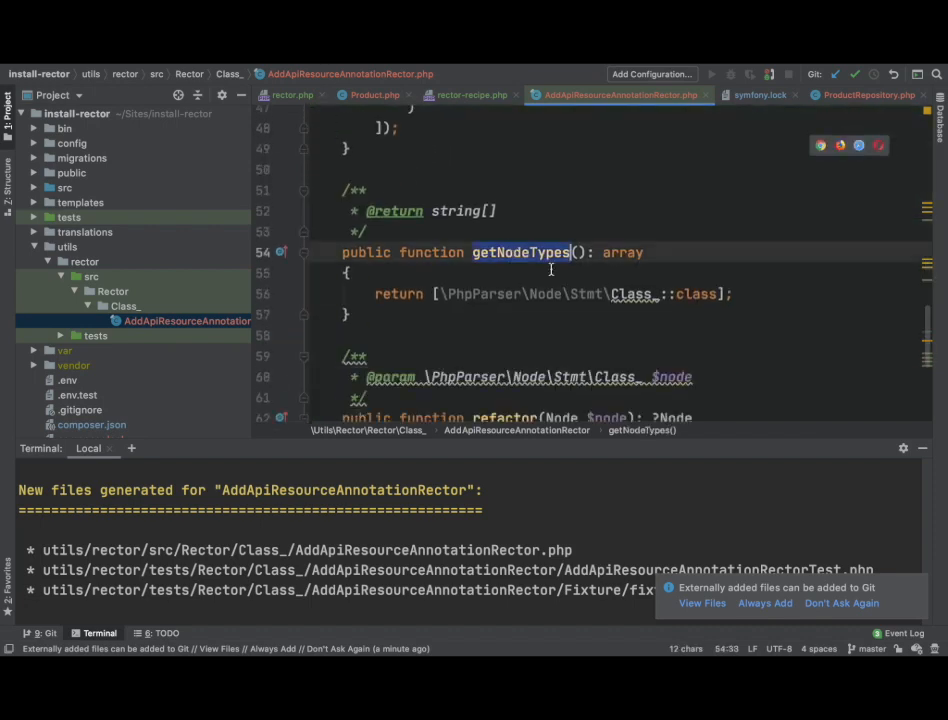
pyautogui.scroll(3)
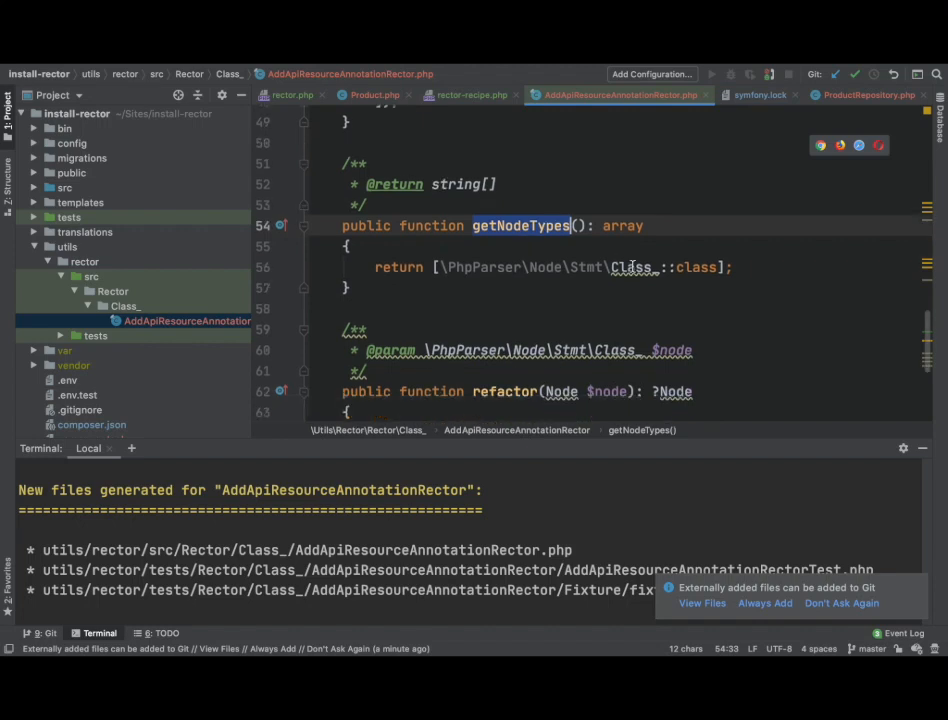
pyautogui.moveTo(635, 267)
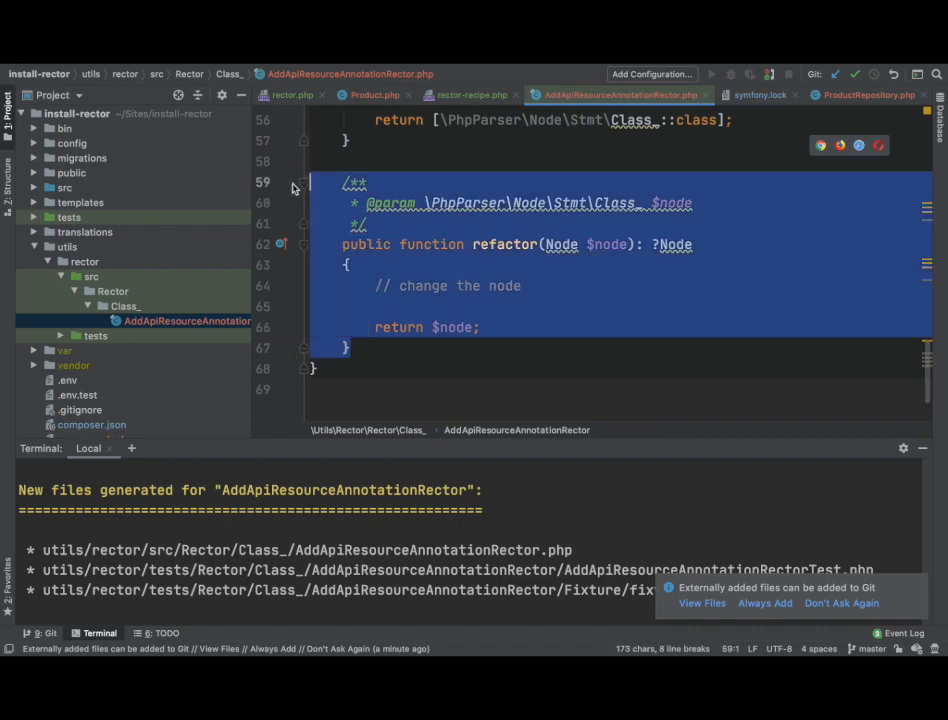
pyautogui.click(570, 300)
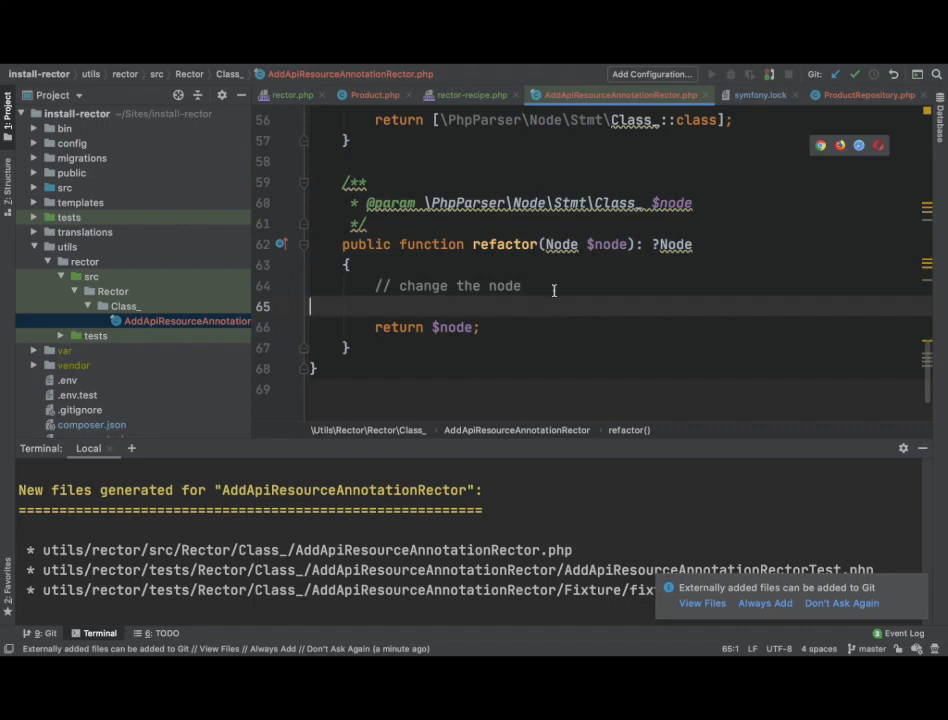
pyautogui.scroll(3)
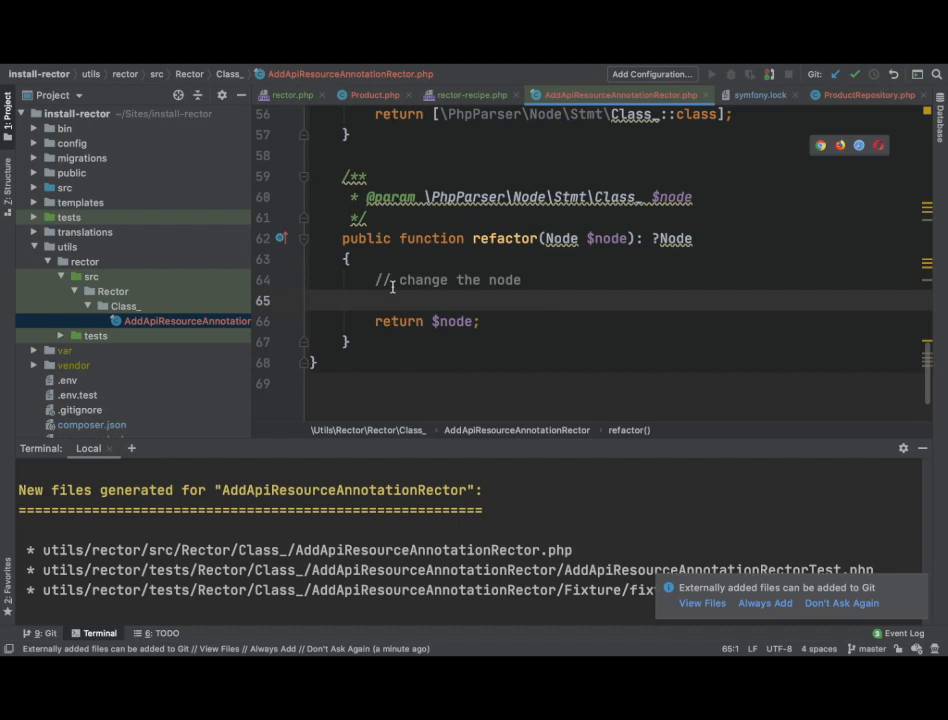
# - Expand tests/Rector/Class_/AddApiResourceAnnotationRector/Fixture and open fixture.php.inc in the editor
pyautogui.click(113, 291)
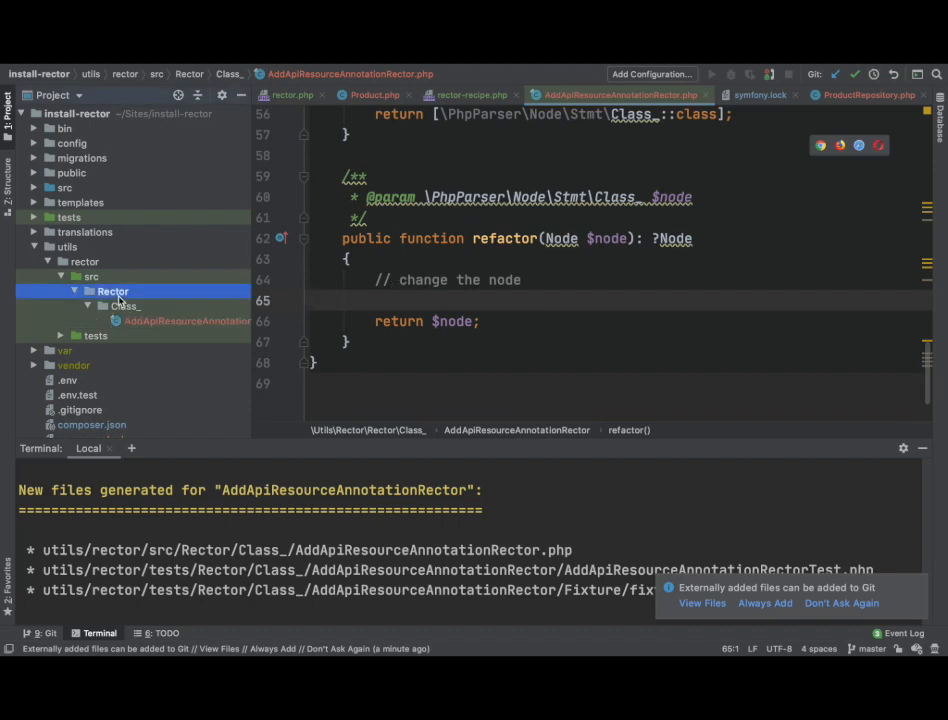
pyautogui.click(73, 291)
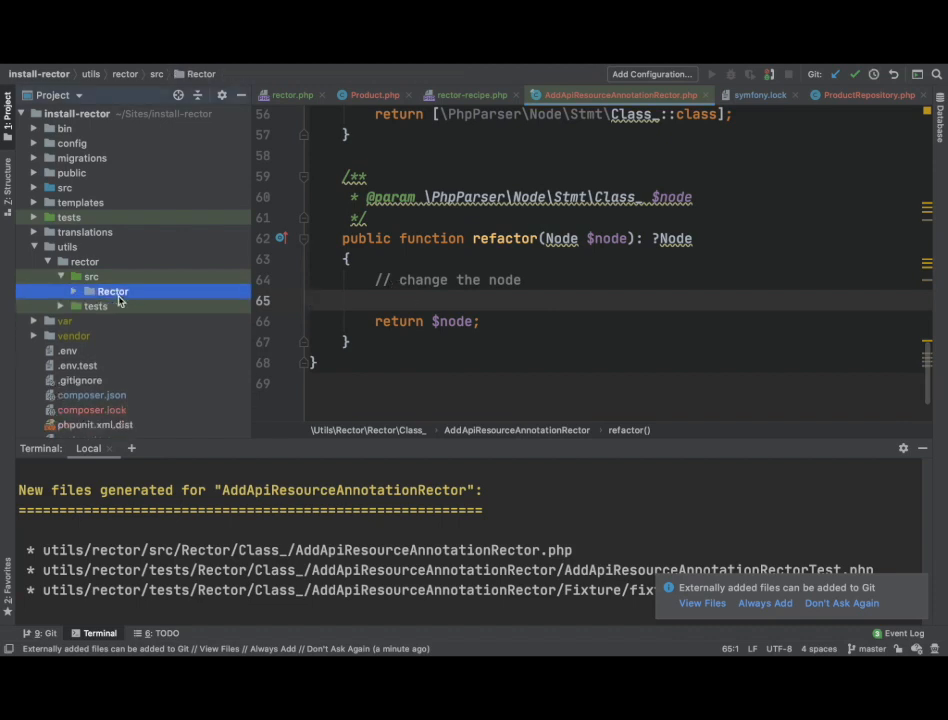
pyautogui.click(95, 306)
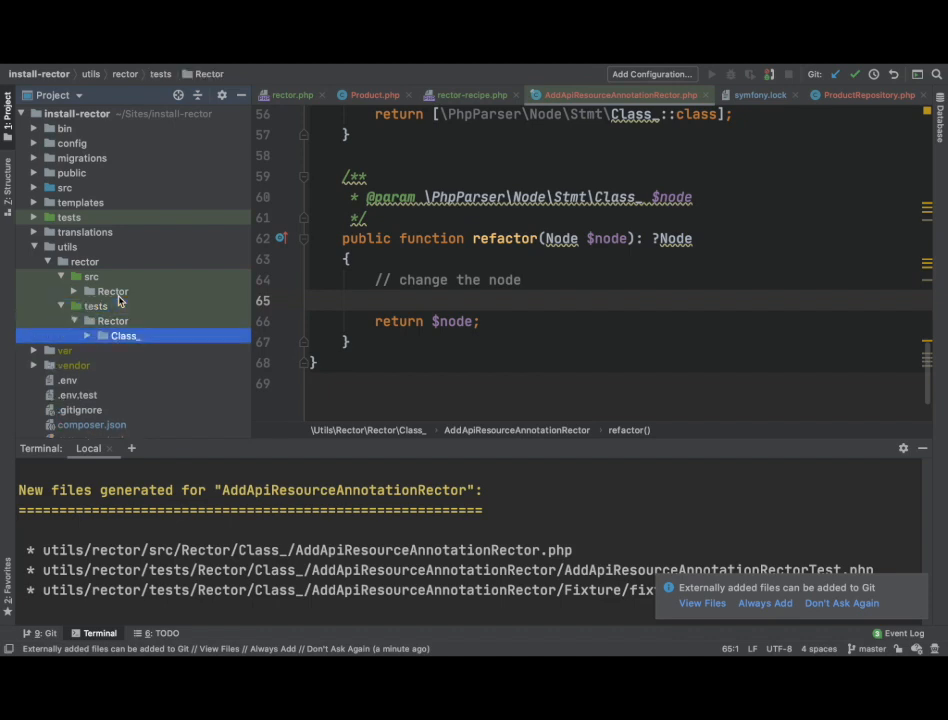
pyautogui.click(124, 335)
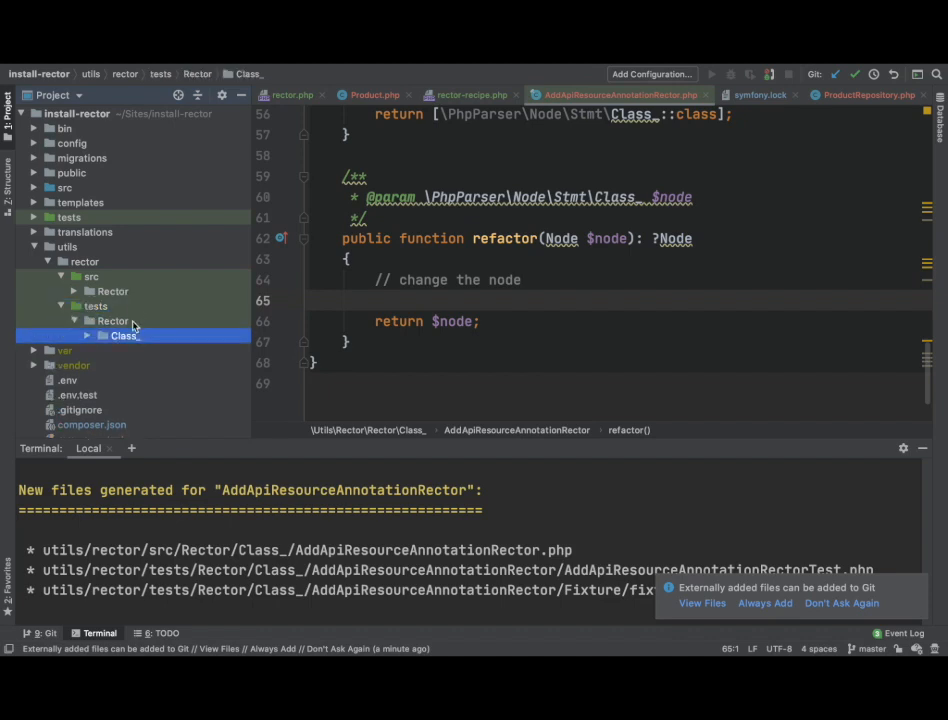
pyautogui.click(123, 350)
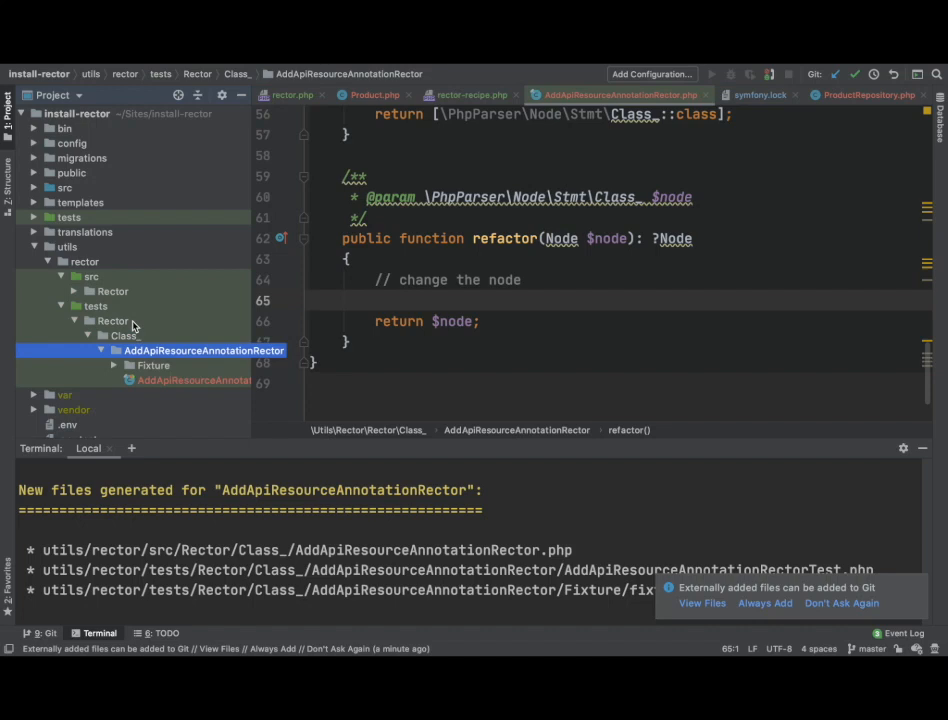
pyautogui.click(154, 365)
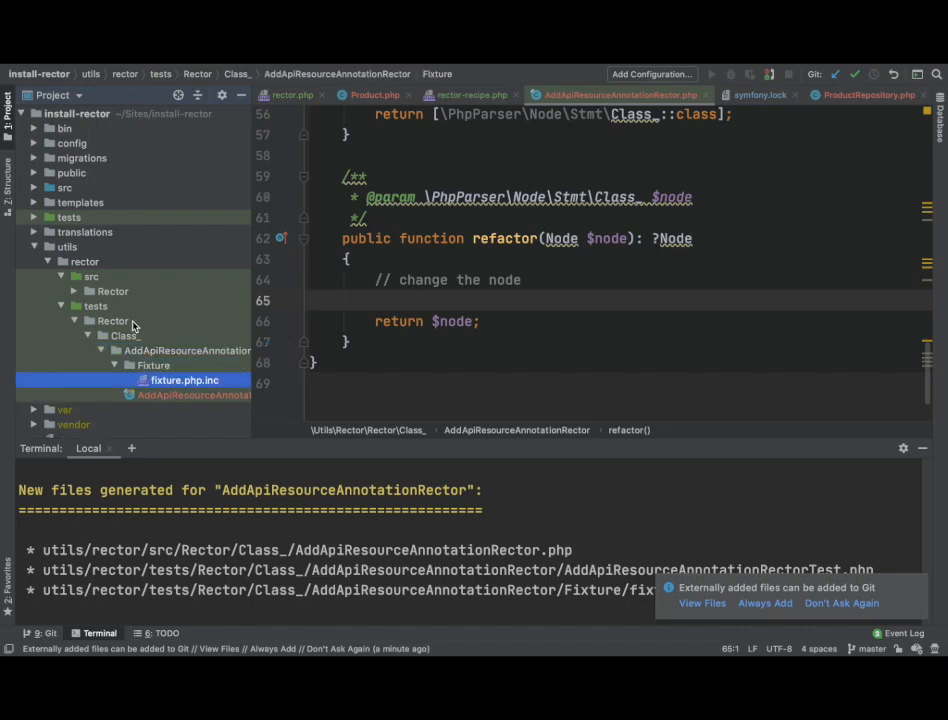
pyautogui.click(182, 380)
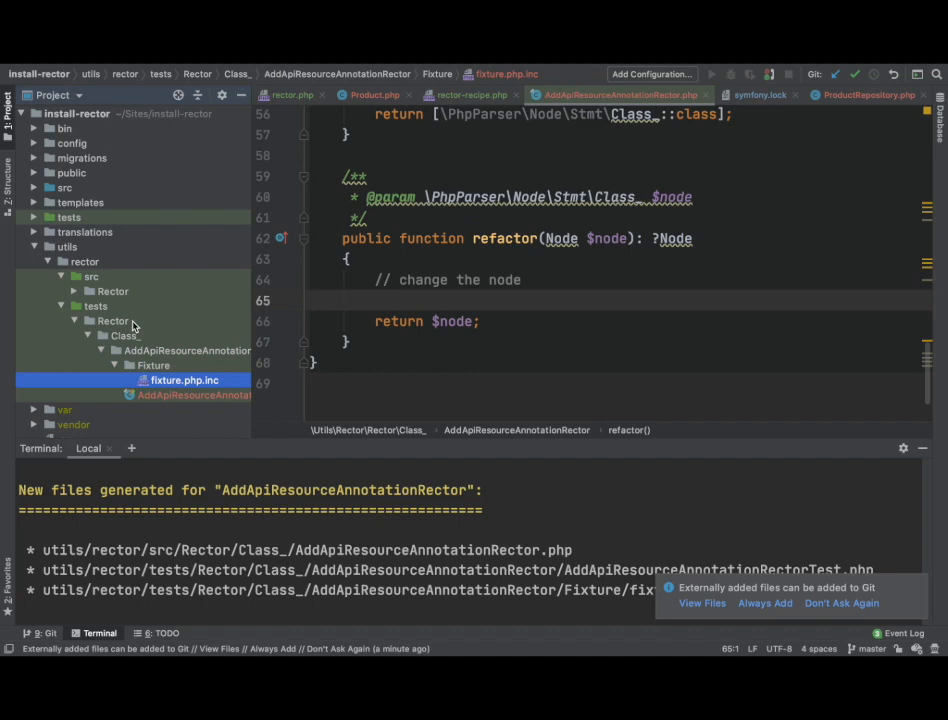
pyautogui.click(182, 380)
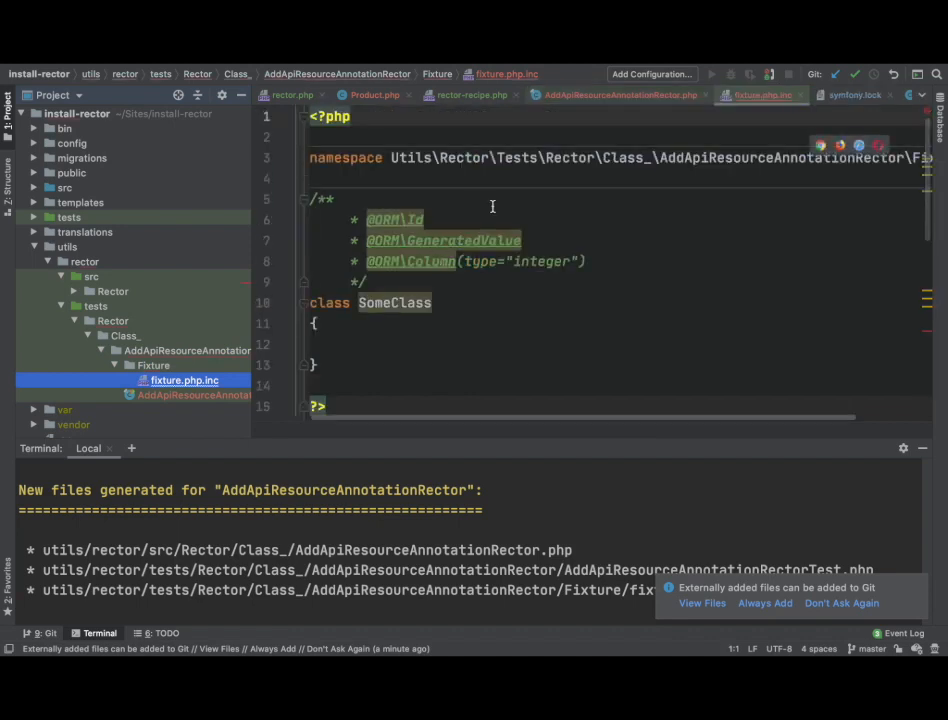
pyautogui.moveTo(479, 211)
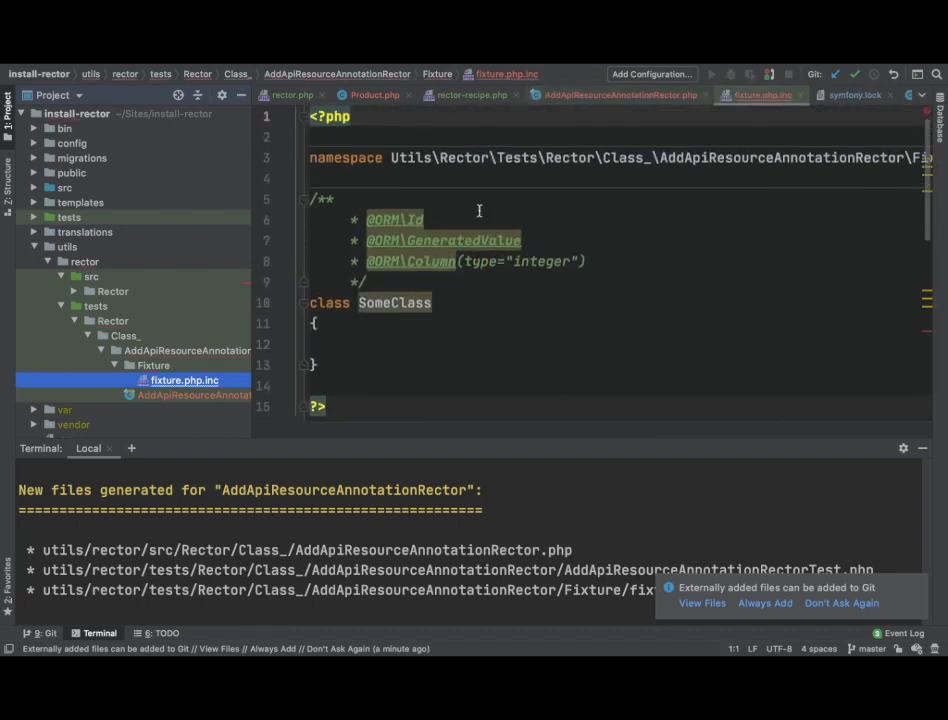
# - Scroll through the generated fixture file to review its contents
pyautogui.scroll(-3)
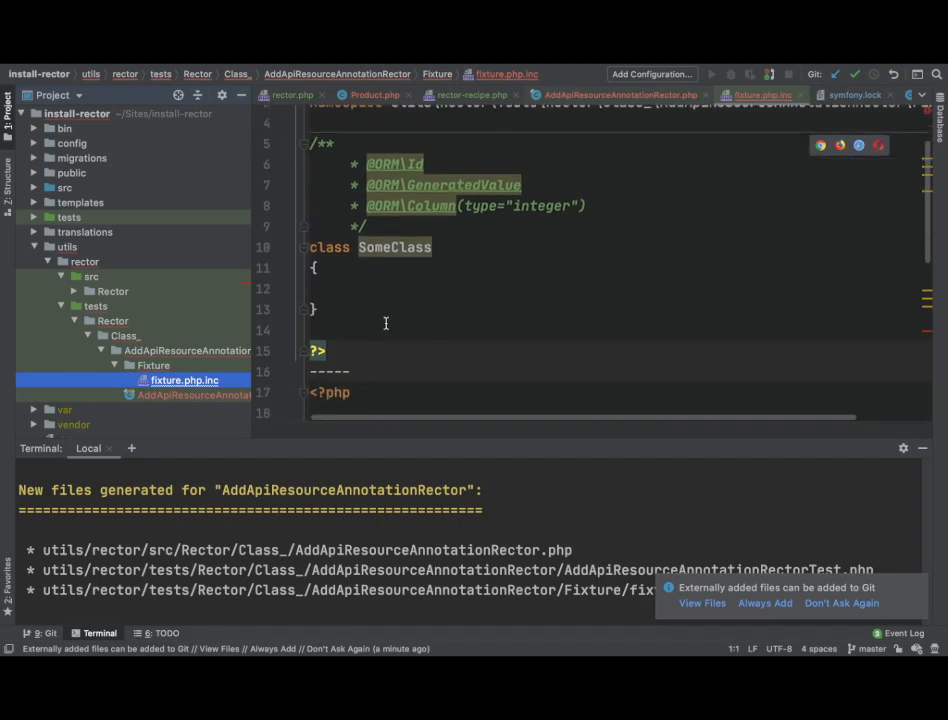
pyautogui.scroll(-3)
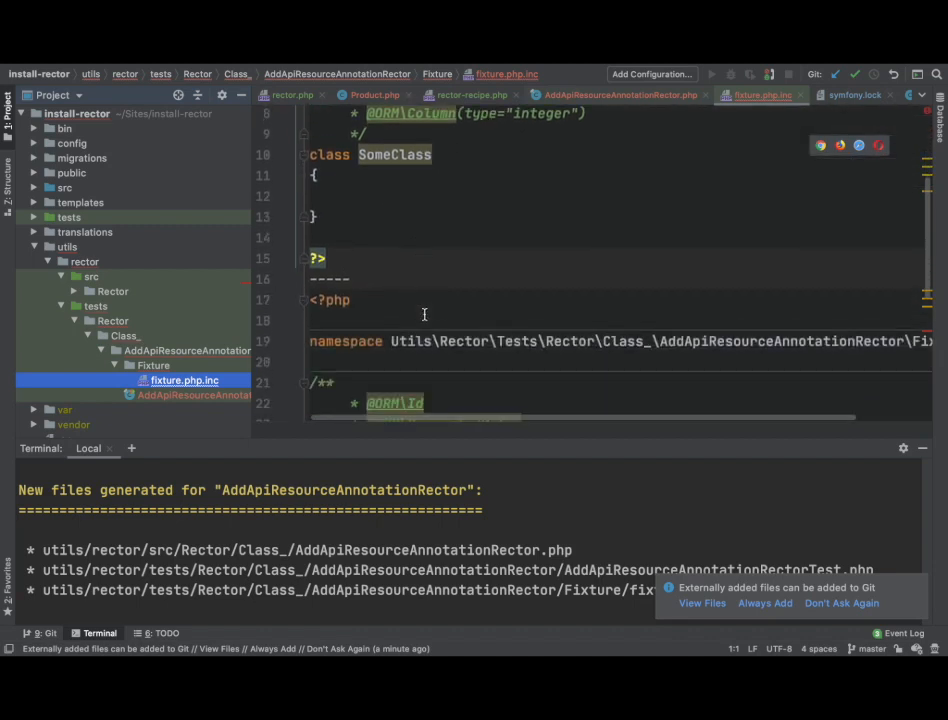
pyautogui.scroll(-3)
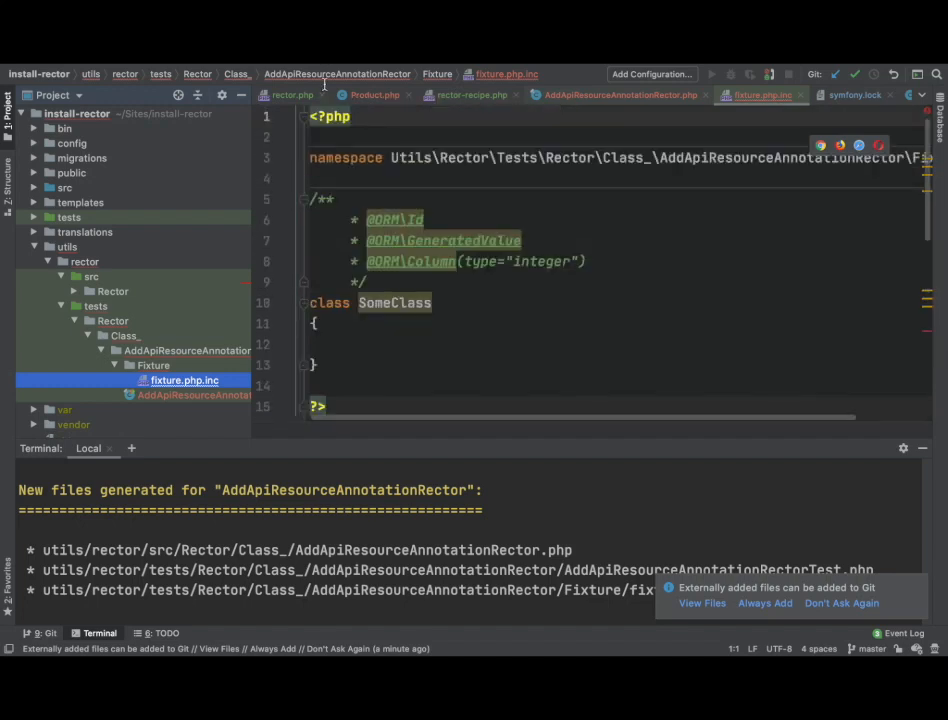
pyautogui.scroll(-3)
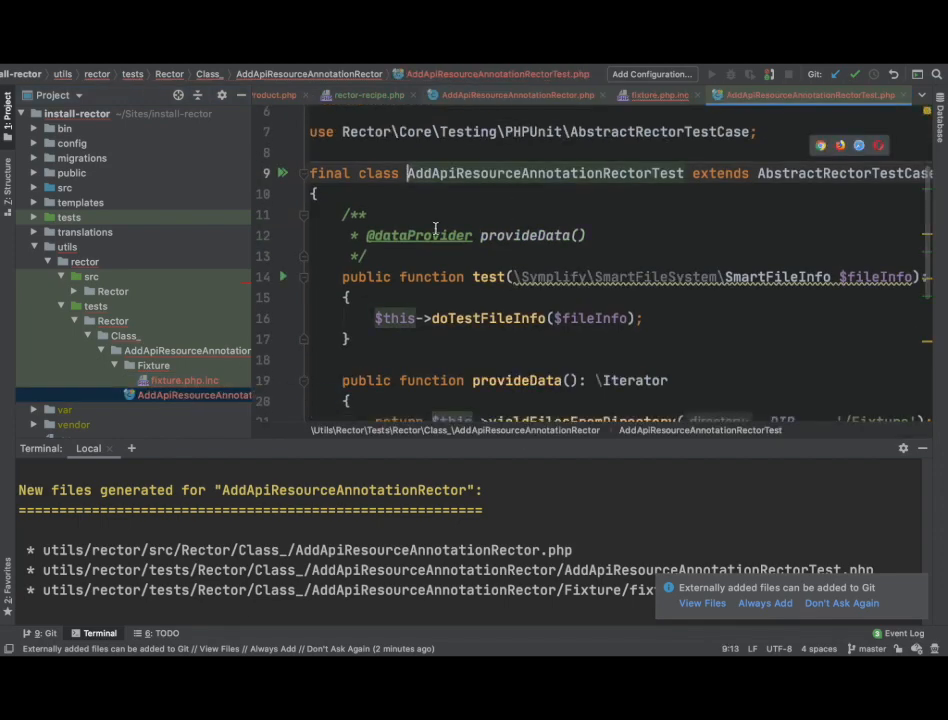
pyautogui.scroll(-3)
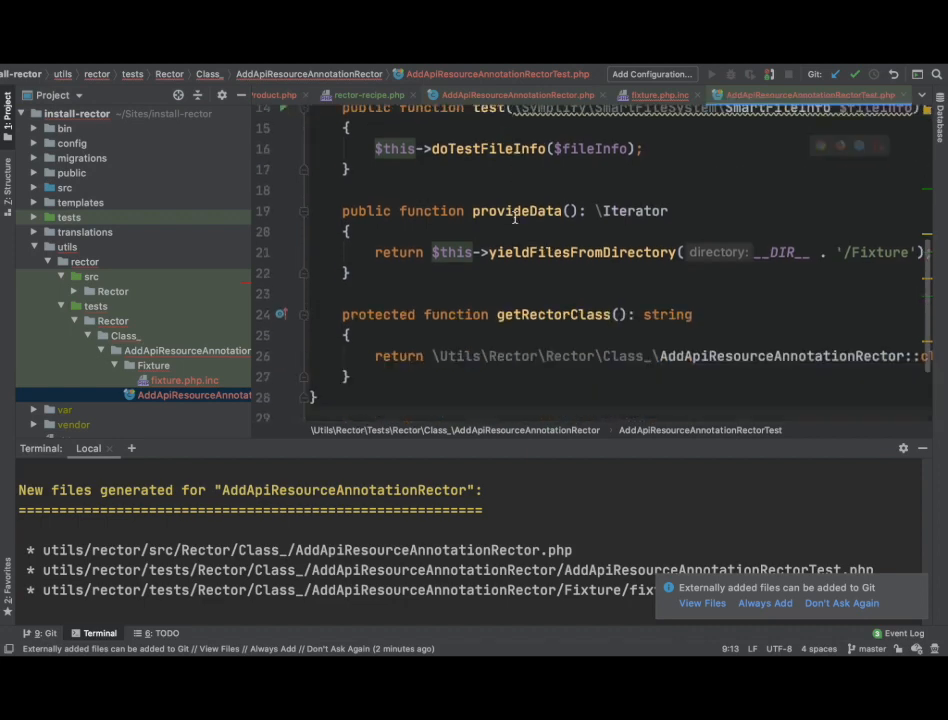
pyautogui.scroll(3)
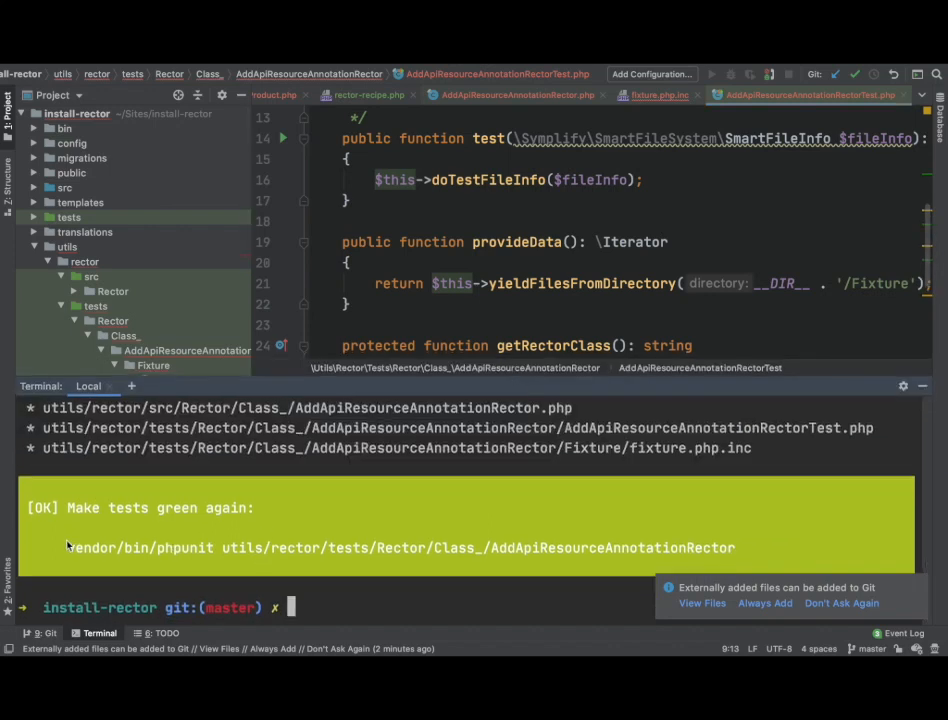
pyautogui.moveTo(745, 555)
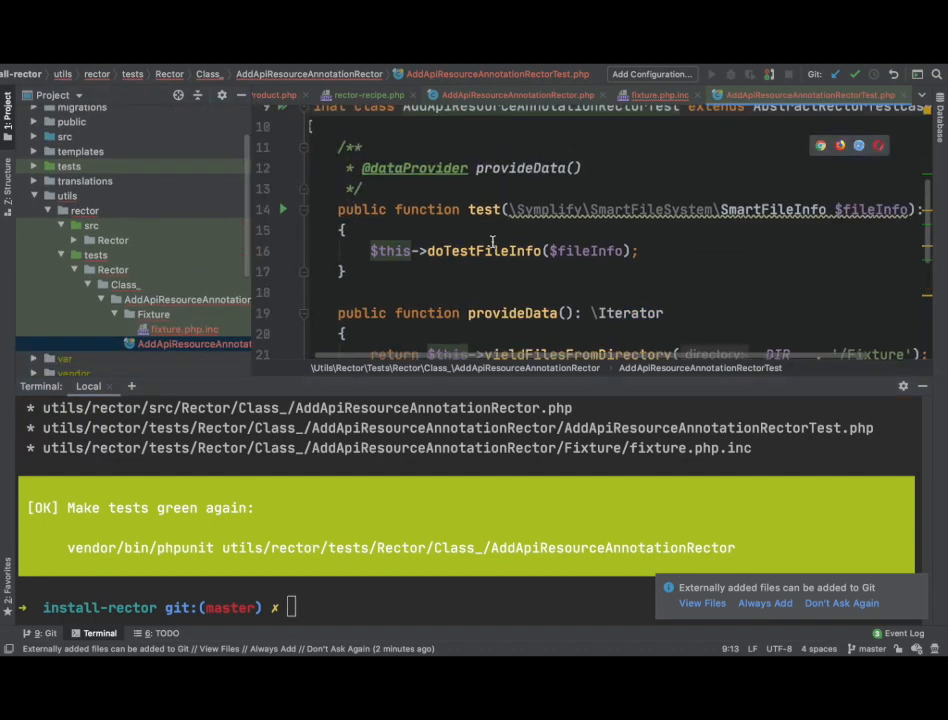
# - Run vendor/bin/phpunit on the AddApiResourceAnnotationRector tests; it fails with 'no such file or directory'
pyautogui.scroll(3)
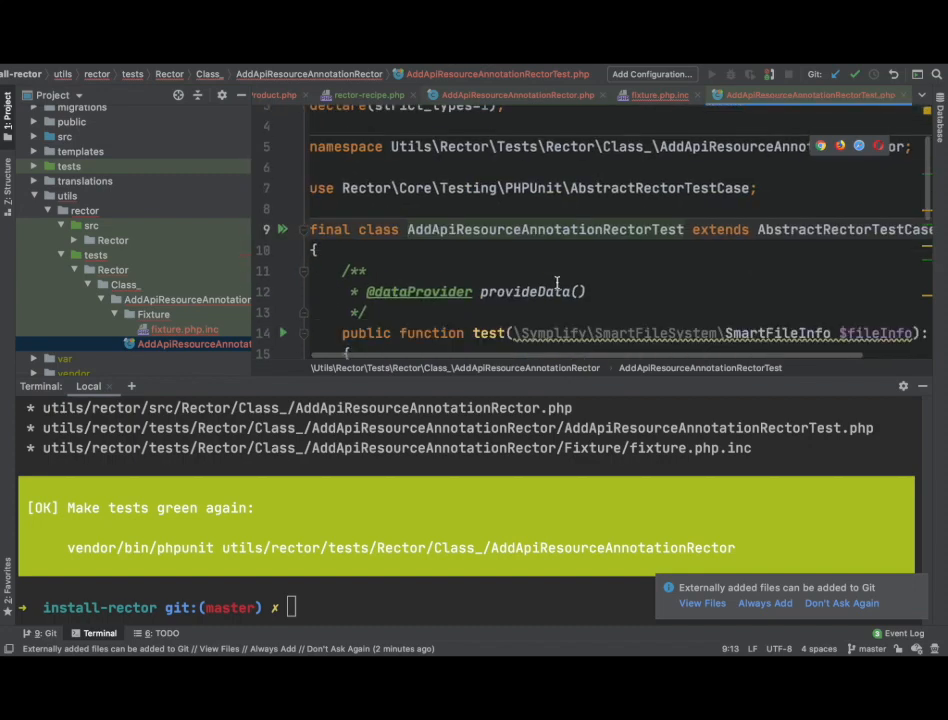
pyautogui.scroll(-3)
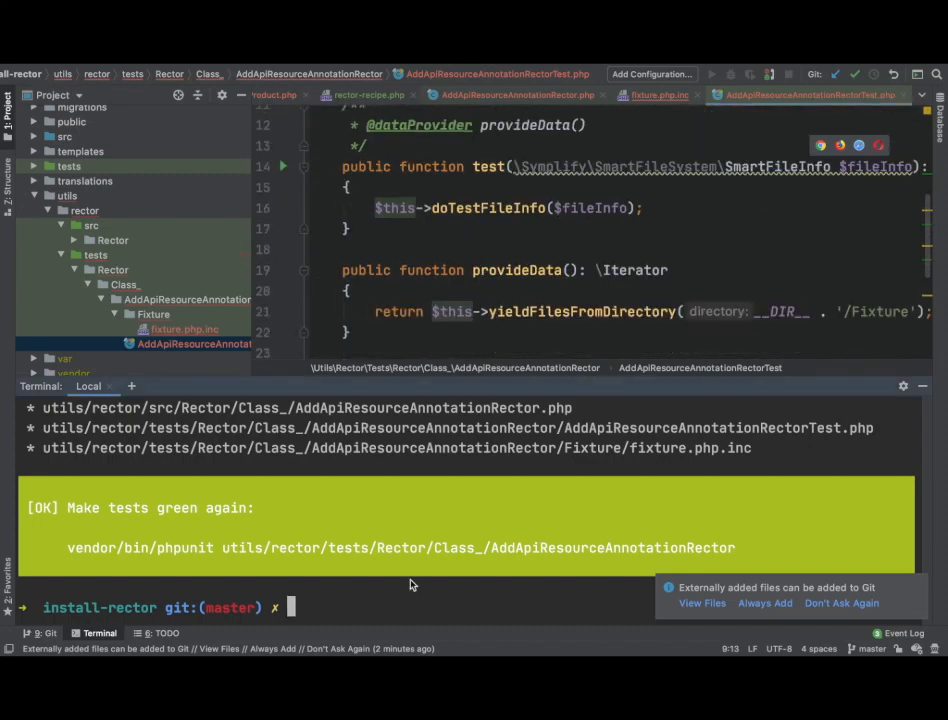
pyautogui.press('Return')
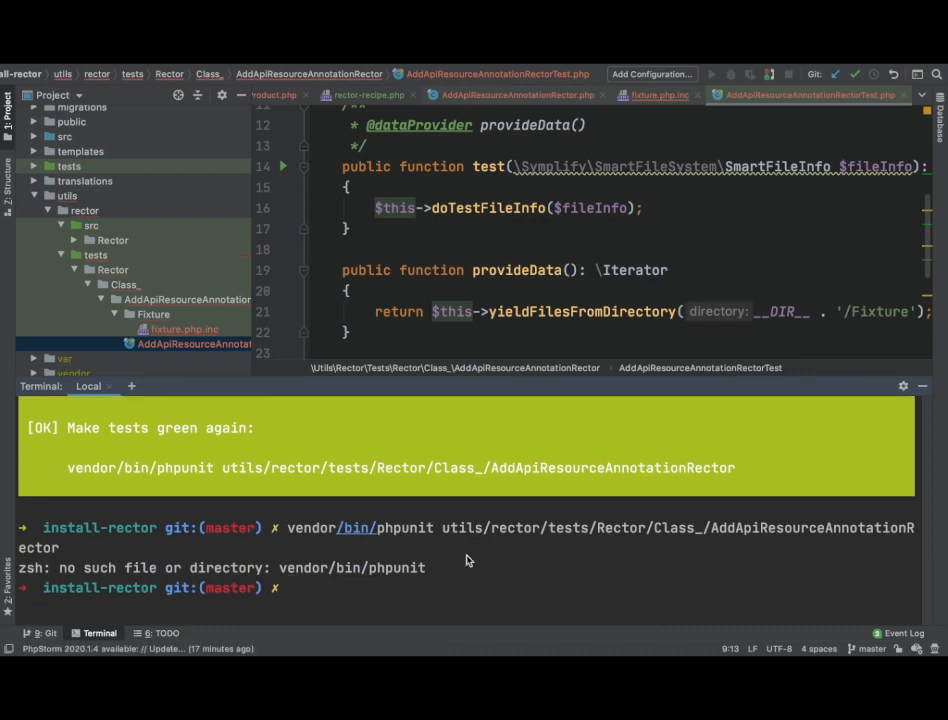
pyautogui.moveTo(108, 580)
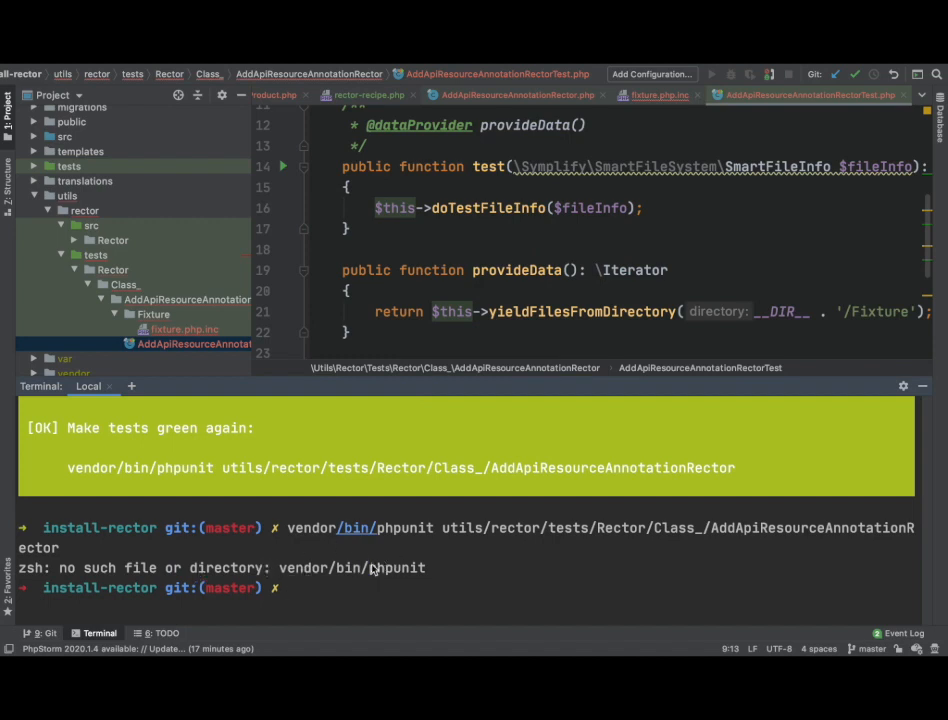
pyautogui.moveTo(330, 587)
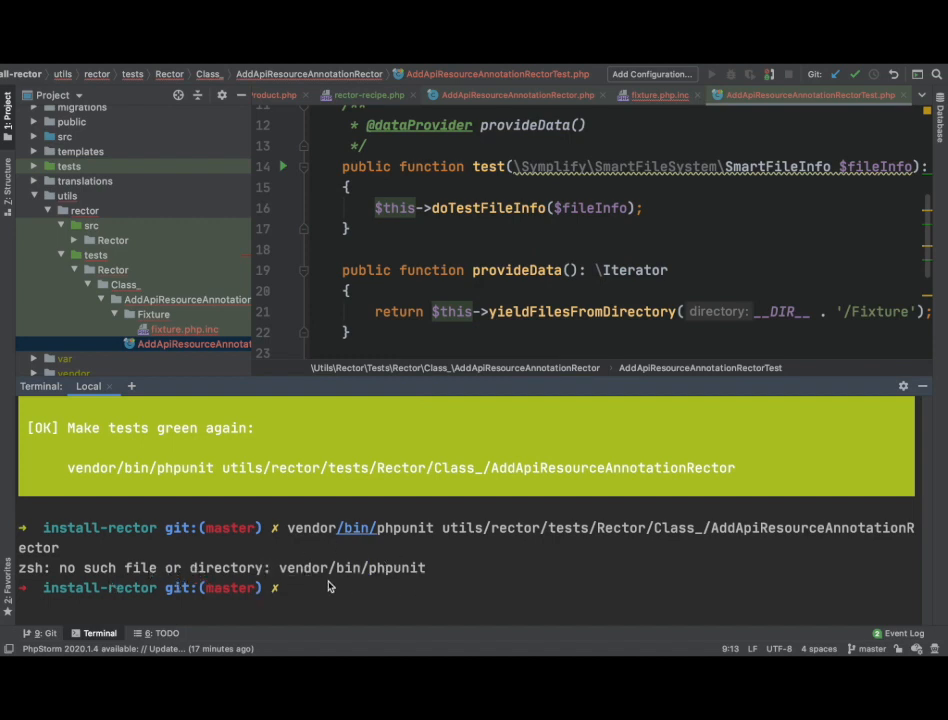
pyautogui.moveTo(421, 582)
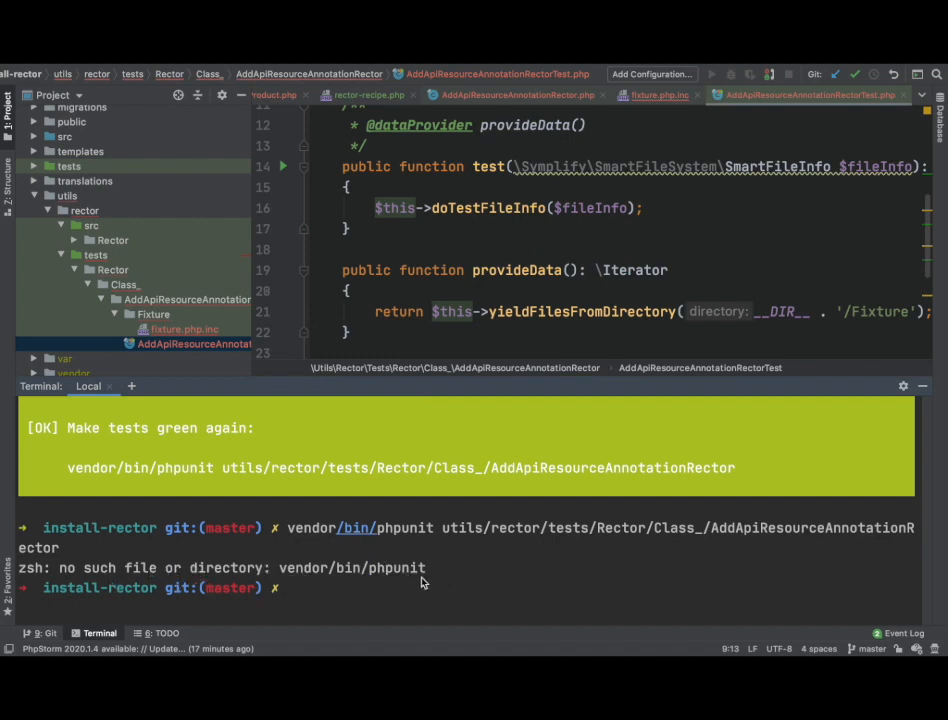
pyautogui.moveTo(380, 578)
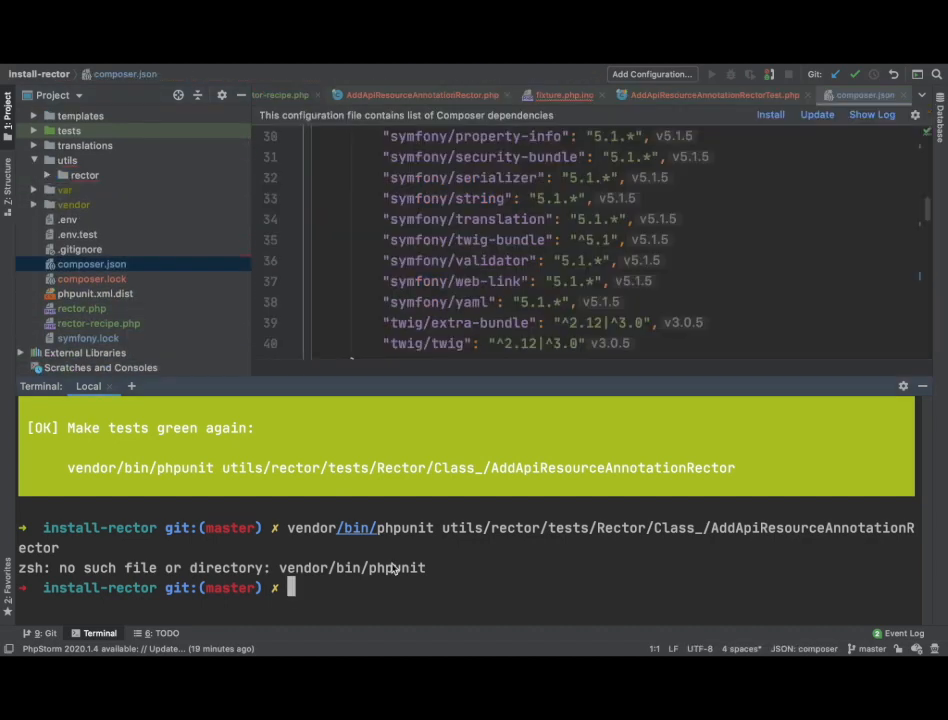
# - Install phpunit/phpunit with Composer and rerun vendor/bin/phpunit on the rector tests
pyautogui.write('composer')
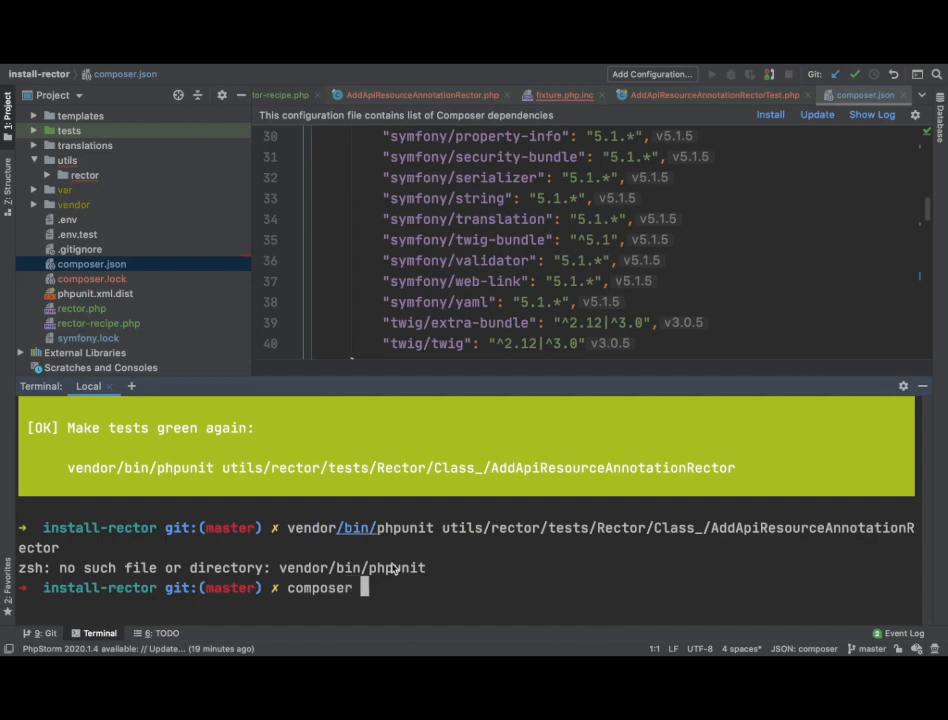
pyautogui.write('require phpunit/phpunit')
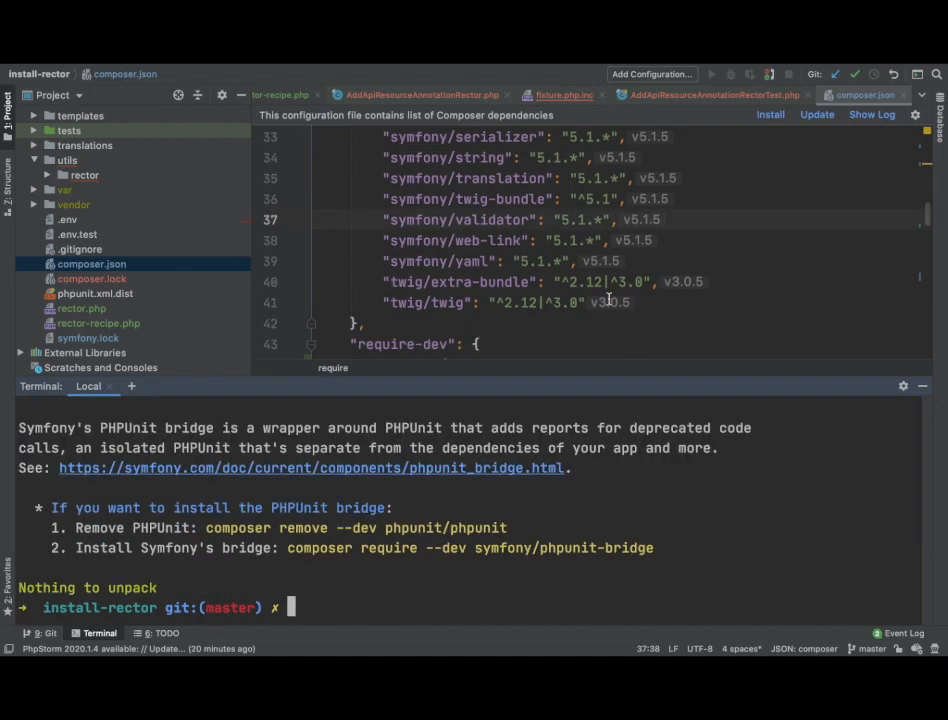
pyautogui.moveTo(372, 596)
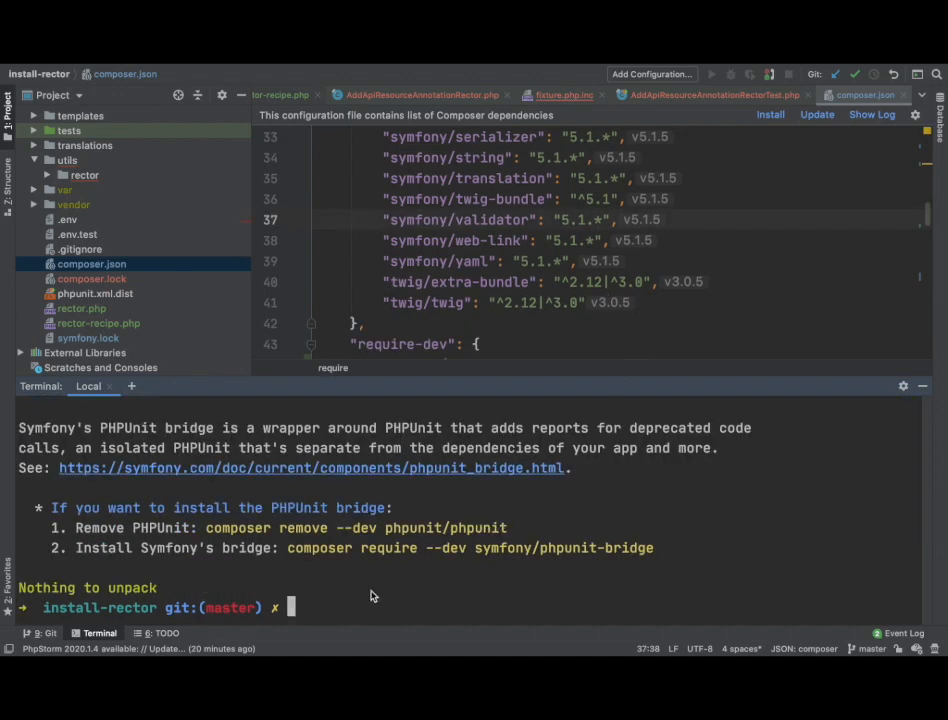
pyautogui.write('vendor/bin/phpunit utils/rector/tests/Rector/Class_/AddApiResourceAnnotationRector')
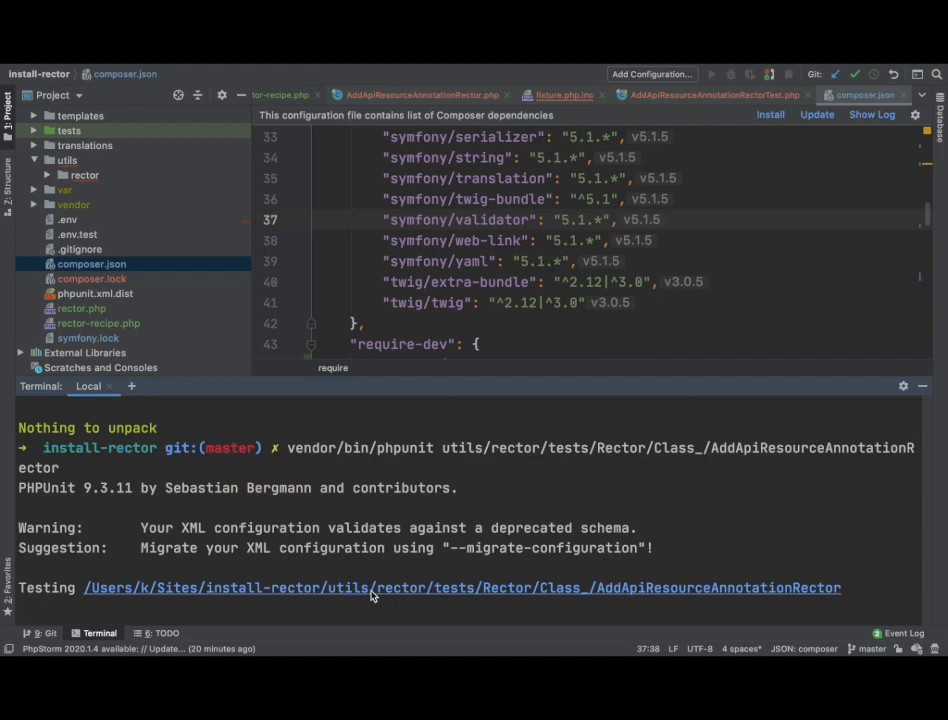
pyautogui.moveTo(168, 504)
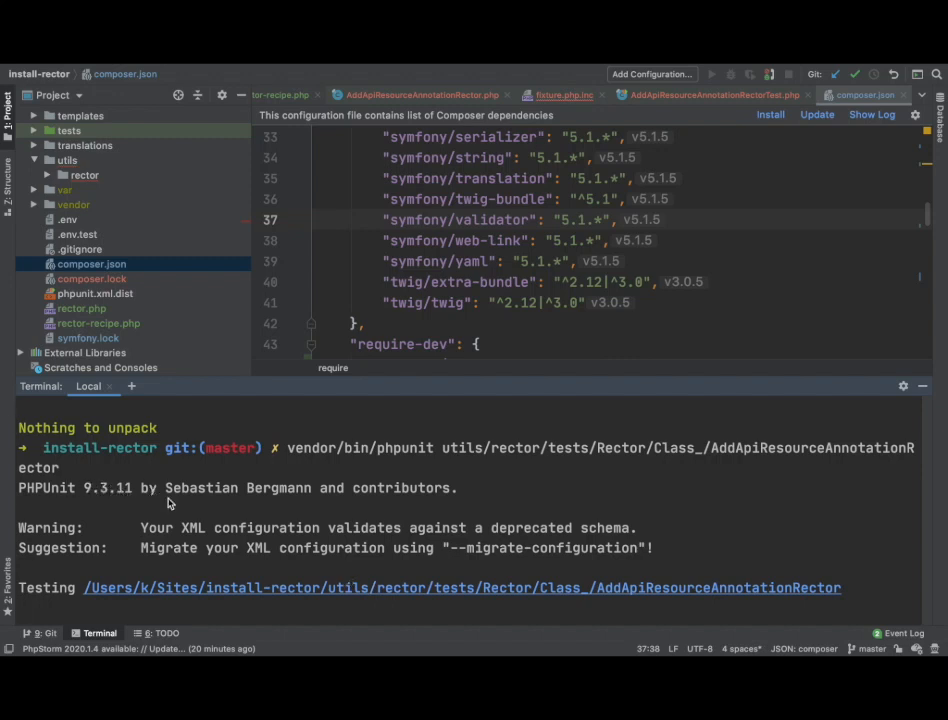
pyautogui.moveTo(481, 531)
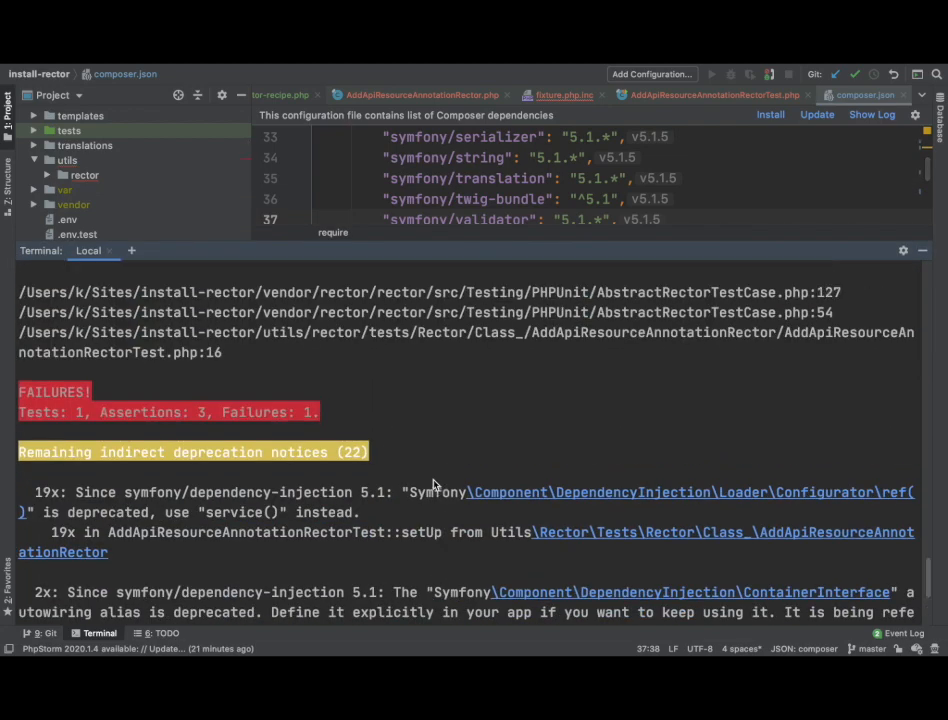
pyautogui.scroll(3)
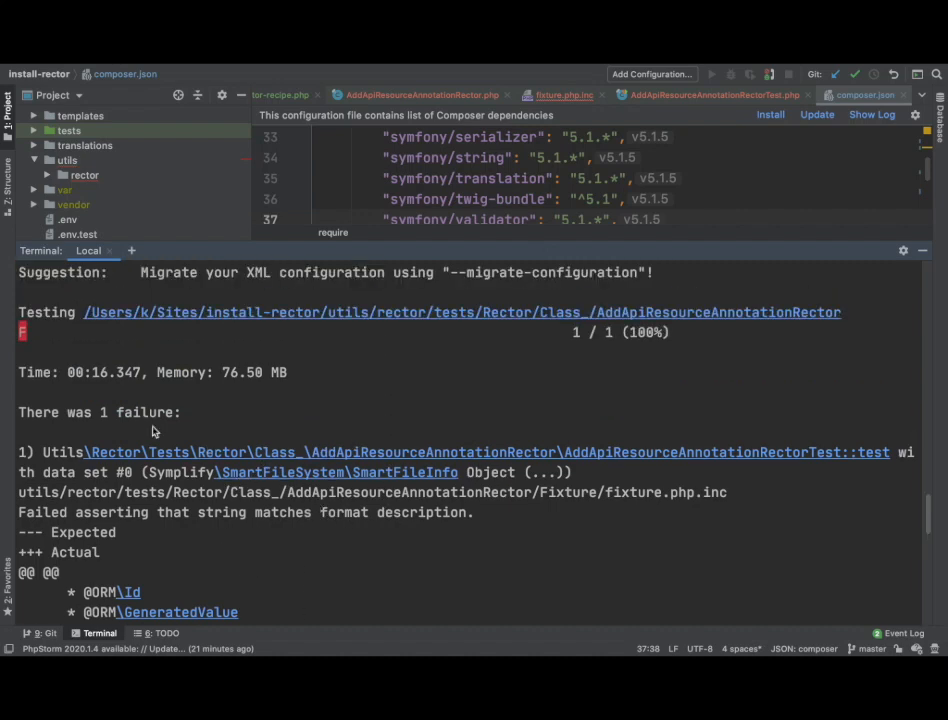
pyautogui.scroll(-3)
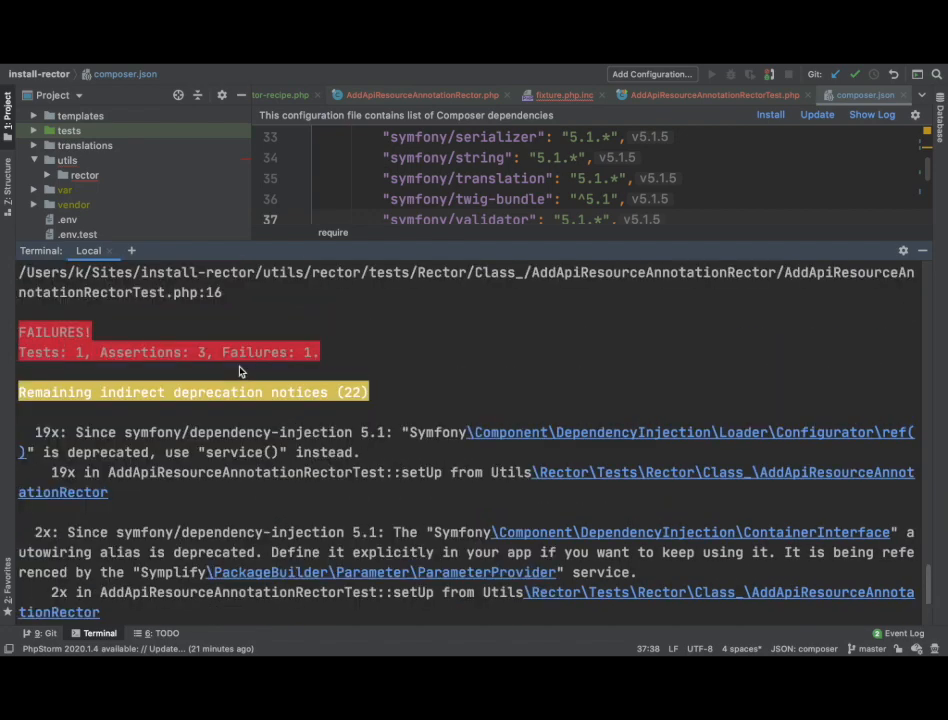
pyautogui.moveTo(197, 360)
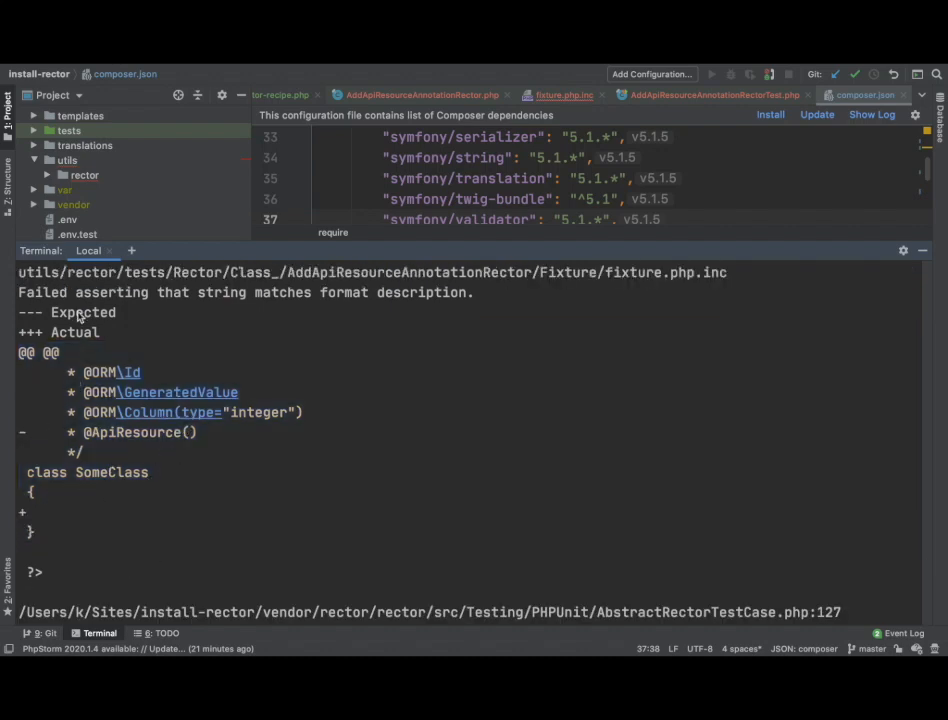
pyautogui.moveTo(95, 456)
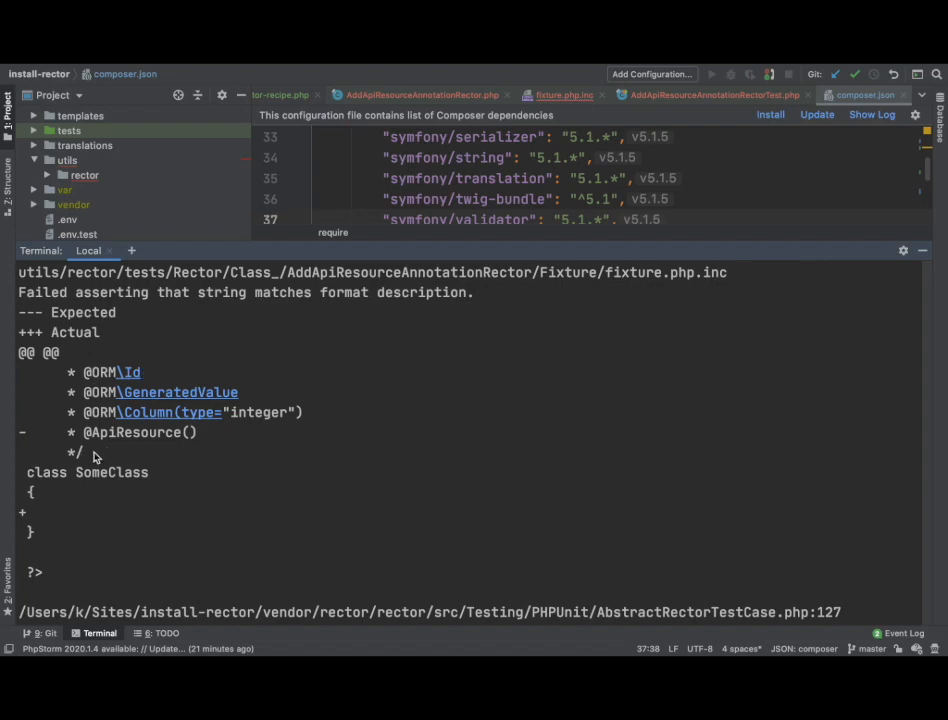
pyautogui.moveTo(437, 253)
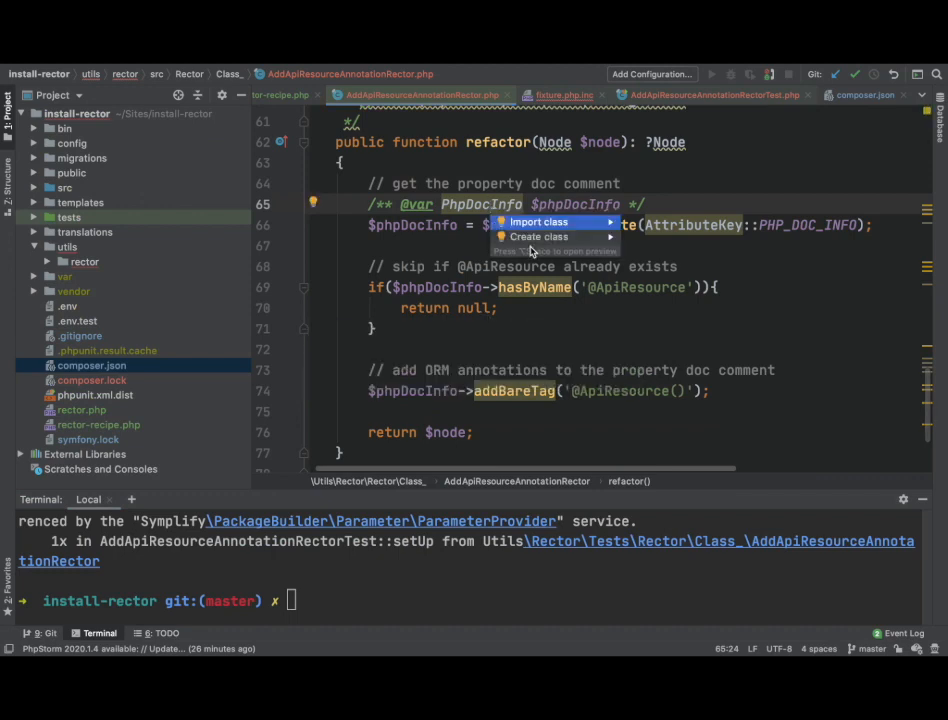
# - Import the PhpDocInfo class and select its type name to confirm the import
pyautogui.press('Escape')
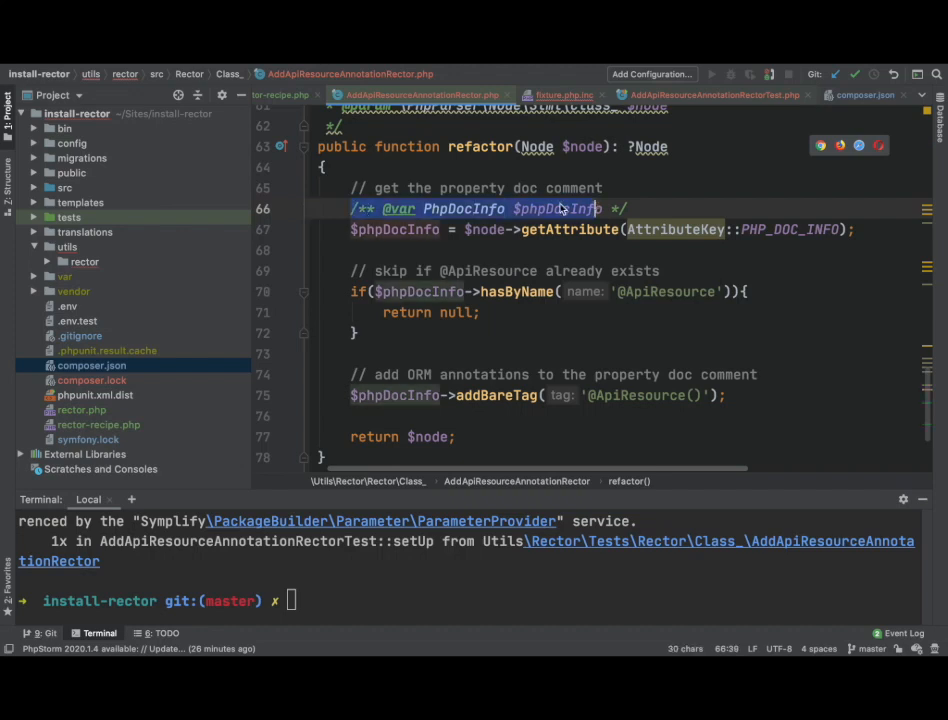
pyautogui.click(408, 229)
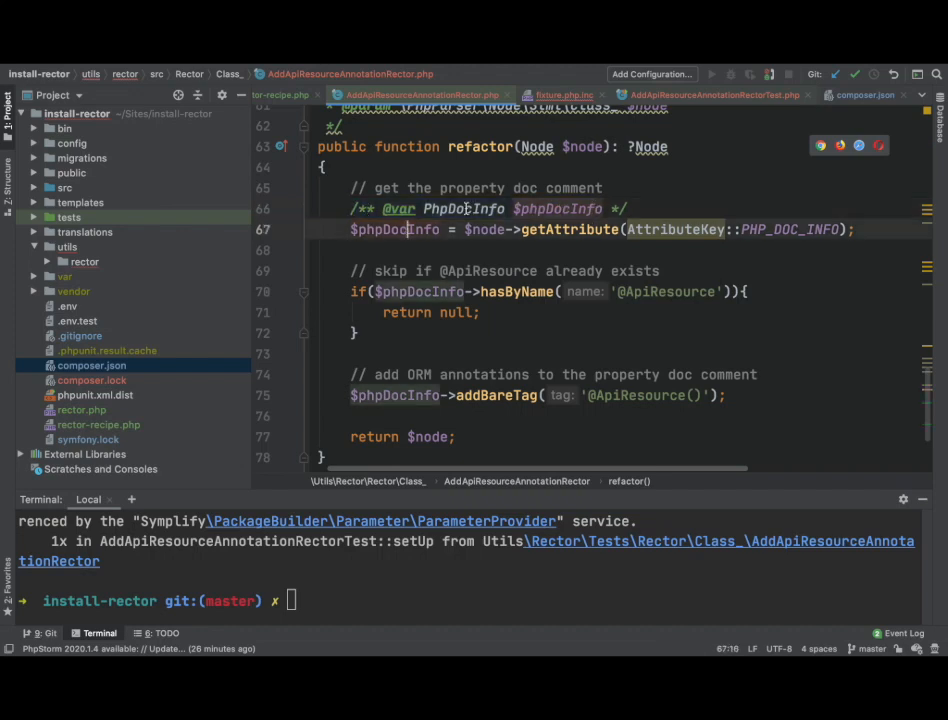
pyautogui.doubleClick(463, 208)
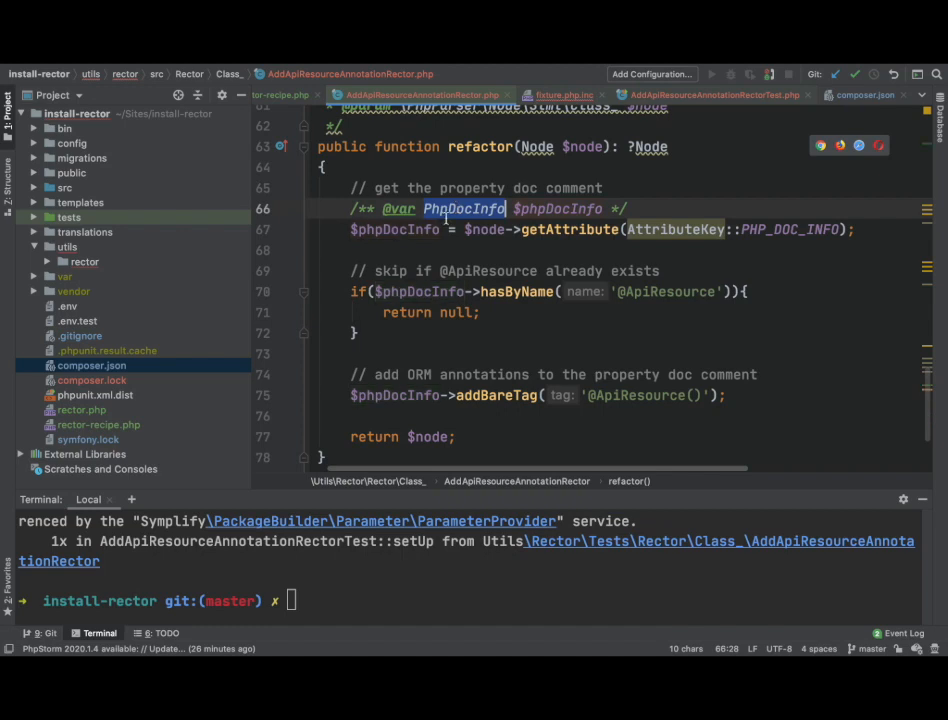
pyautogui.click(395, 229)
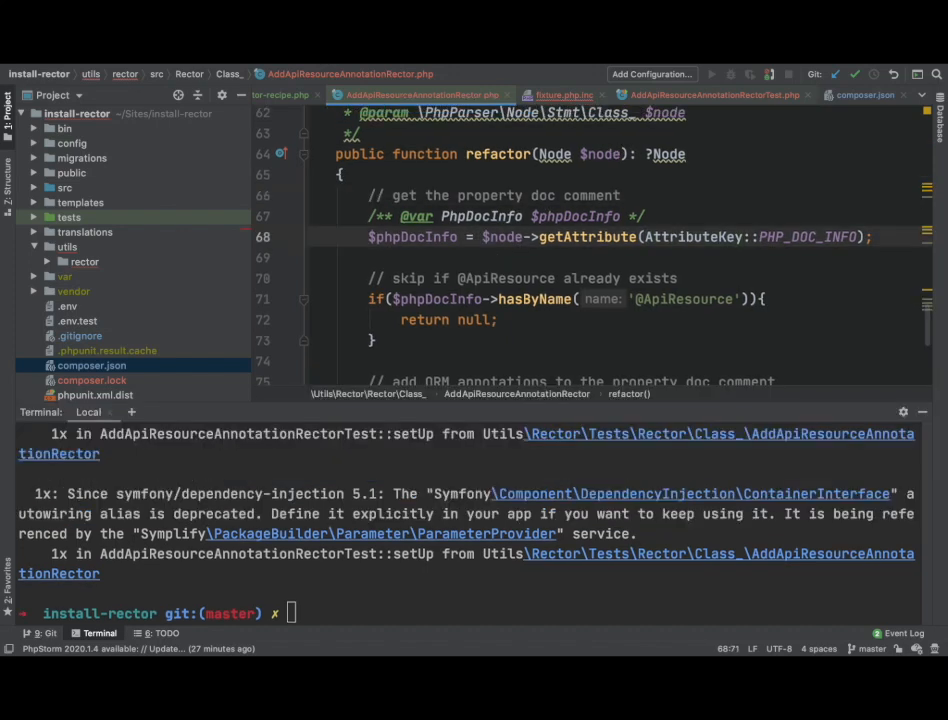
# - Add dump($phpDocInfo); die; after the getAttribute line and rerun the rector test
pyautogui.write('dump(')
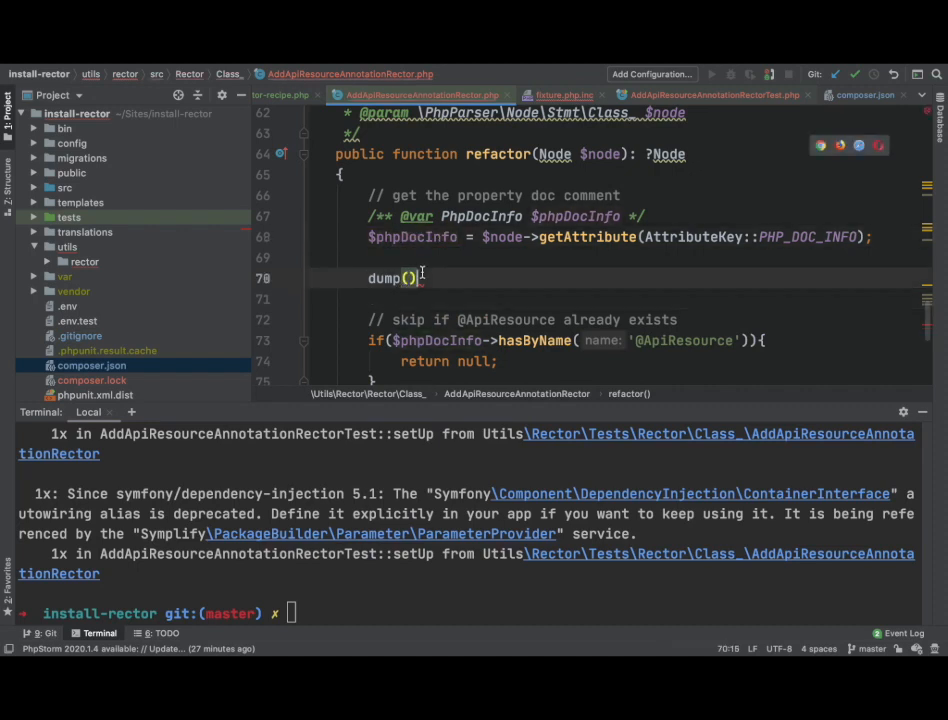
pyautogui.write('$phpDocInfo);')
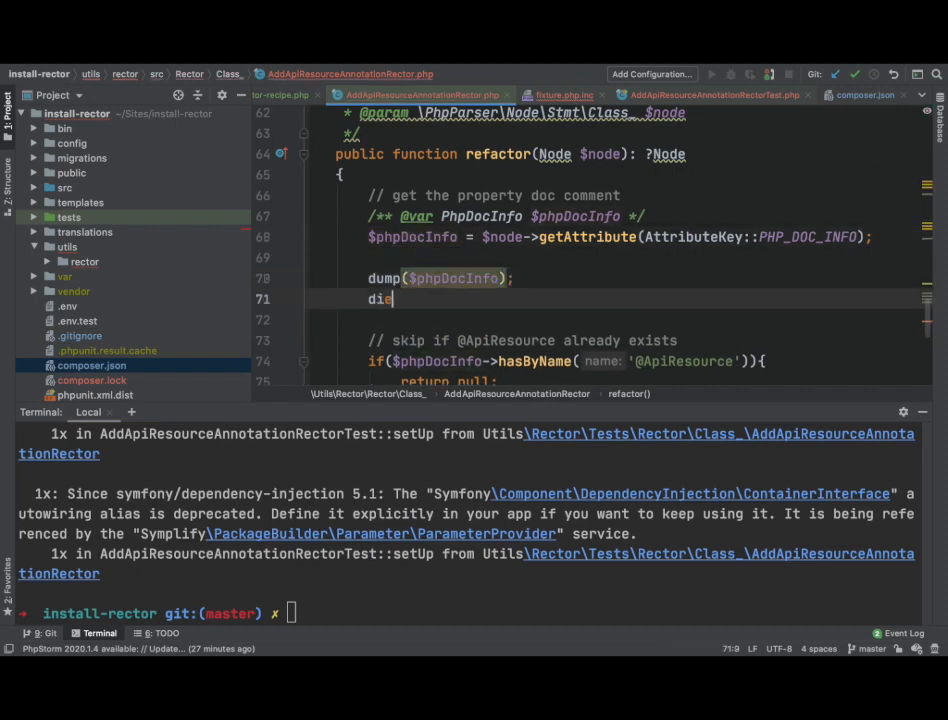
pyautogui.write(';')
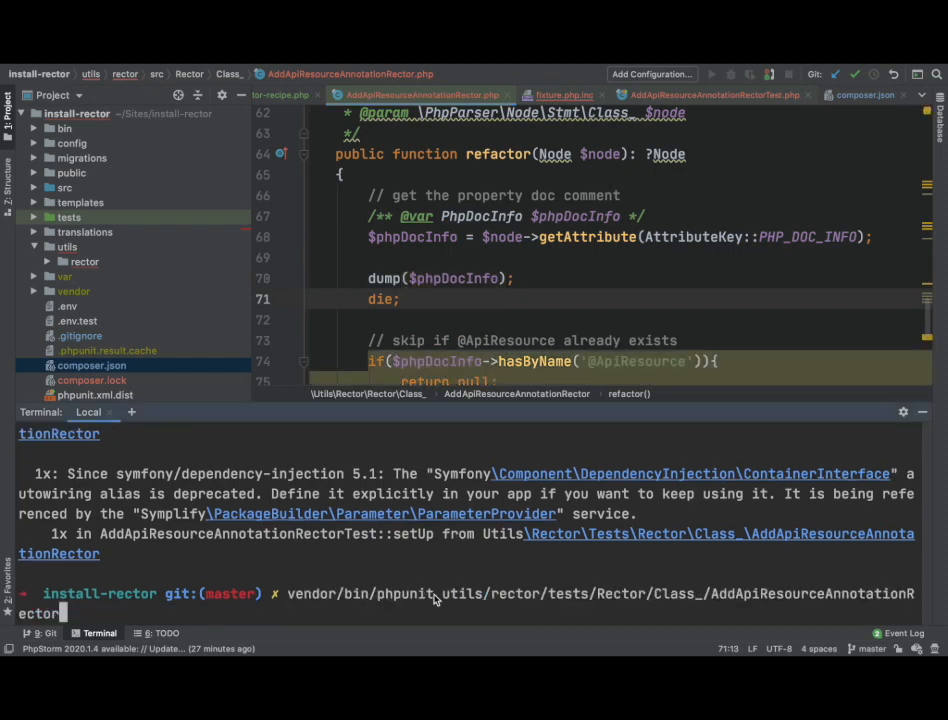
pyautogui.press('Return')
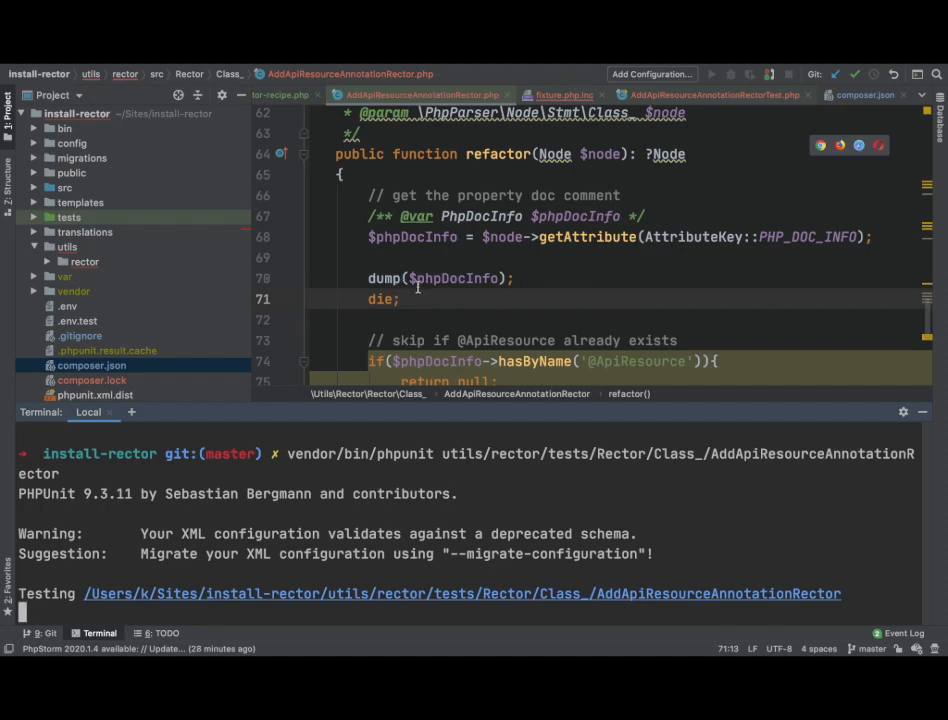
pyautogui.moveTo(544, 325)
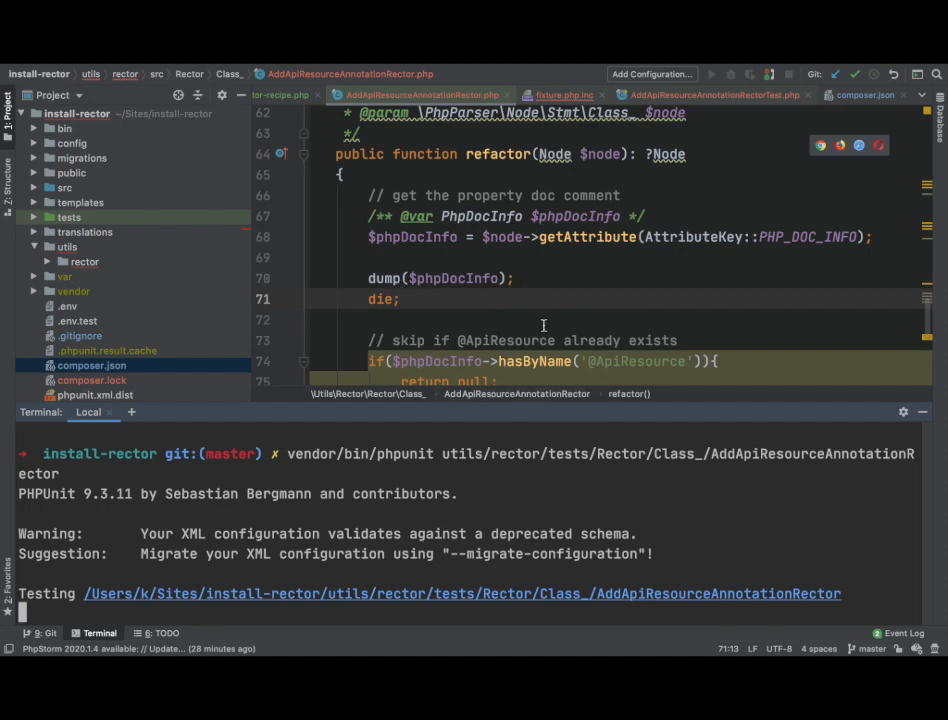
pyautogui.moveTo(513, 390)
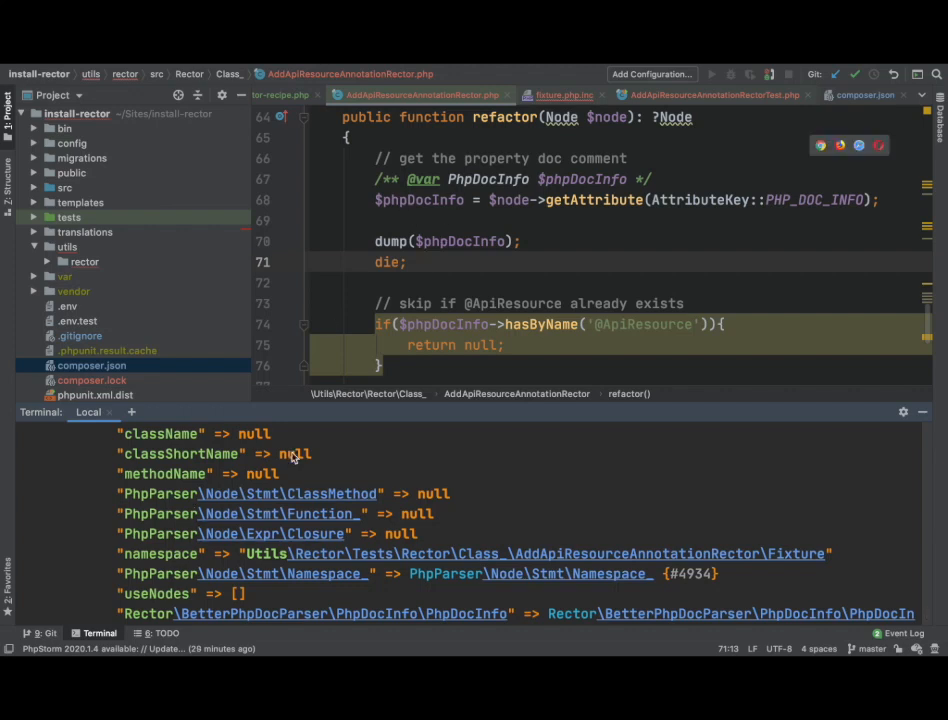
# - Scroll through the node dump and select text in the ORM annotation doc comment
pyautogui.scroll(3)
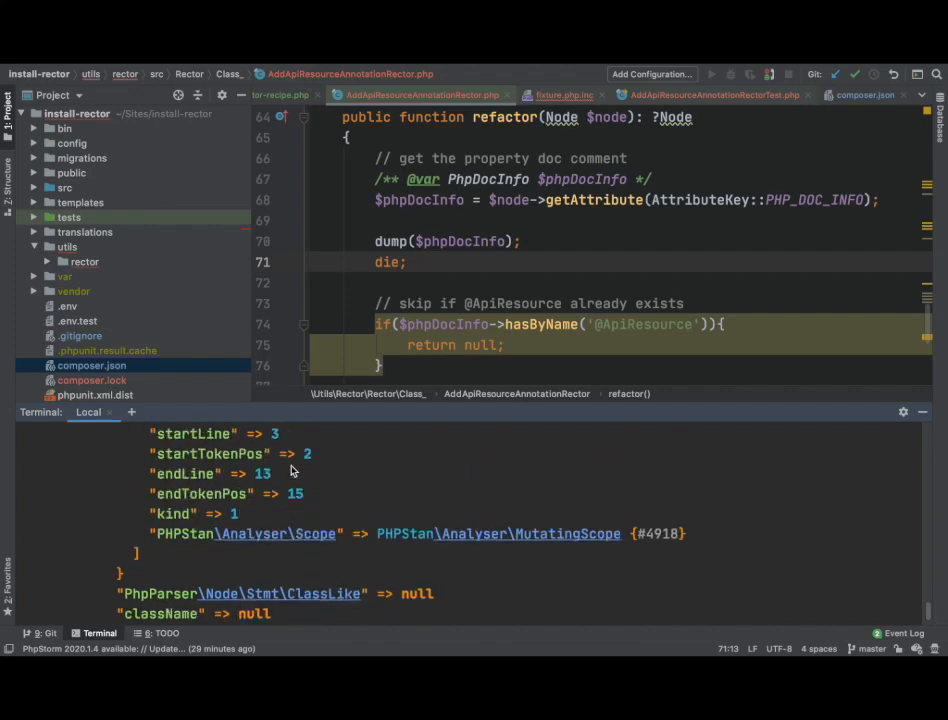
pyautogui.doubleClick(462, 241)
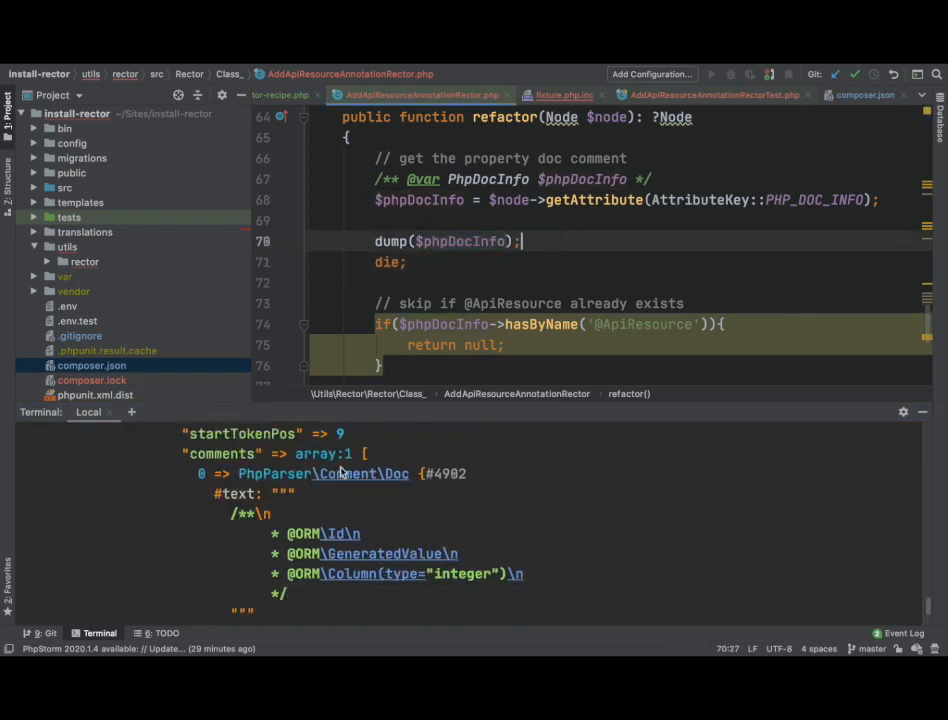
pyautogui.scroll(-3)
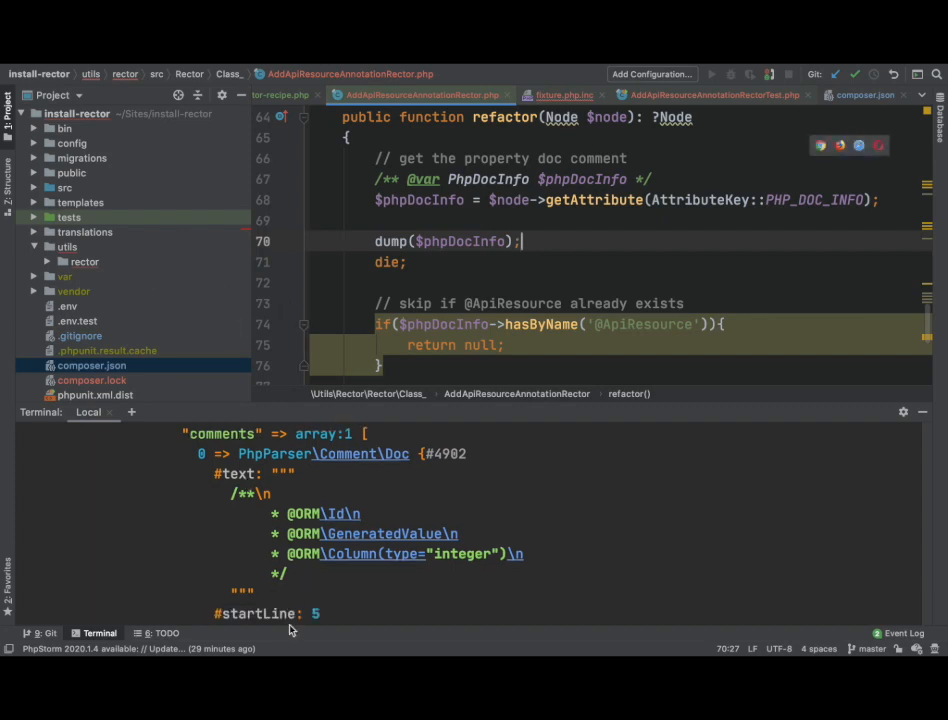
# - Reveal fixture.php.inc under utils/rector/tests/.../Fixture and scroll to compare with the dump
pyautogui.click(80, 202)
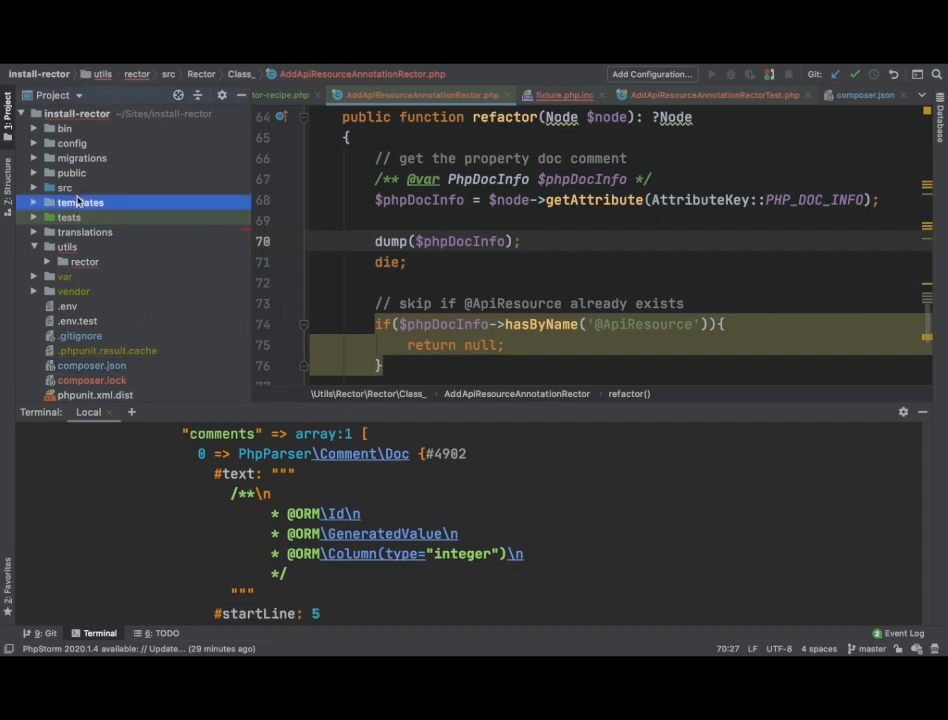
pyautogui.click(67, 246)
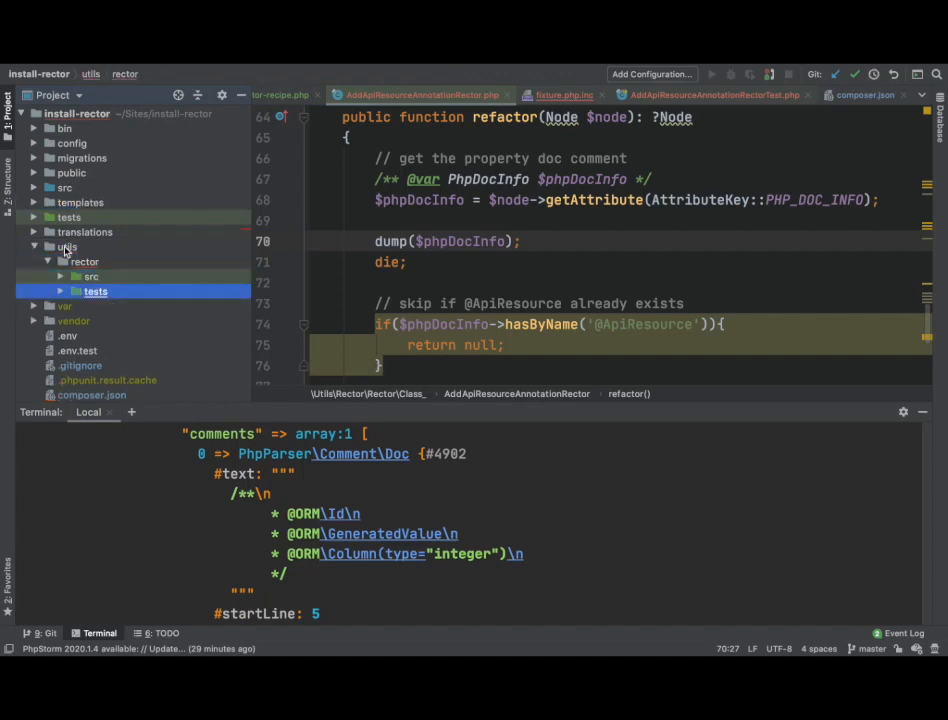
pyautogui.click(95, 291)
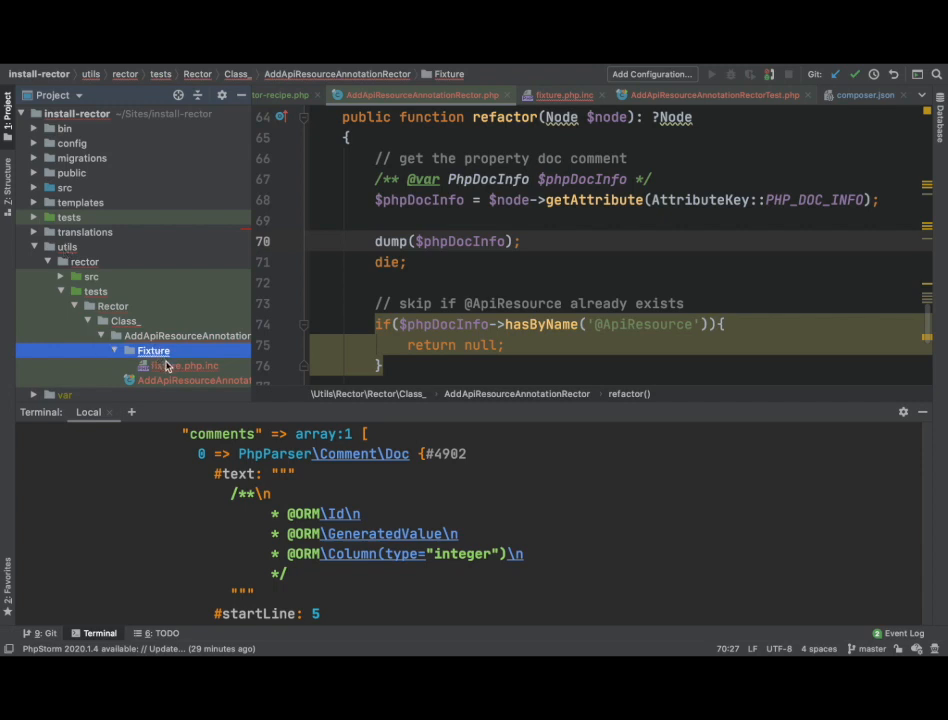
pyautogui.click(183, 365)
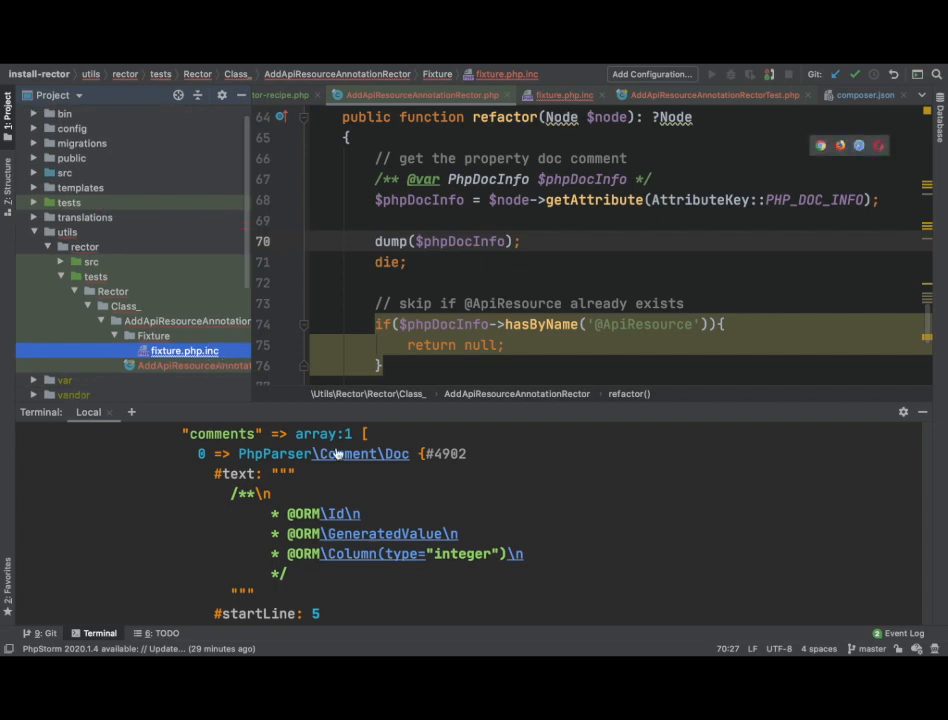
pyautogui.moveTo(281, 588)
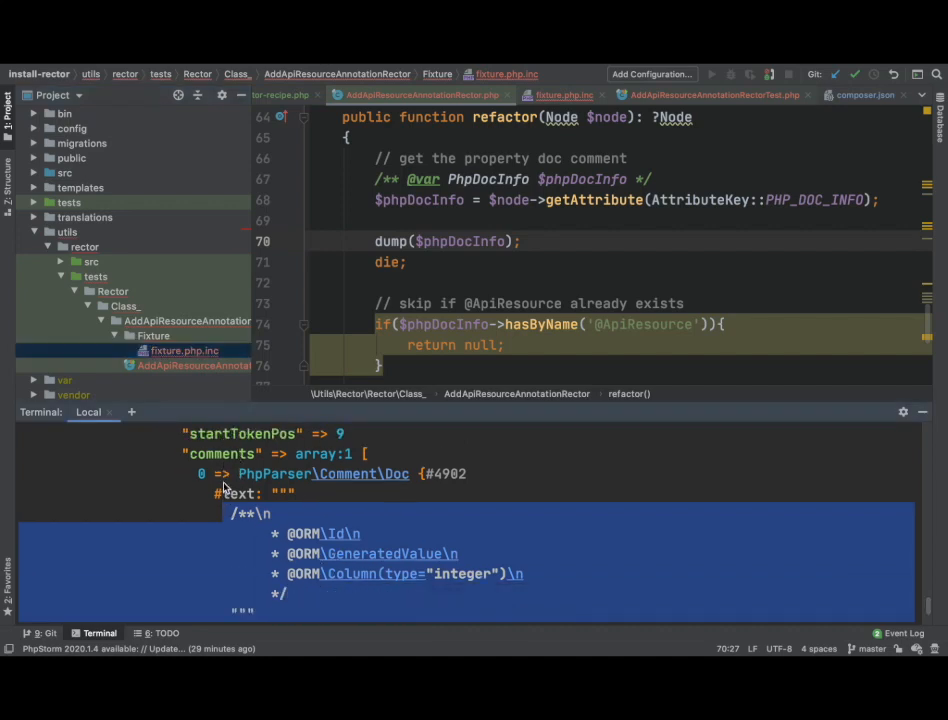
pyautogui.moveTo(378, 589)
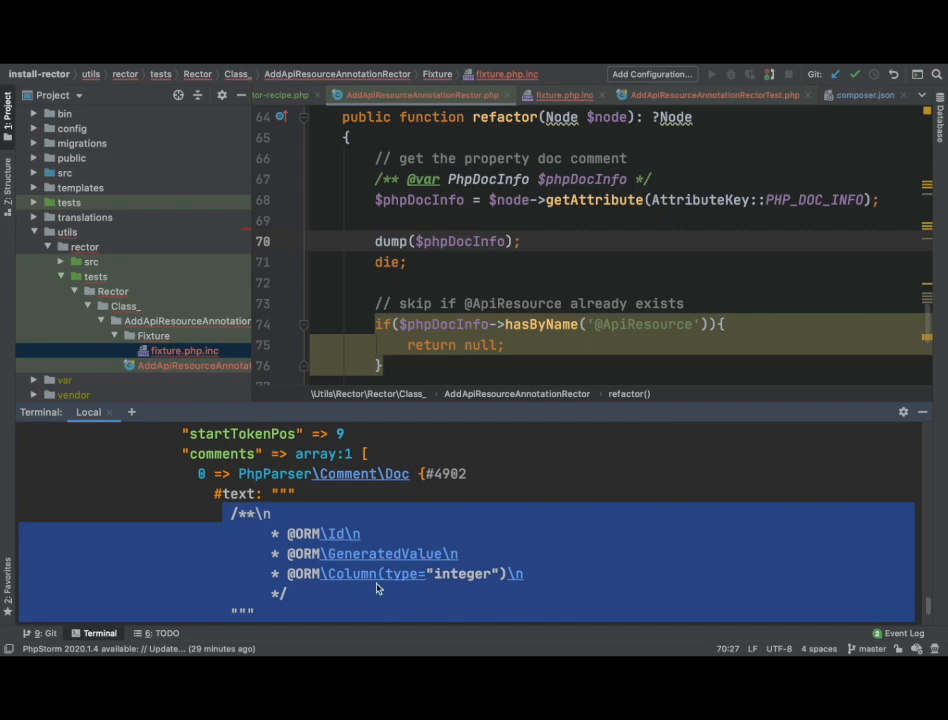
pyautogui.scroll(-3)
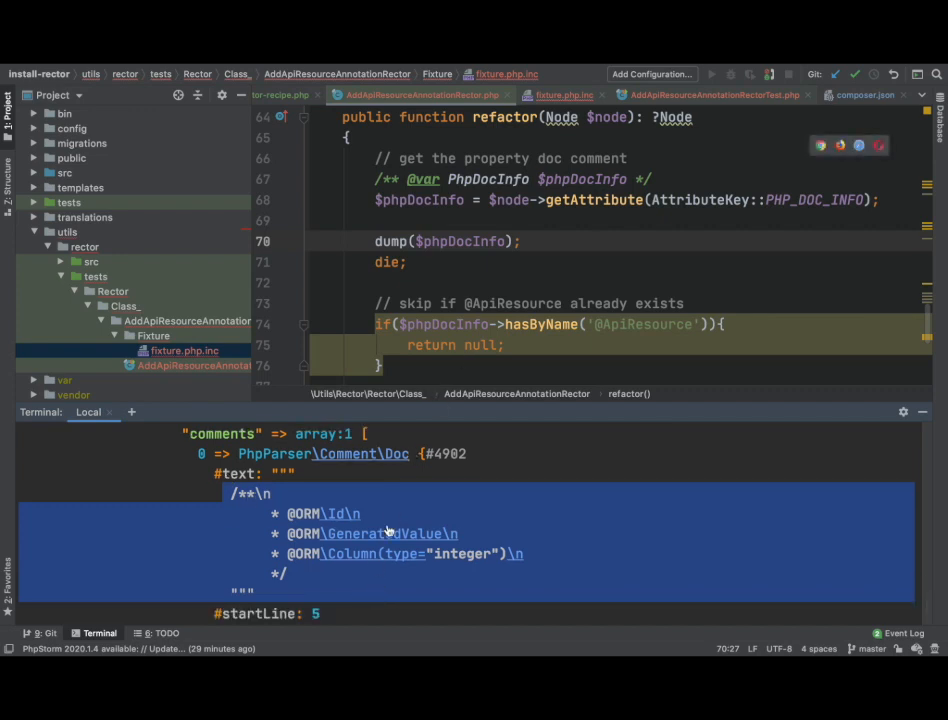
pyautogui.scroll(-3)
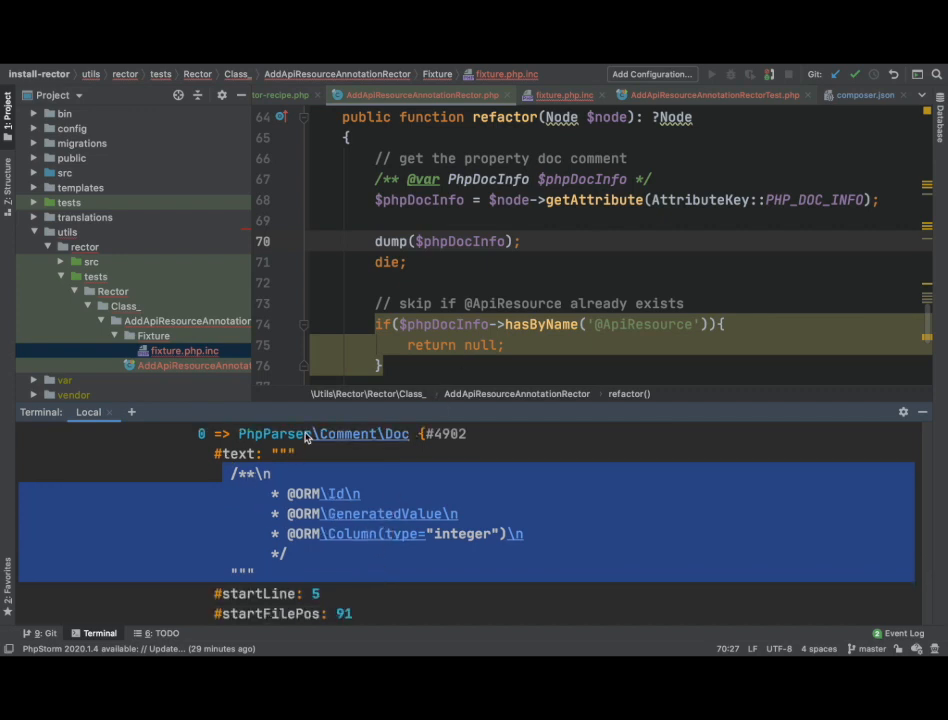
pyautogui.moveTo(308, 475)
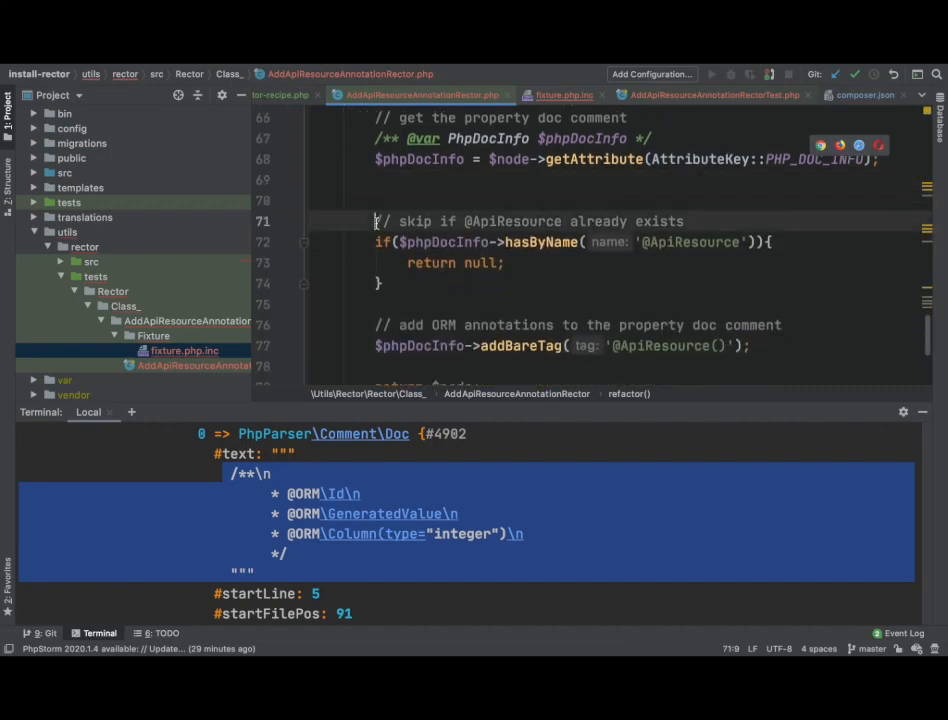
pyautogui.click(437, 242)
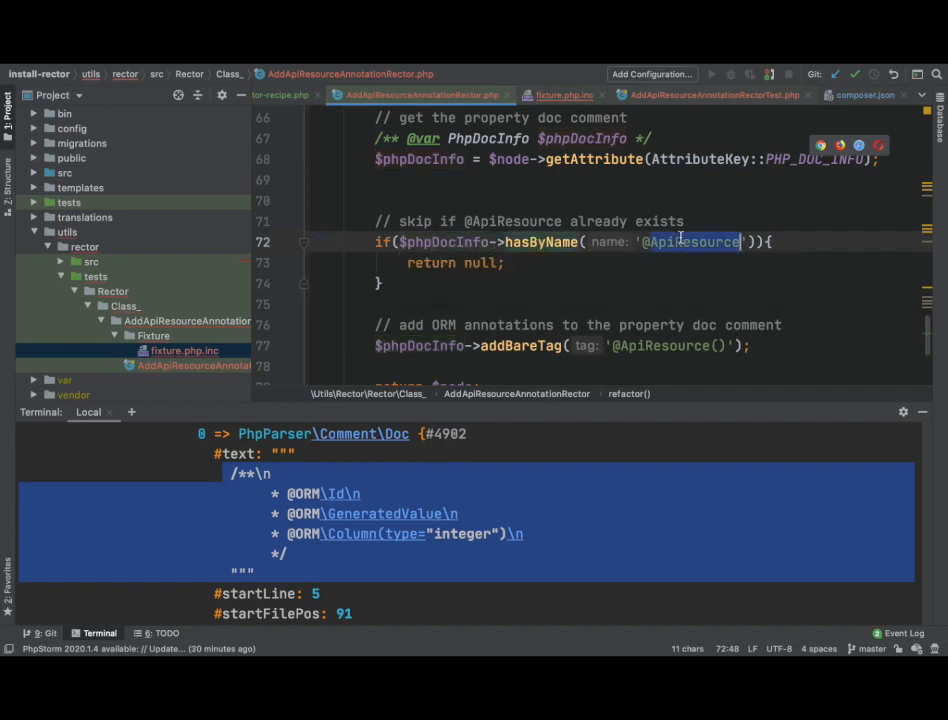
pyautogui.scroll(3)
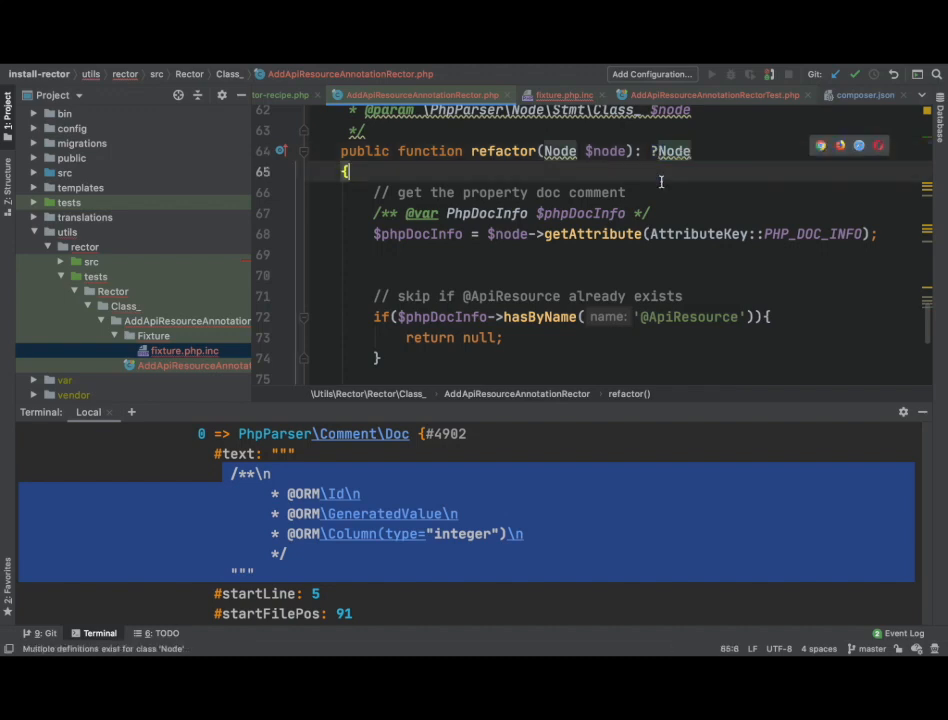
pyautogui.scroll(-3)
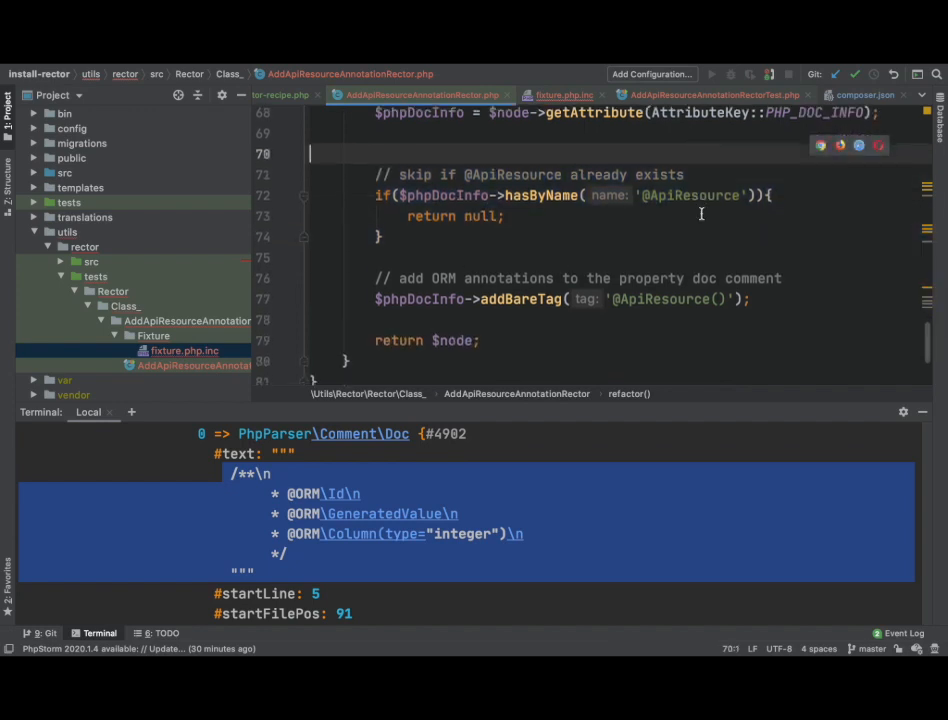
pyautogui.click(400, 174)
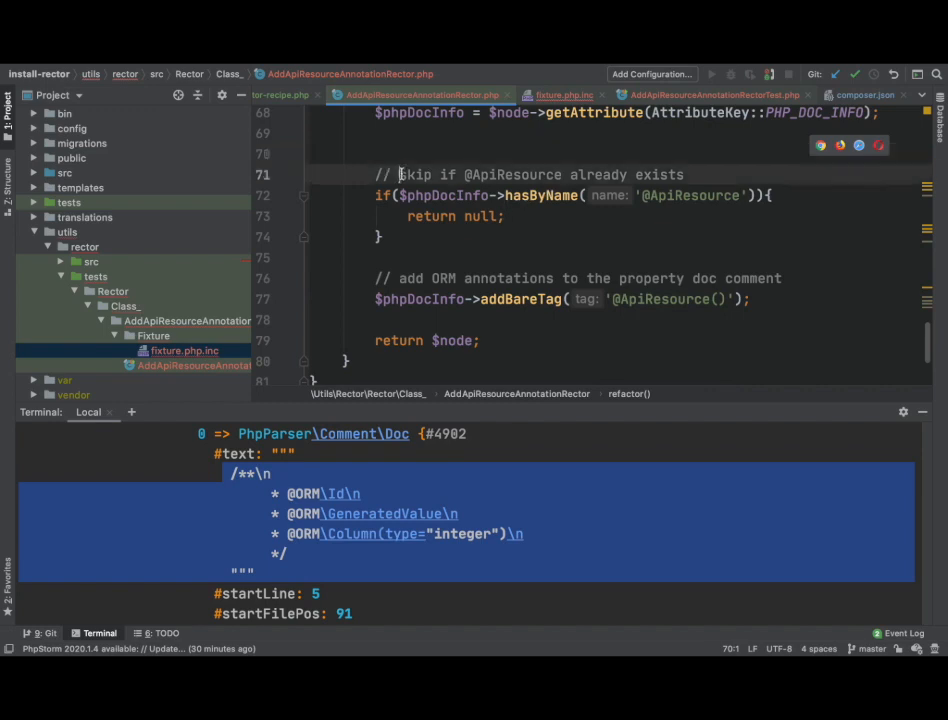
pyautogui.scroll(-3)
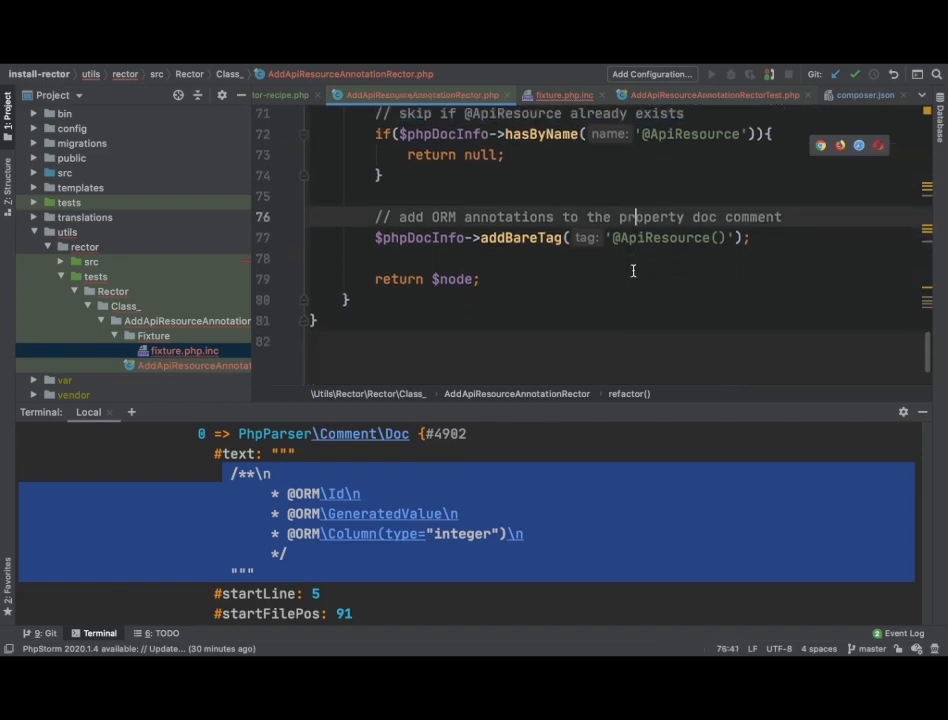
pyautogui.scroll(3)
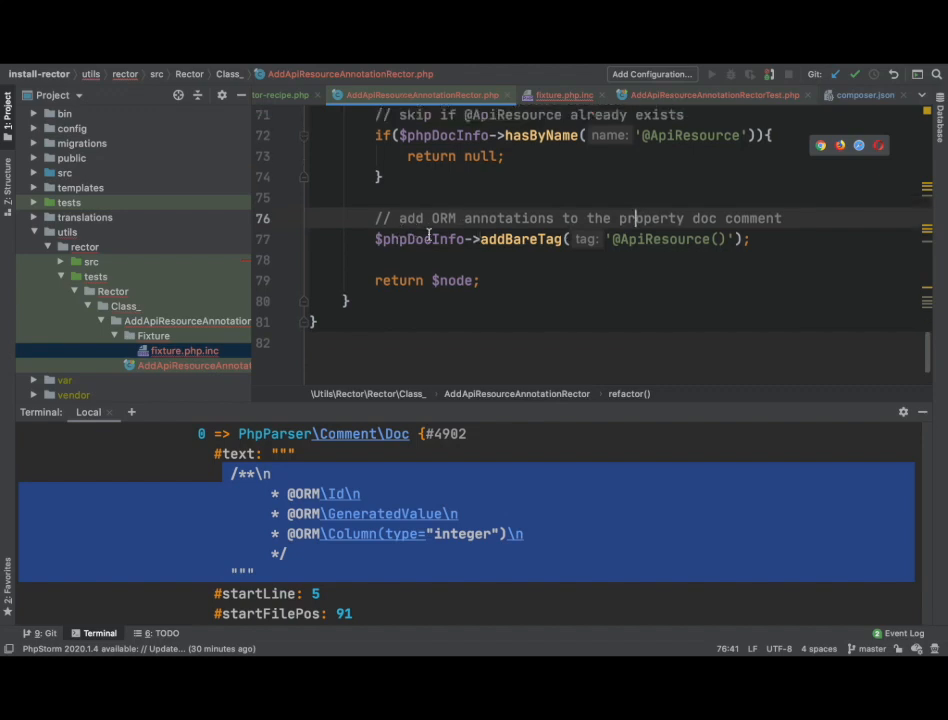
pyautogui.click(531, 239)
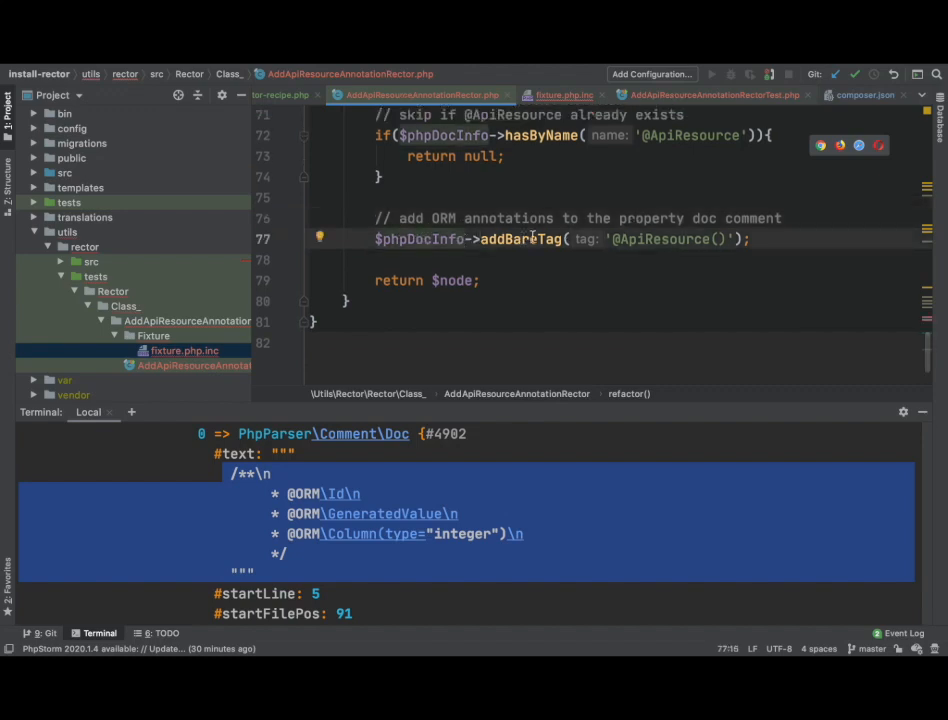
pyautogui.doubleClick(658, 239)
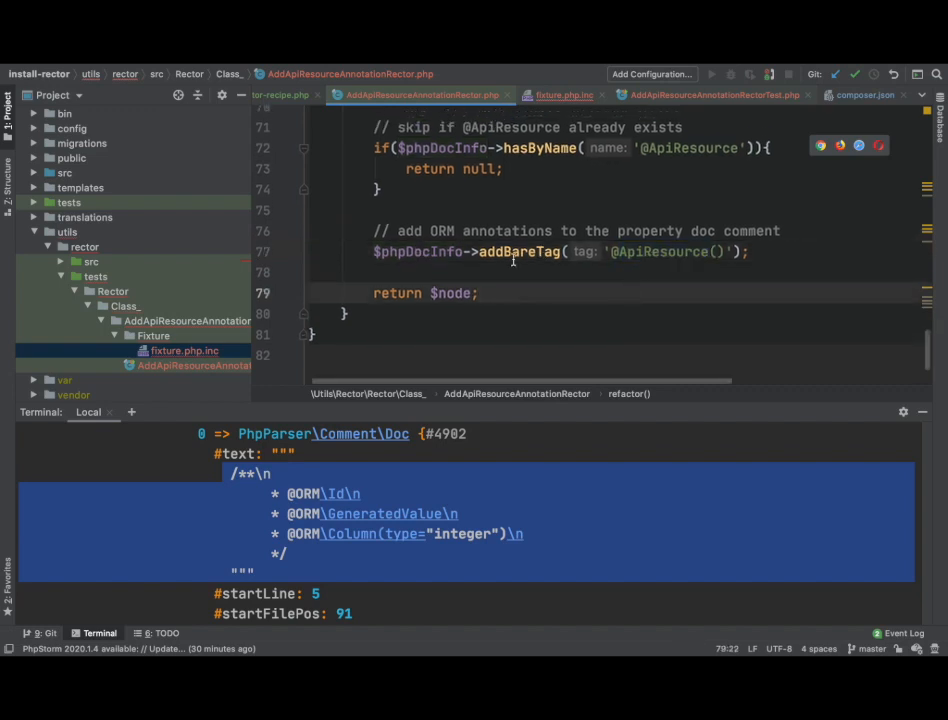
pyautogui.doubleClick(517, 251)
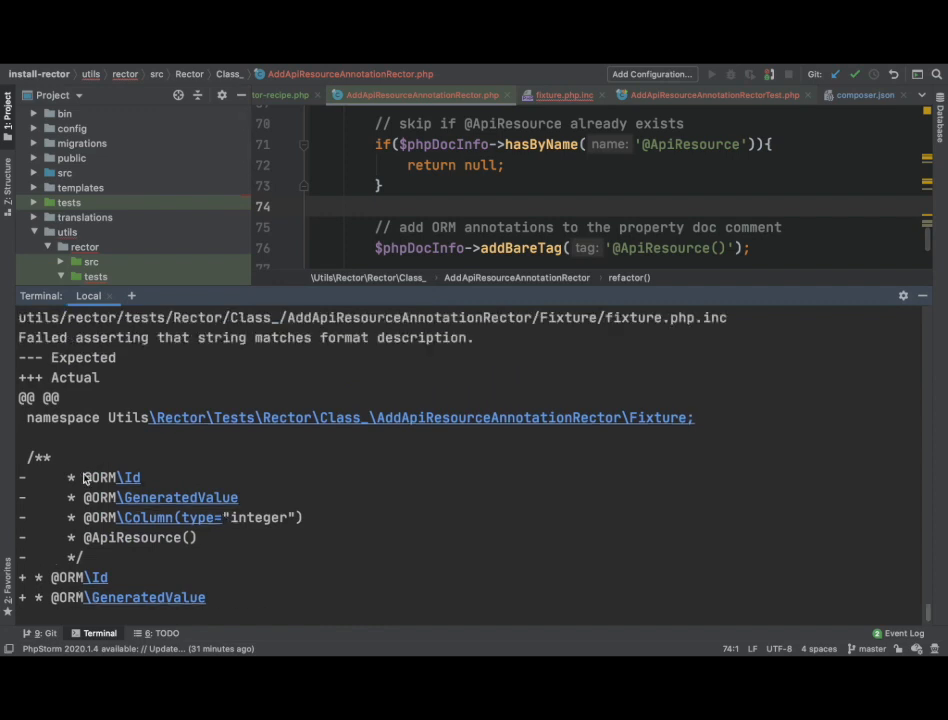
# - Scroll and focus the failing test output to read the doc-comment layout mismatch
pyautogui.scroll(-3)
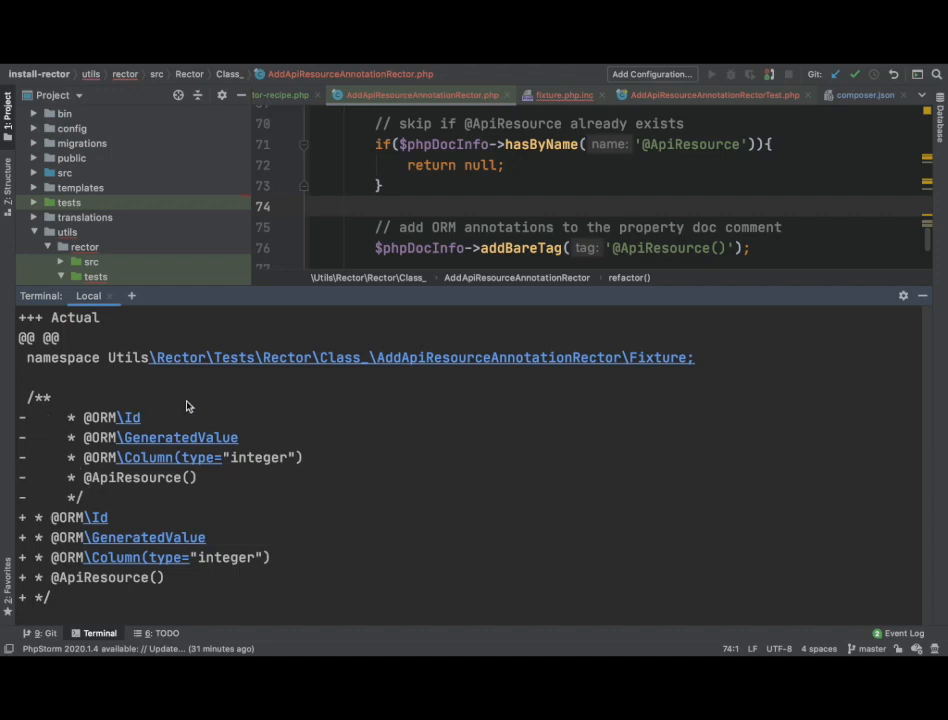
pyautogui.moveTo(78, 537)
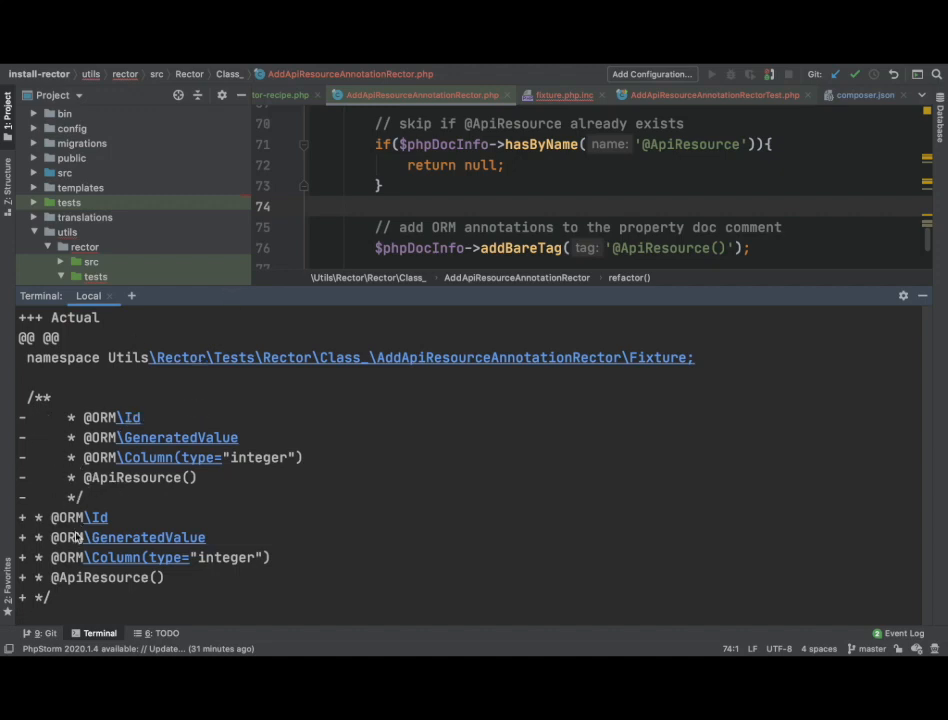
pyautogui.click(558, 94)
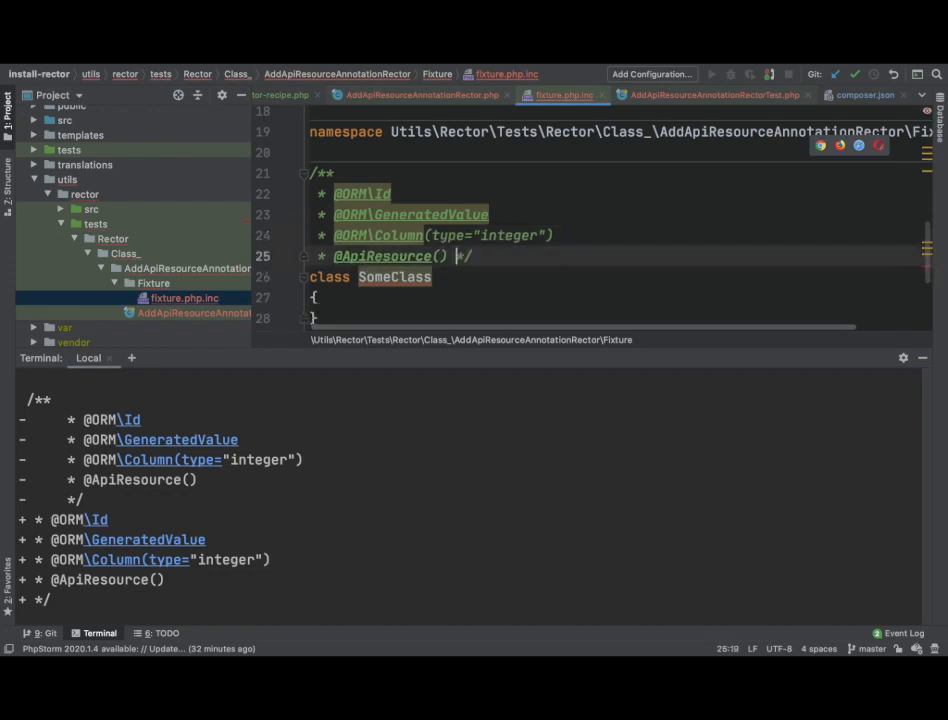
pyautogui.scroll(3)
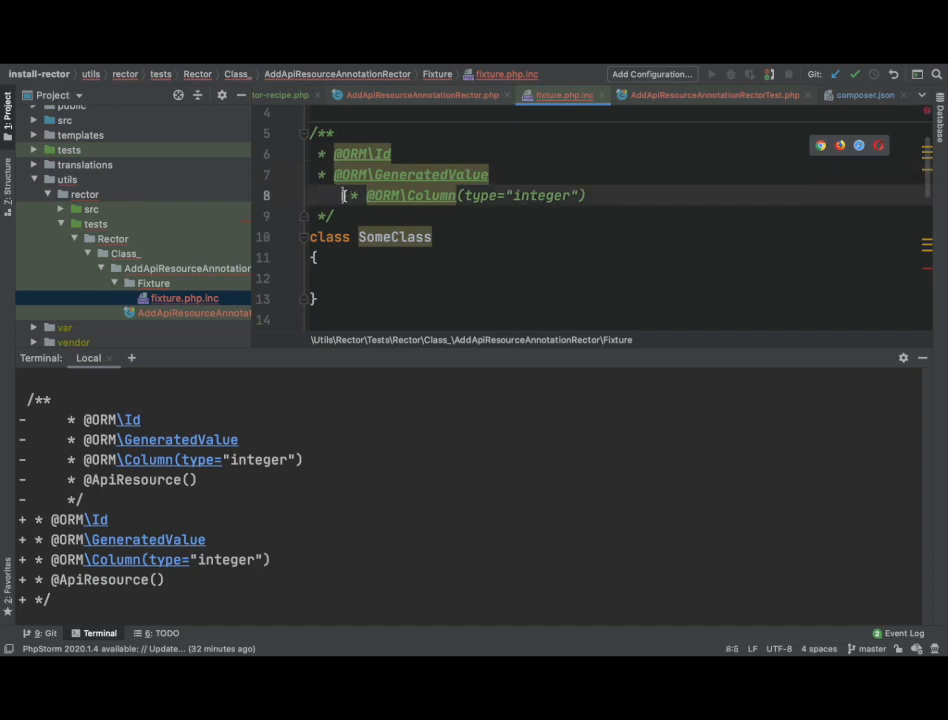
pyautogui.click(432, 237)
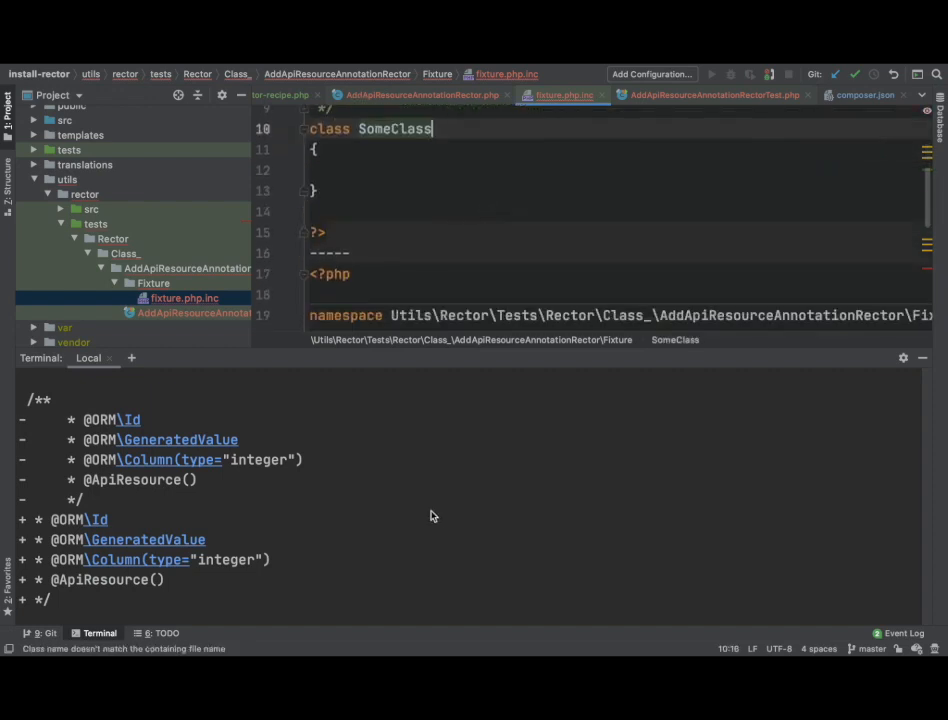
pyautogui.press('Return')
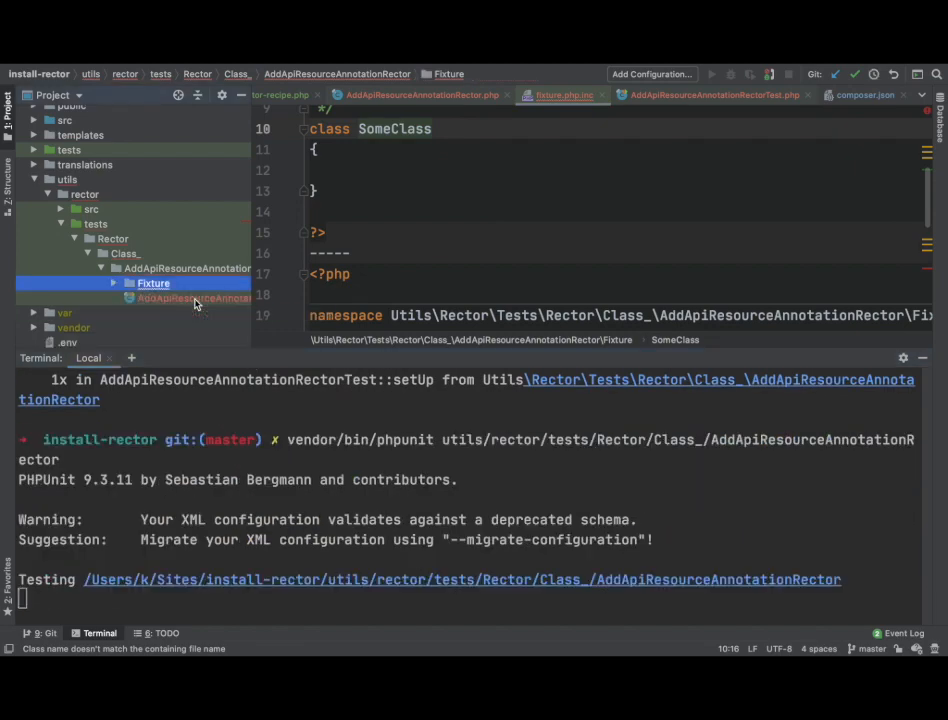
# - Delete the blank line inside SomeClass in fixture.php.inc and rerun the rector test
pyautogui.click(182, 297)
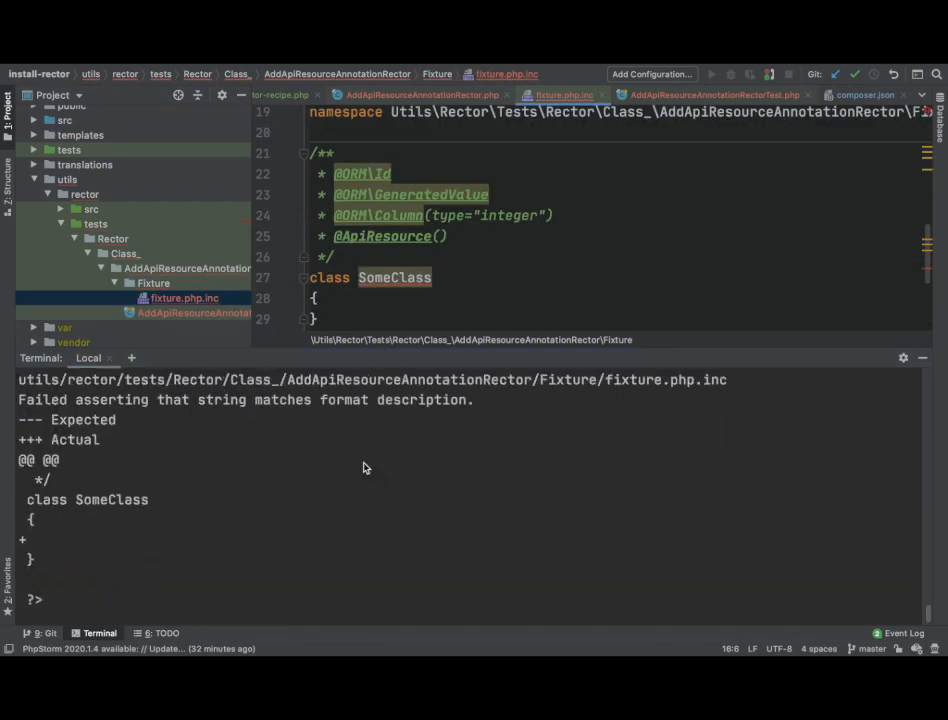
pyautogui.moveTo(42, 566)
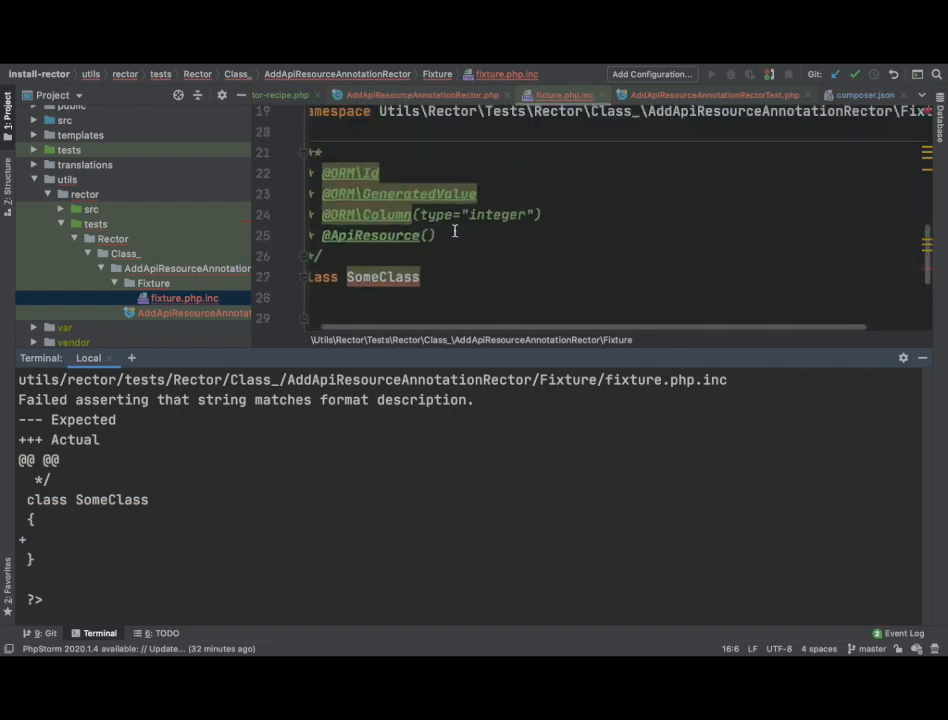
pyautogui.scroll(-3)
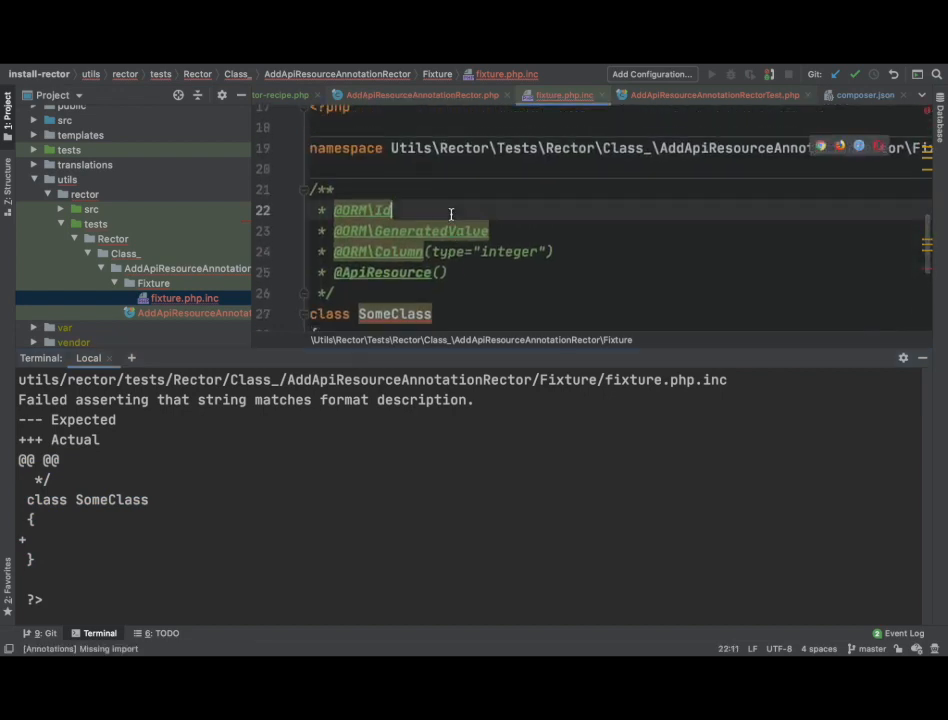
pyautogui.scroll(-3)
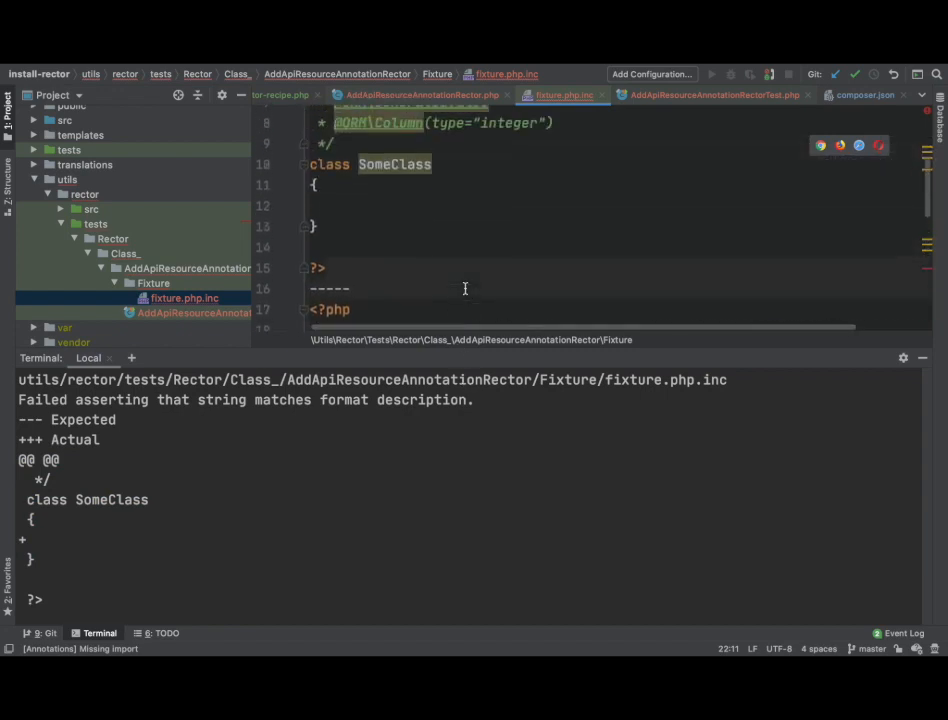
pyautogui.scroll(3)
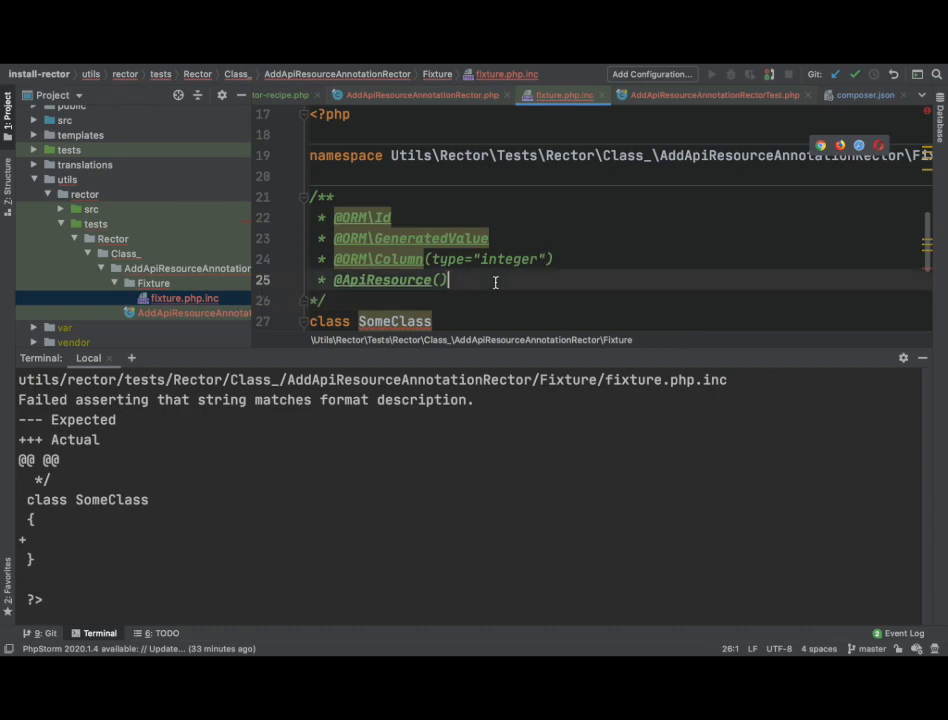
pyautogui.click(388, 280)
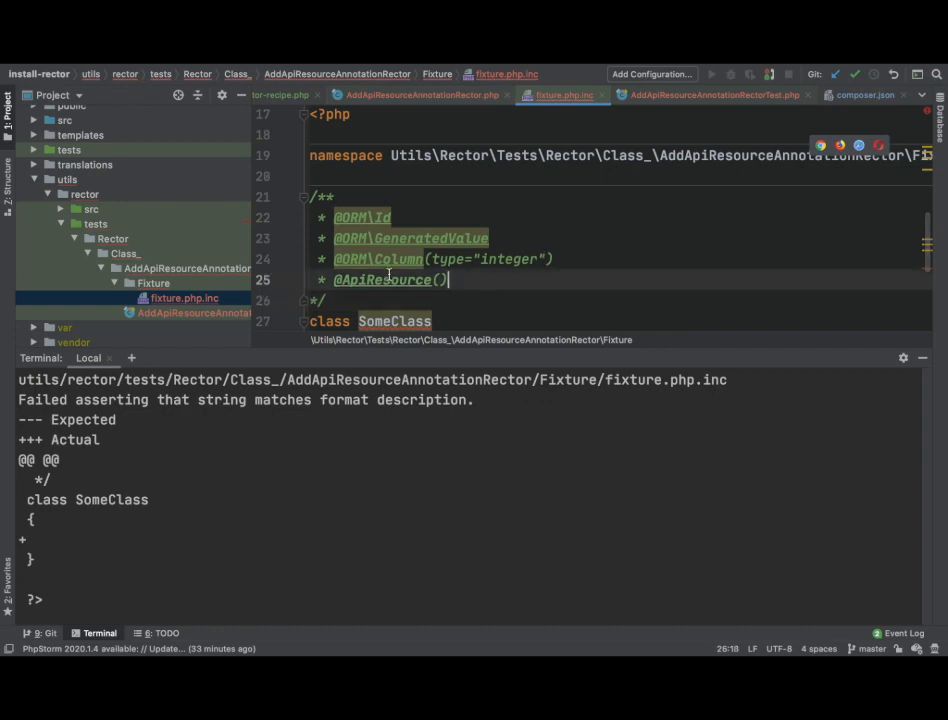
pyautogui.scroll(-3)
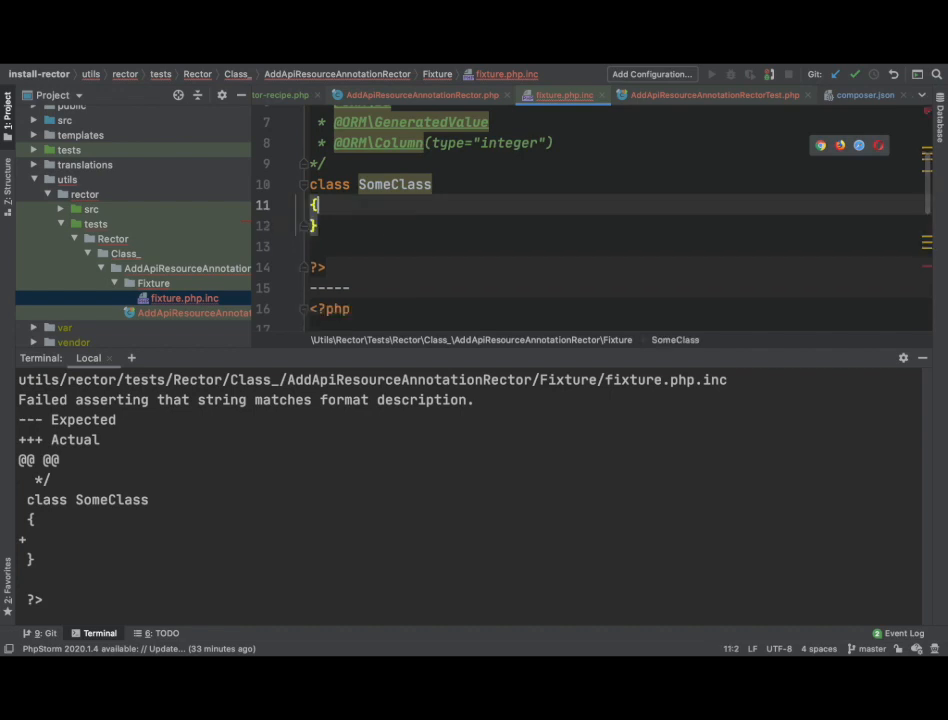
pyautogui.scroll(3)
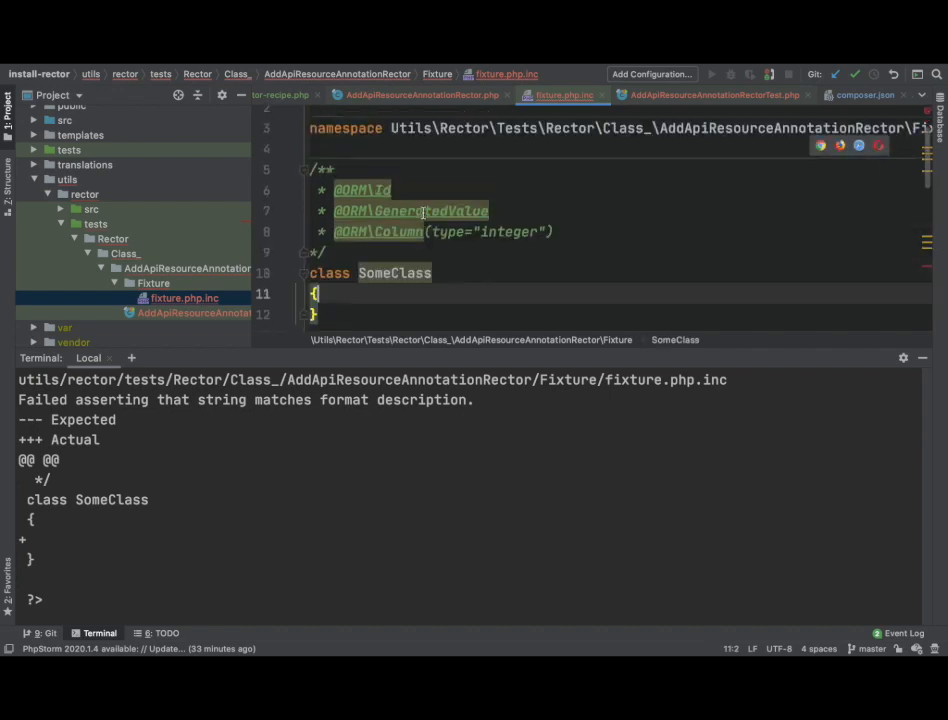
pyautogui.scroll(-3)
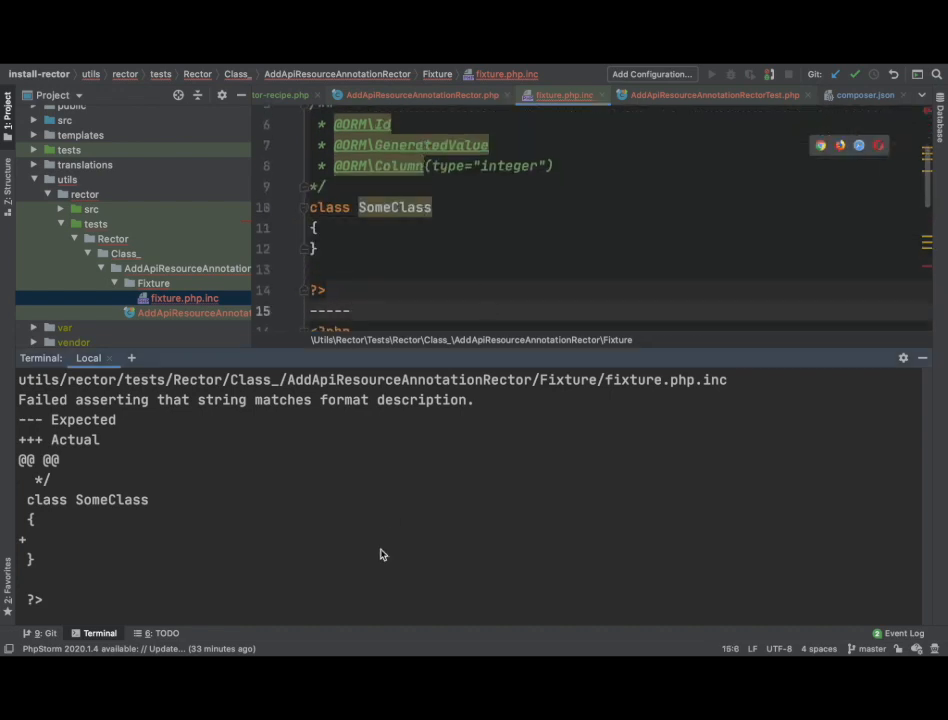
pyautogui.press('Return')
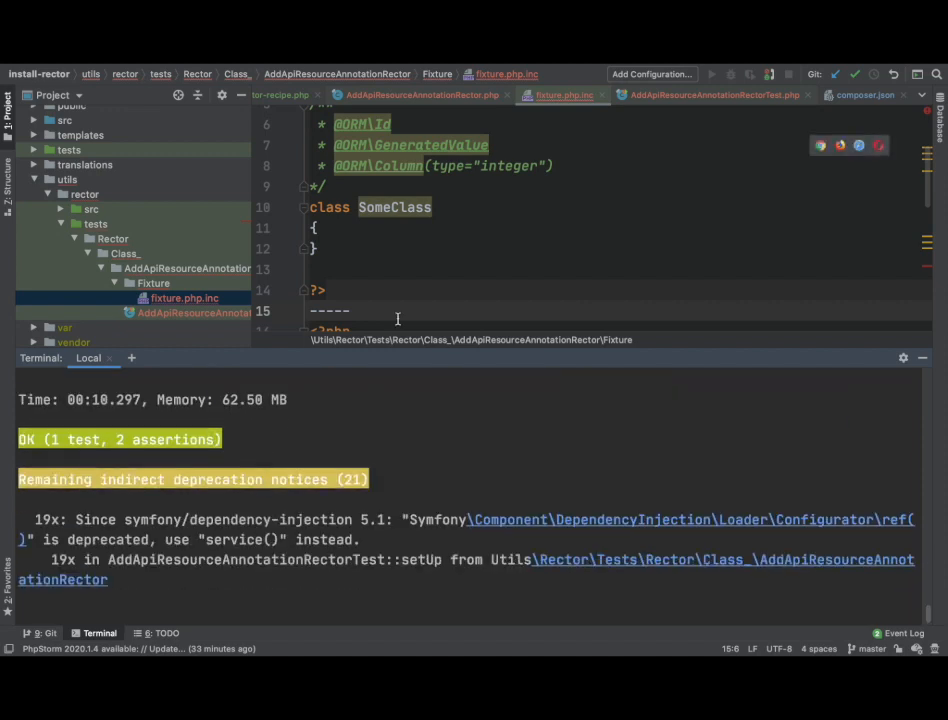
pyautogui.moveTo(169, 271)
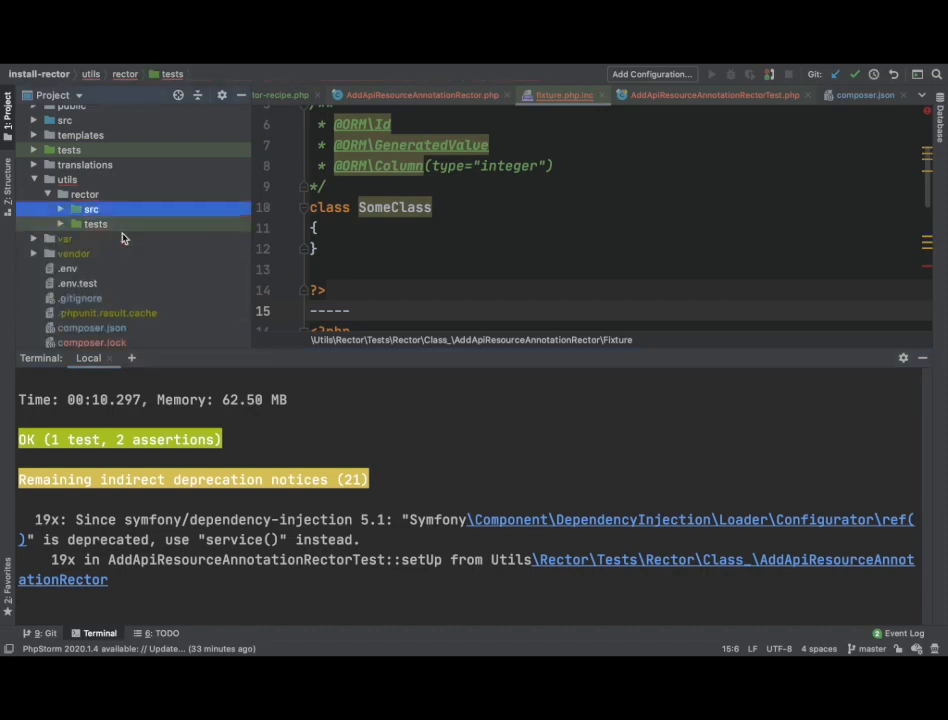
# - Open the rector src folder in the Project tree
pyautogui.click(90, 209)
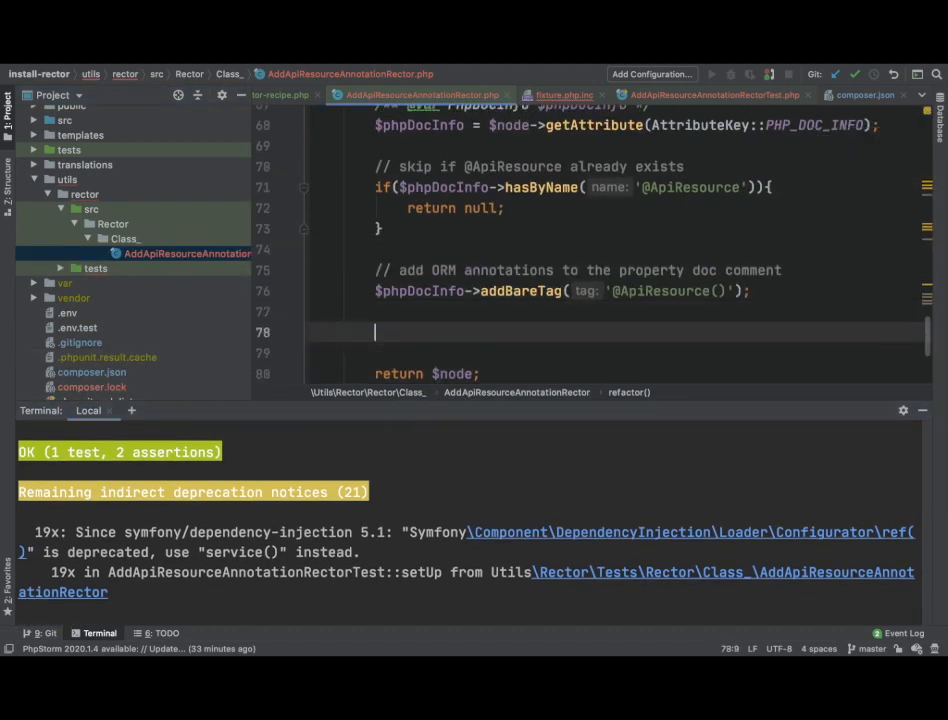
# - Add dump($this->print($node)); die; to refactor and rerun the rector test
pyautogui.write('dum')
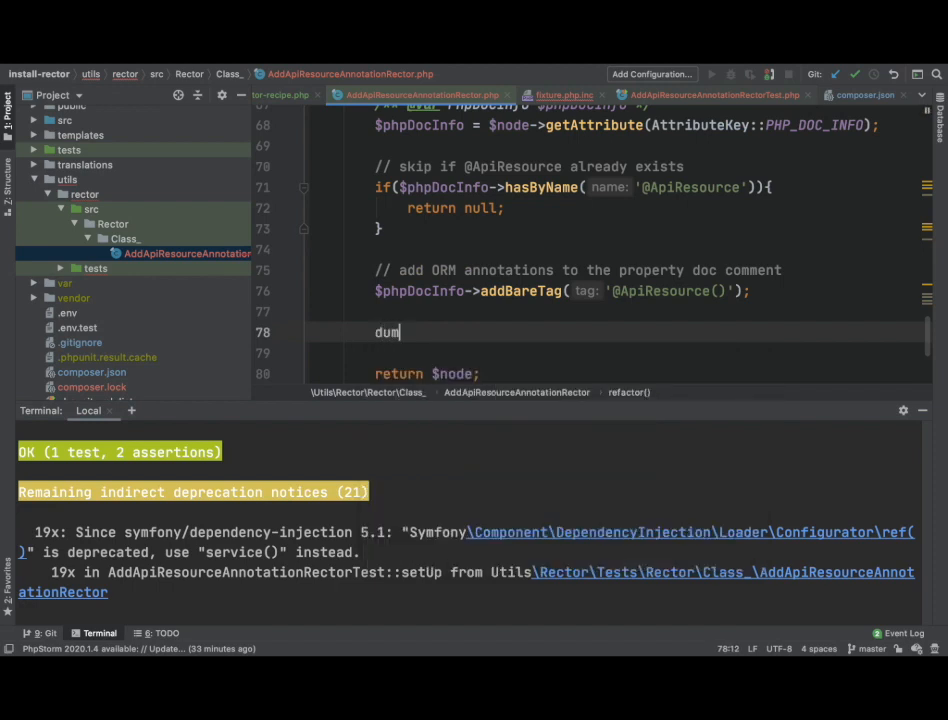
pyautogui.write('p($')
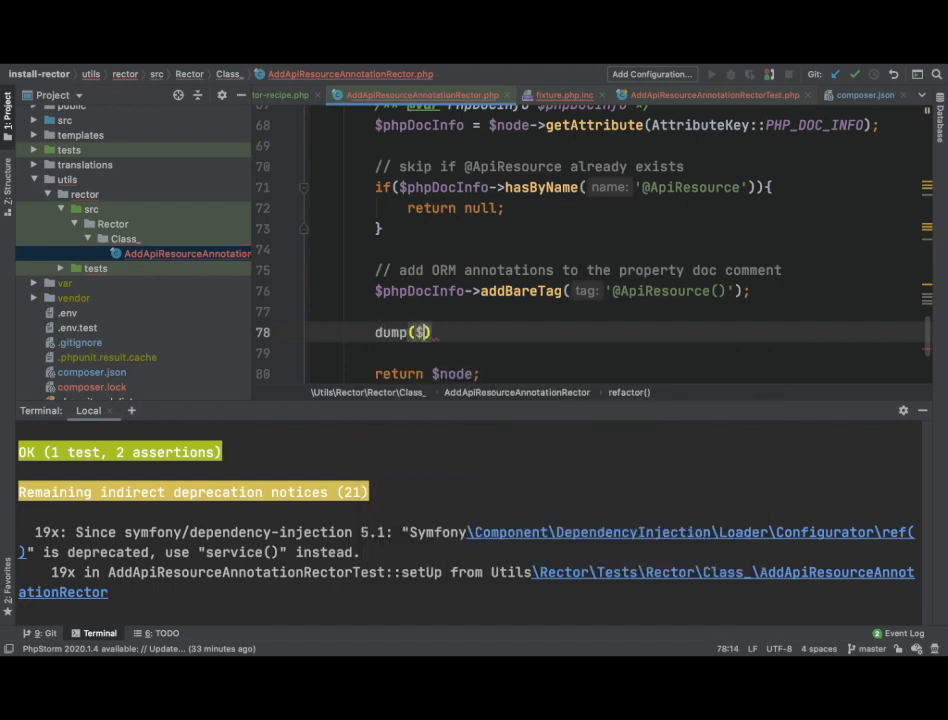
pyautogui.write('this->p')
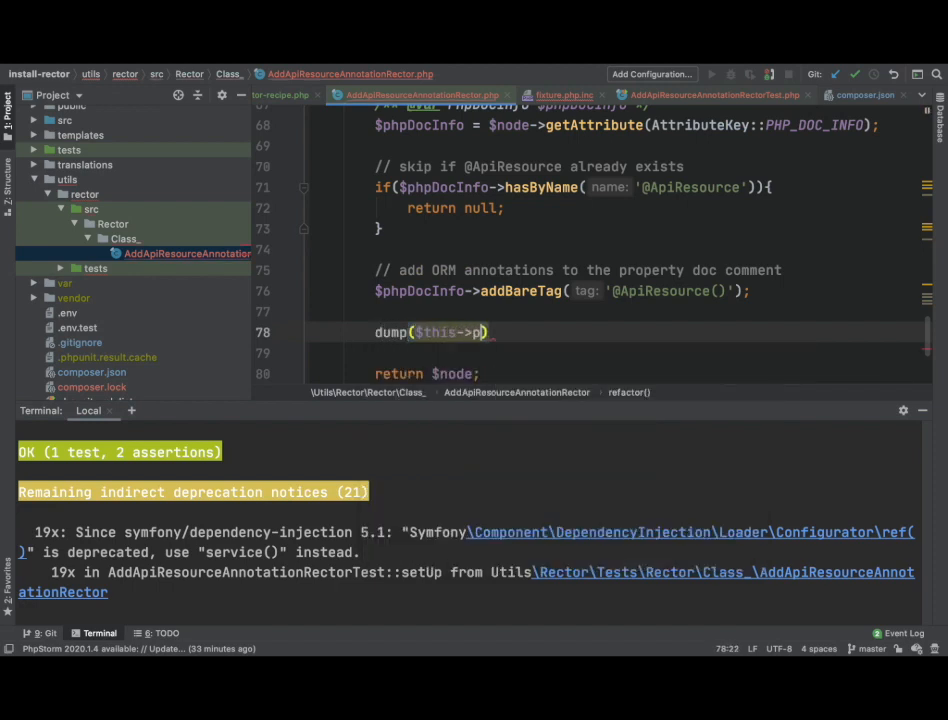
pyautogui.write('rint()')
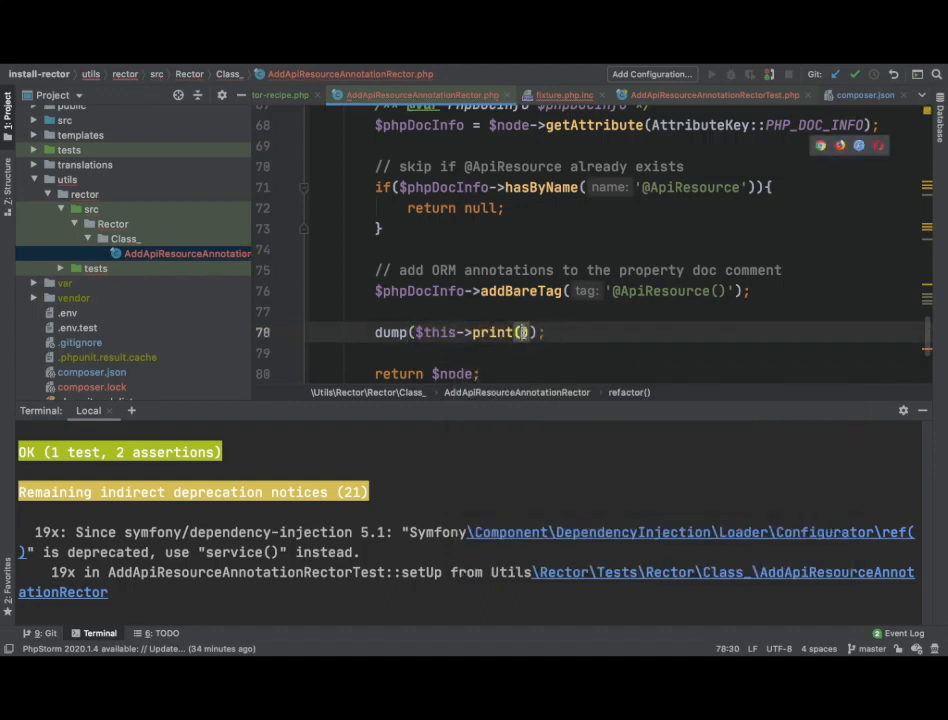
pyautogui.write('$node')
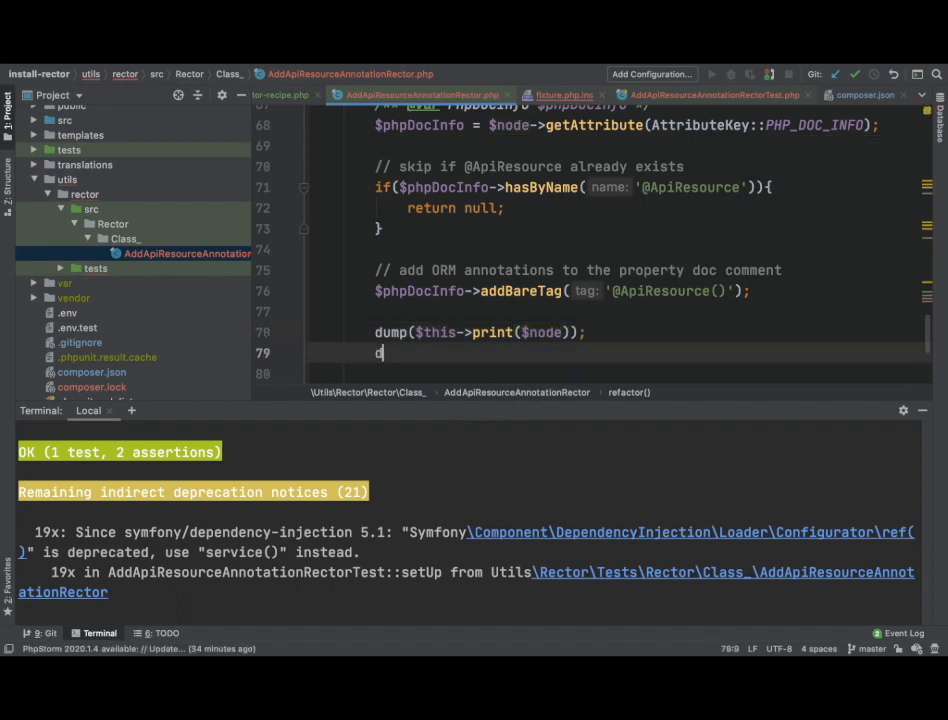
pyautogui.write('ie;')
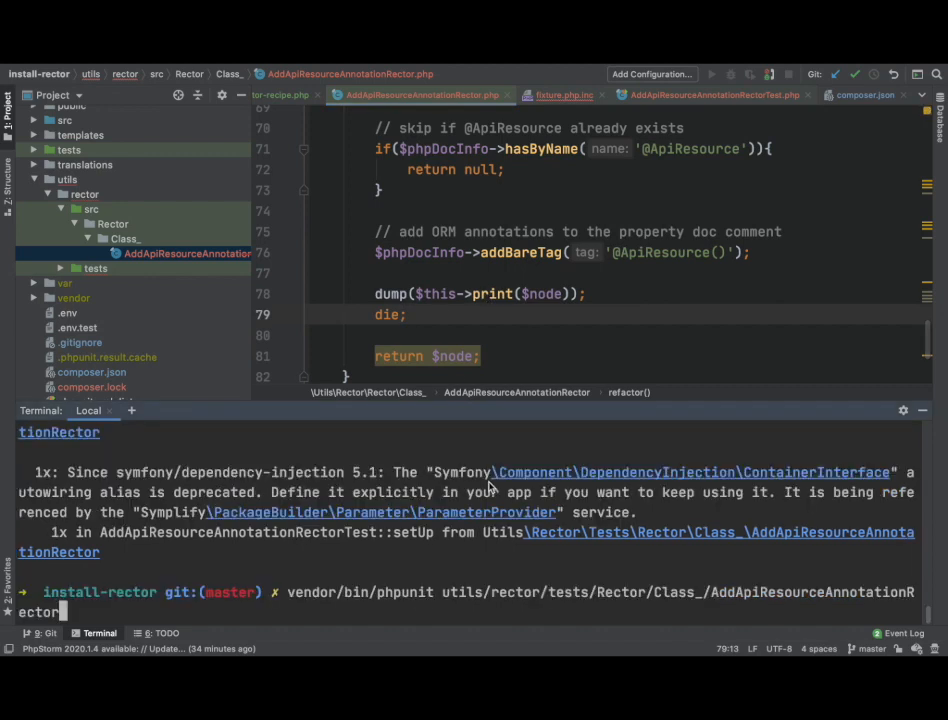
pyautogui.press('Return')
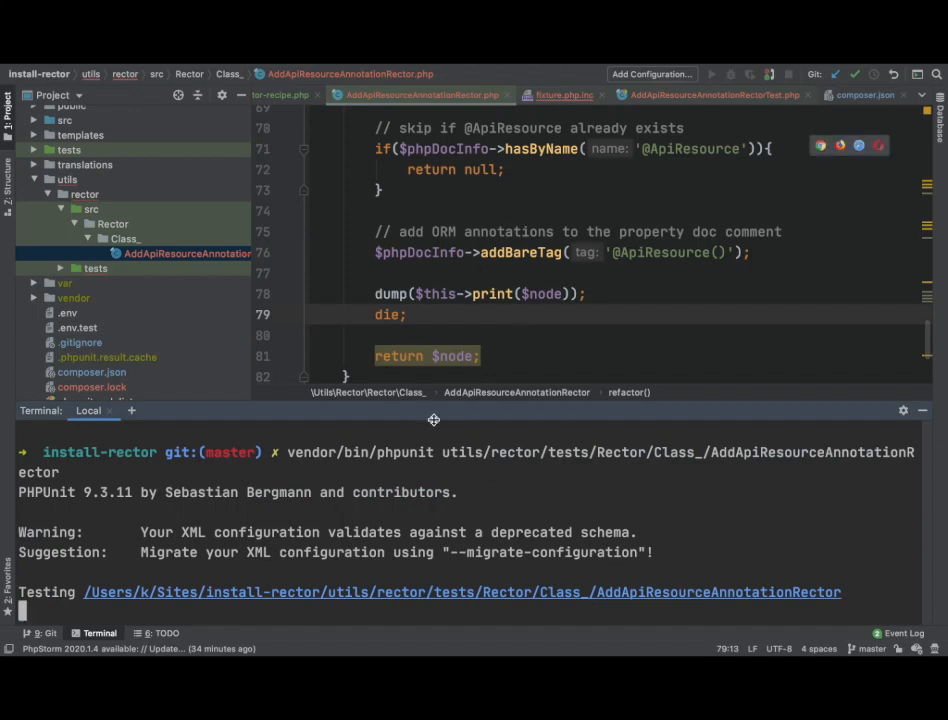
pyautogui.moveTo(470, 554)
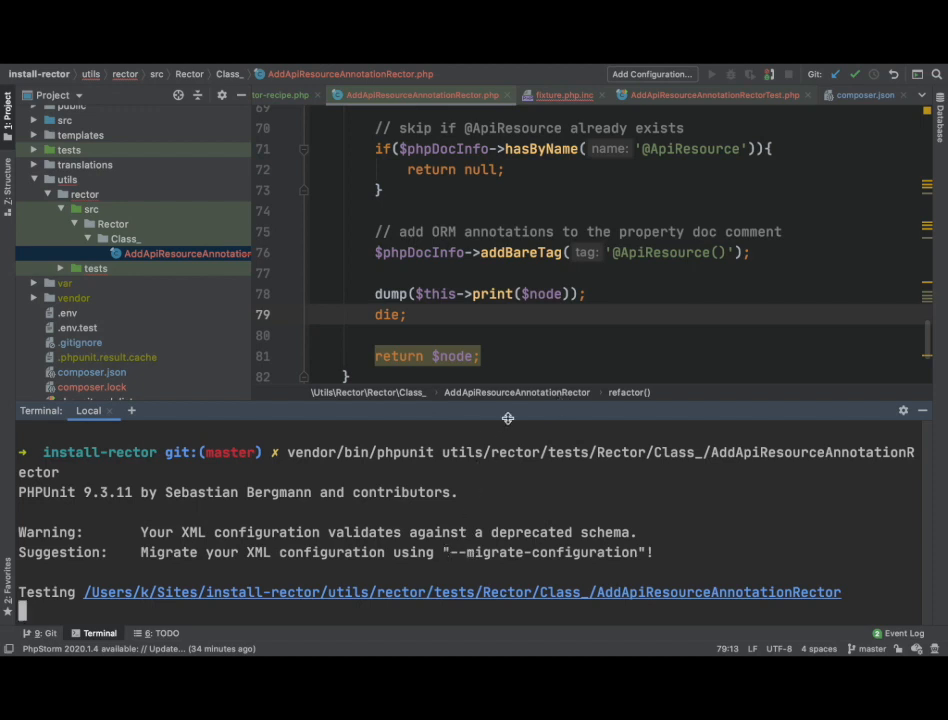
pyautogui.moveTo(529, 523)
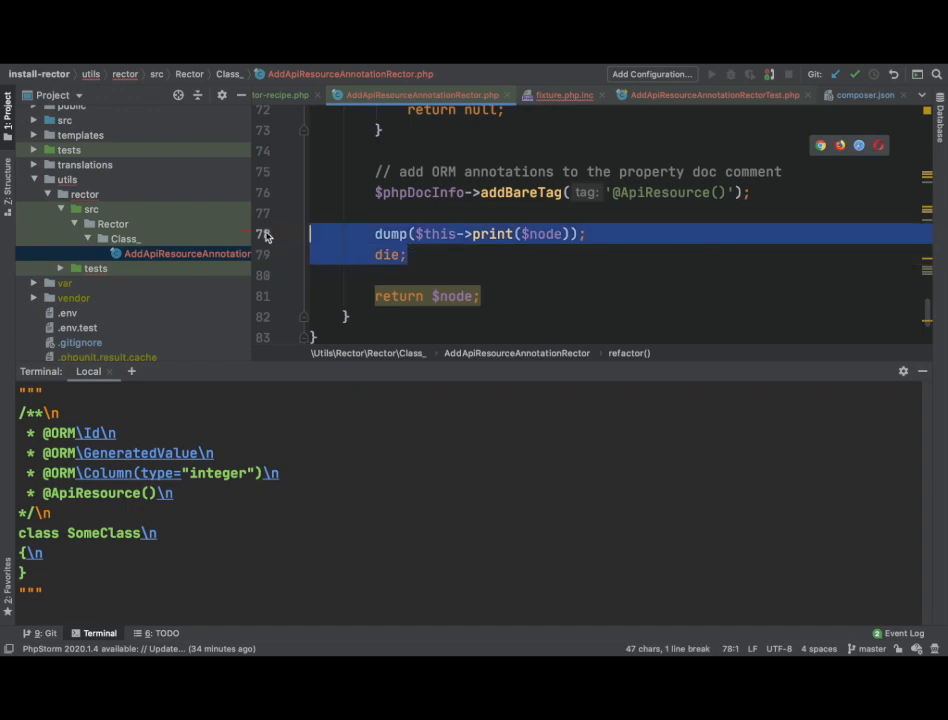
# - Delete the dump/die debug lines and switch to rector.php
pyautogui.press('Delete')
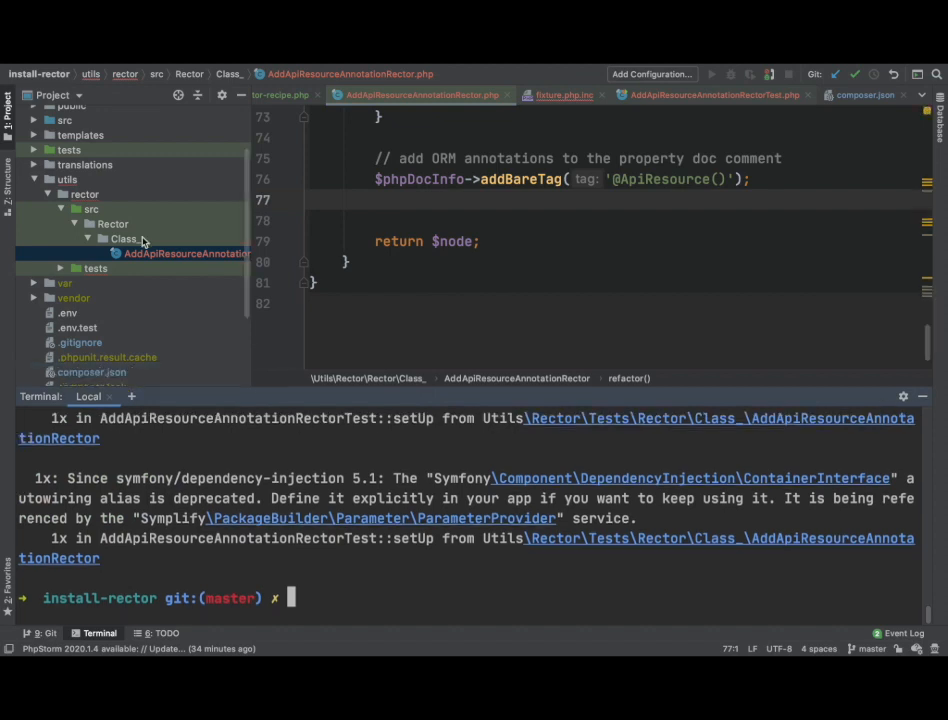
pyautogui.click(86, 238)
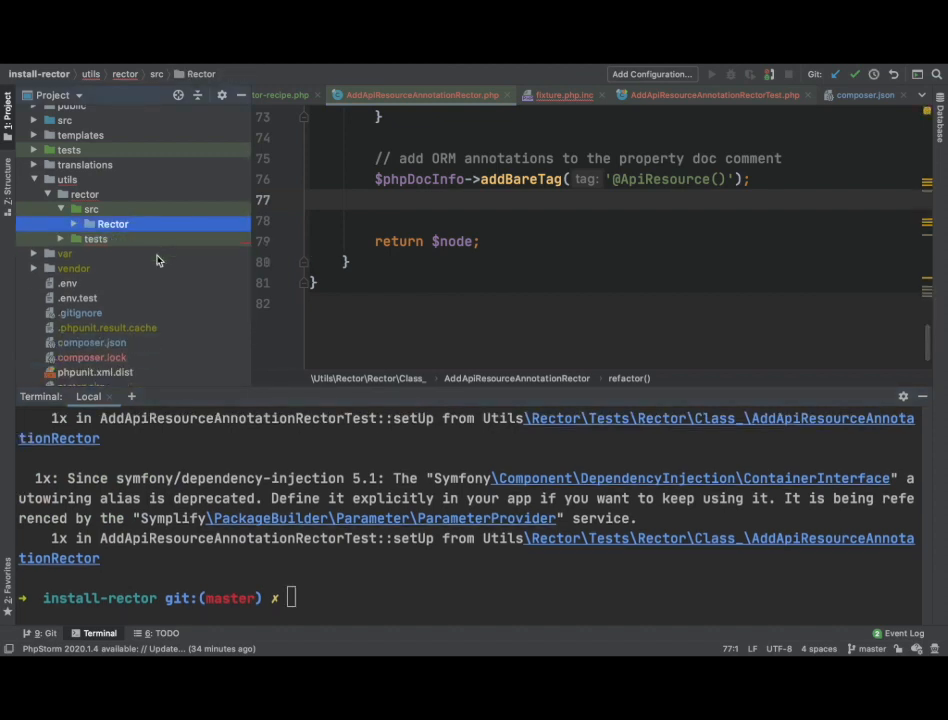
pyautogui.click(91, 209)
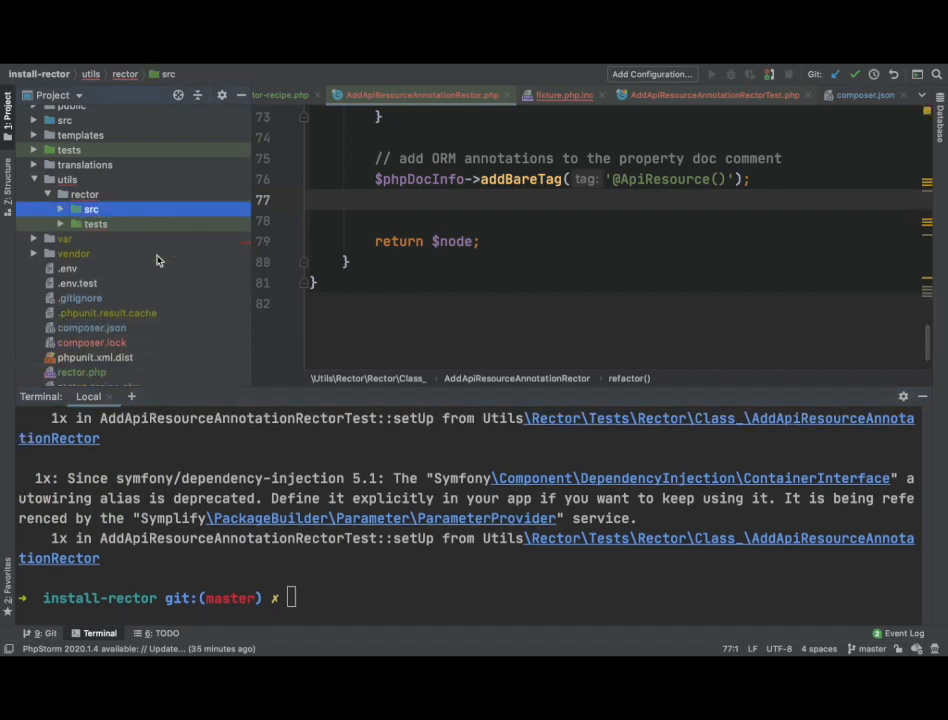
pyautogui.scroll(-3)
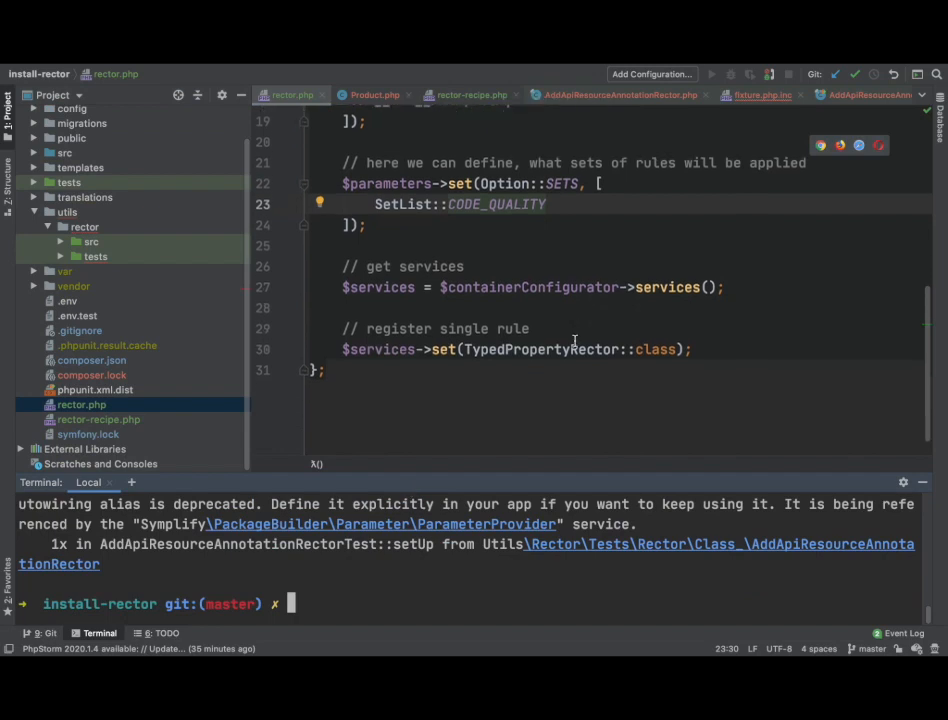
pyautogui.click(520, 349)
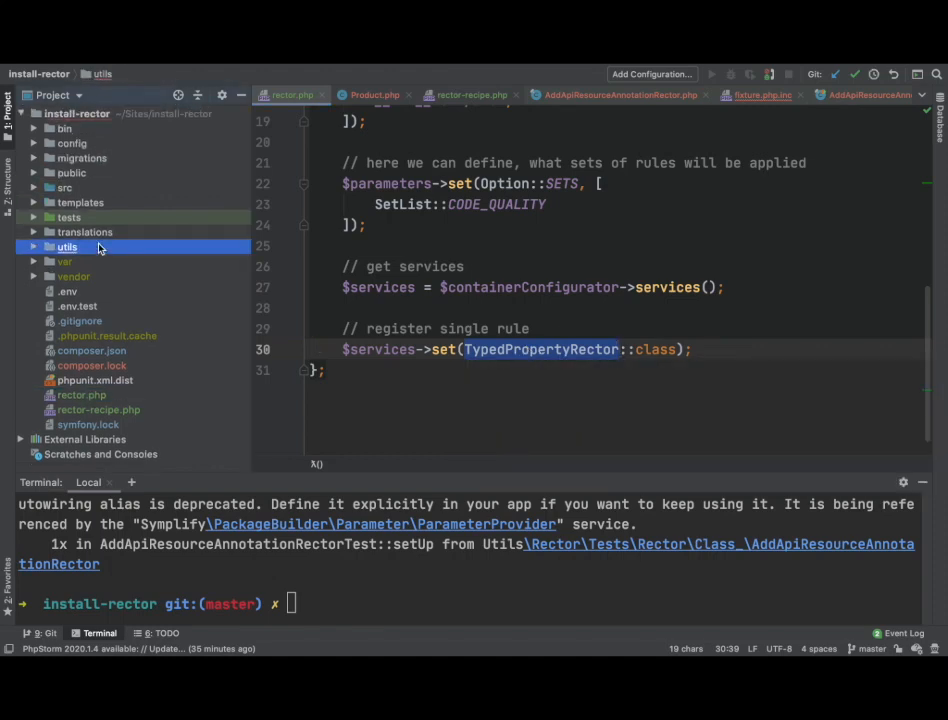
# - Replace TypedPropertyRector with an imported AddApiResourceAnnotationRector and retype the phpunit test command
pyautogui.click(77, 113)
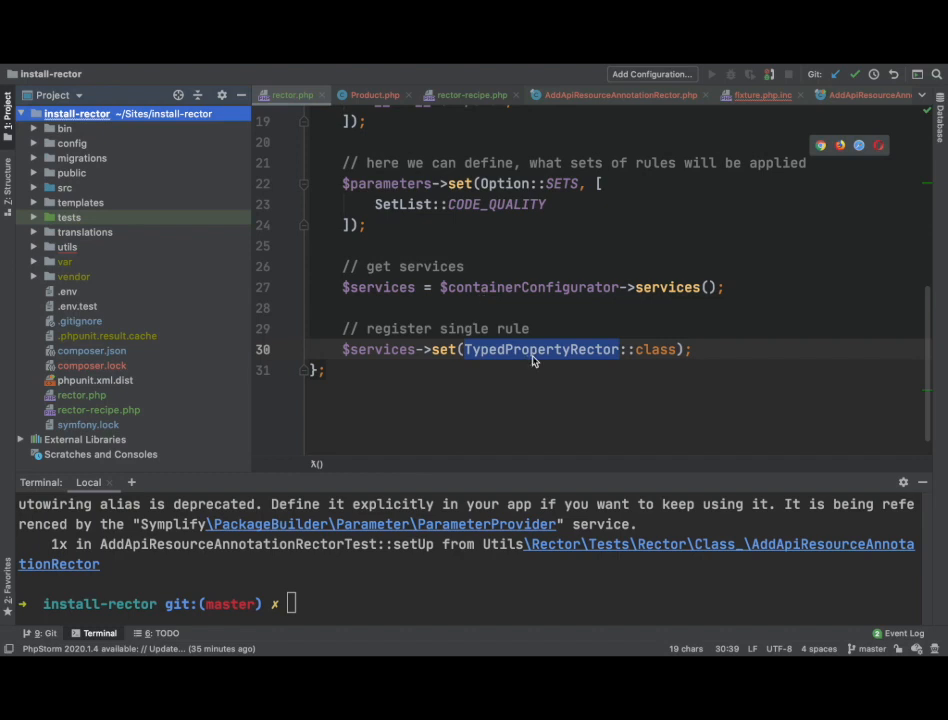
pyautogui.write('AddApiResourceAnnotation')
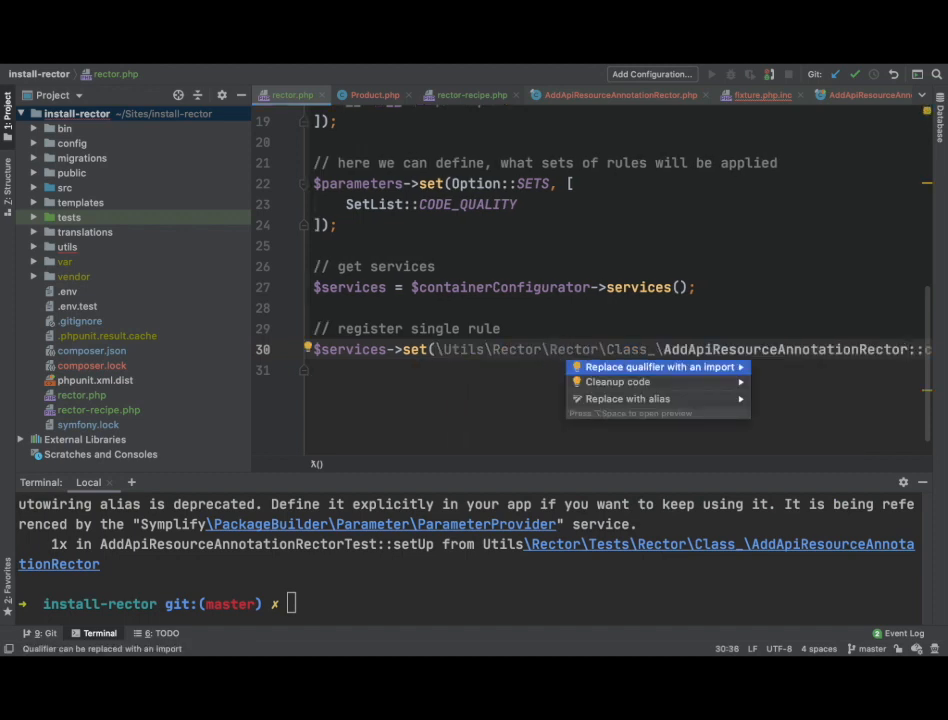
pyautogui.click(657, 367)
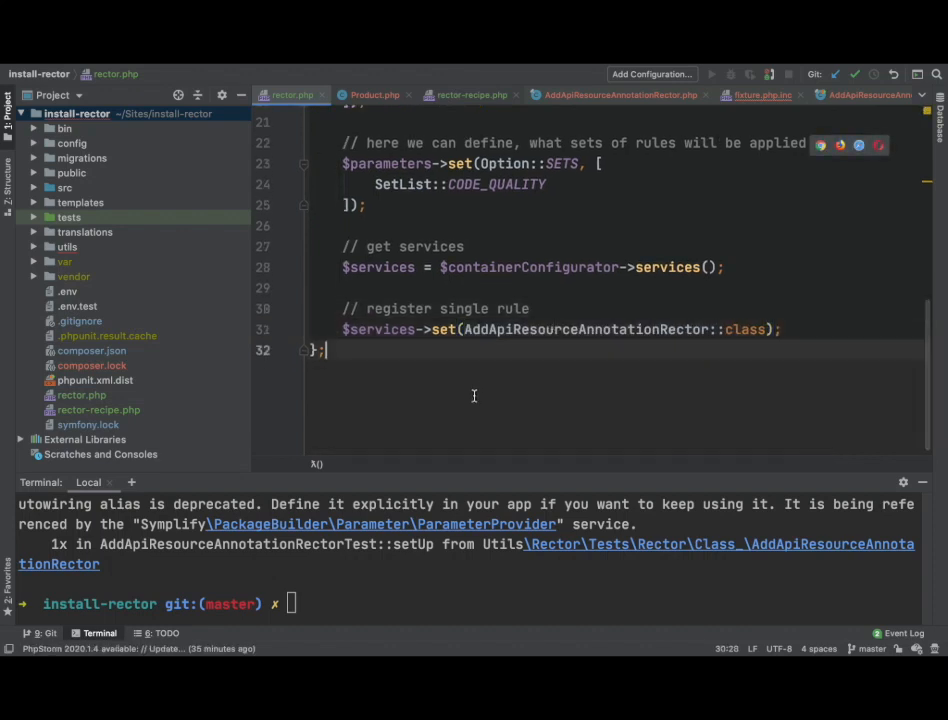
pyautogui.write('vendor/bin/phpunit utils/rector/tests/Rector/Class_/AddApiResourceAnnotationRector')
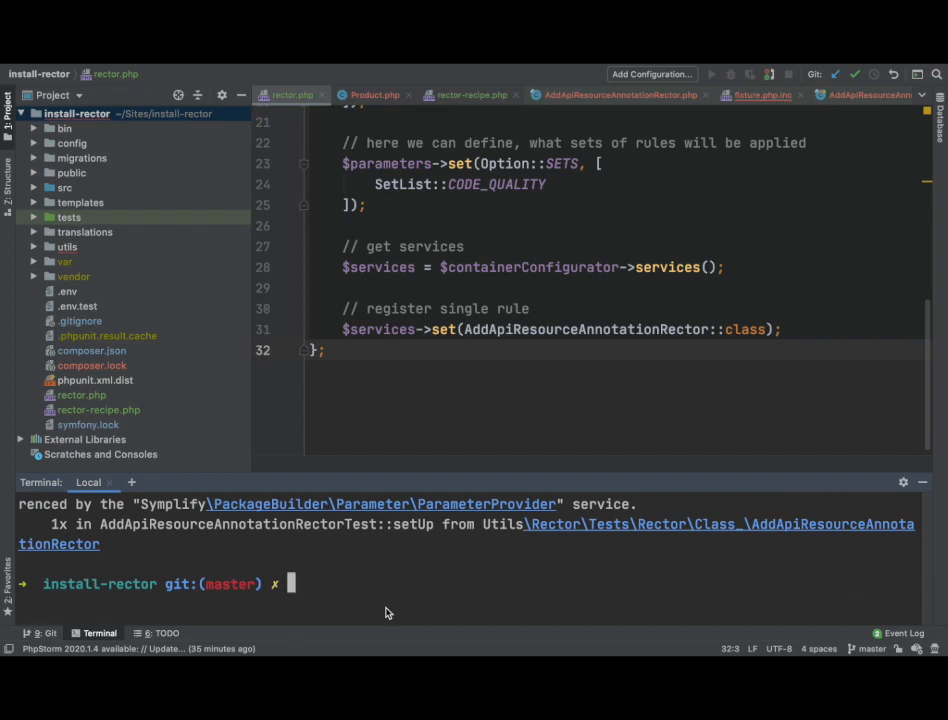
# - Run vendor/bin/rector process over src
pyautogui.write('vendor/bin/rector generate')
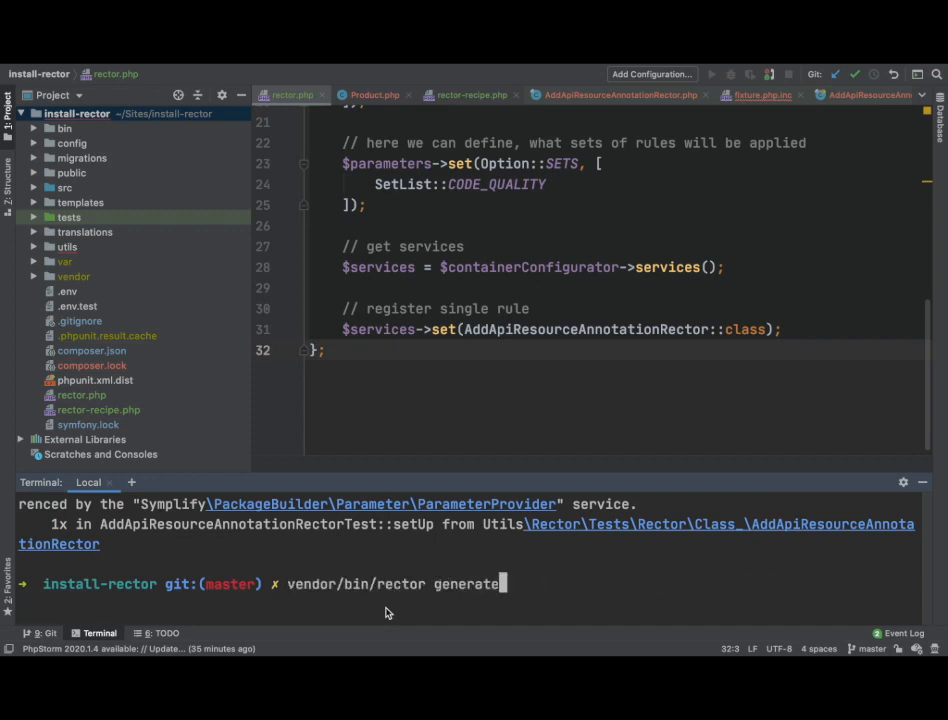
pyautogui.press('Backspace')
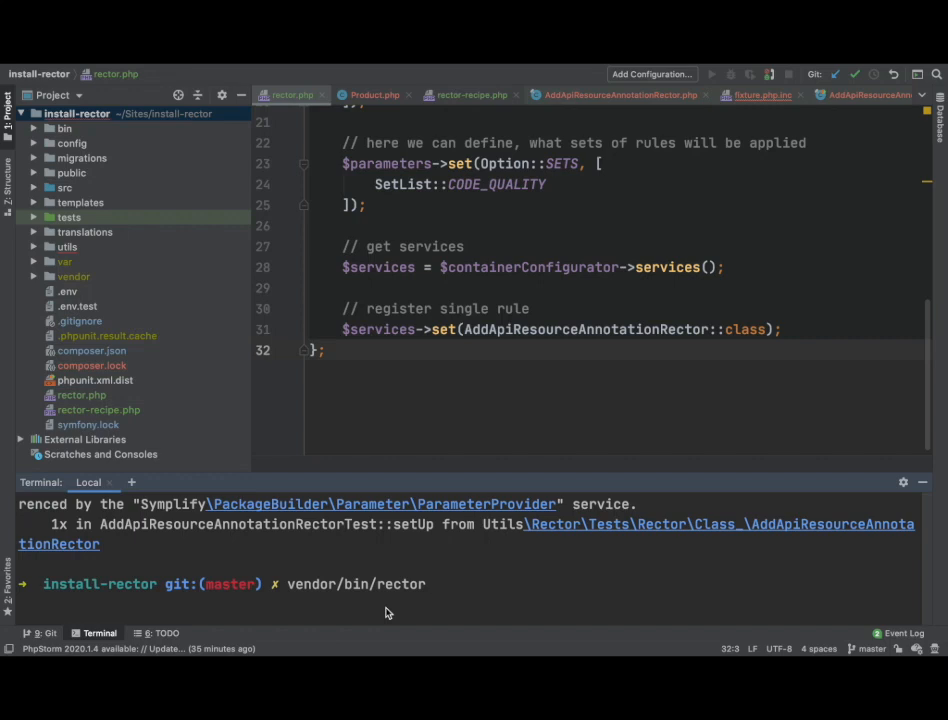
pyautogui.write('pr')
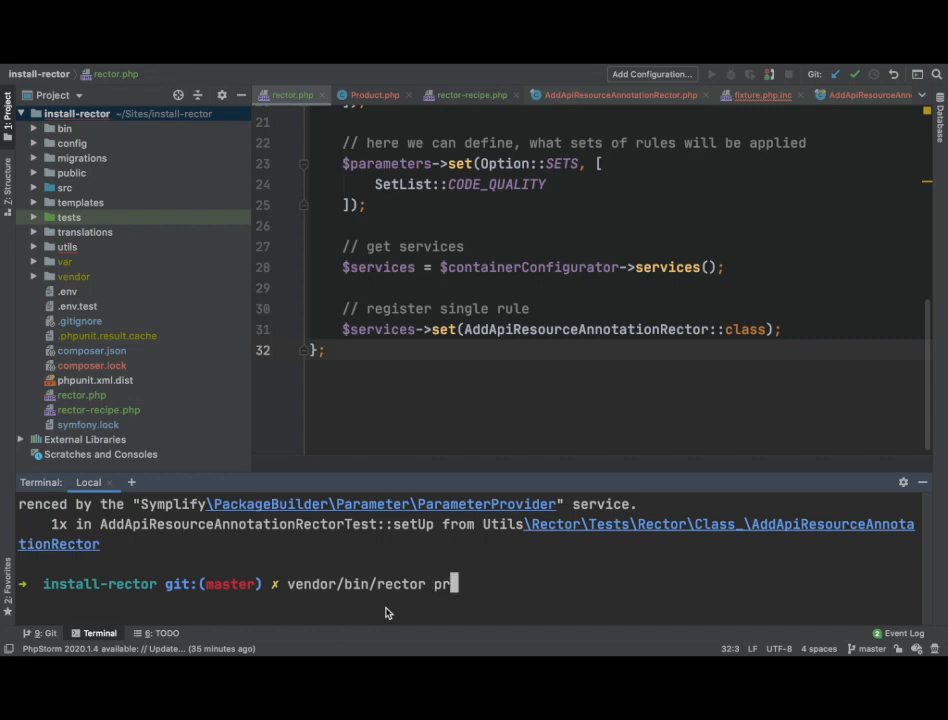
pyautogui.write('ocess')
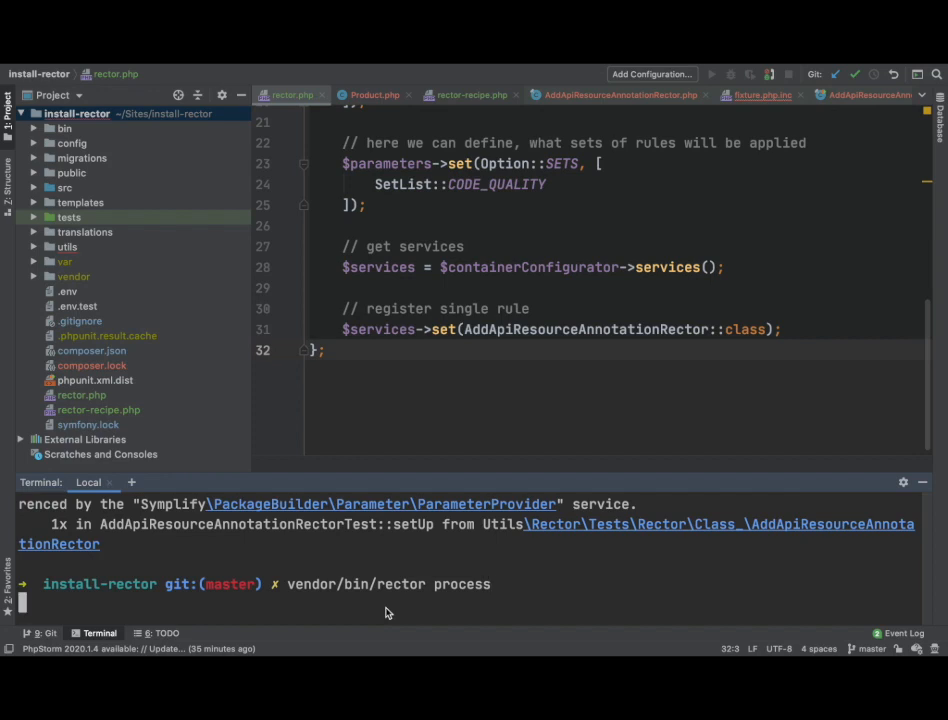
pyautogui.scroll(3)
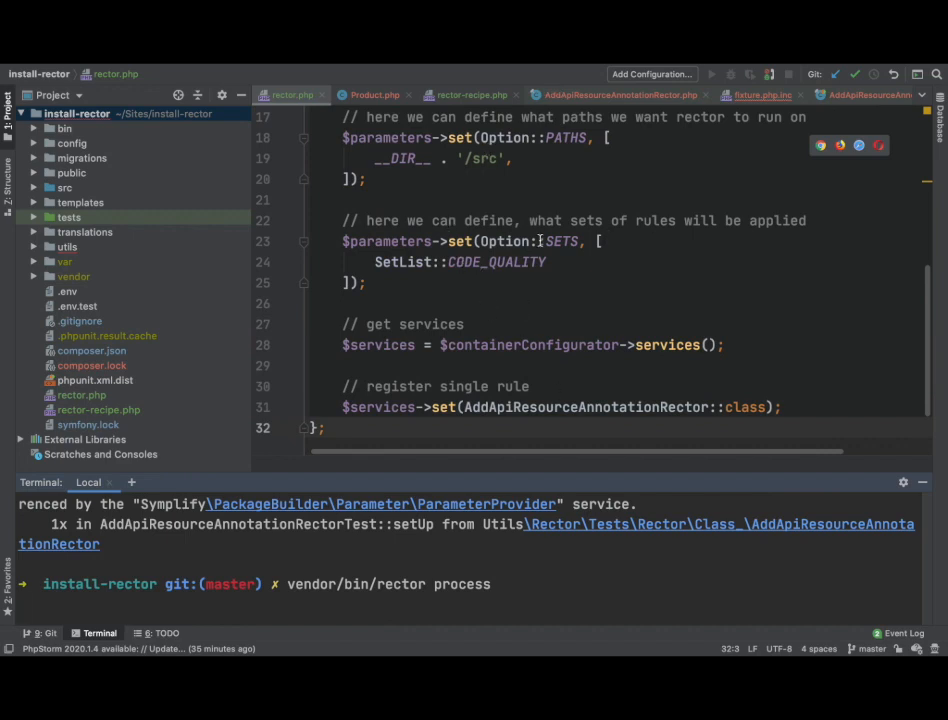
pyautogui.doubleClick(483, 159)
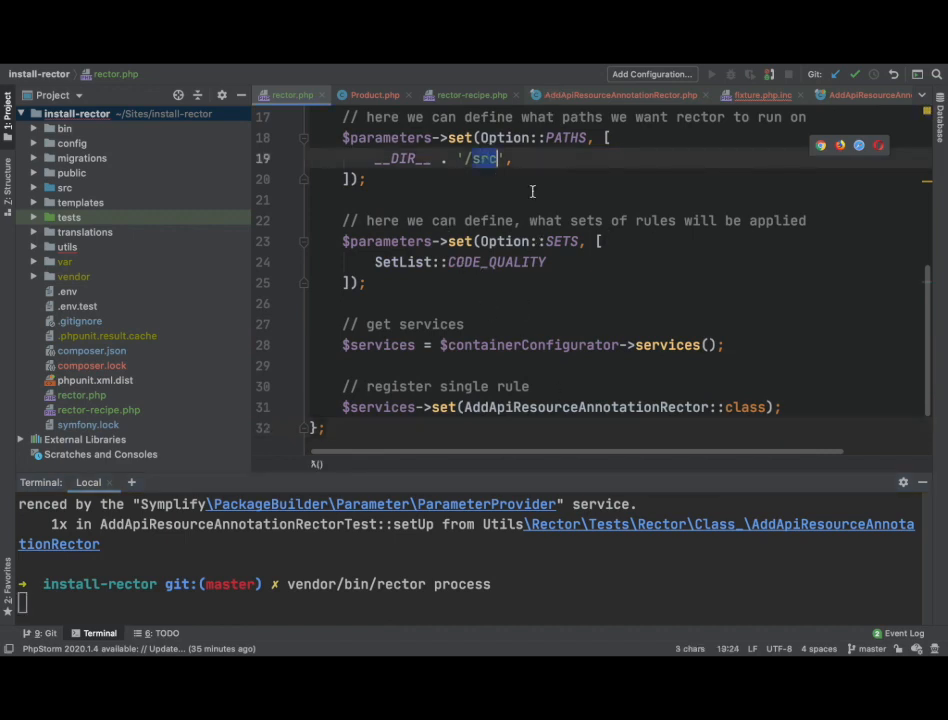
pyautogui.doubleClick(496, 247)
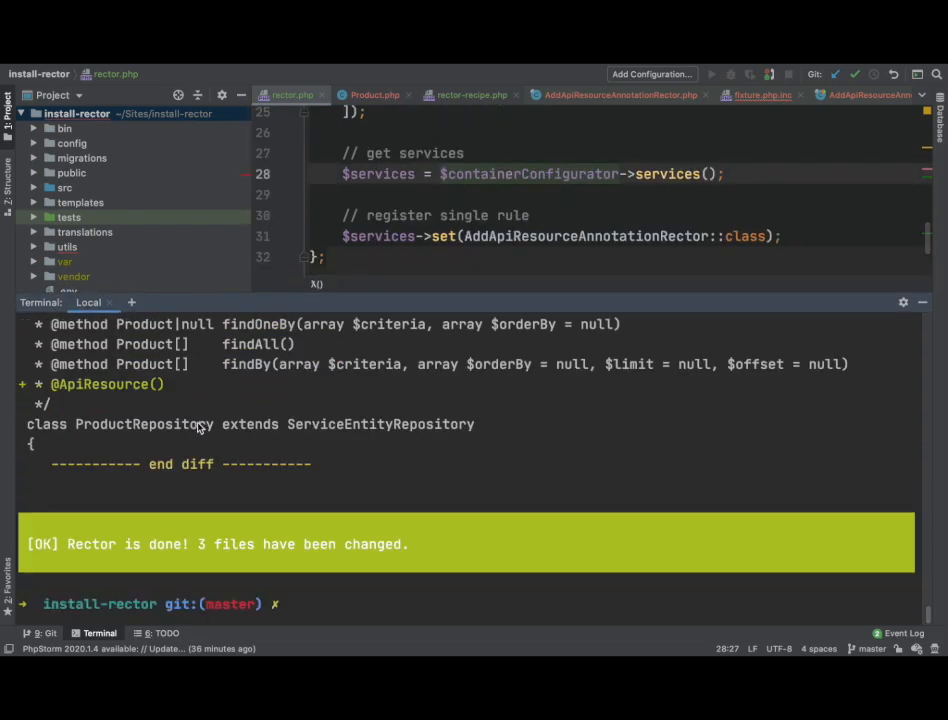
pyautogui.scroll(3)
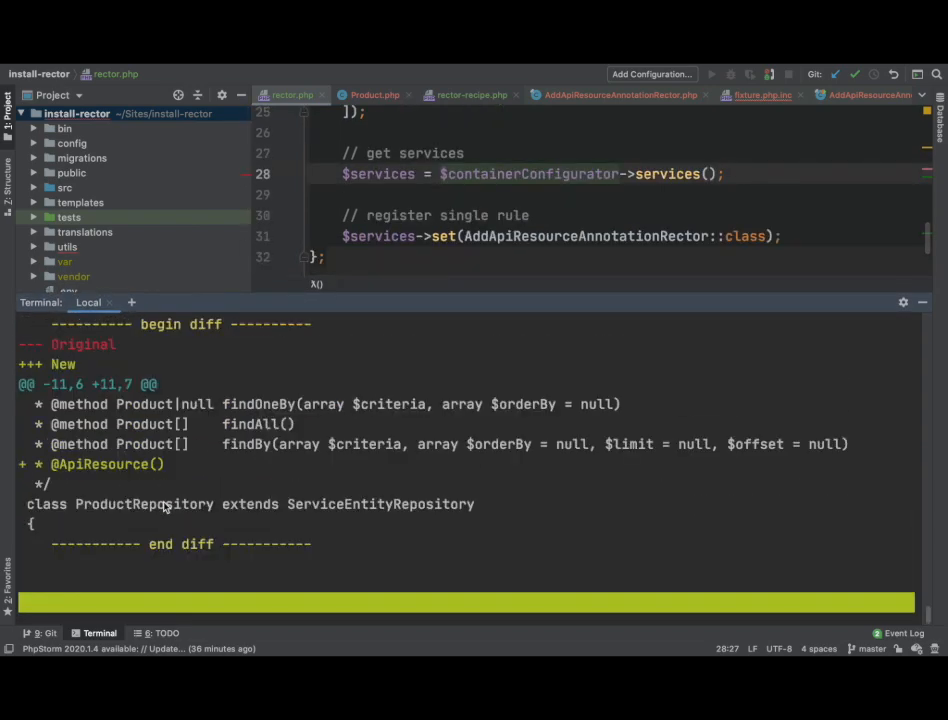
pyautogui.scroll(-3)
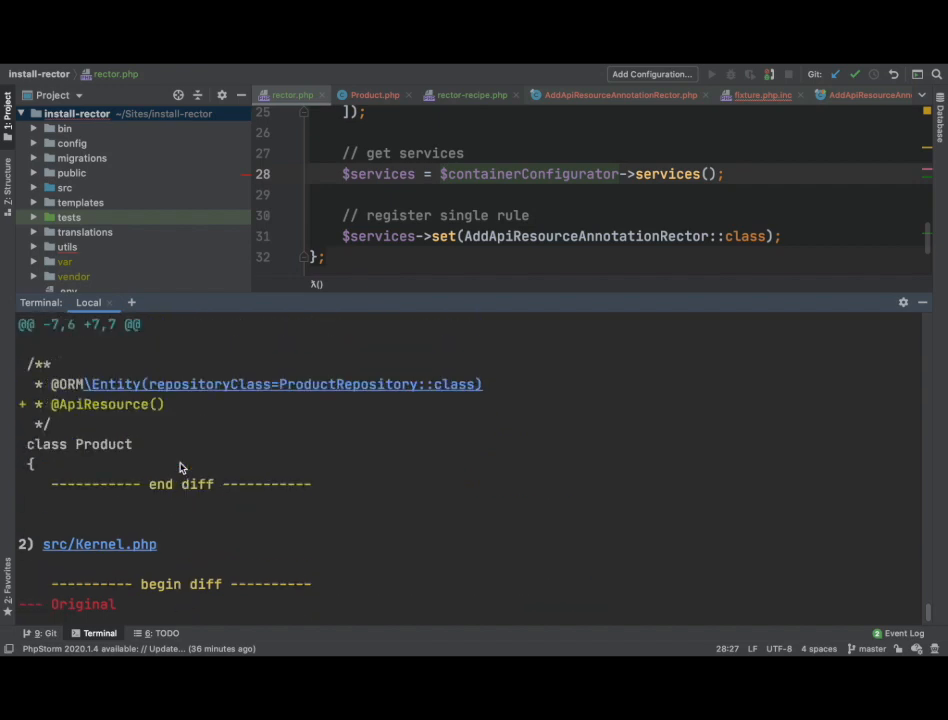
pyautogui.scroll(-3)
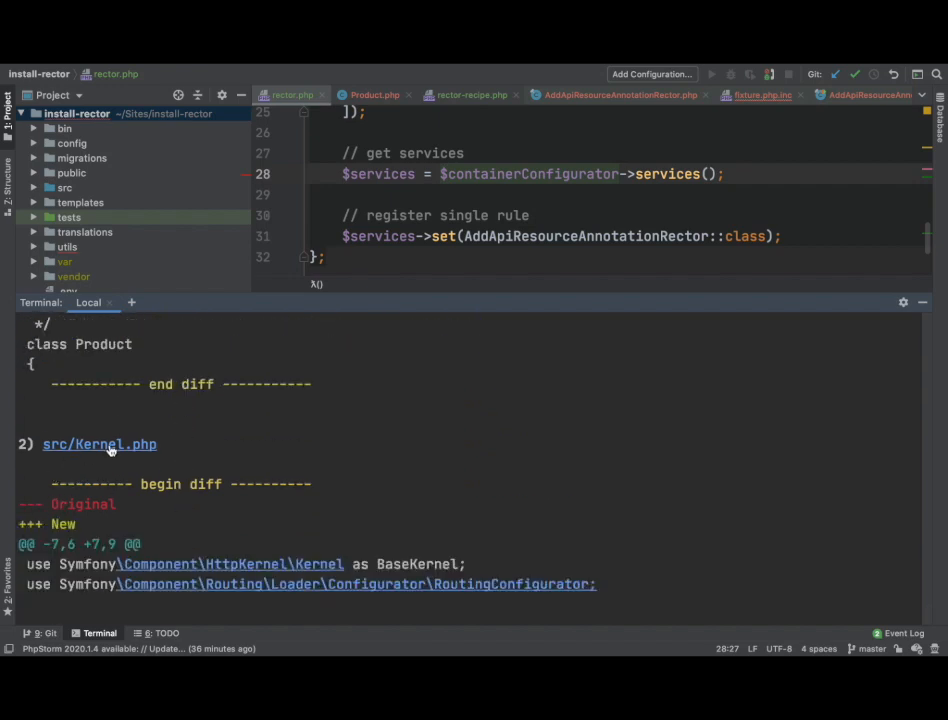
pyautogui.moveTo(164, 436)
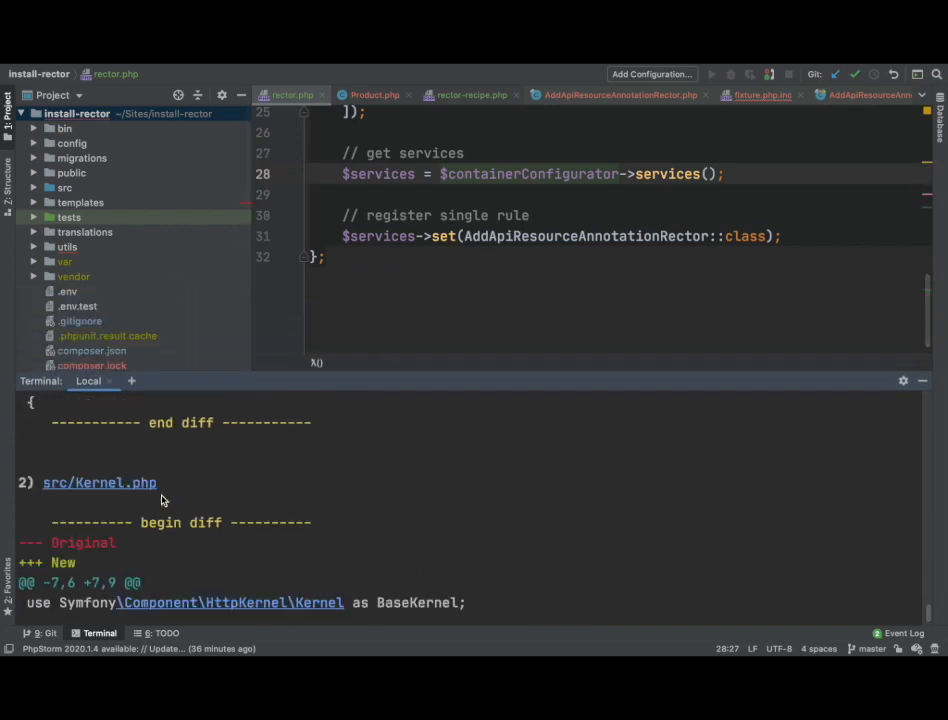
pyautogui.click(64, 187)
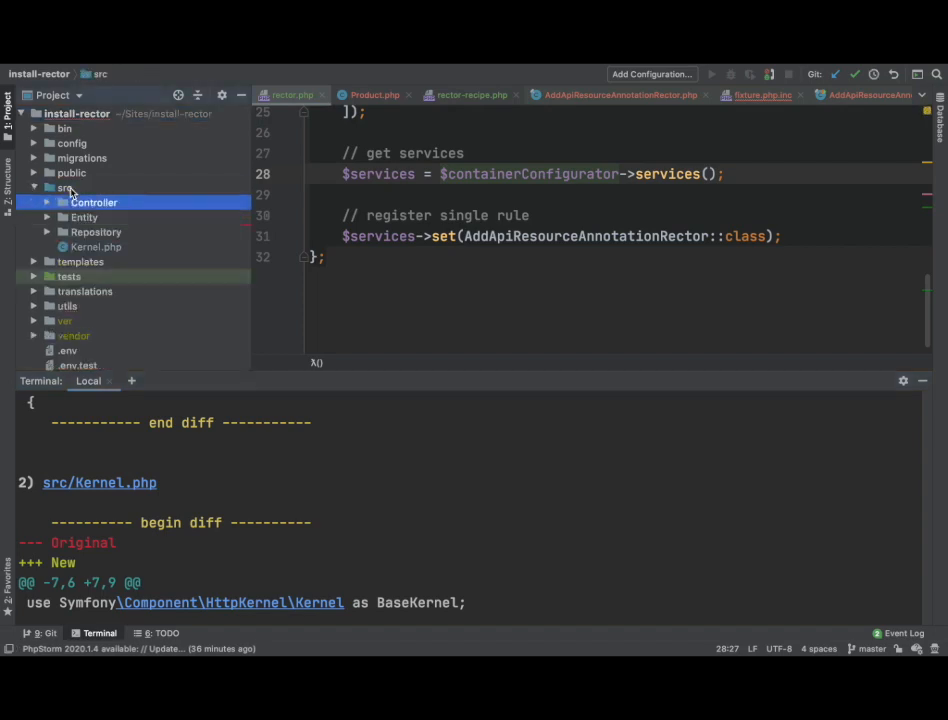
pyautogui.click(96, 246)
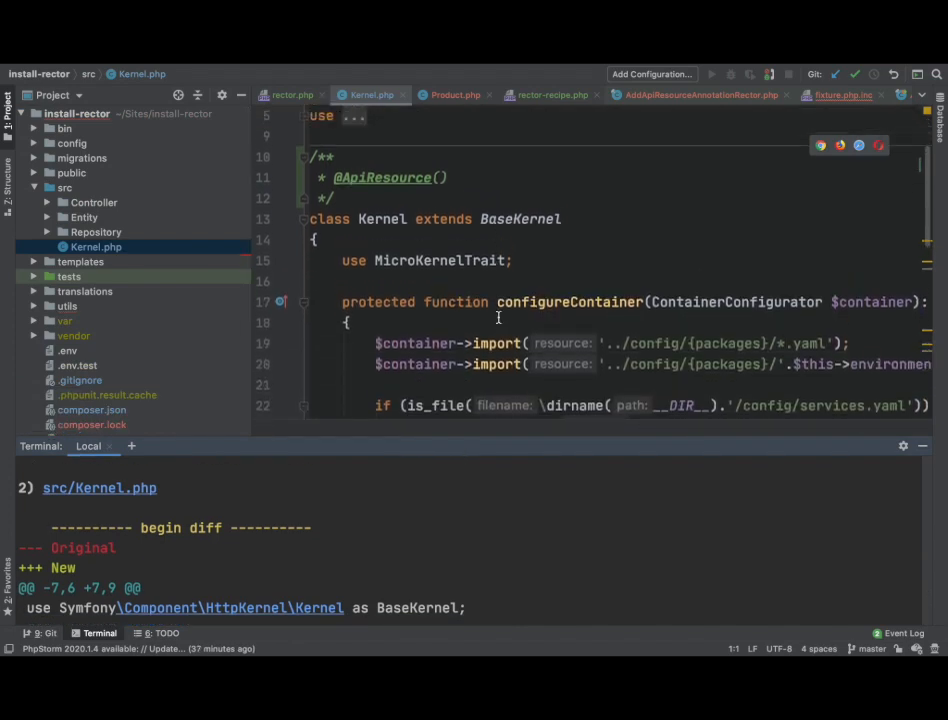
pyautogui.click(454, 95)
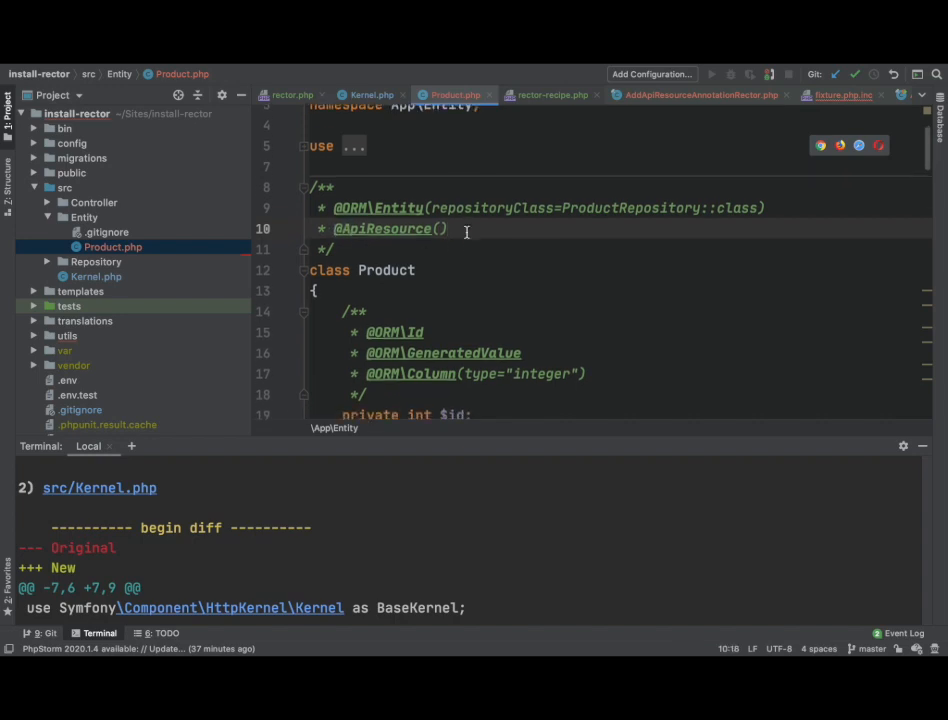
pyautogui.scroll(-3)
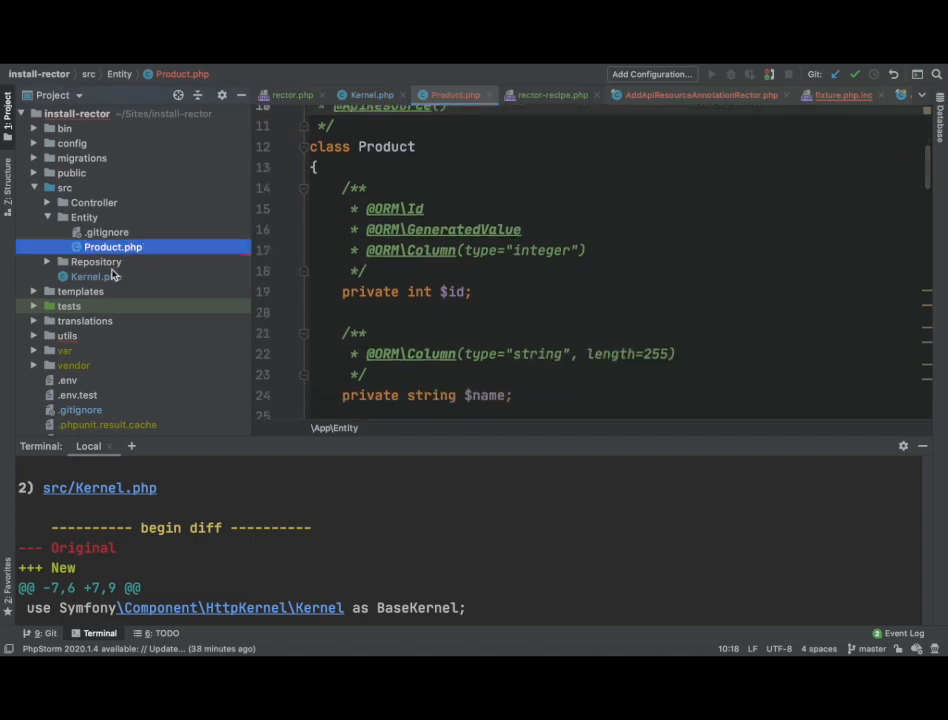
pyautogui.click(95, 276)
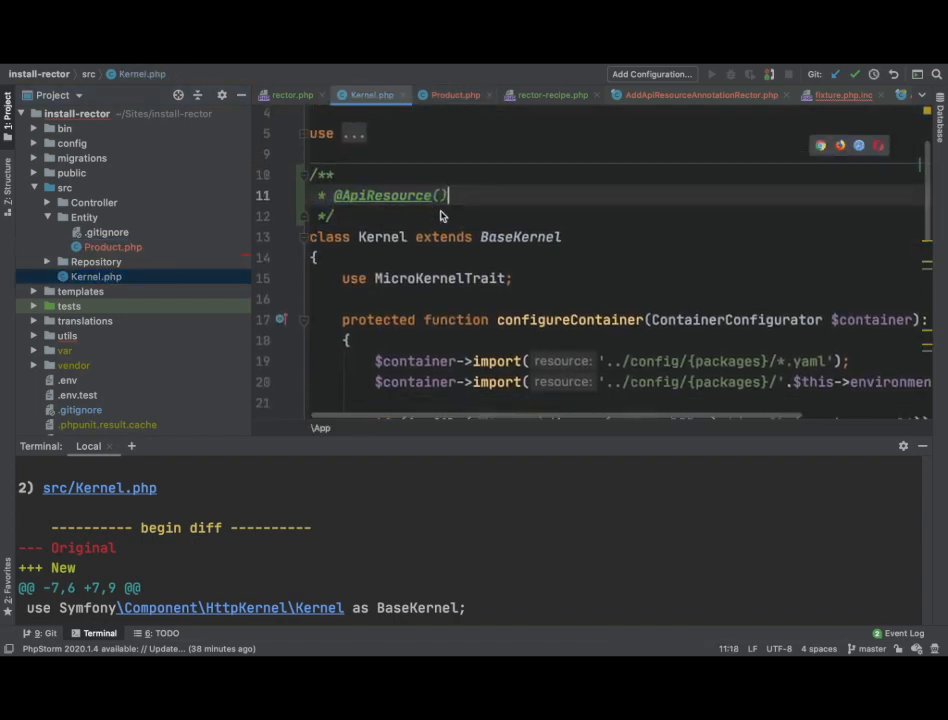
pyautogui.click(112, 246)
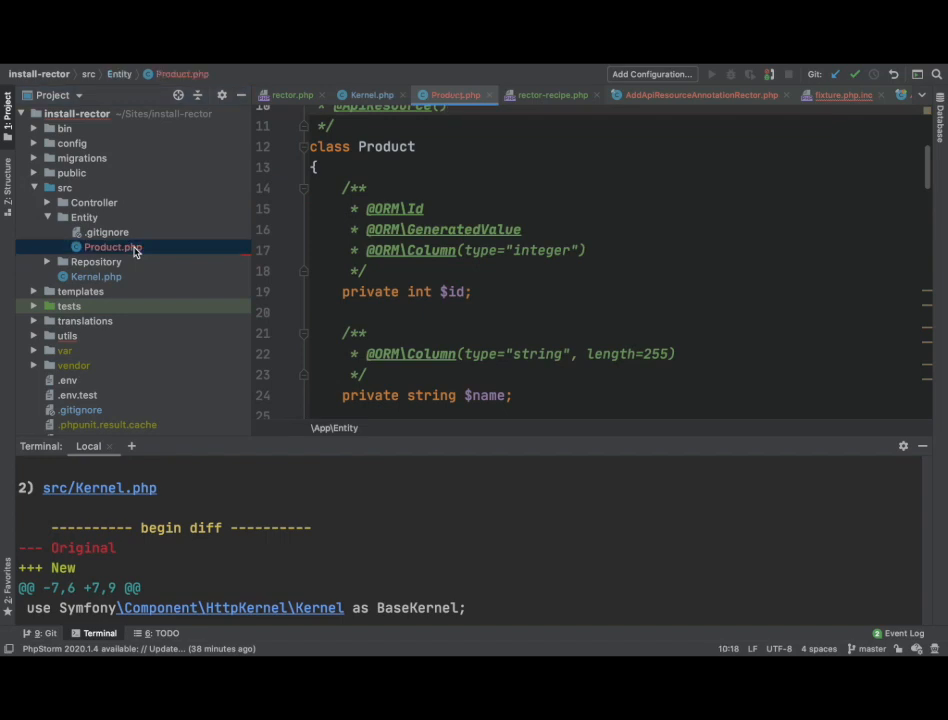
pyautogui.scroll(3)
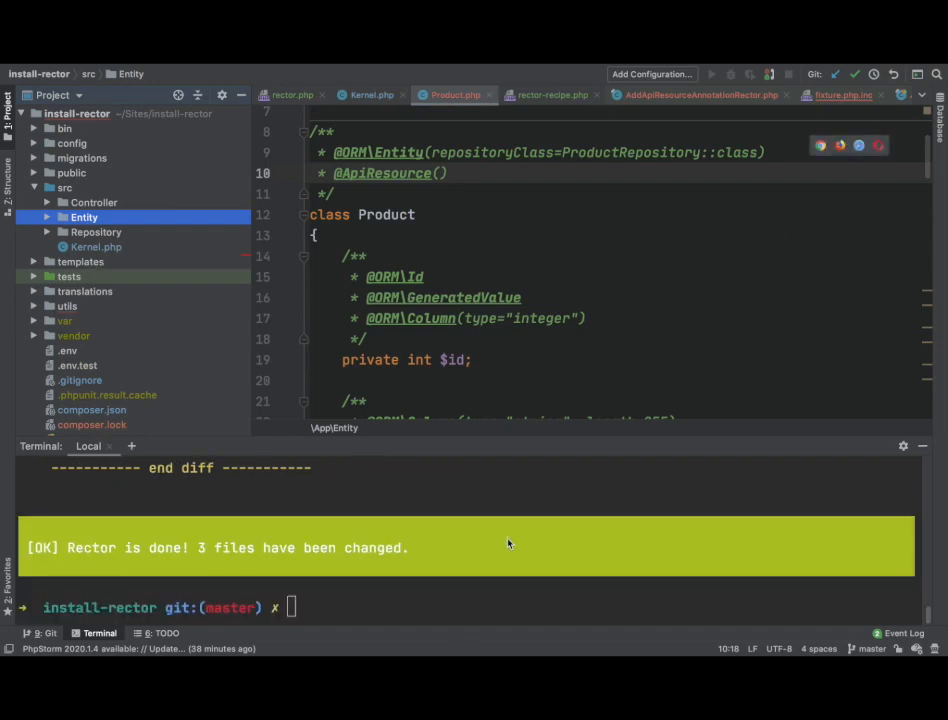
pyautogui.moveTo(564, 437)
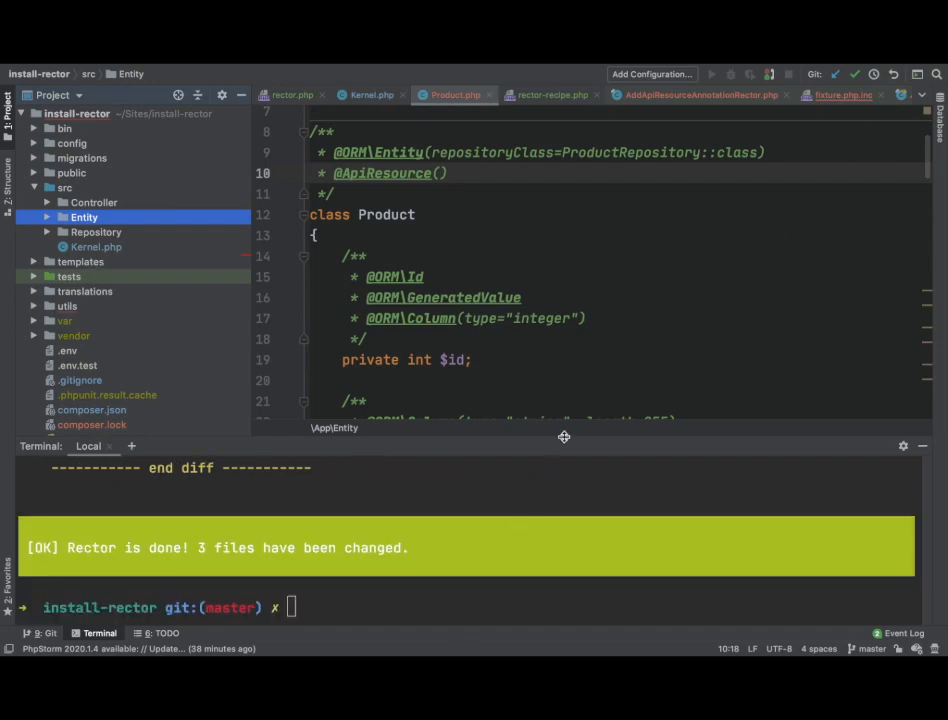